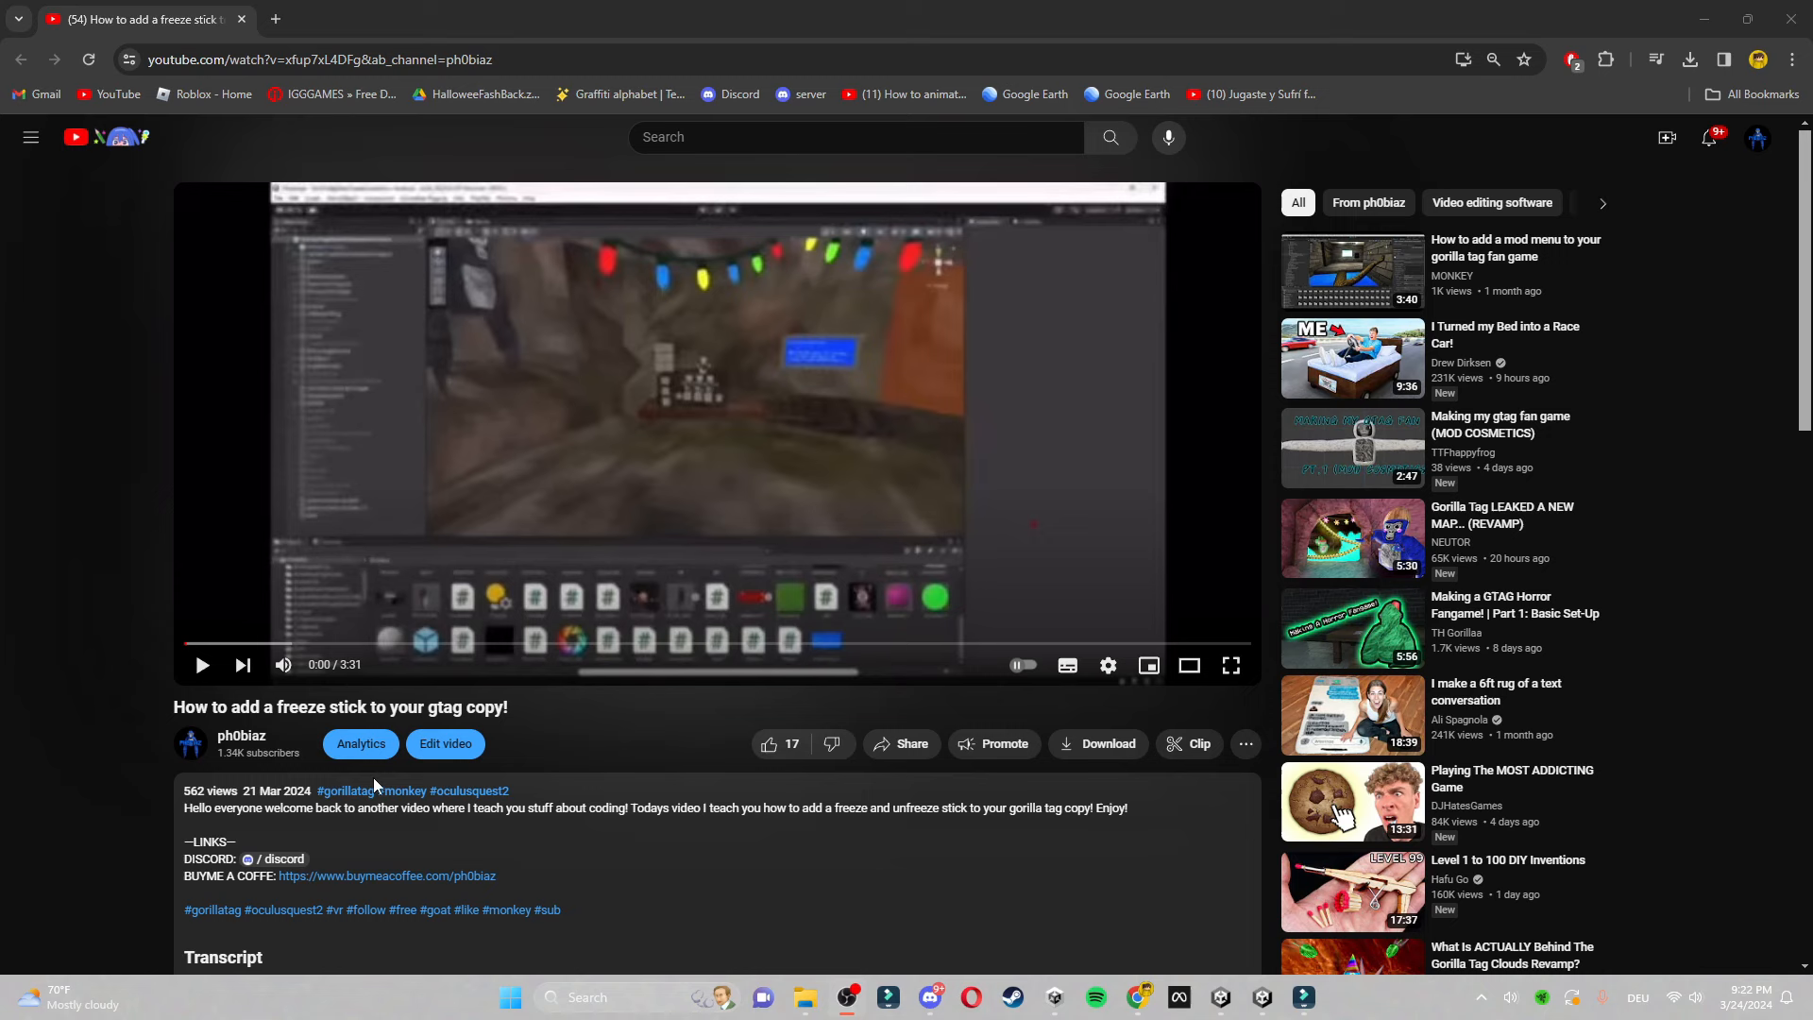
# Follow the buymeacoffee.com link under BUY ME A COFFEE in the video description
pyautogui.scroll(-3)
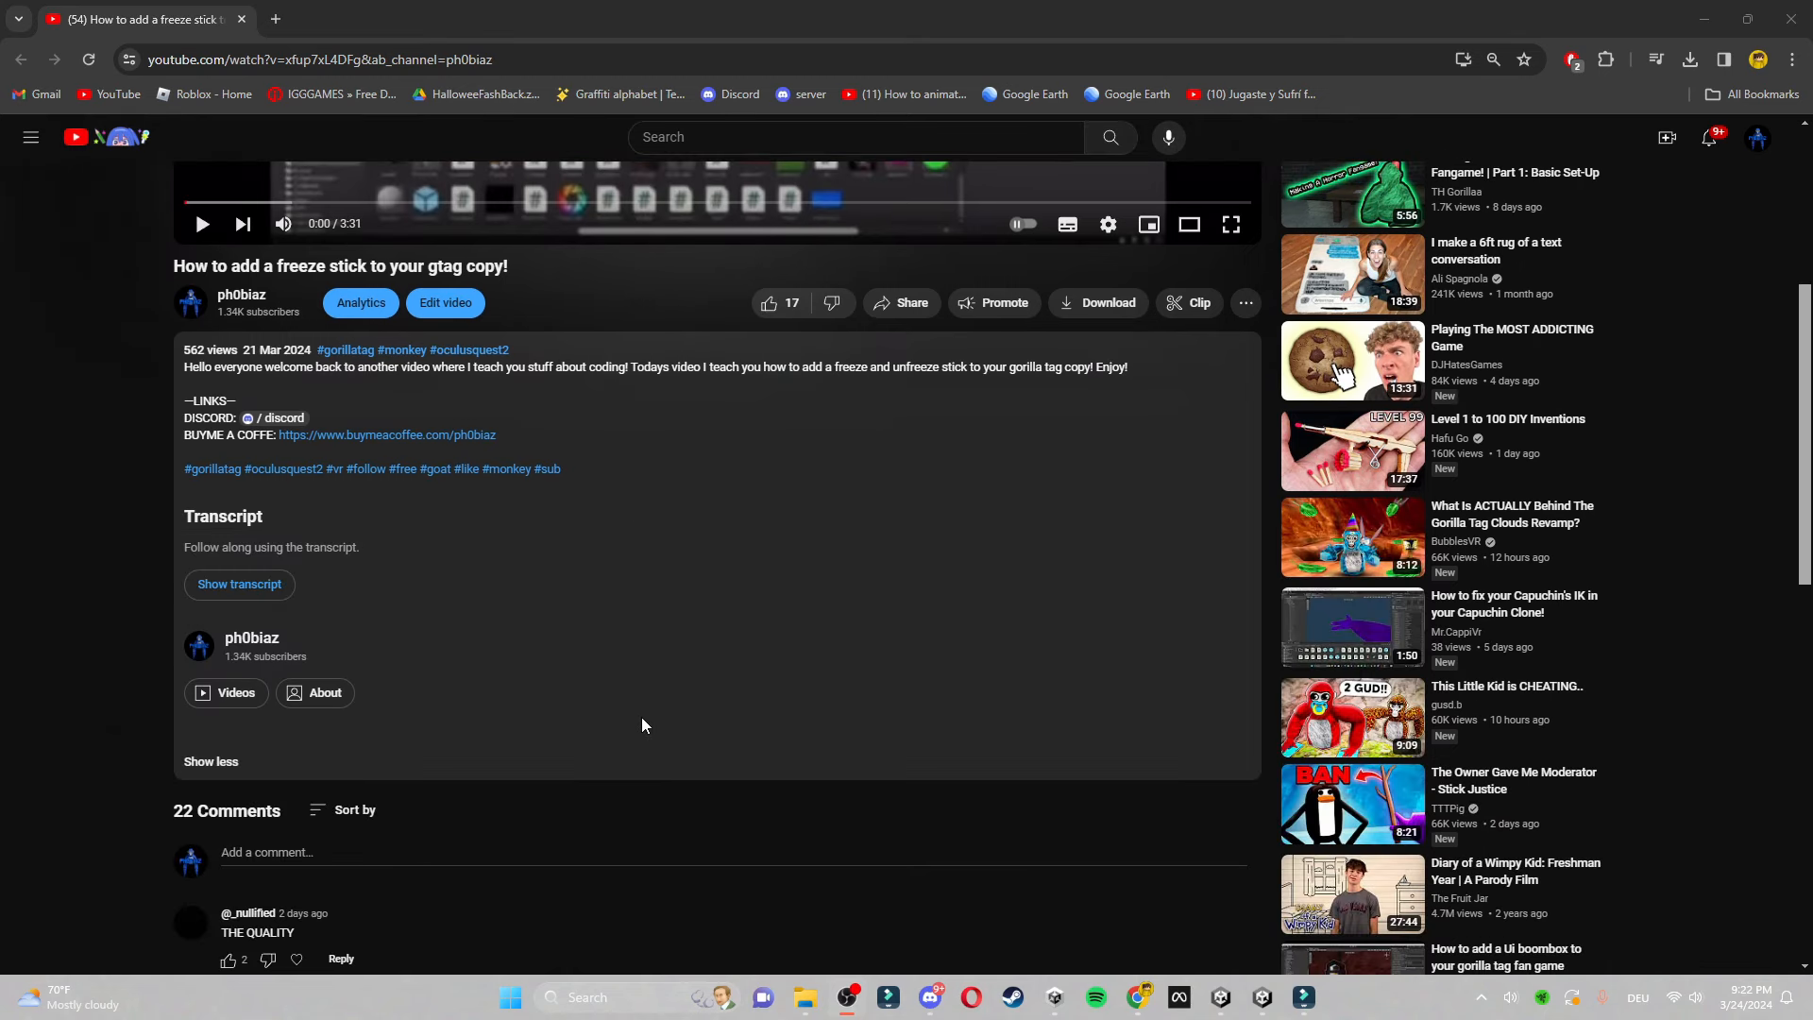
pyautogui.moveTo(386, 442)
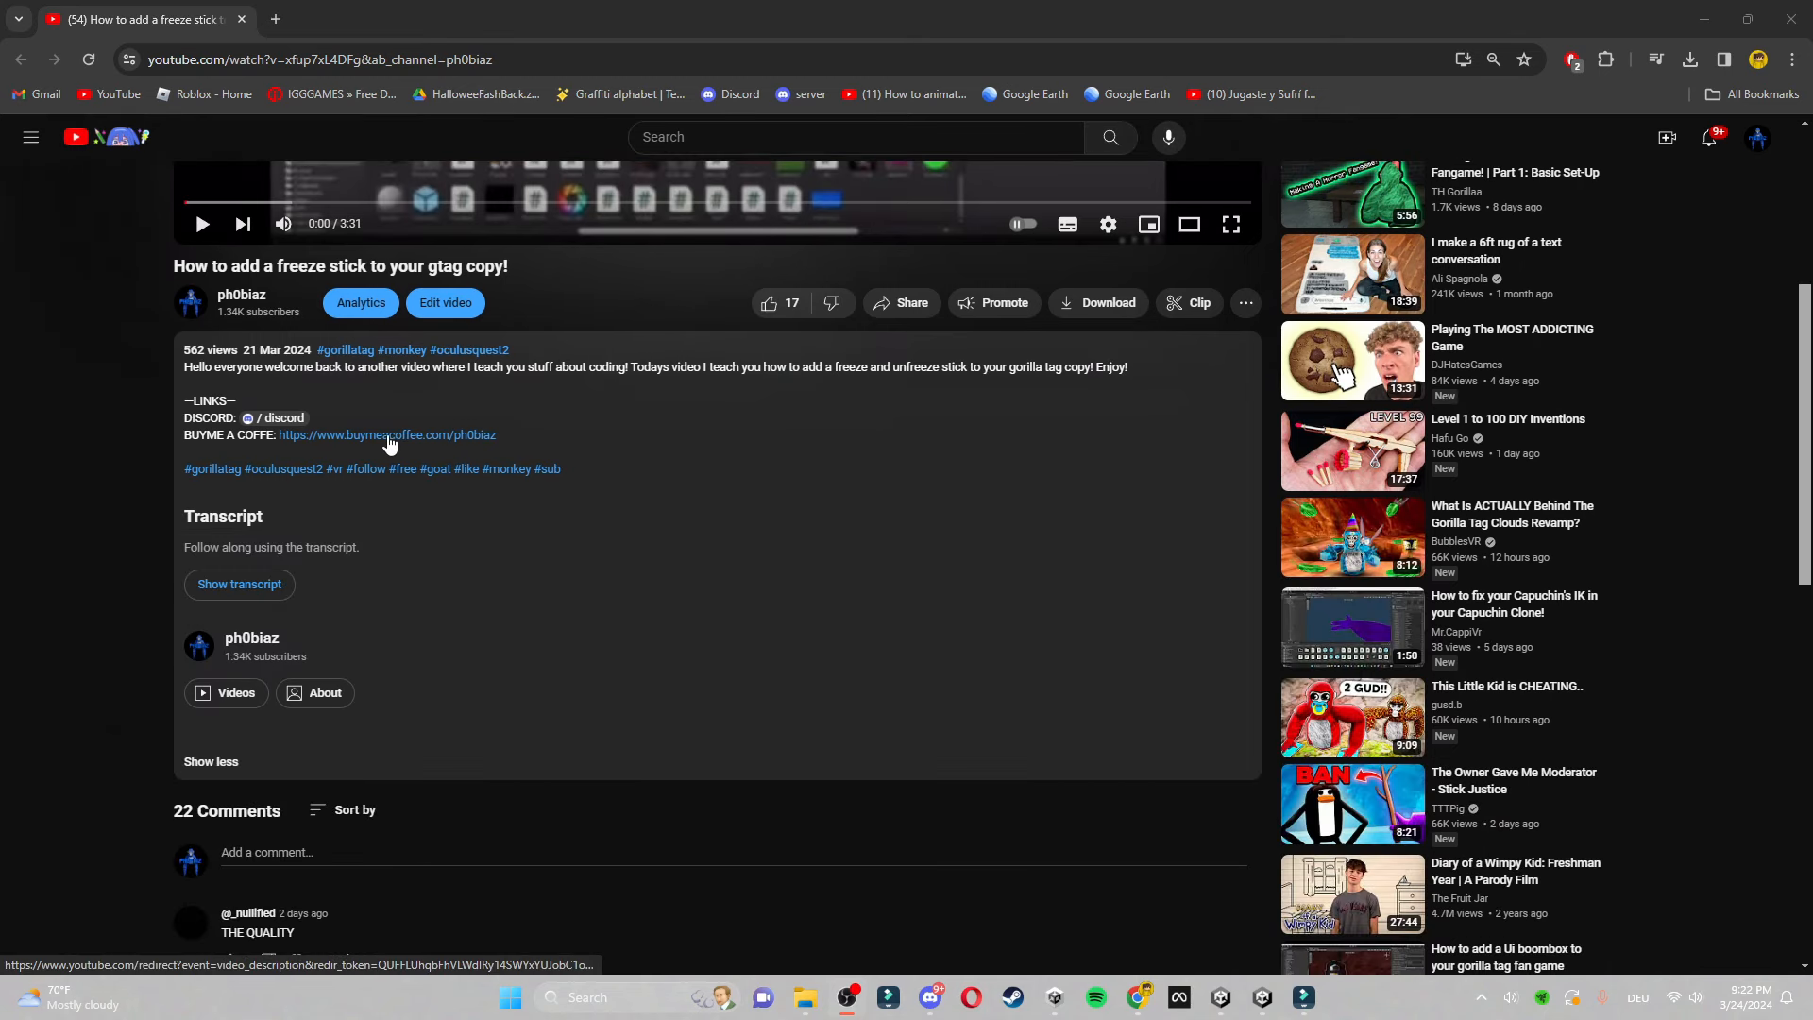
pyautogui.click(385, 440)
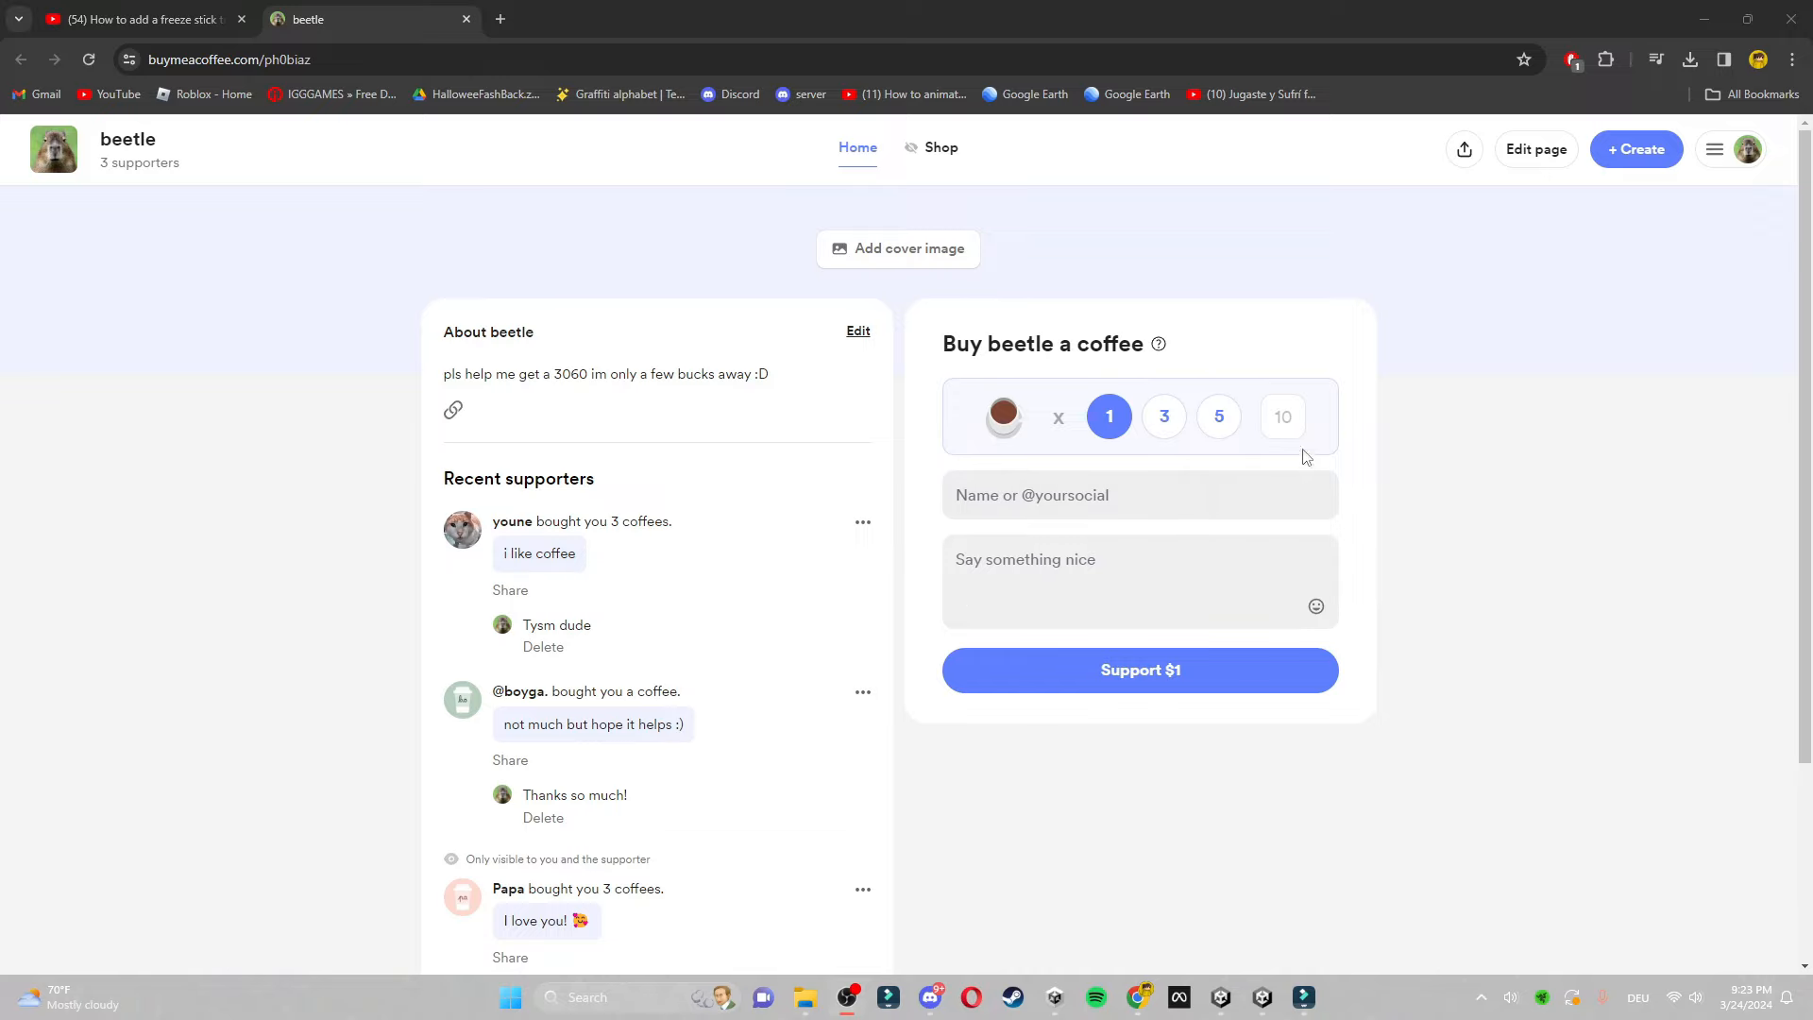
pyautogui.moveTo(1326, 429)
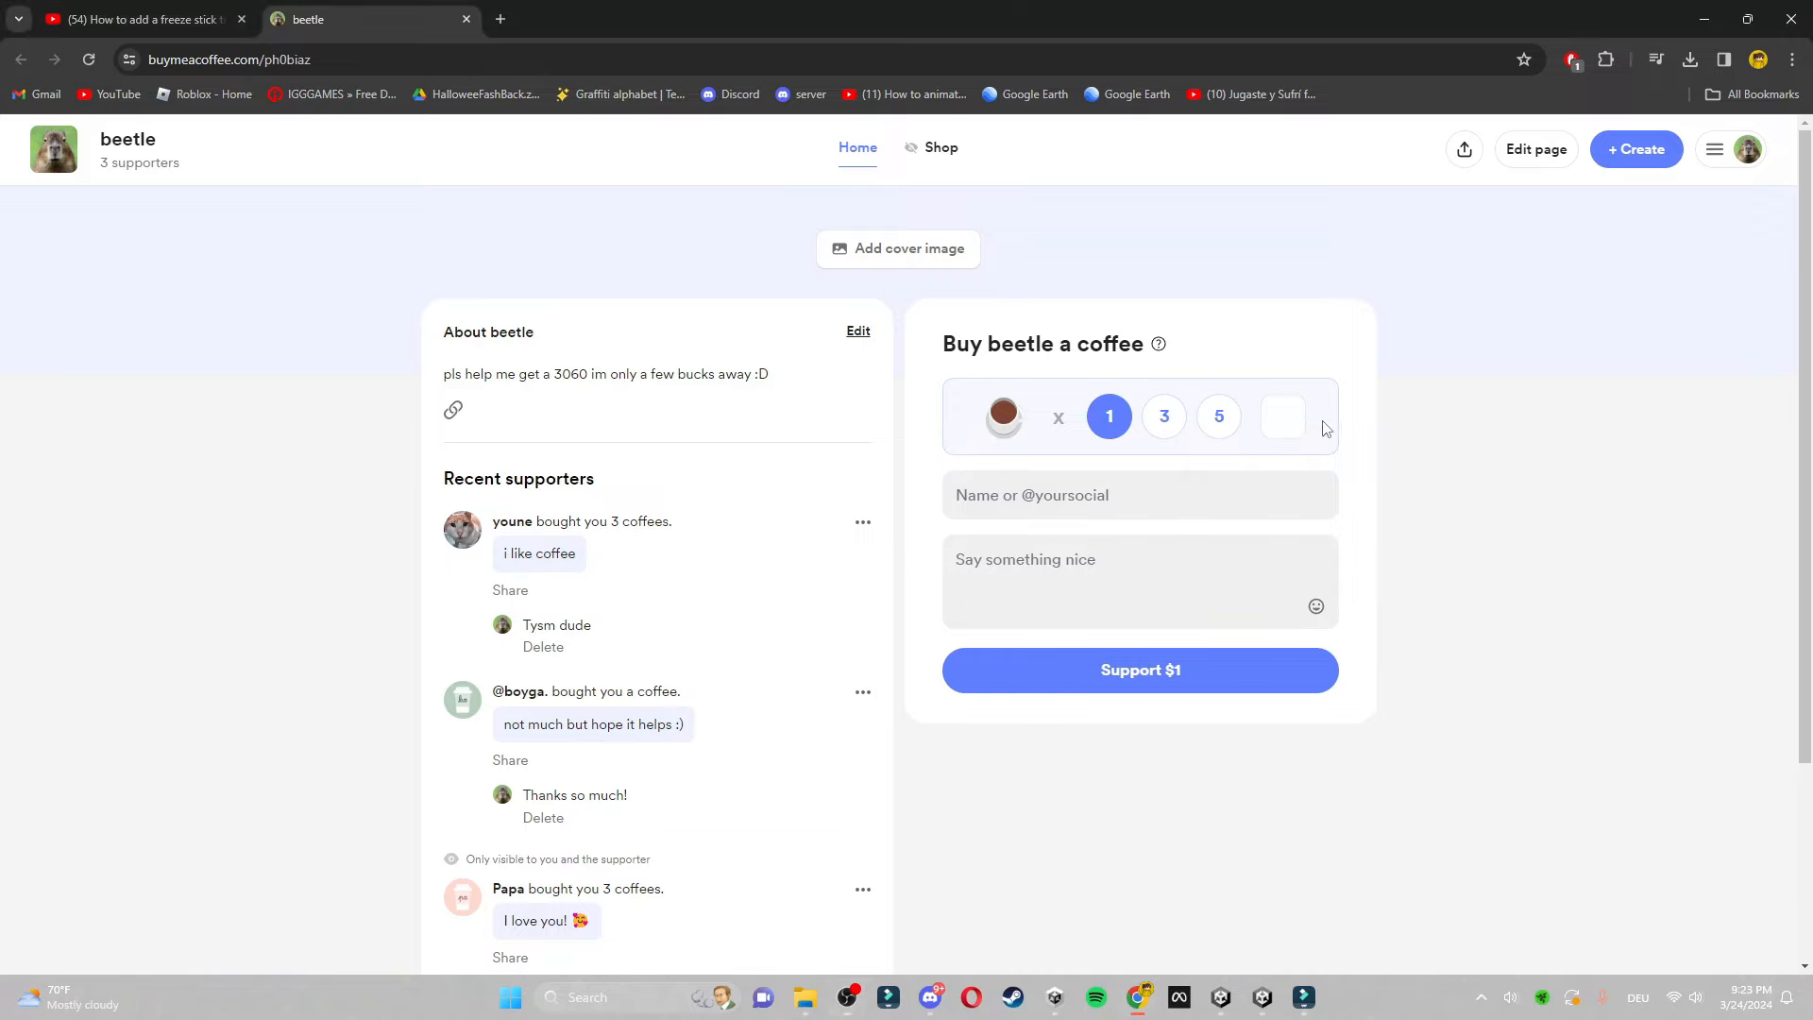
# Set five coffees, name 'Beetle!' and message 'Hey beetle! i want to support you and your videos!'
pyautogui.click(1284, 416)
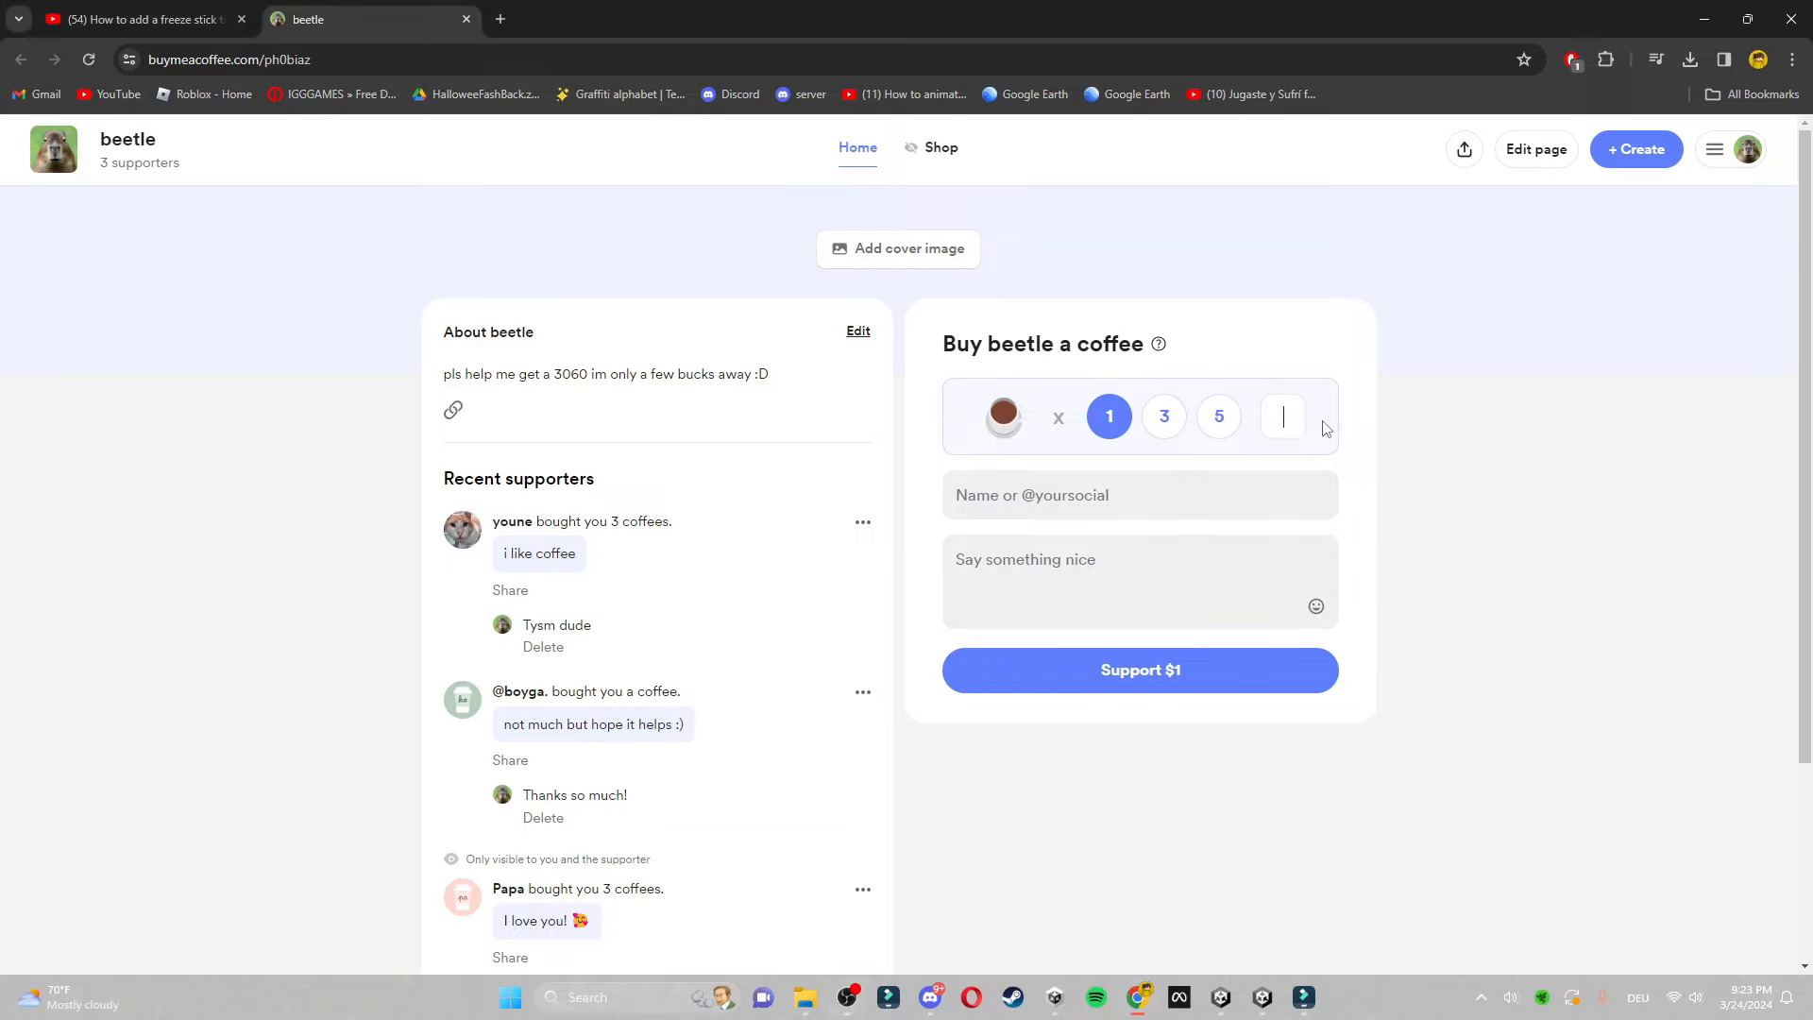
pyautogui.click(1218, 416)
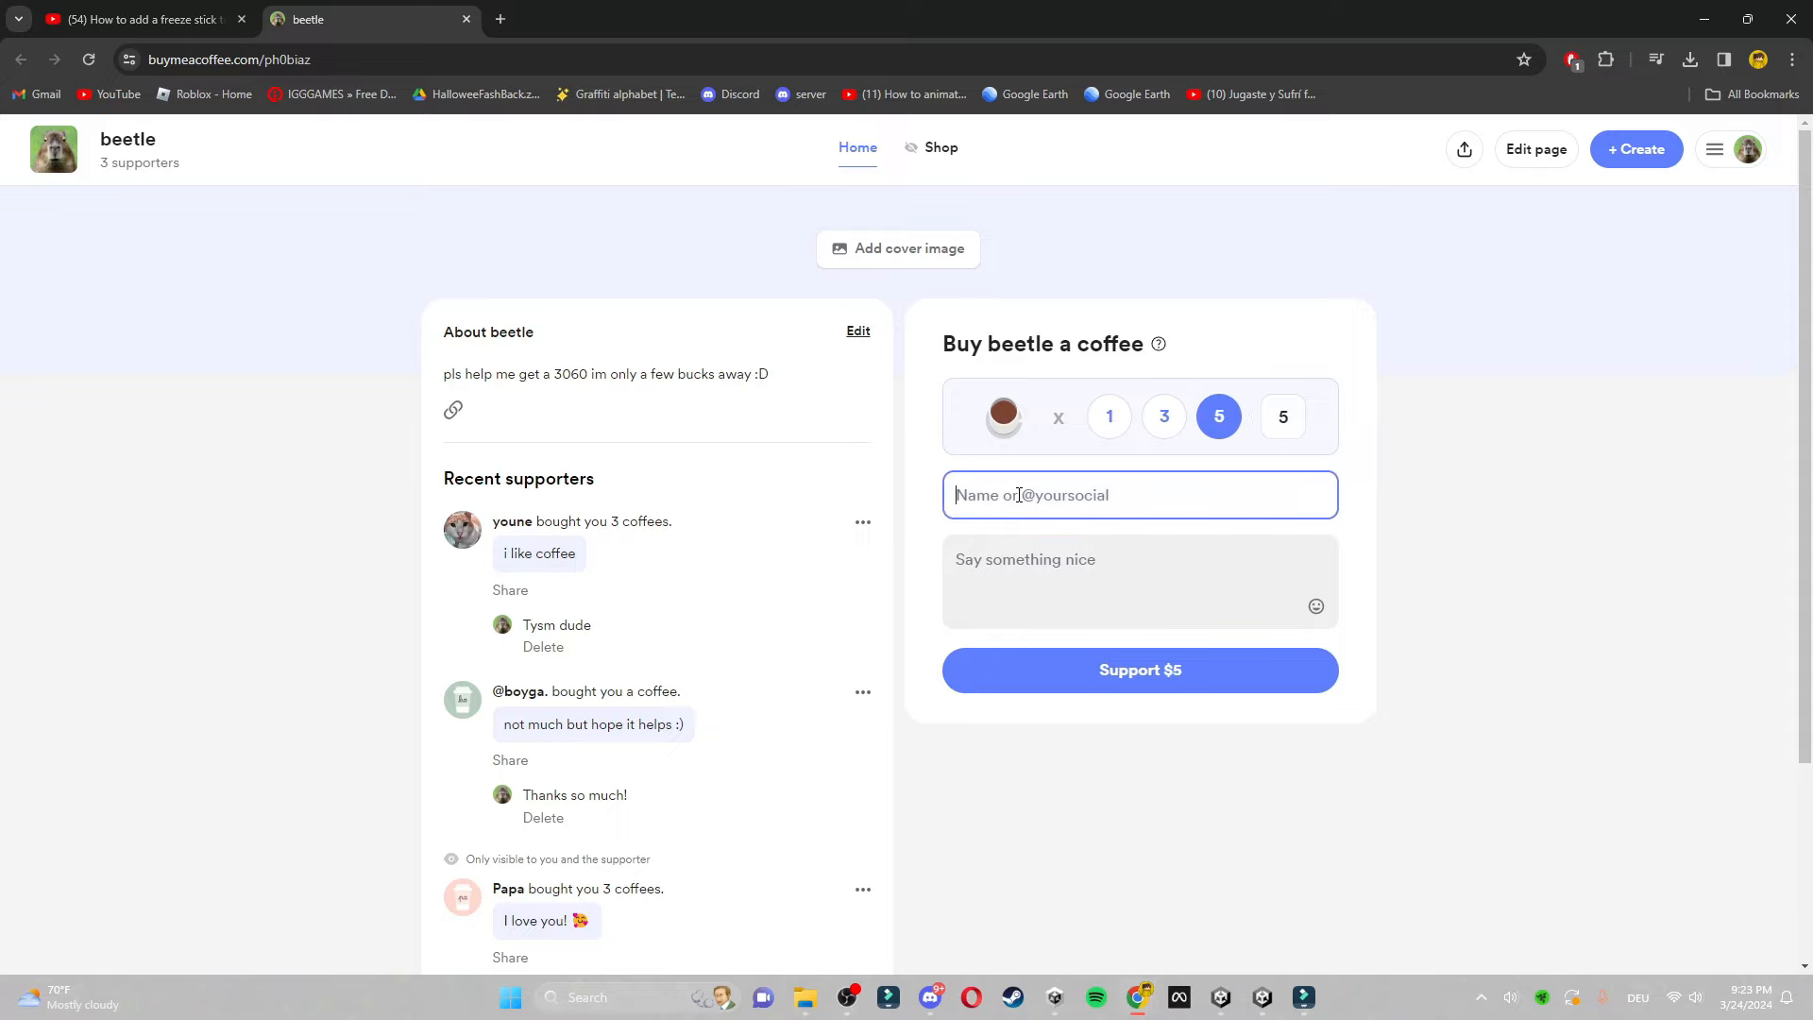
pyautogui.write('B')
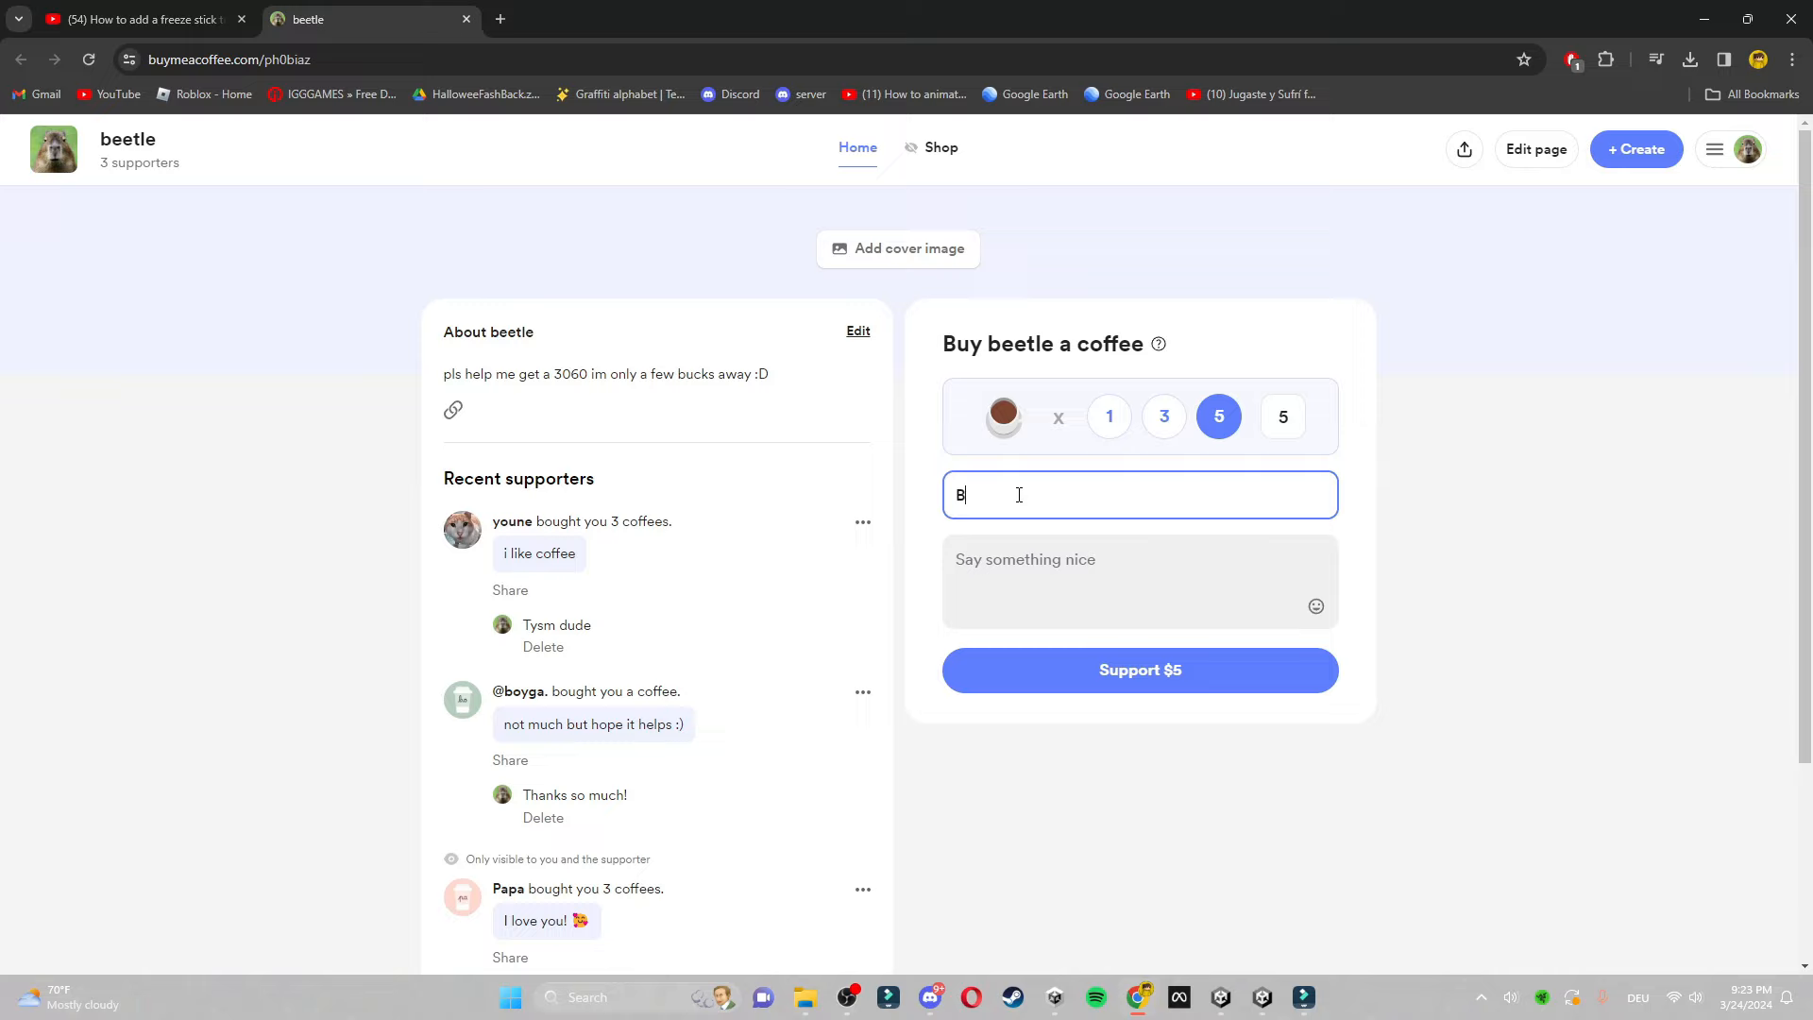
pyautogui.write('eetle!')
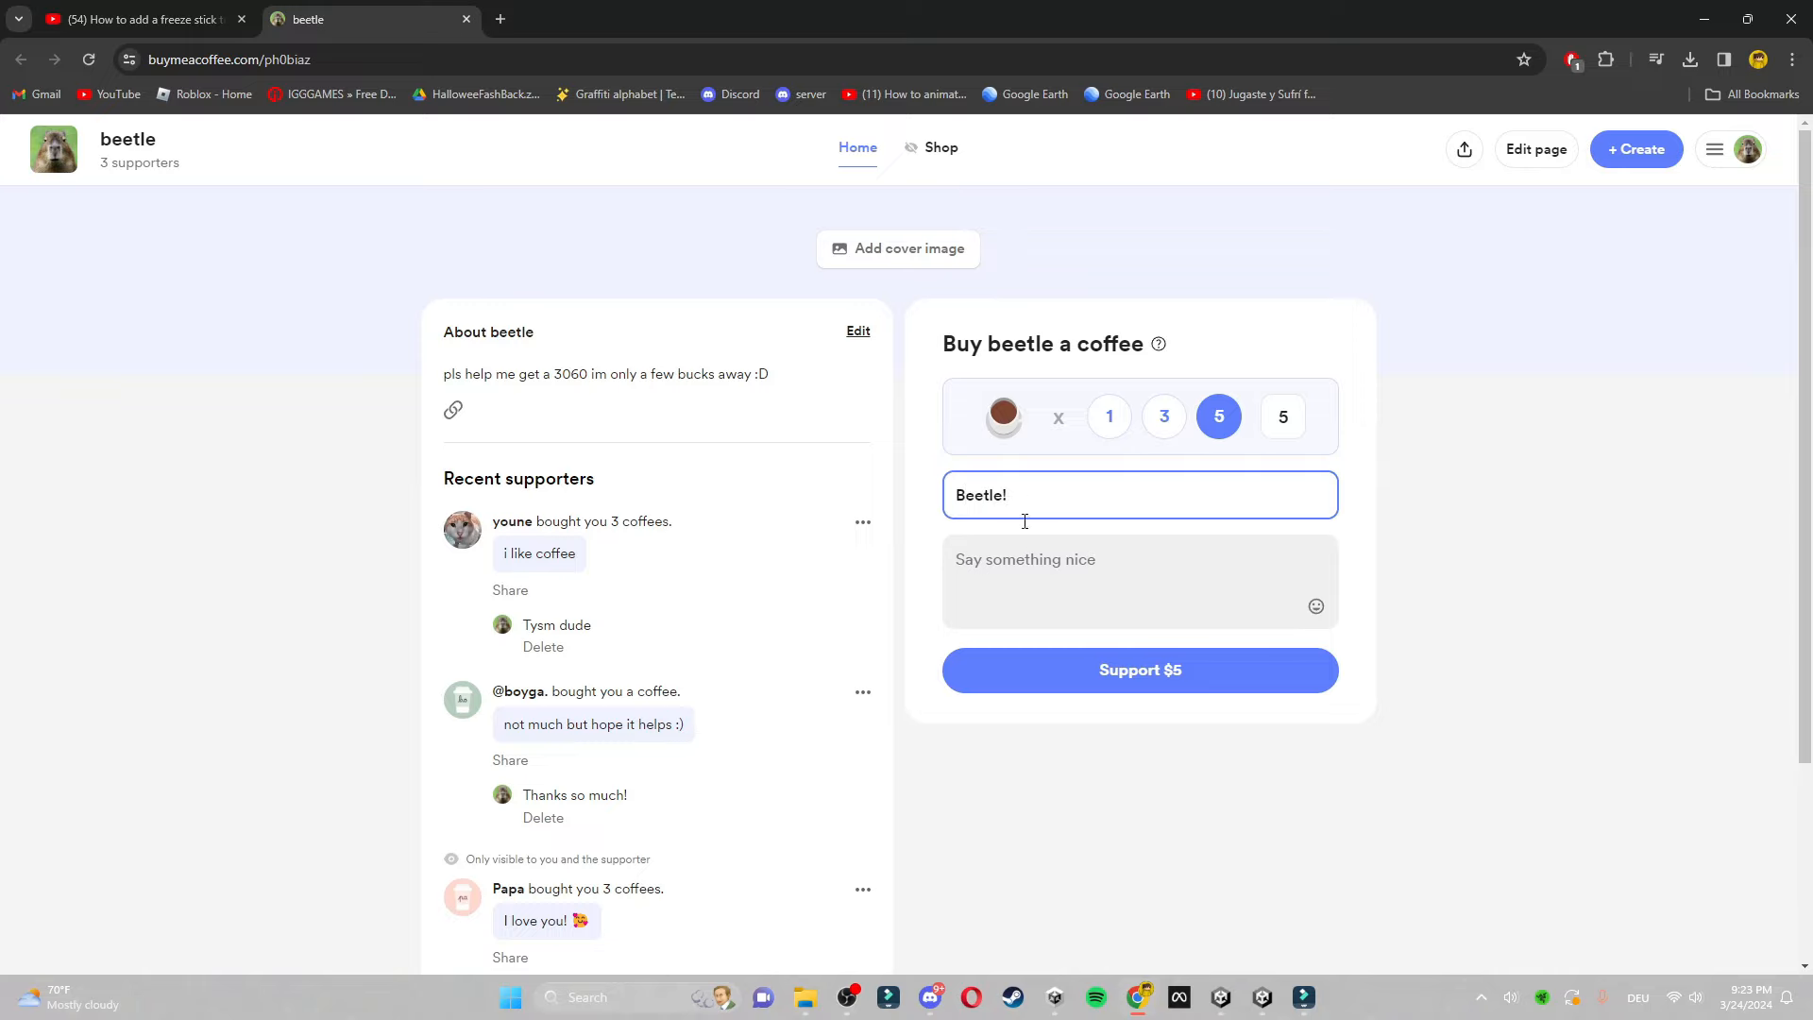
pyautogui.write('Hey')
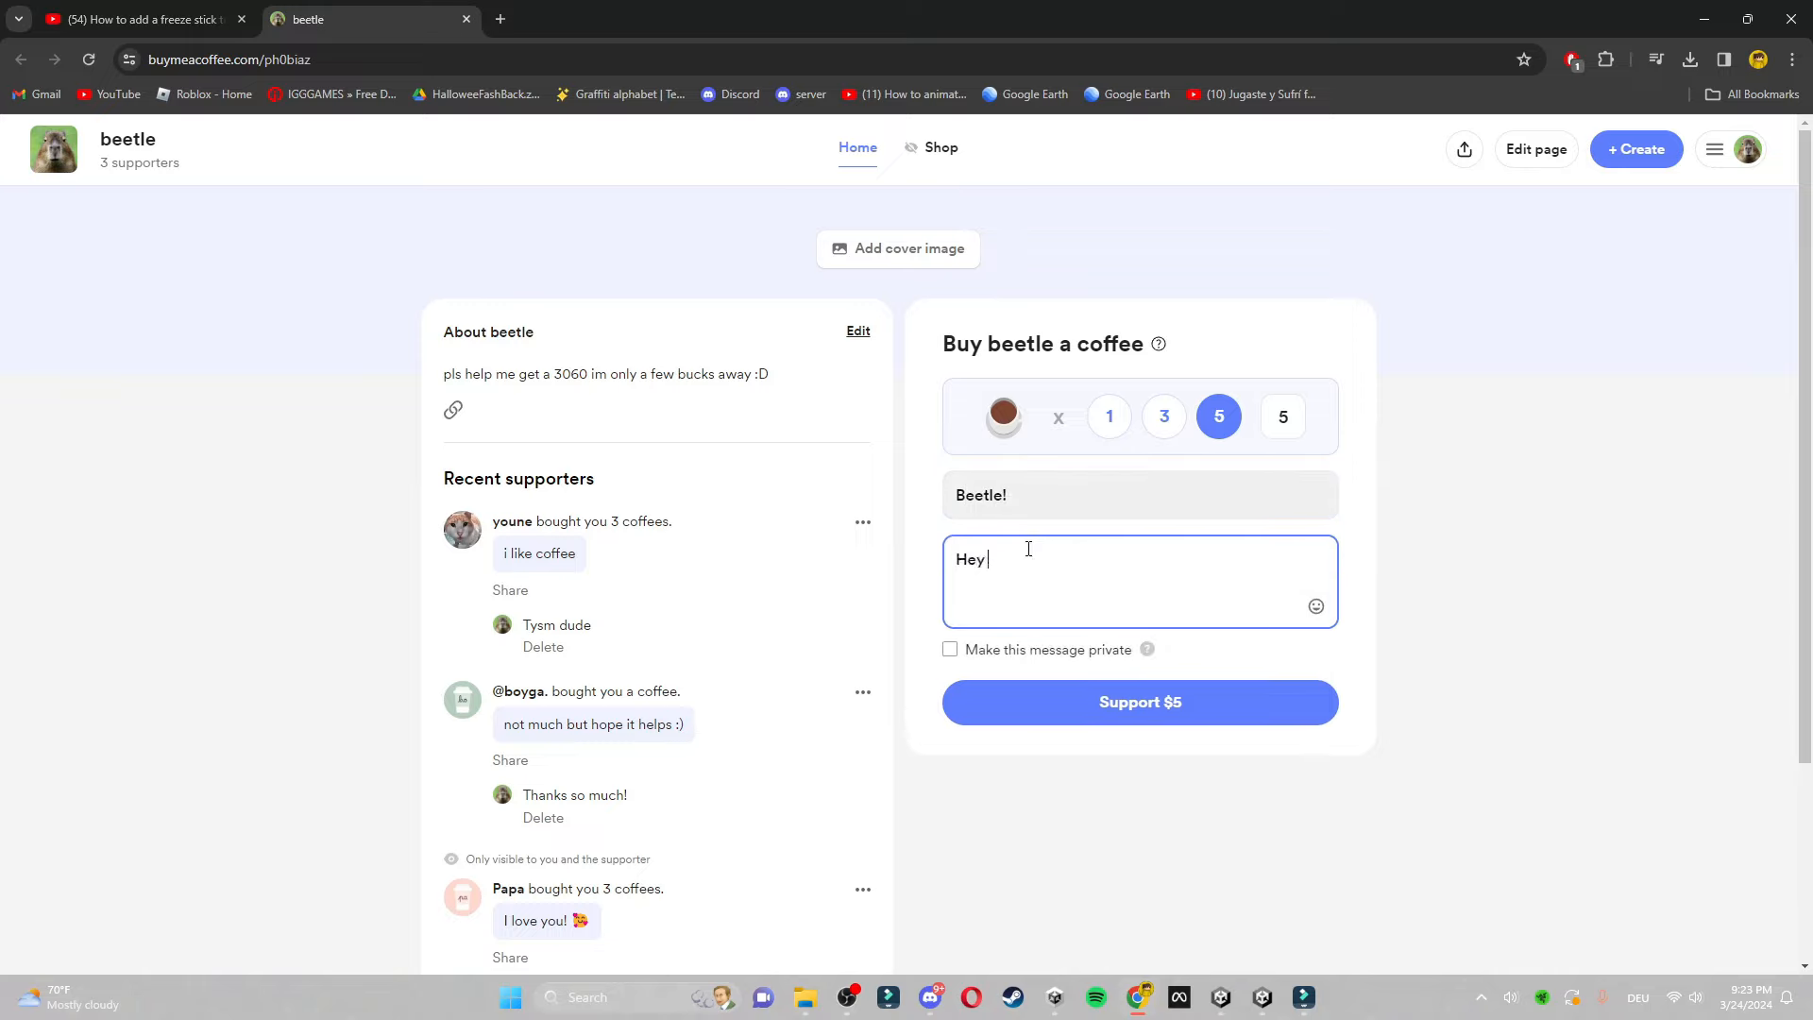
pyautogui.write('beetle!')
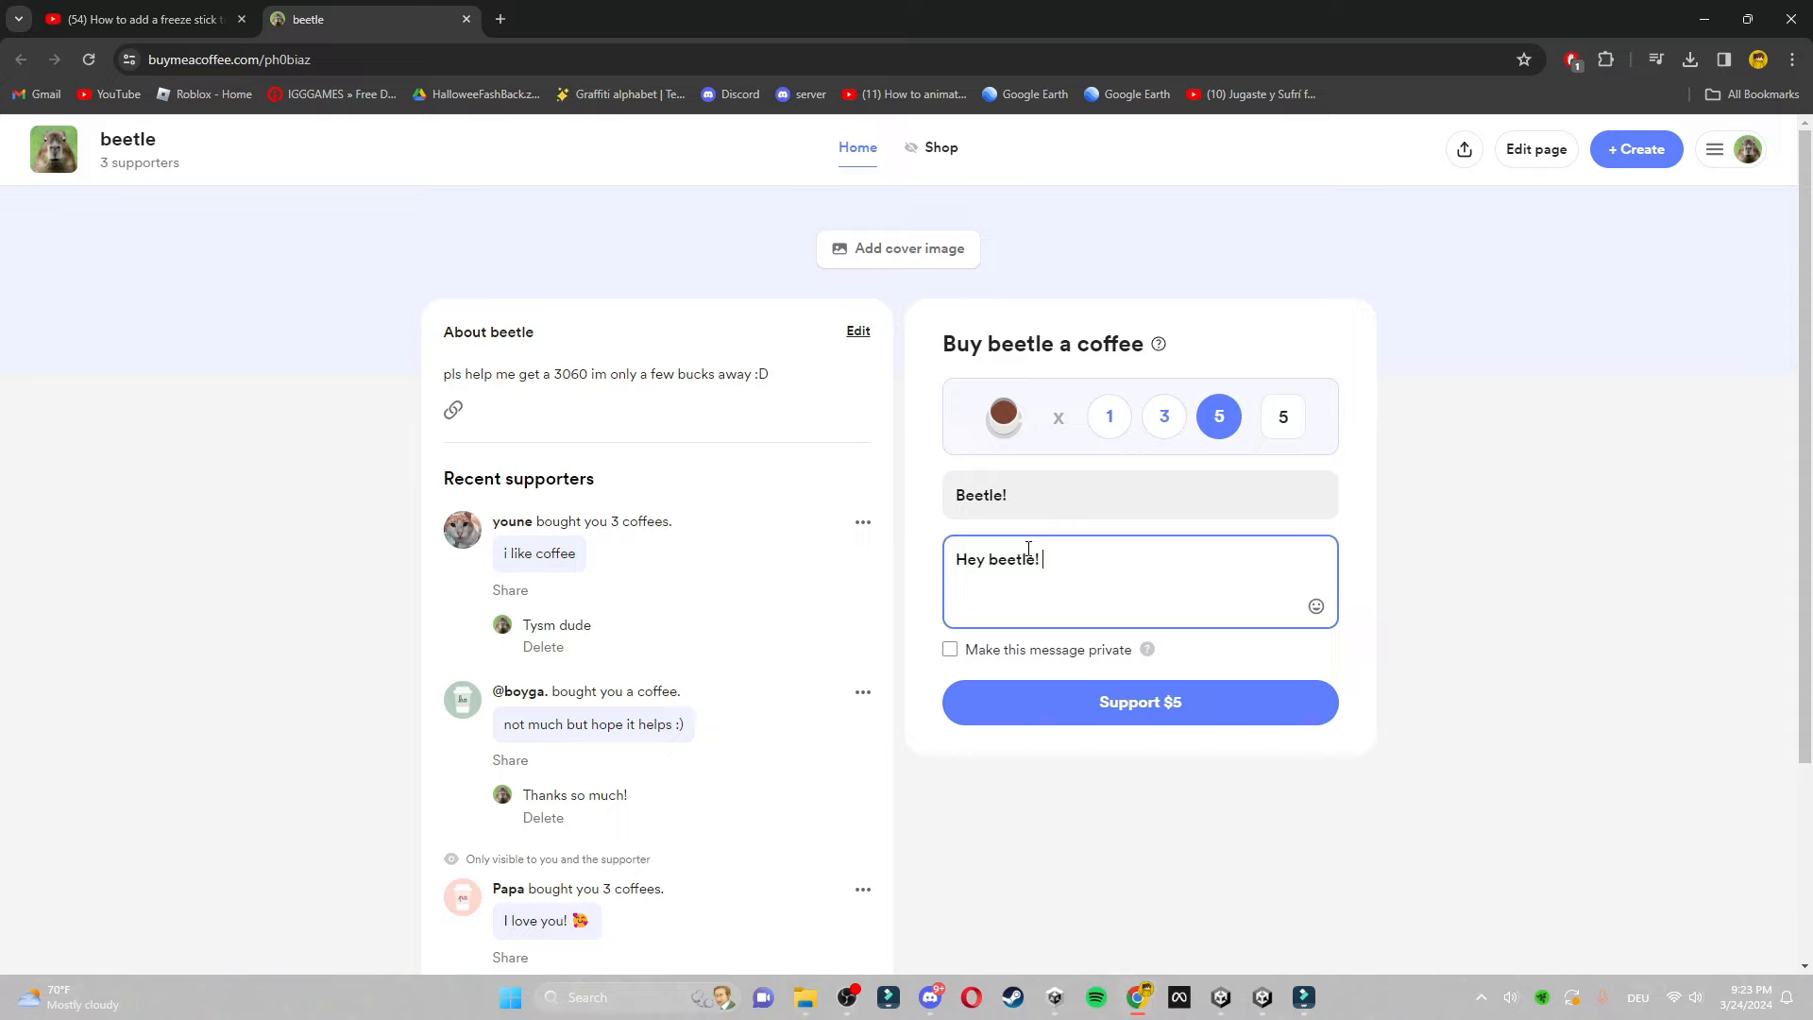
pyautogui.write('i want to su')
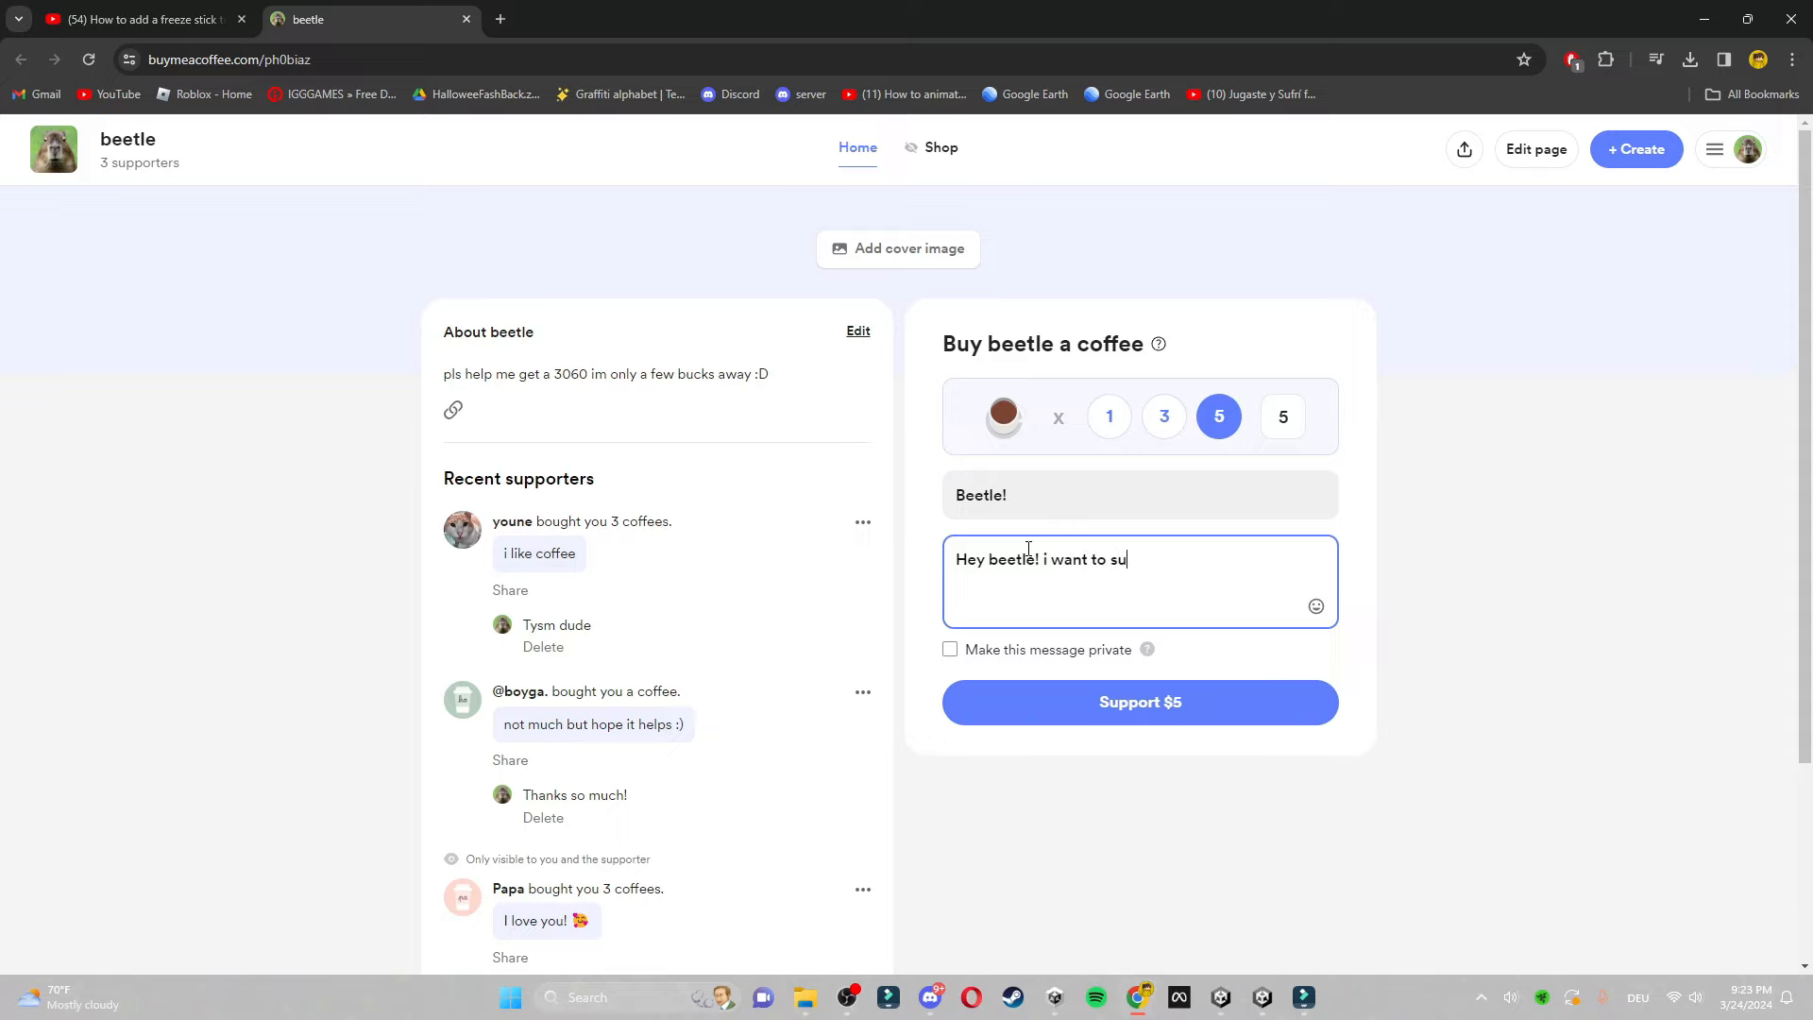
pyautogui.write('pport you and')
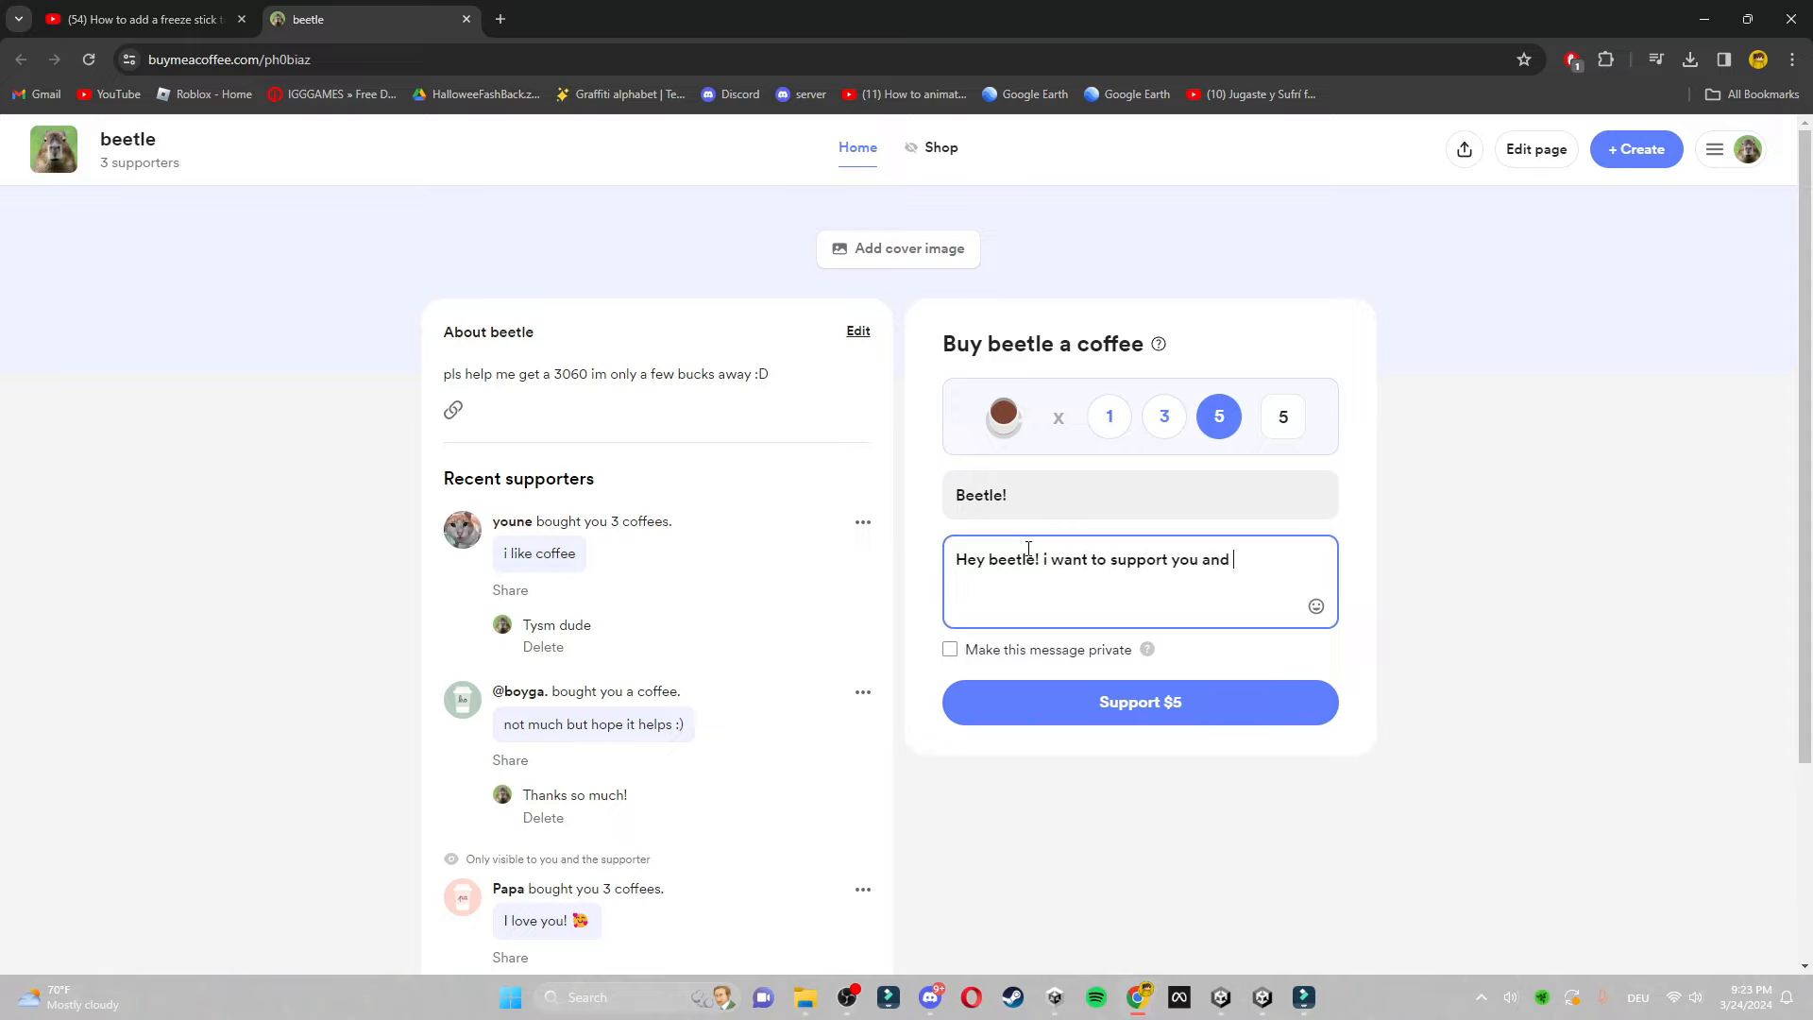
pyautogui.write('your videos!')
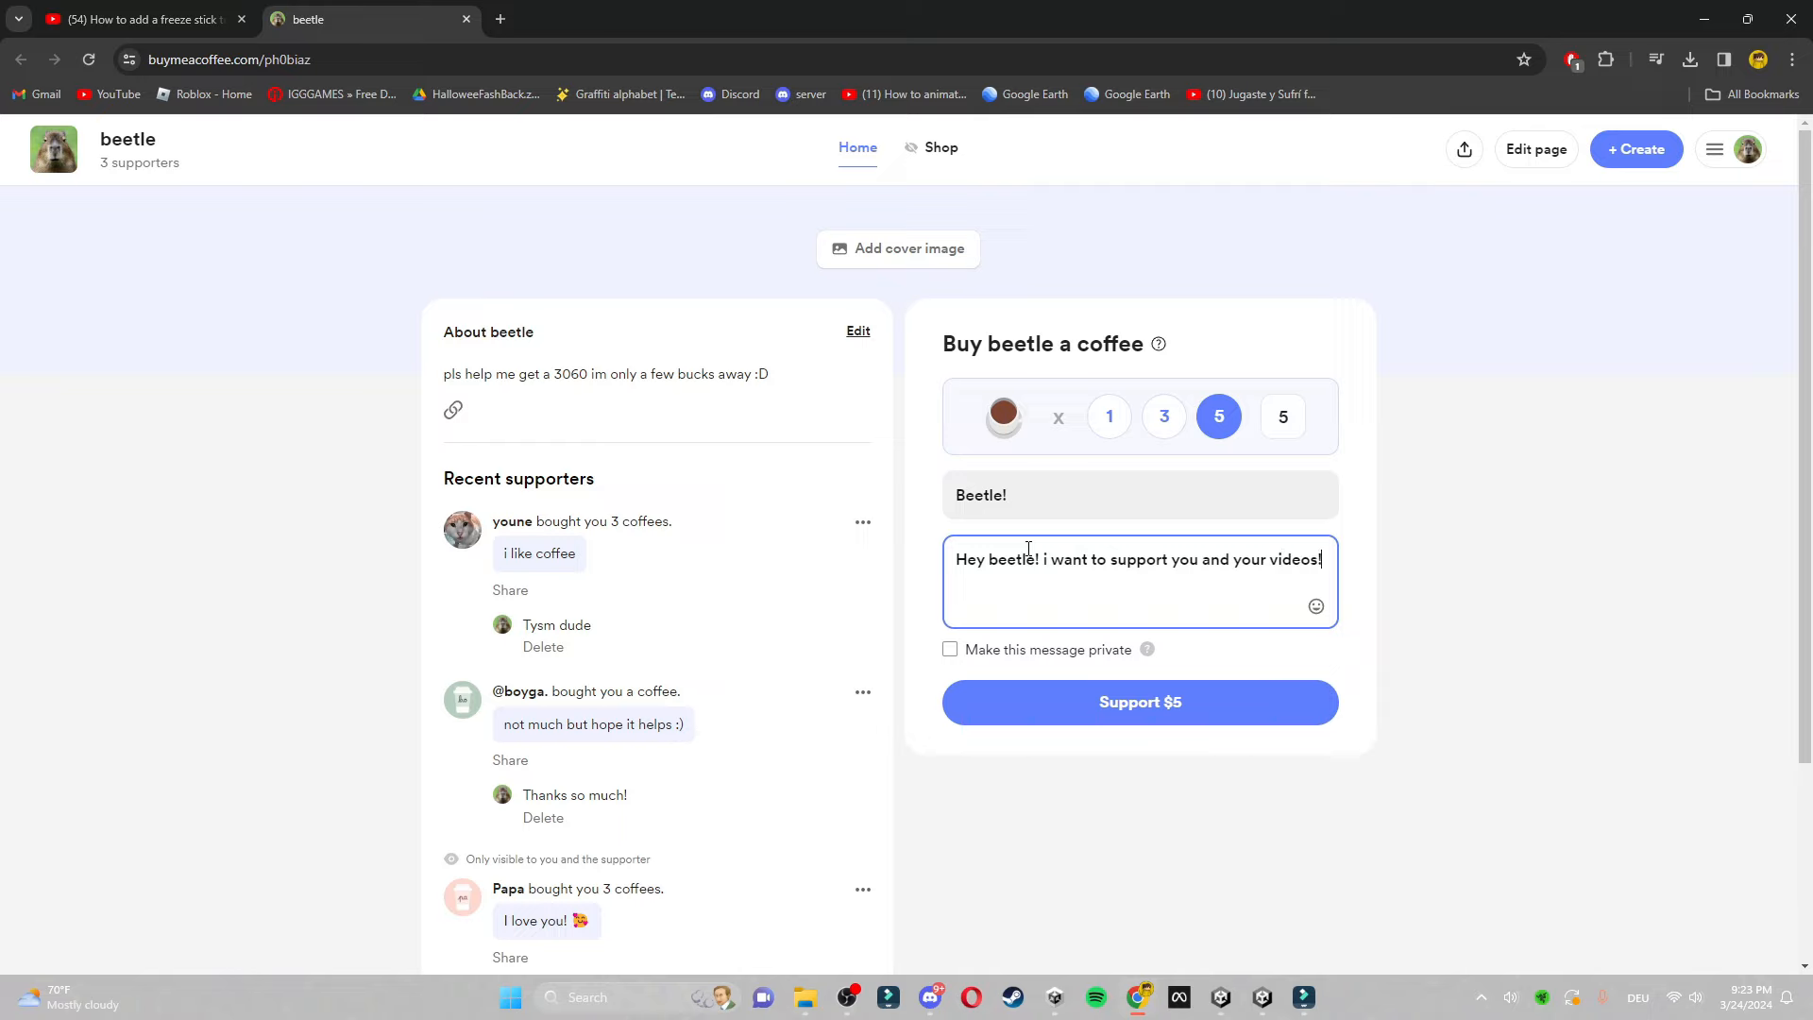
pyautogui.moveTo(1315, 606)
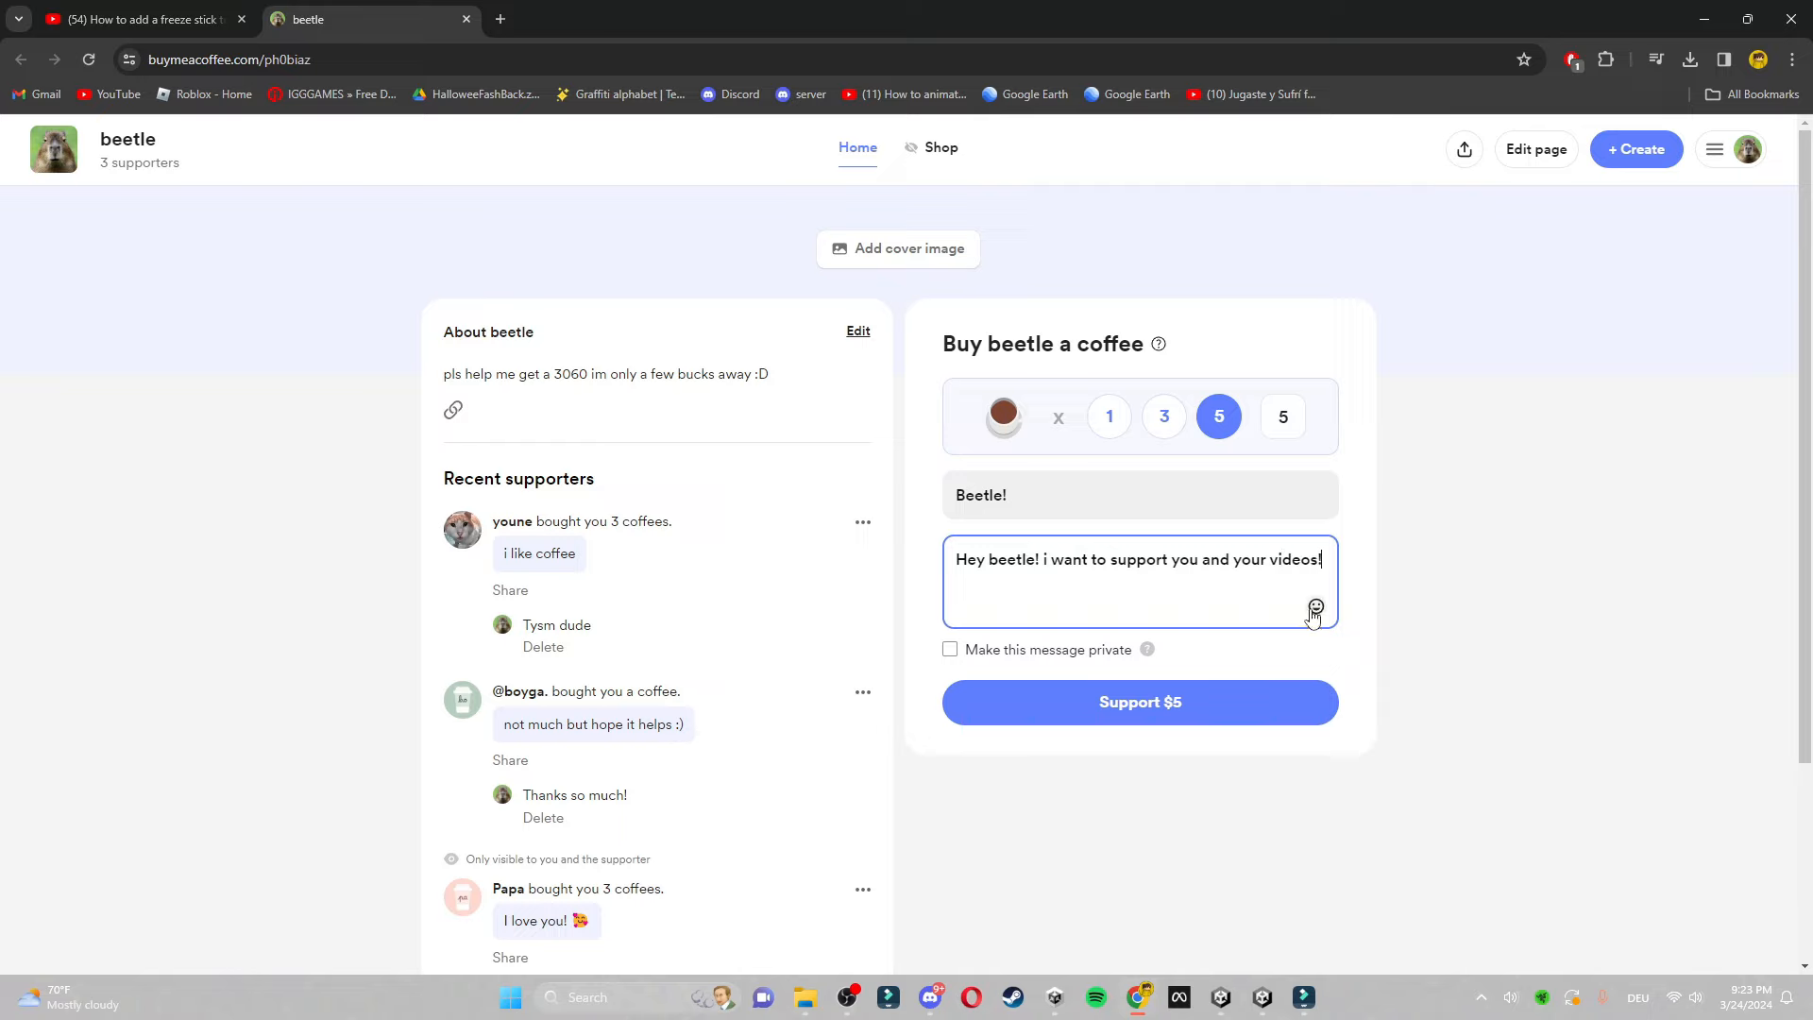
# Add an emoji to the support message from the emoji picker
pyautogui.click(1315, 608)
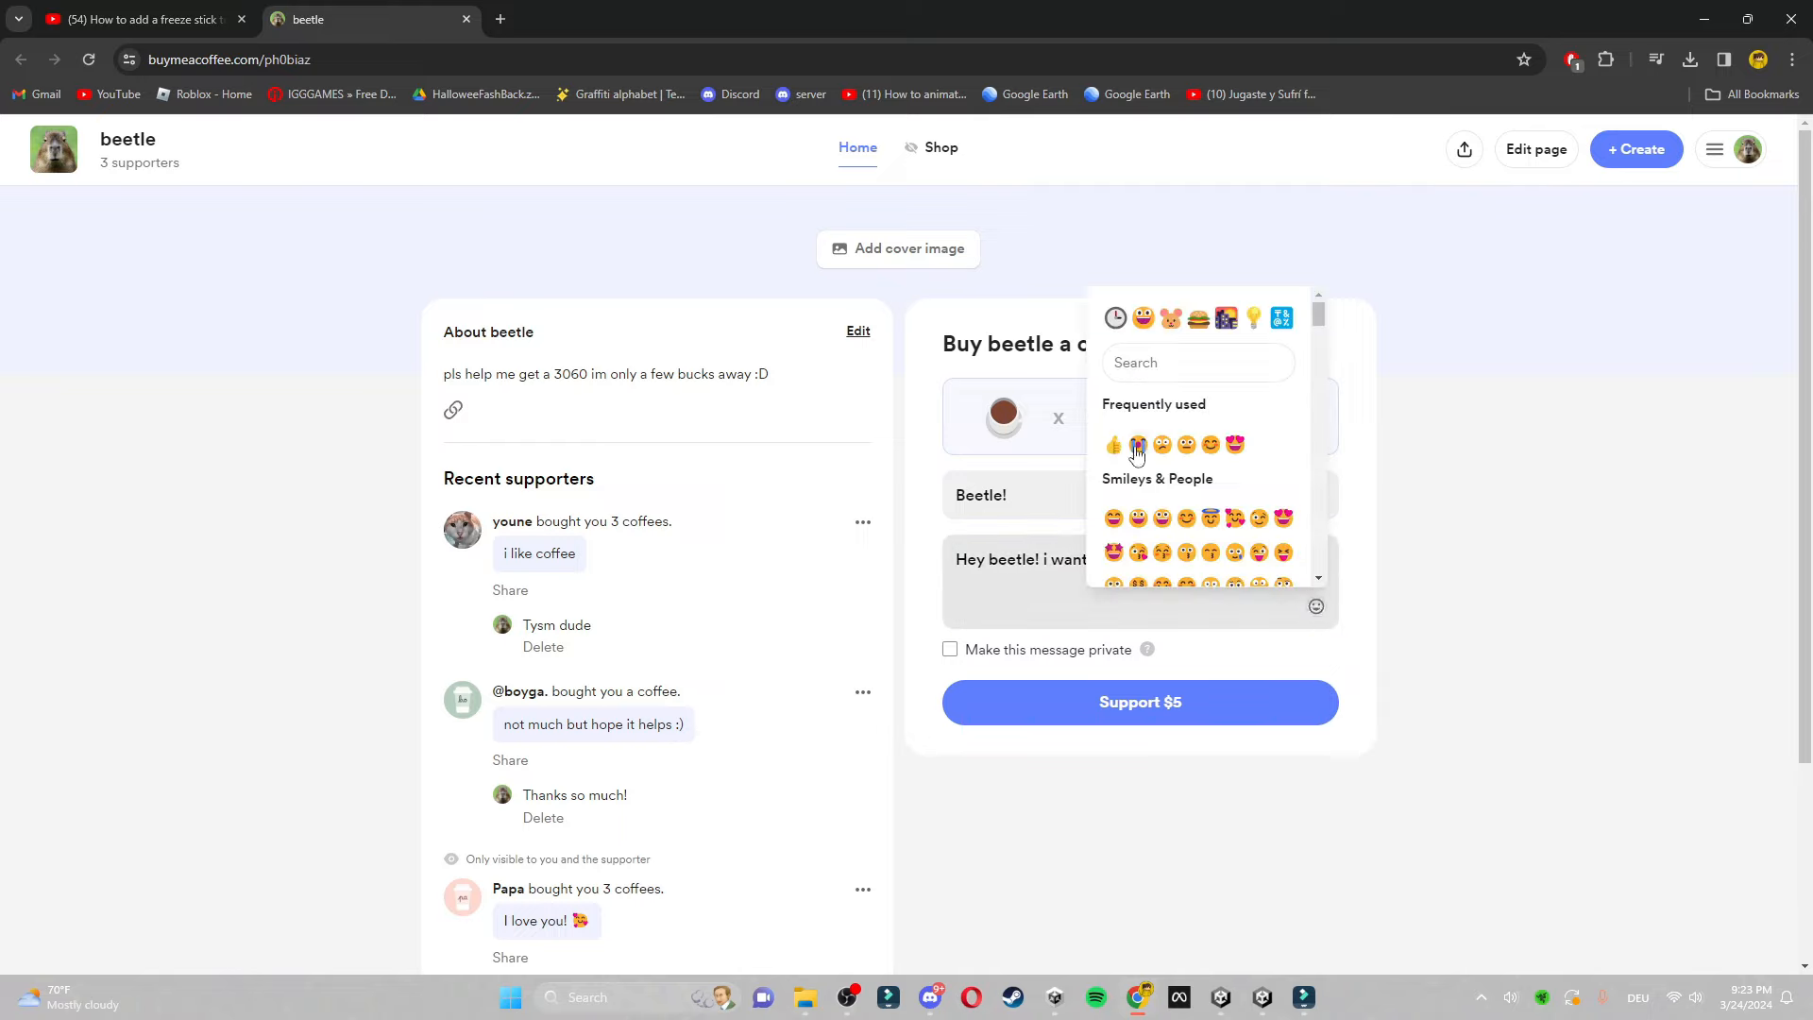
pyautogui.click(1138, 446)
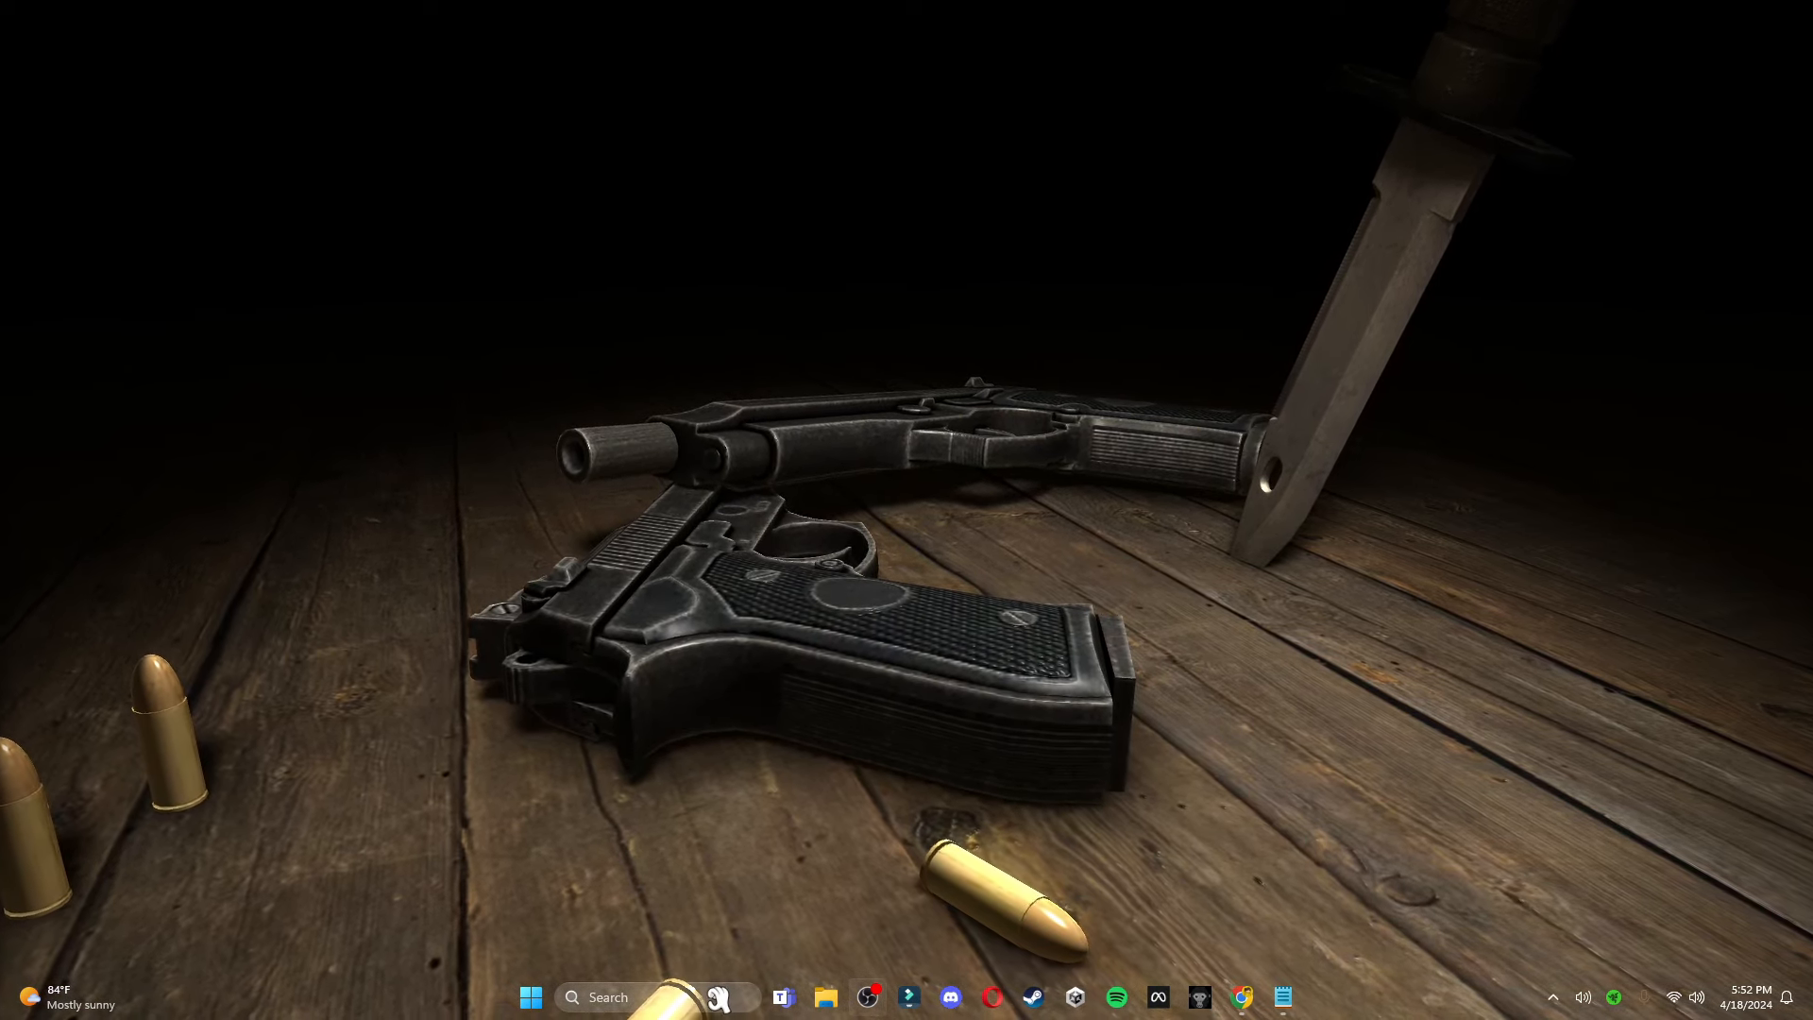
# Launch SideQuest from the Windows Start search by typing 'sidequest'
pyautogui.write('sidequest')
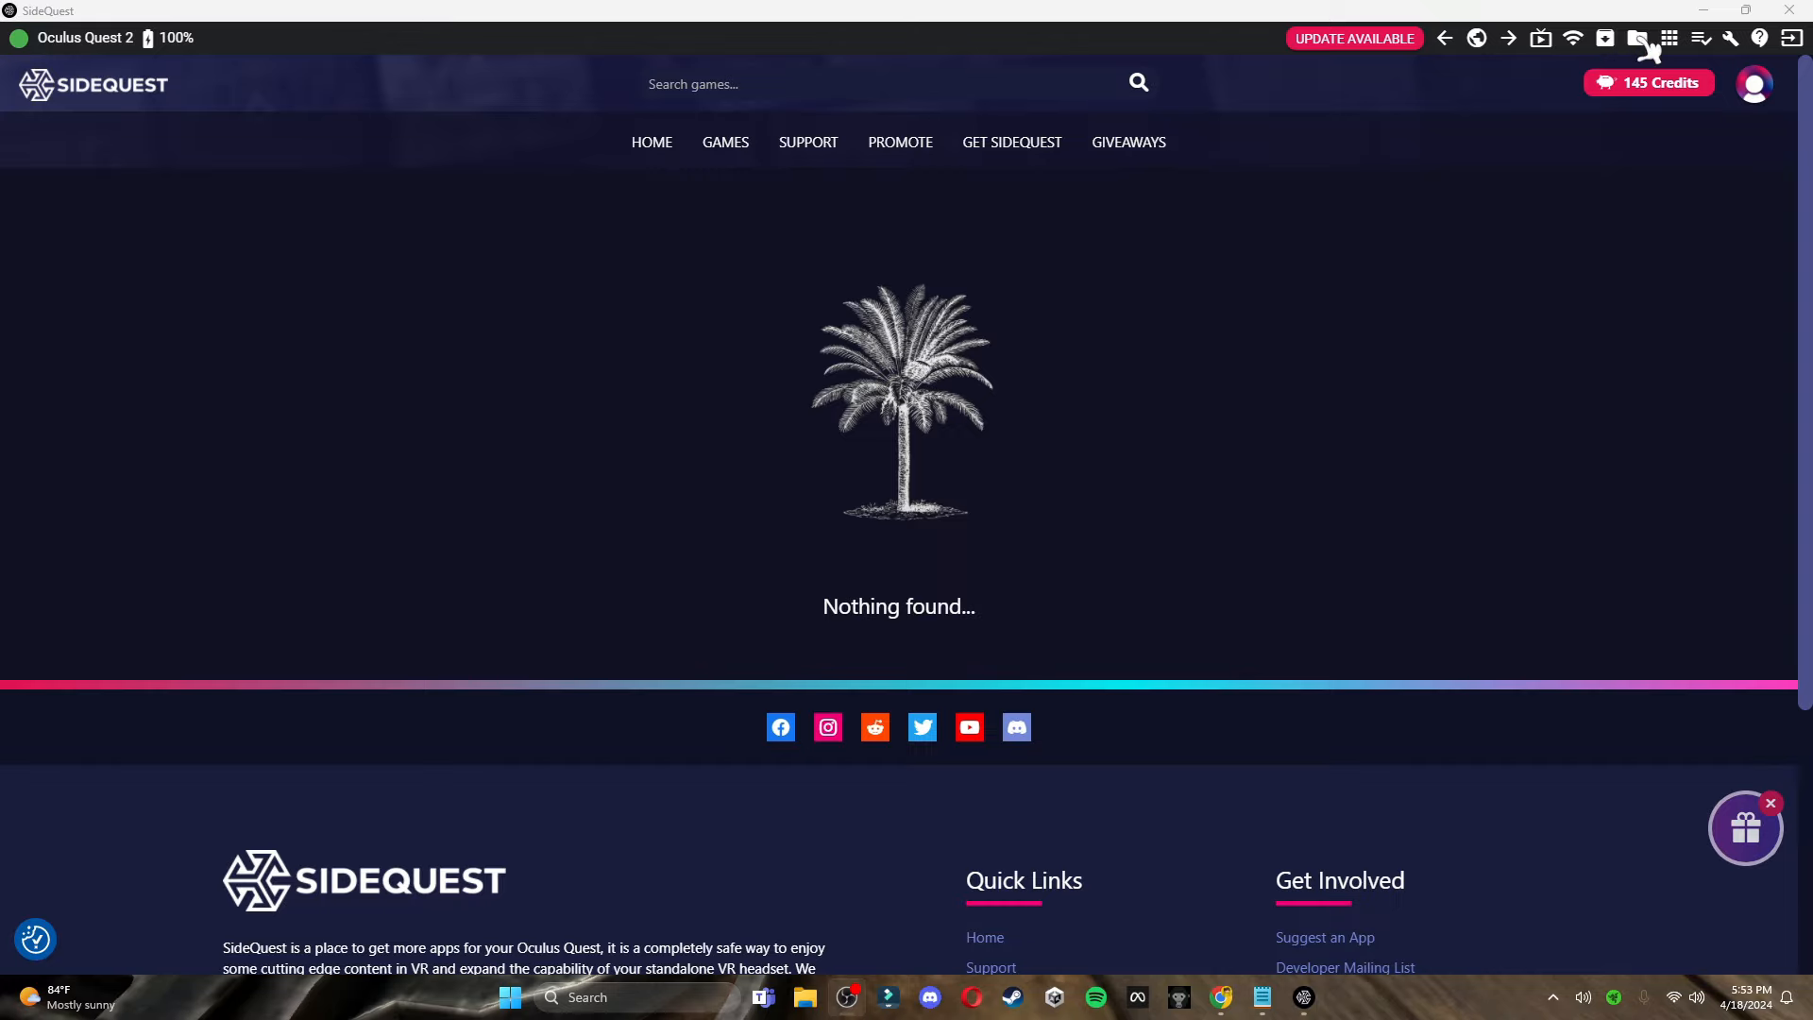
pyautogui.moveTo(1636, 38)
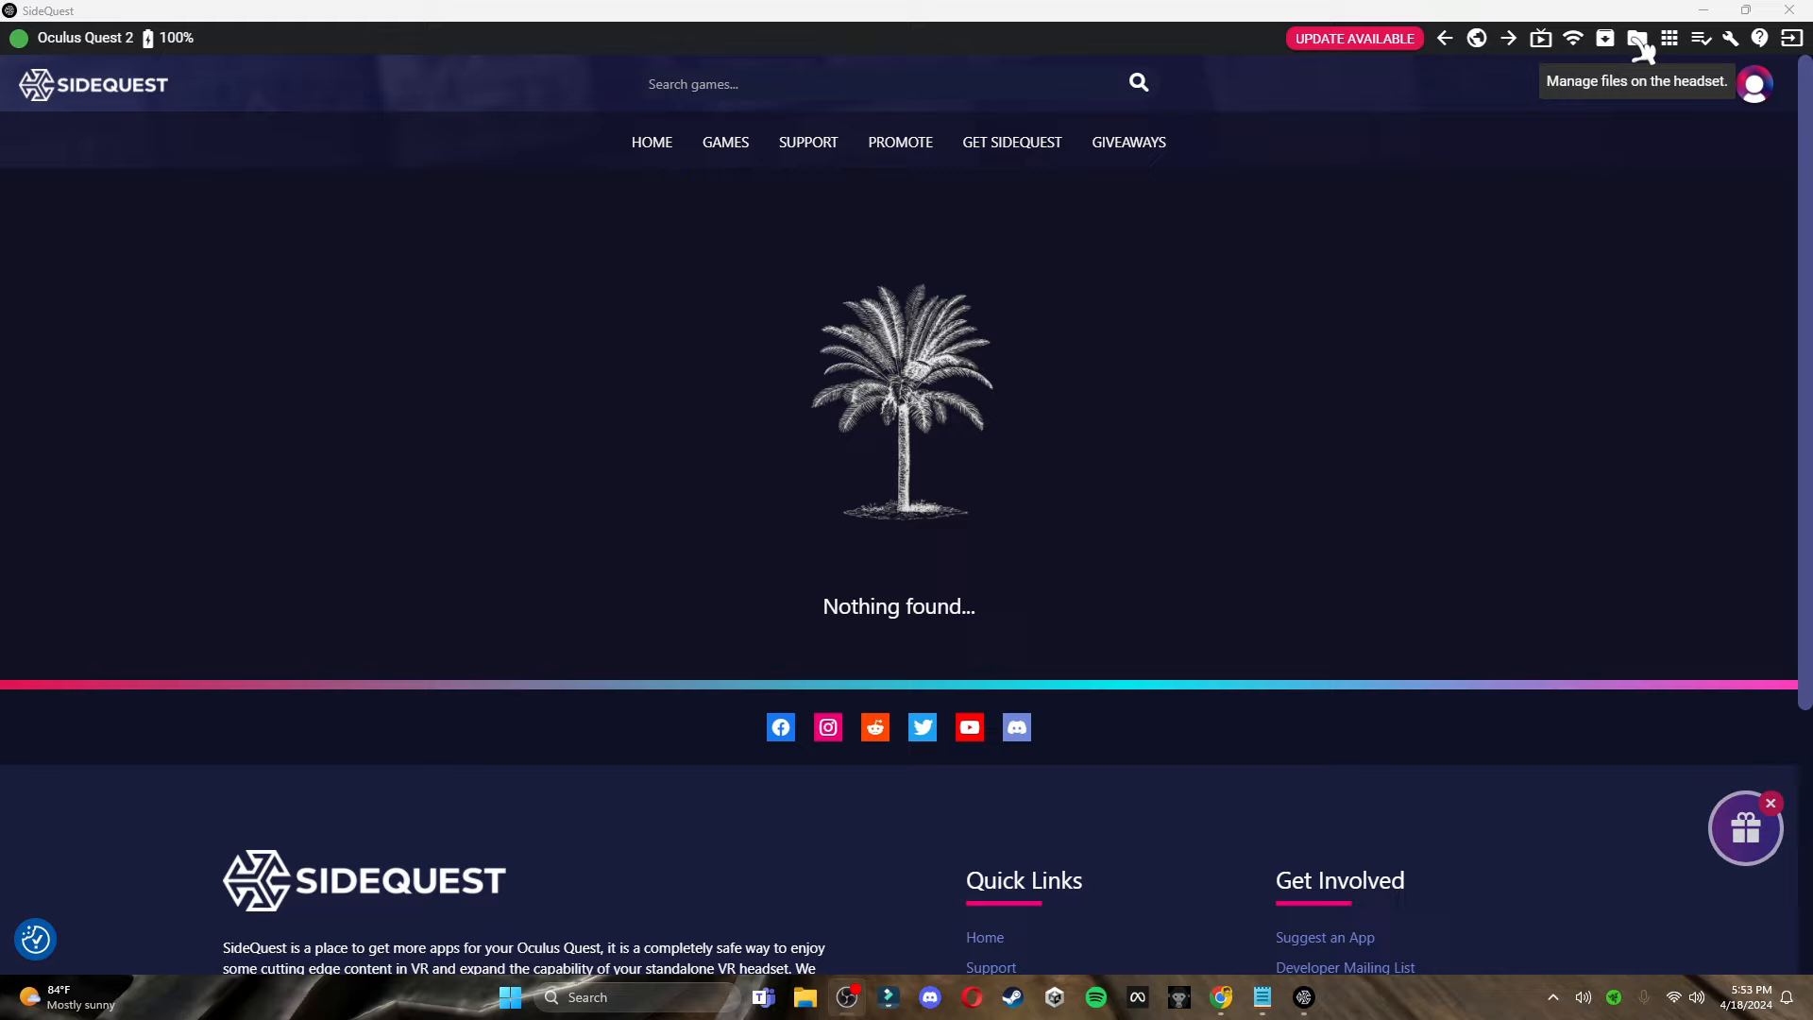
# Show SideQuest's App Manager listing the apps installed on the Quest 2
pyautogui.click(1638, 38)
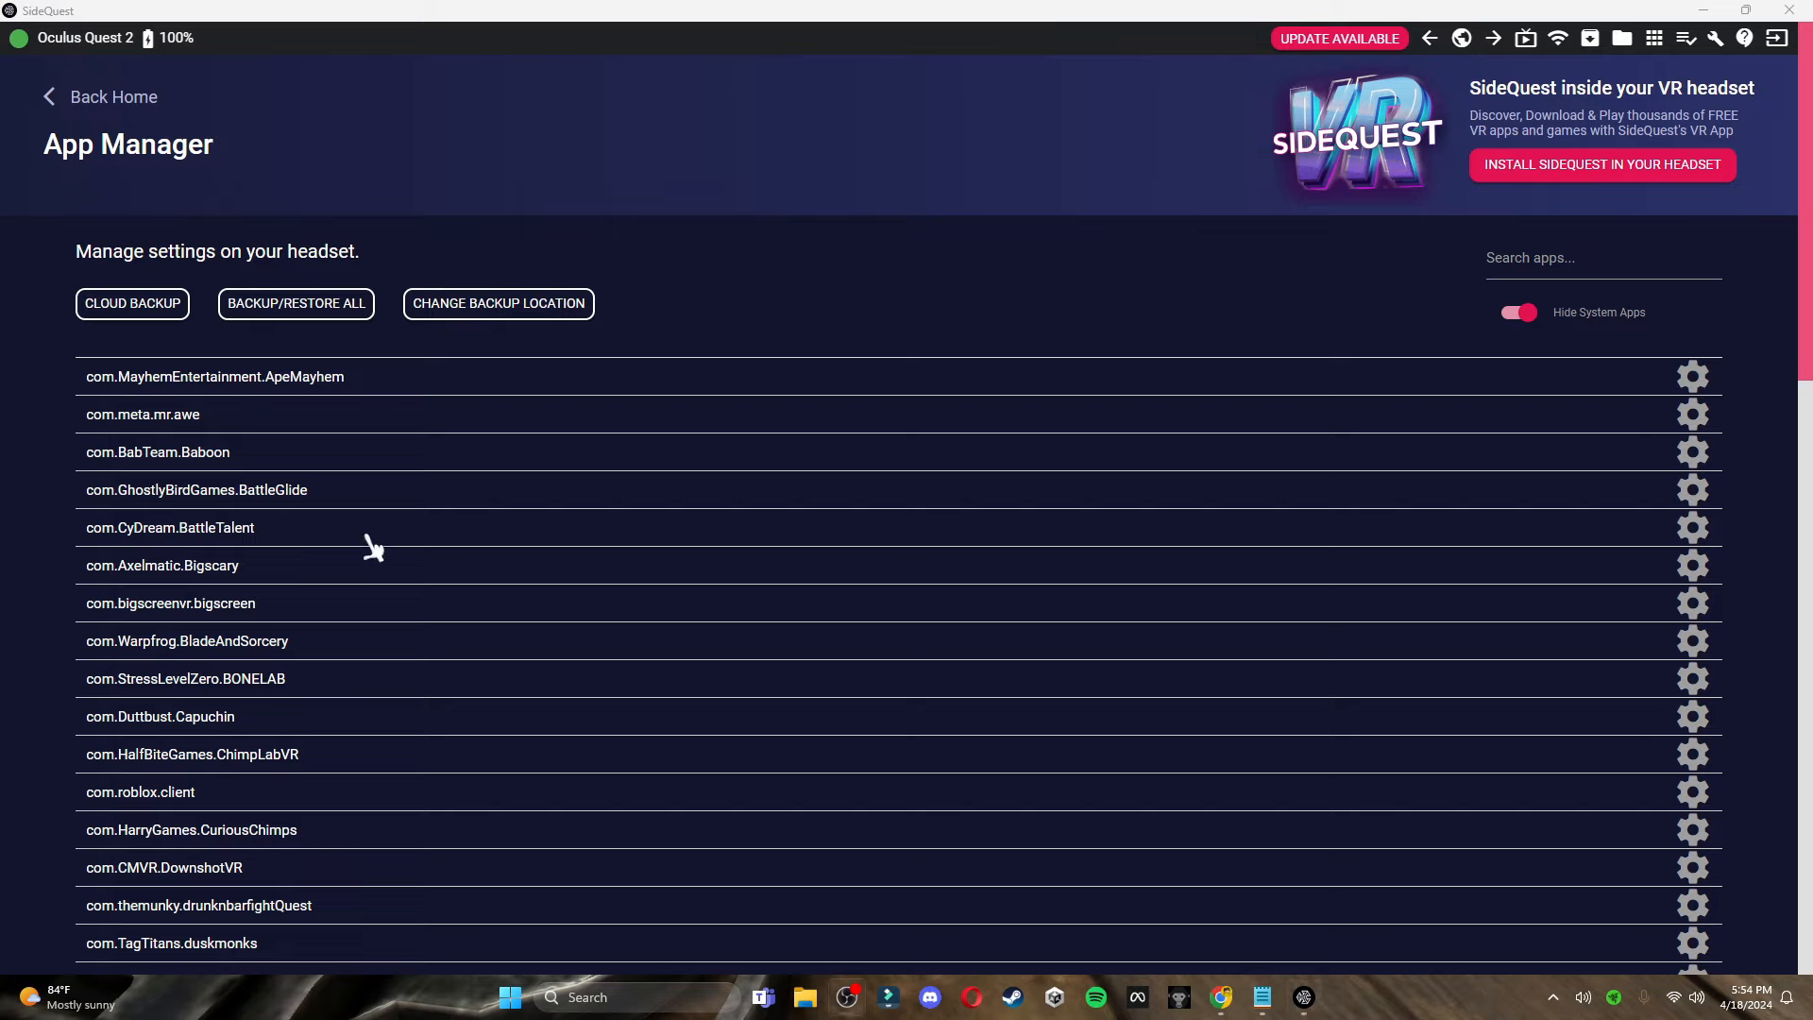
pyautogui.moveTo(1695, 28)
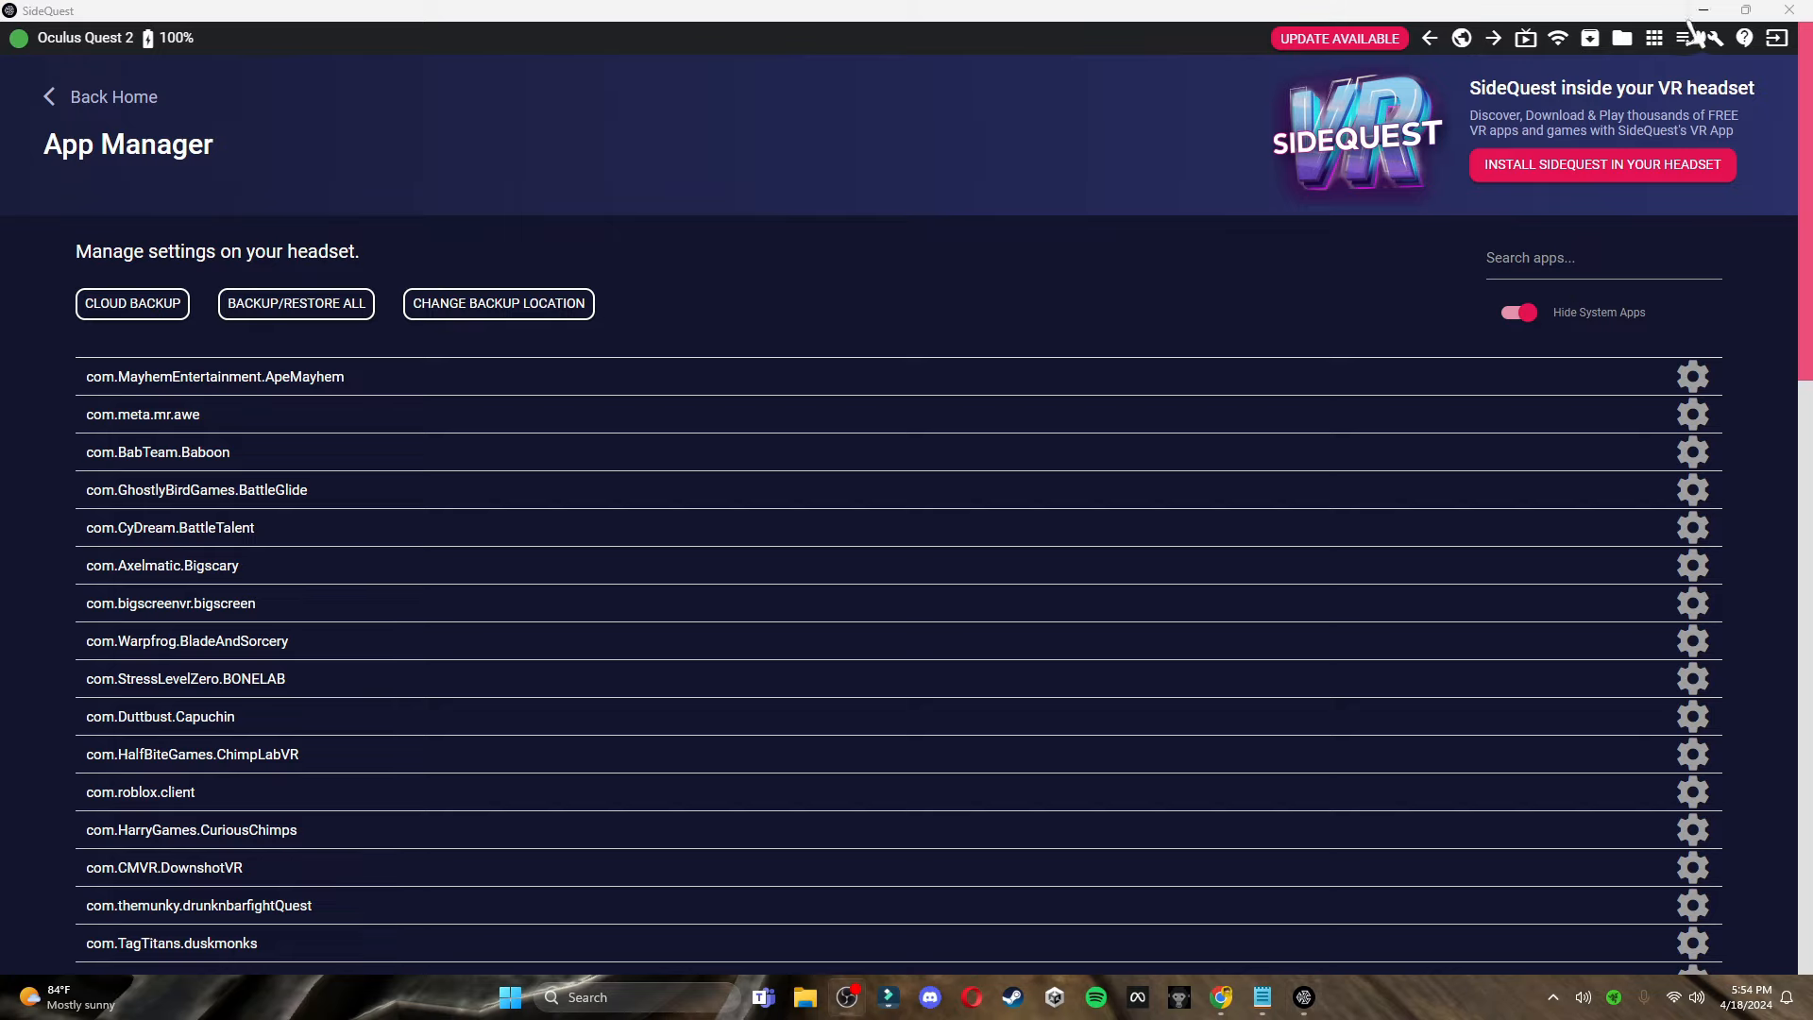
pyautogui.moveTo(1655, 38)
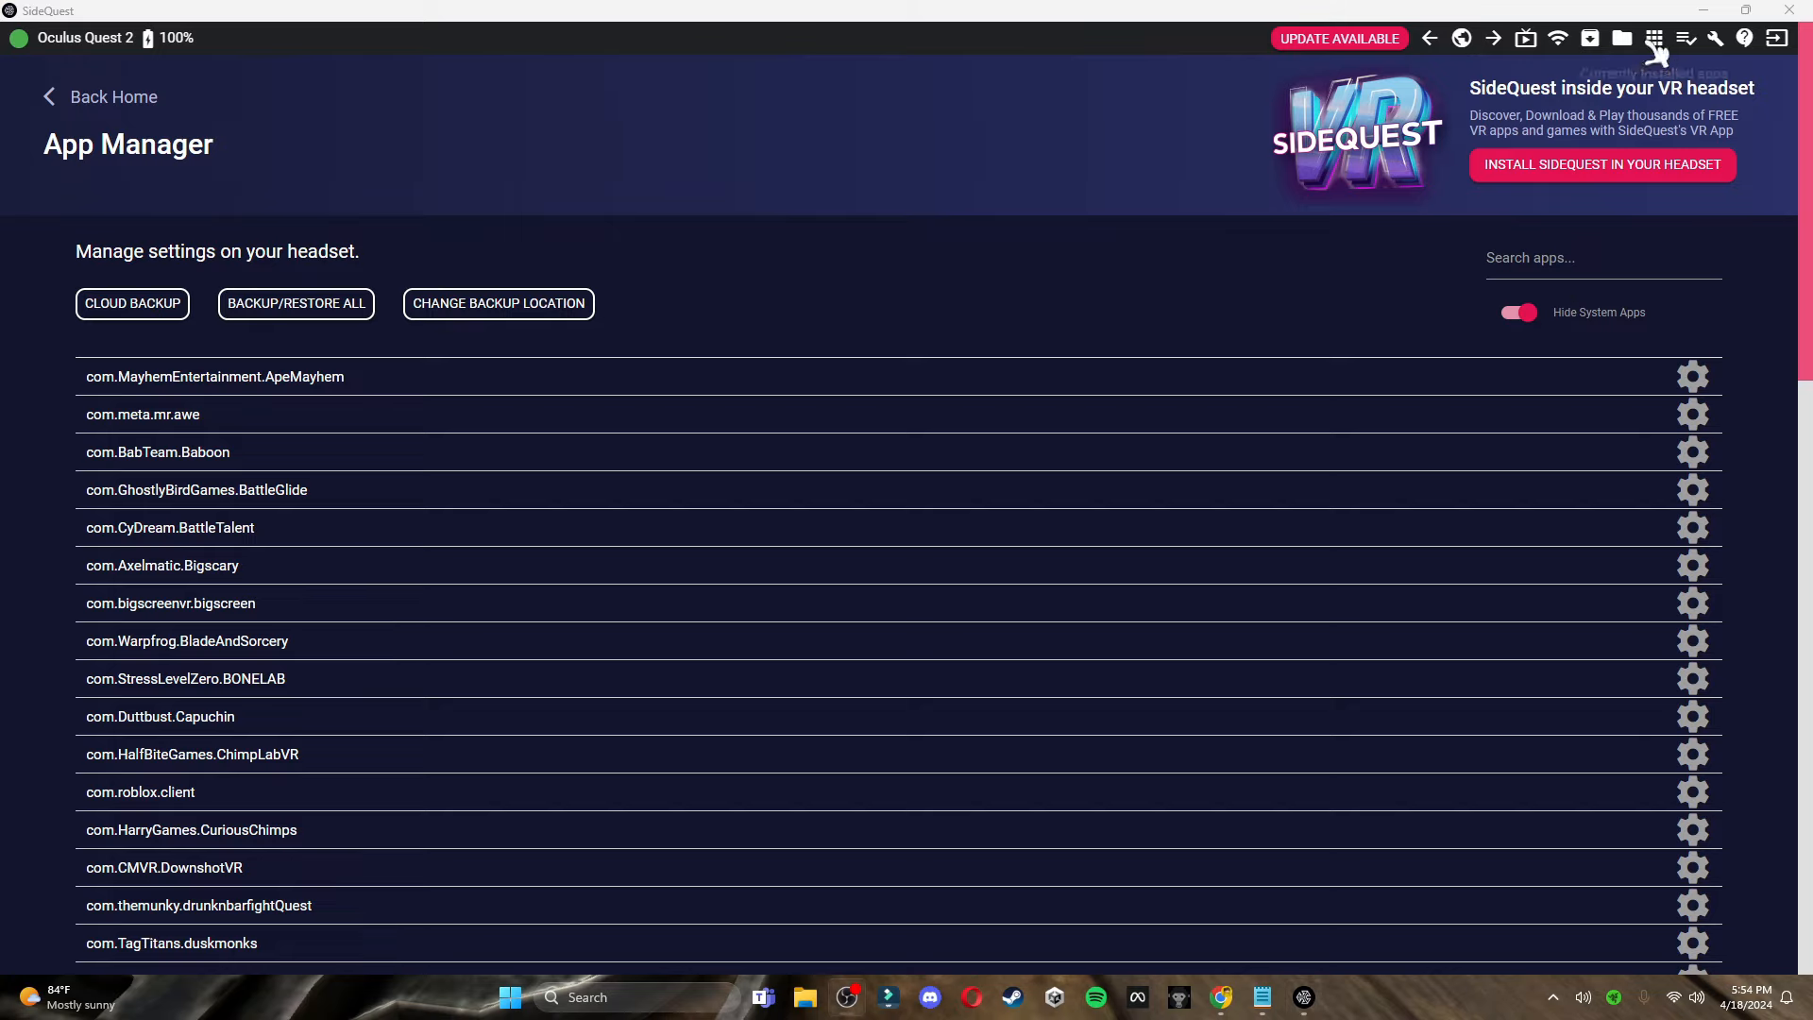
pyautogui.moveTo(540, 381)
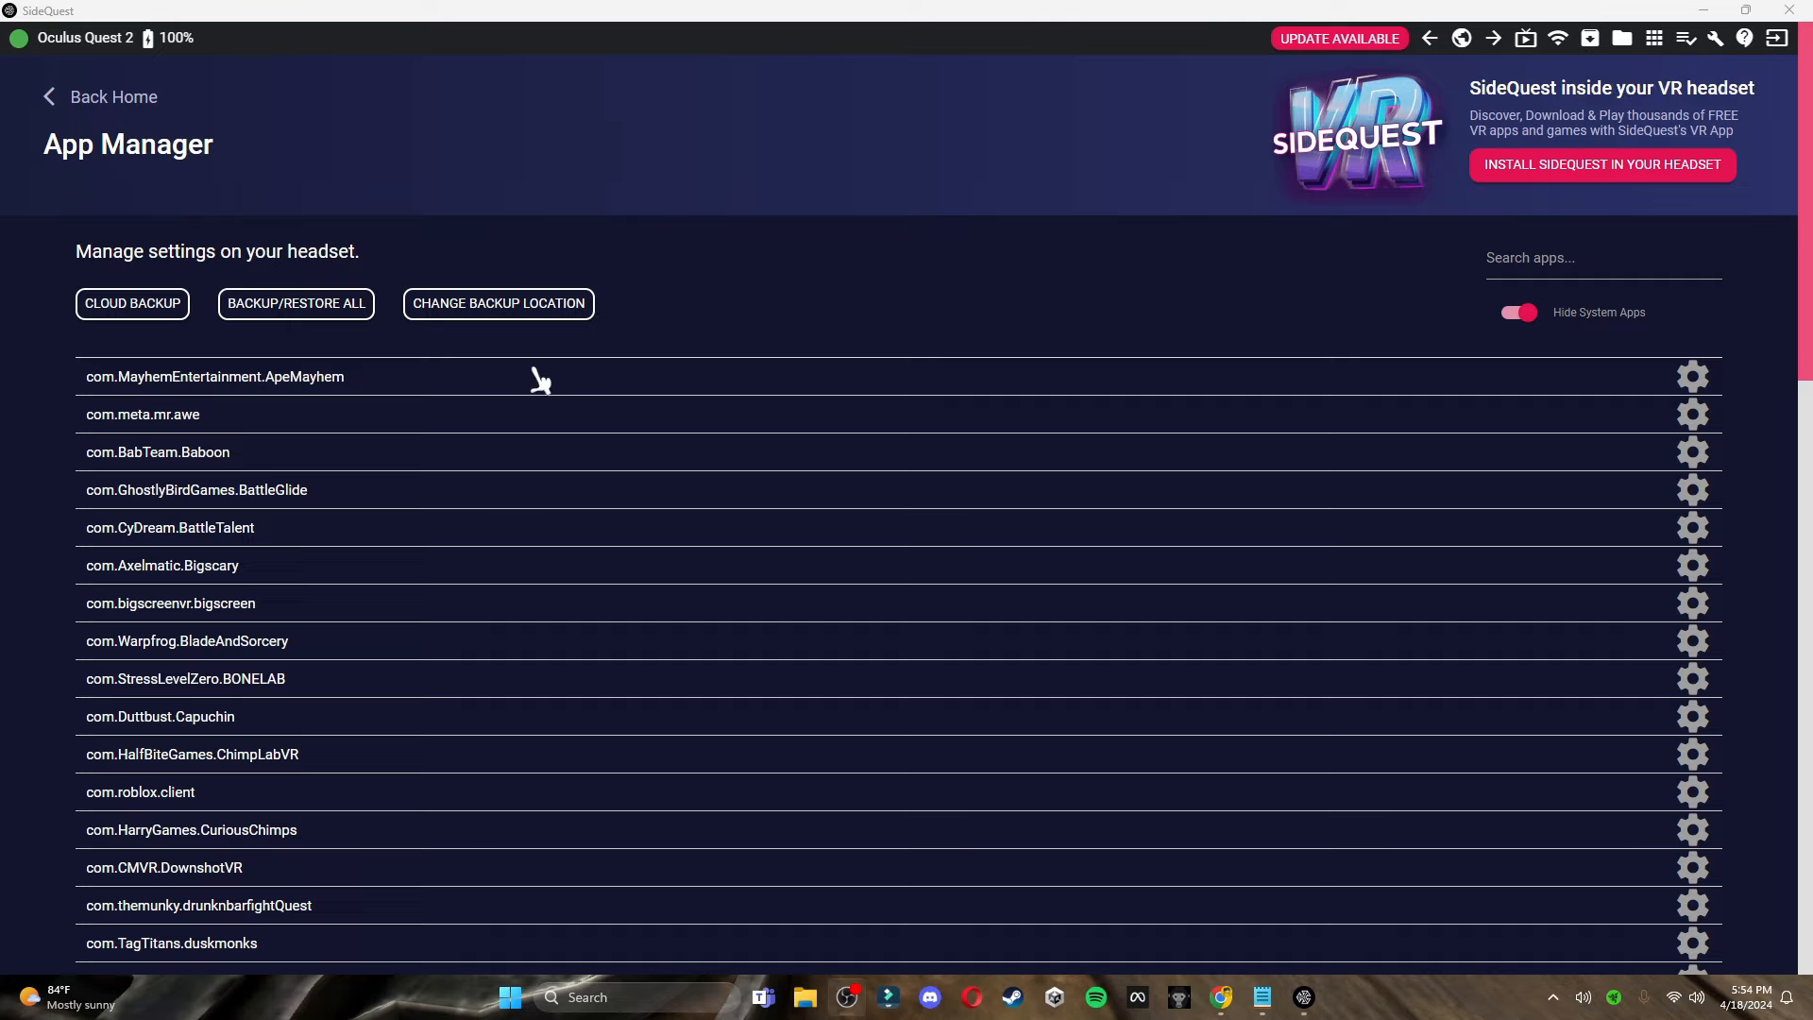
# Browse the installed-apps list and pick out com.AnotherAxiom.GorillaTag
pyautogui.scroll(-3)
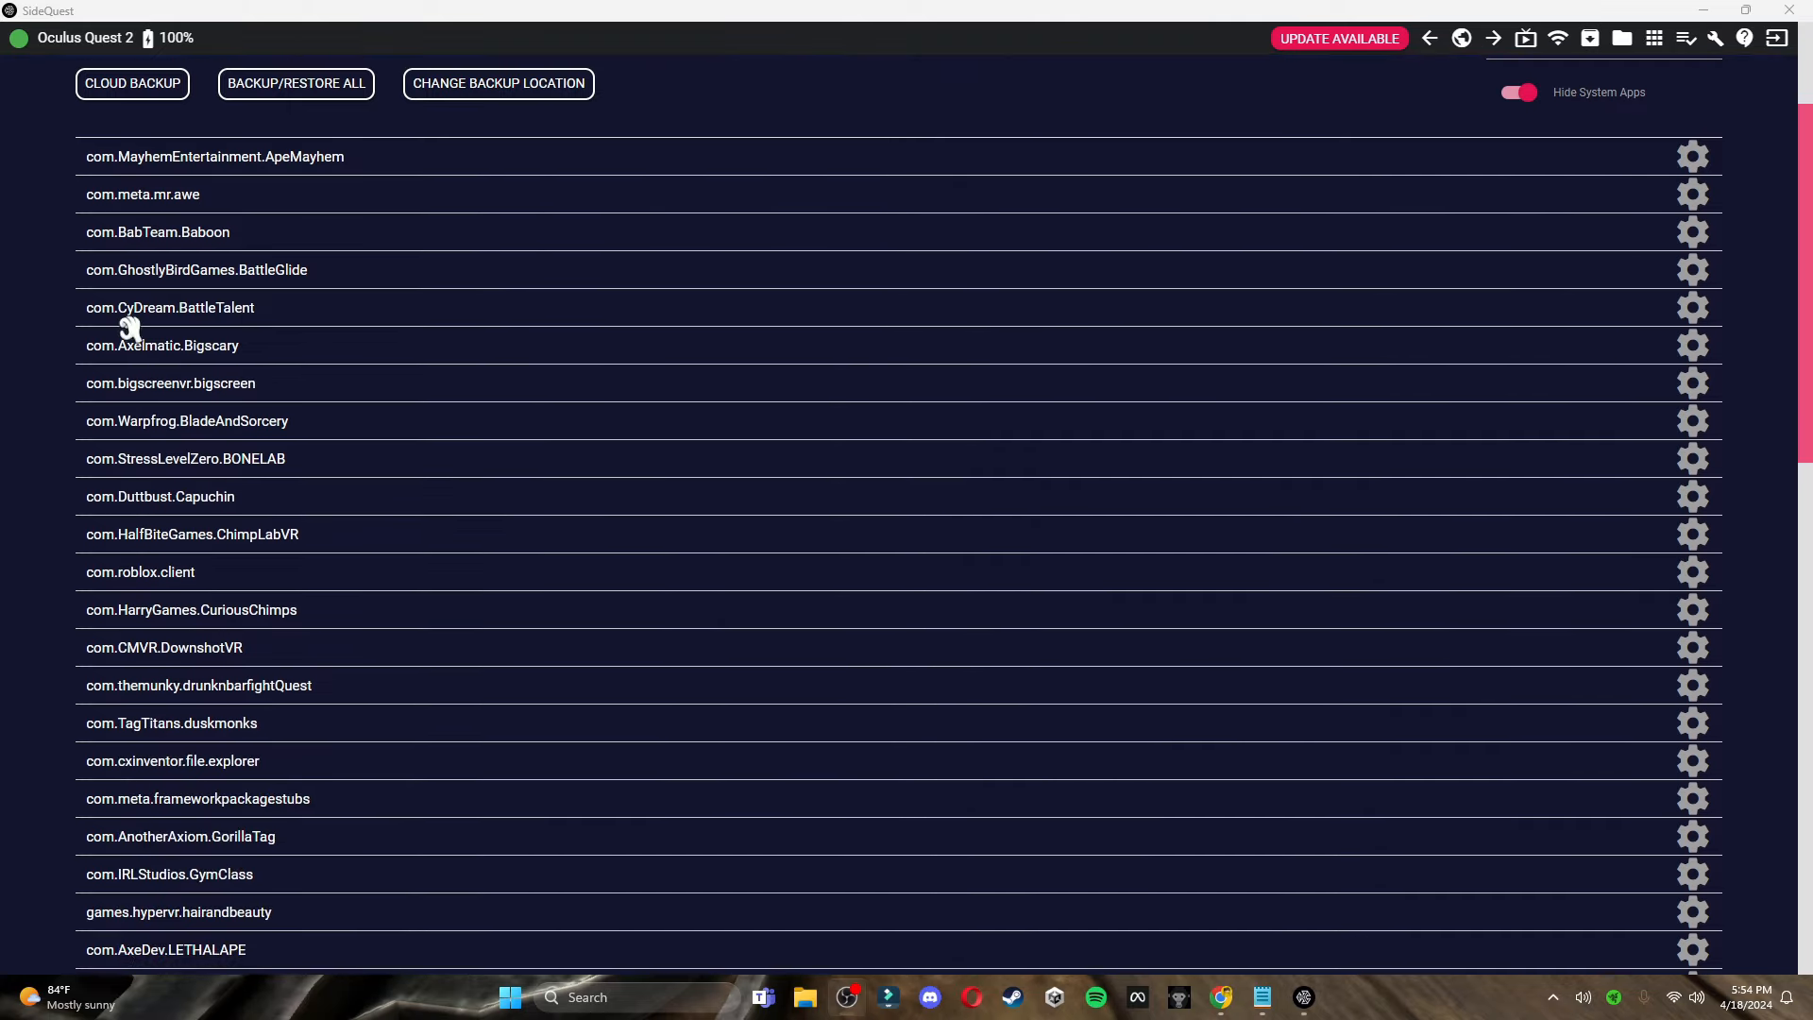
pyautogui.moveTo(130, 364)
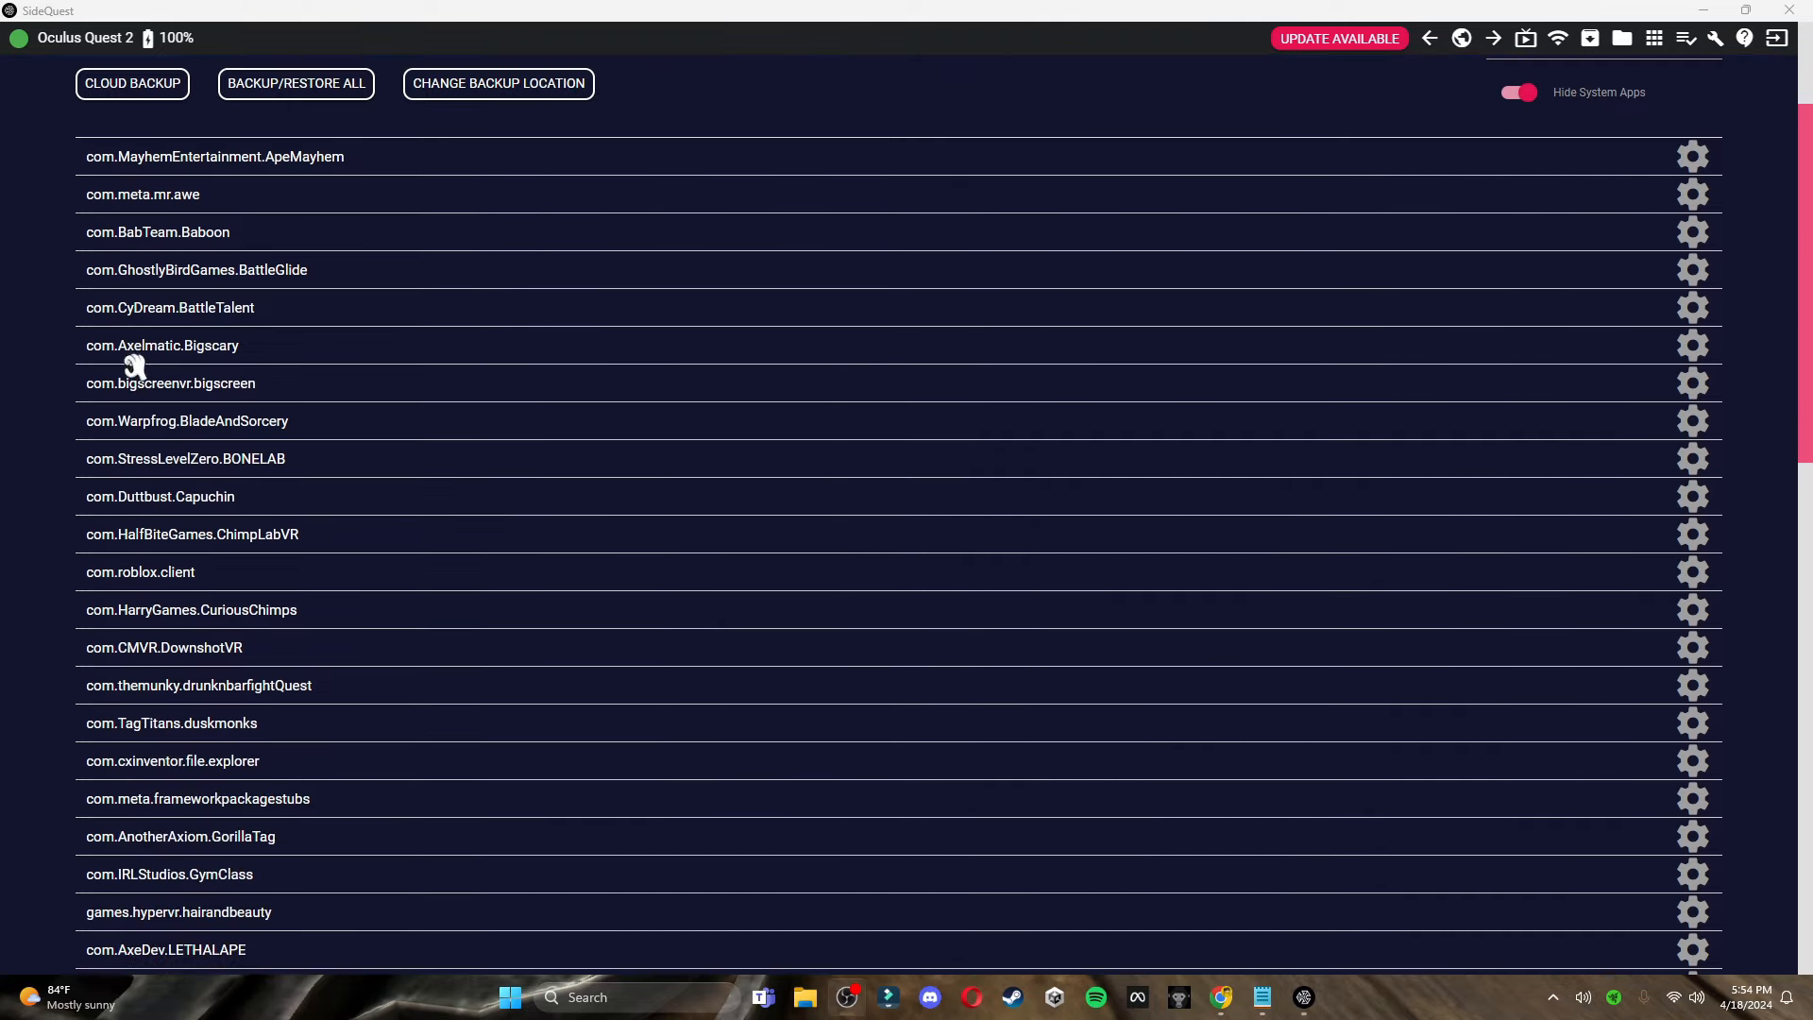
pyautogui.scroll(-3)
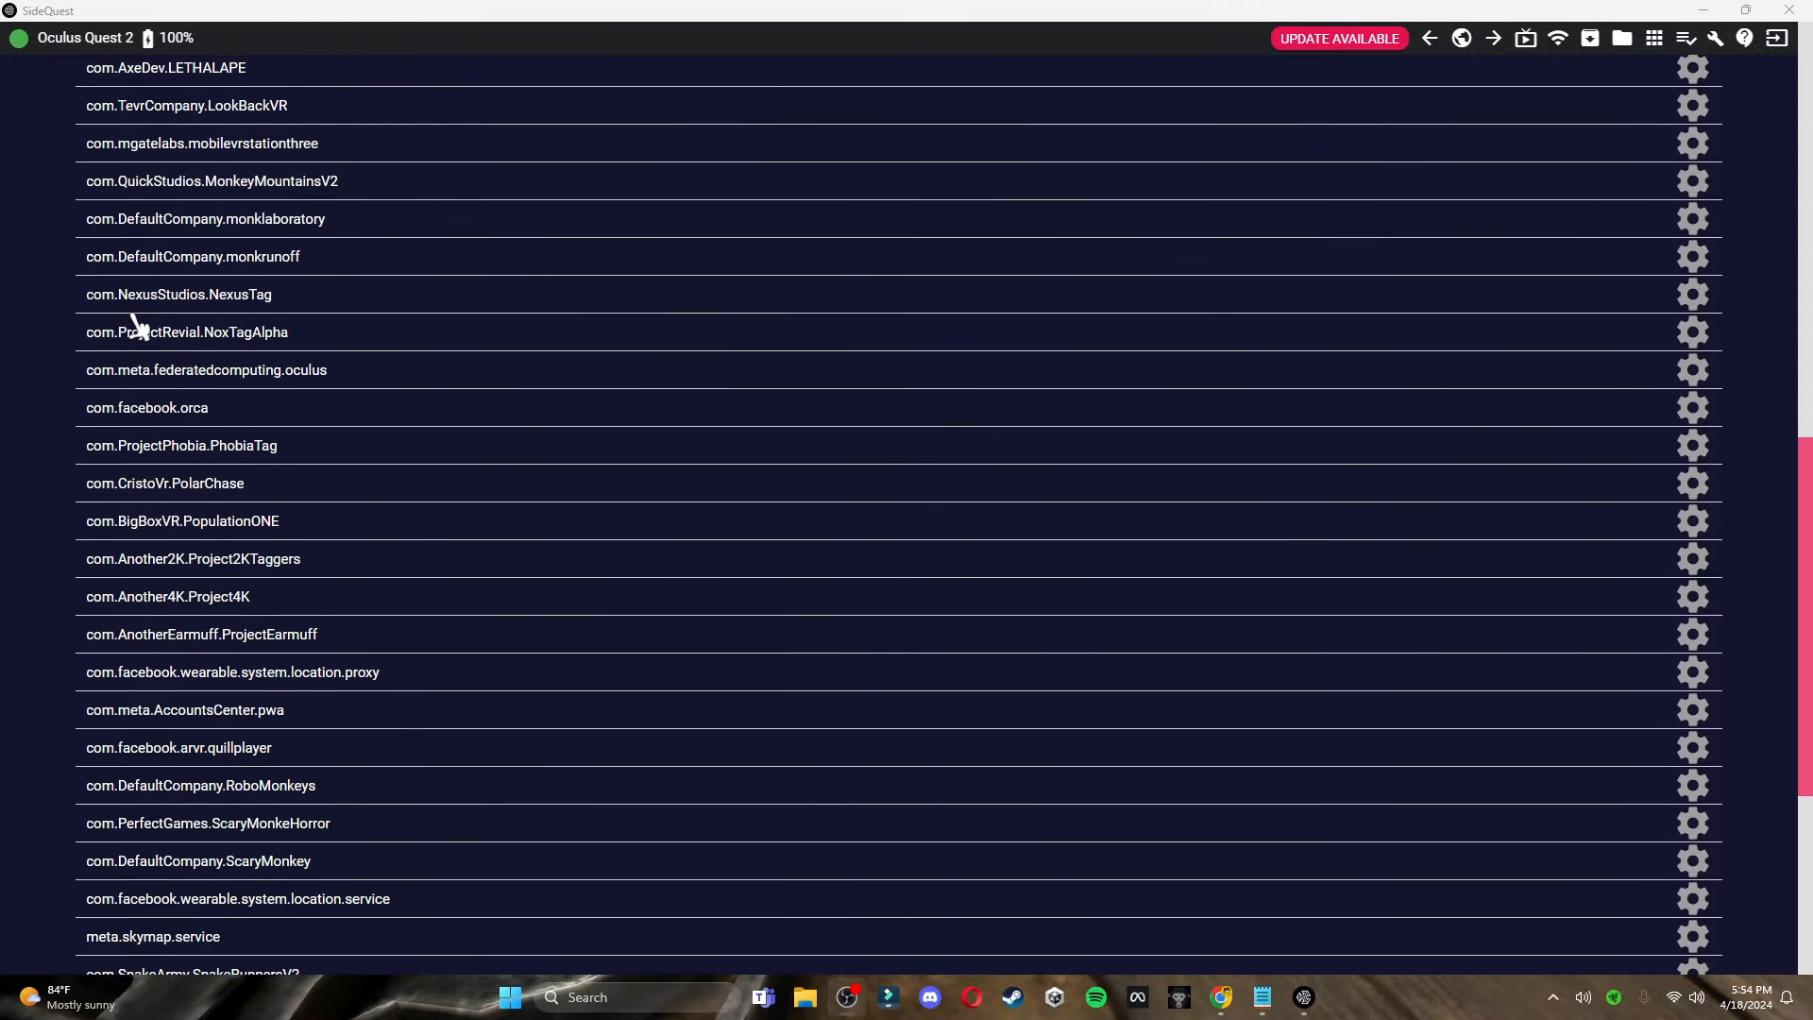
pyautogui.scroll(-3)
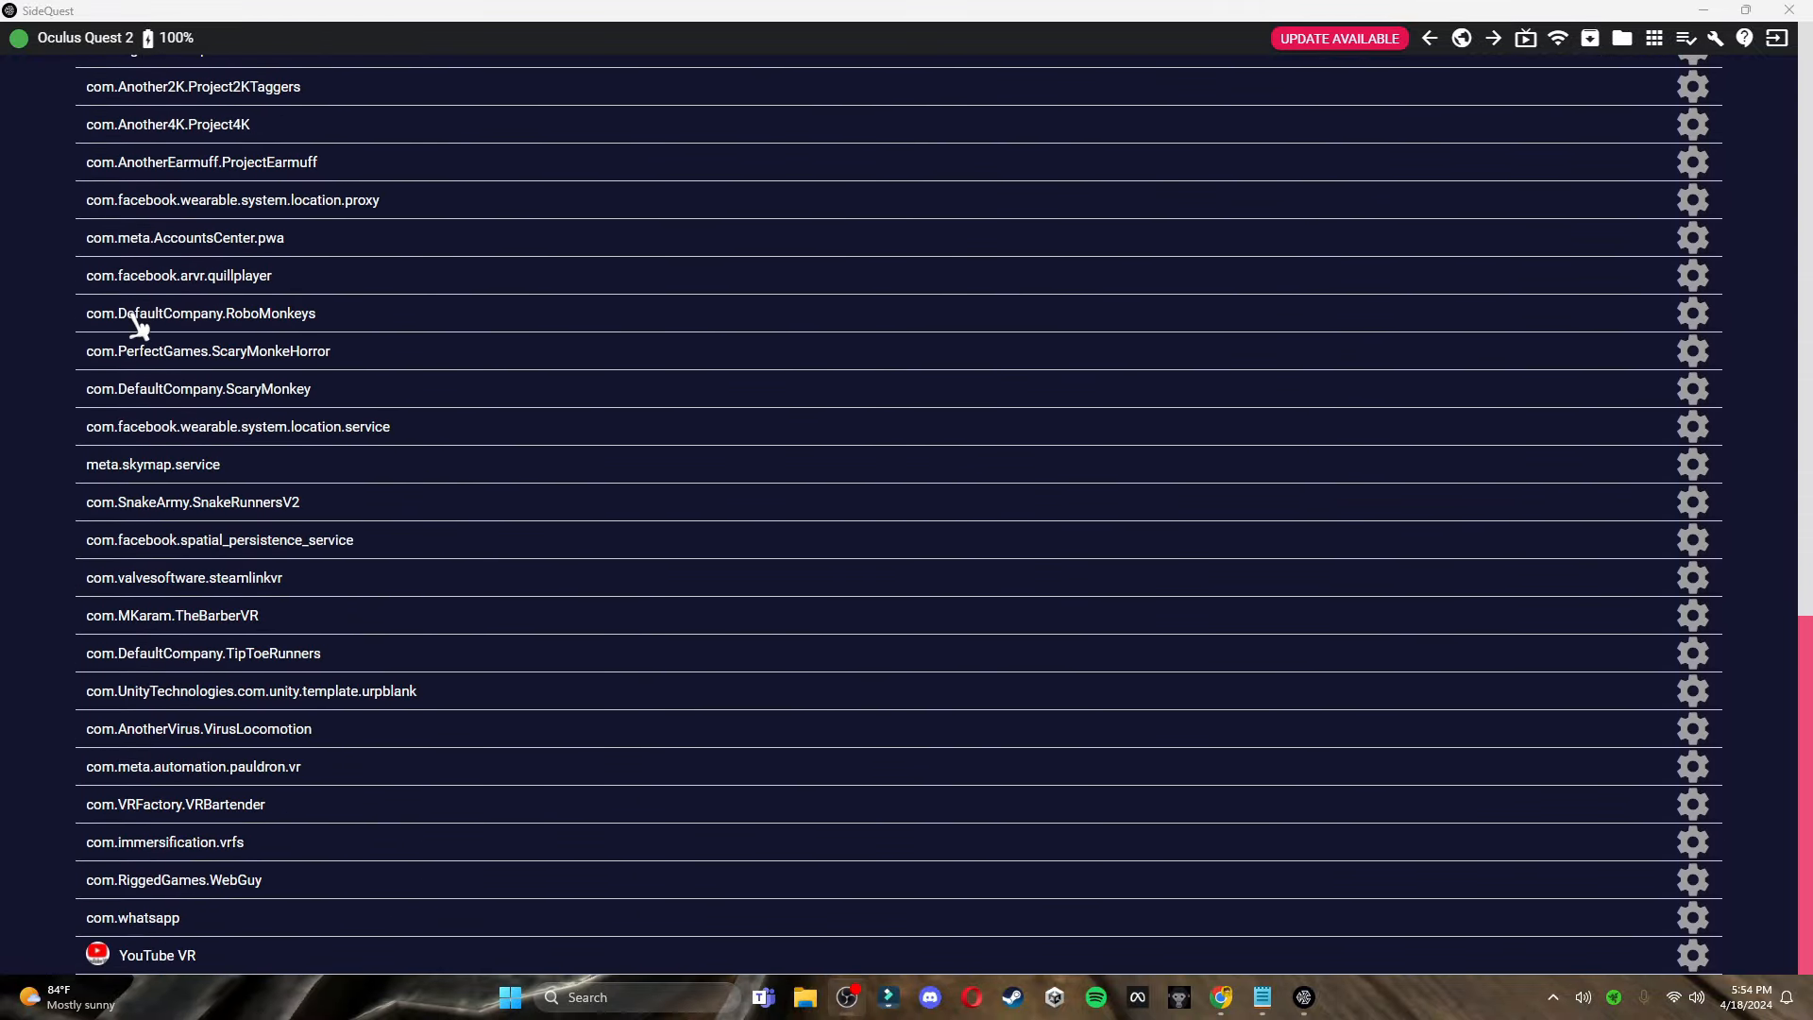
pyautogui.scroll(3)
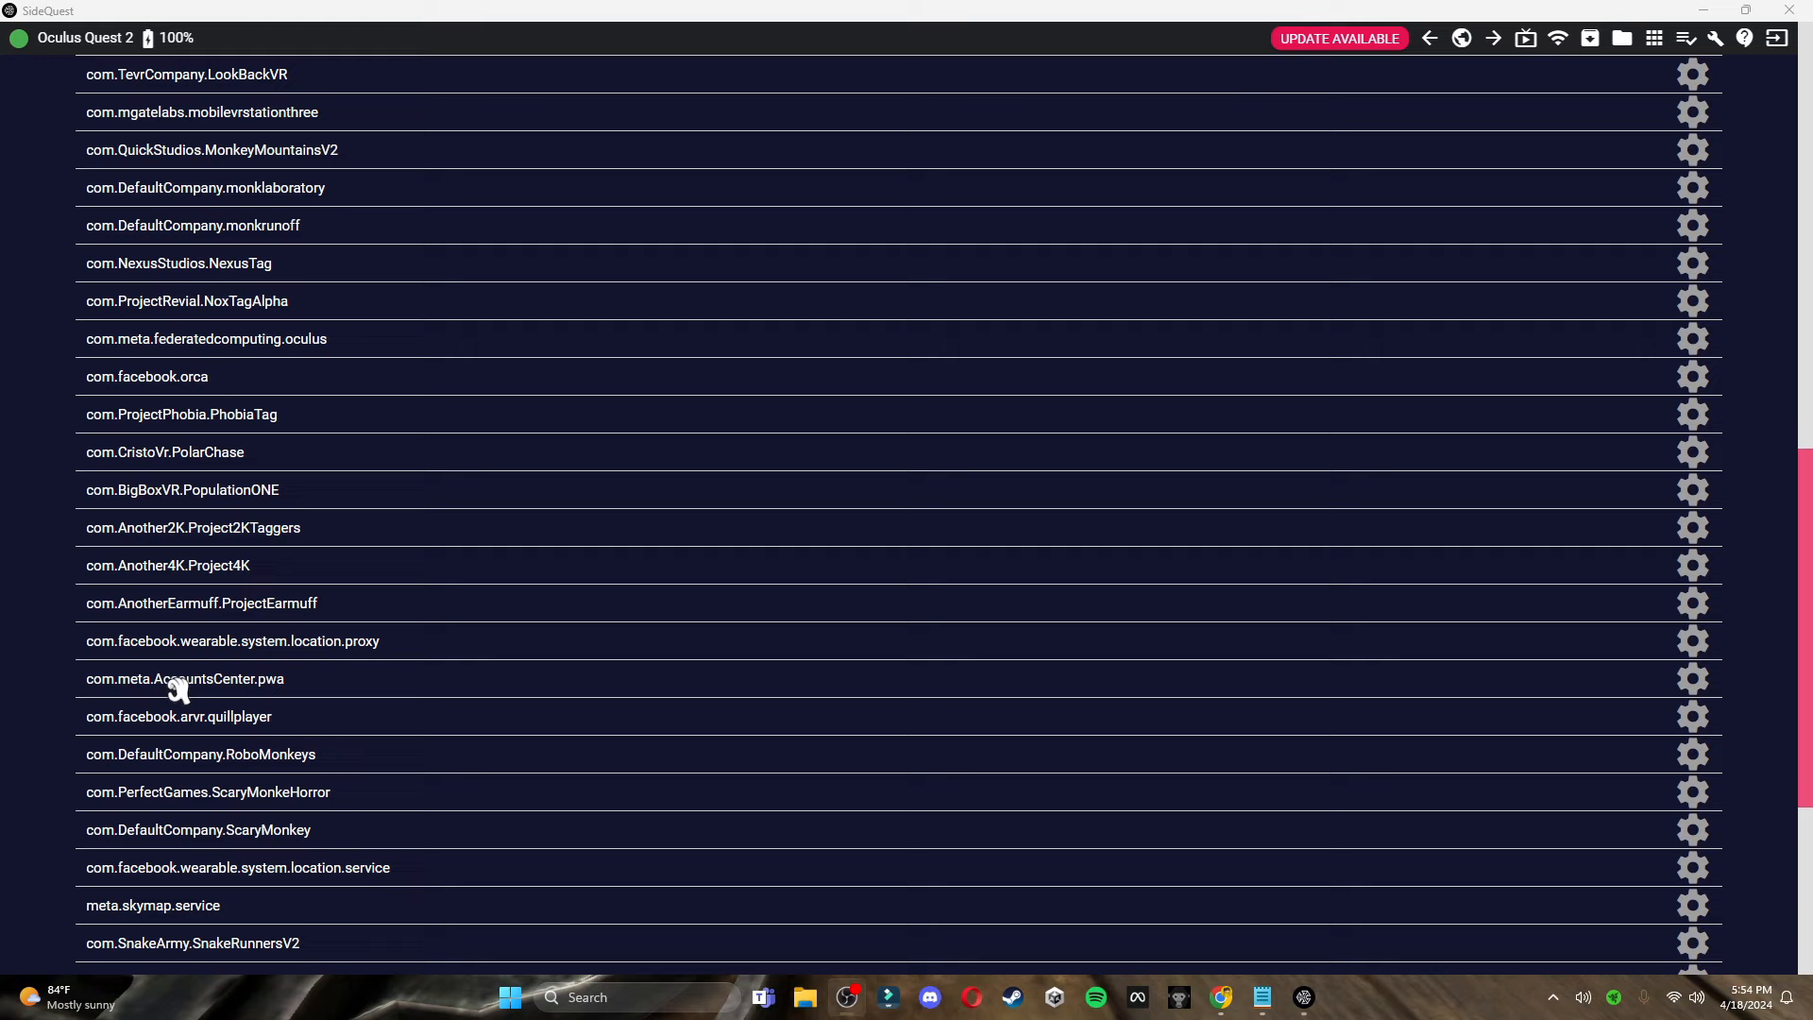
pyautogui.scroll(3)
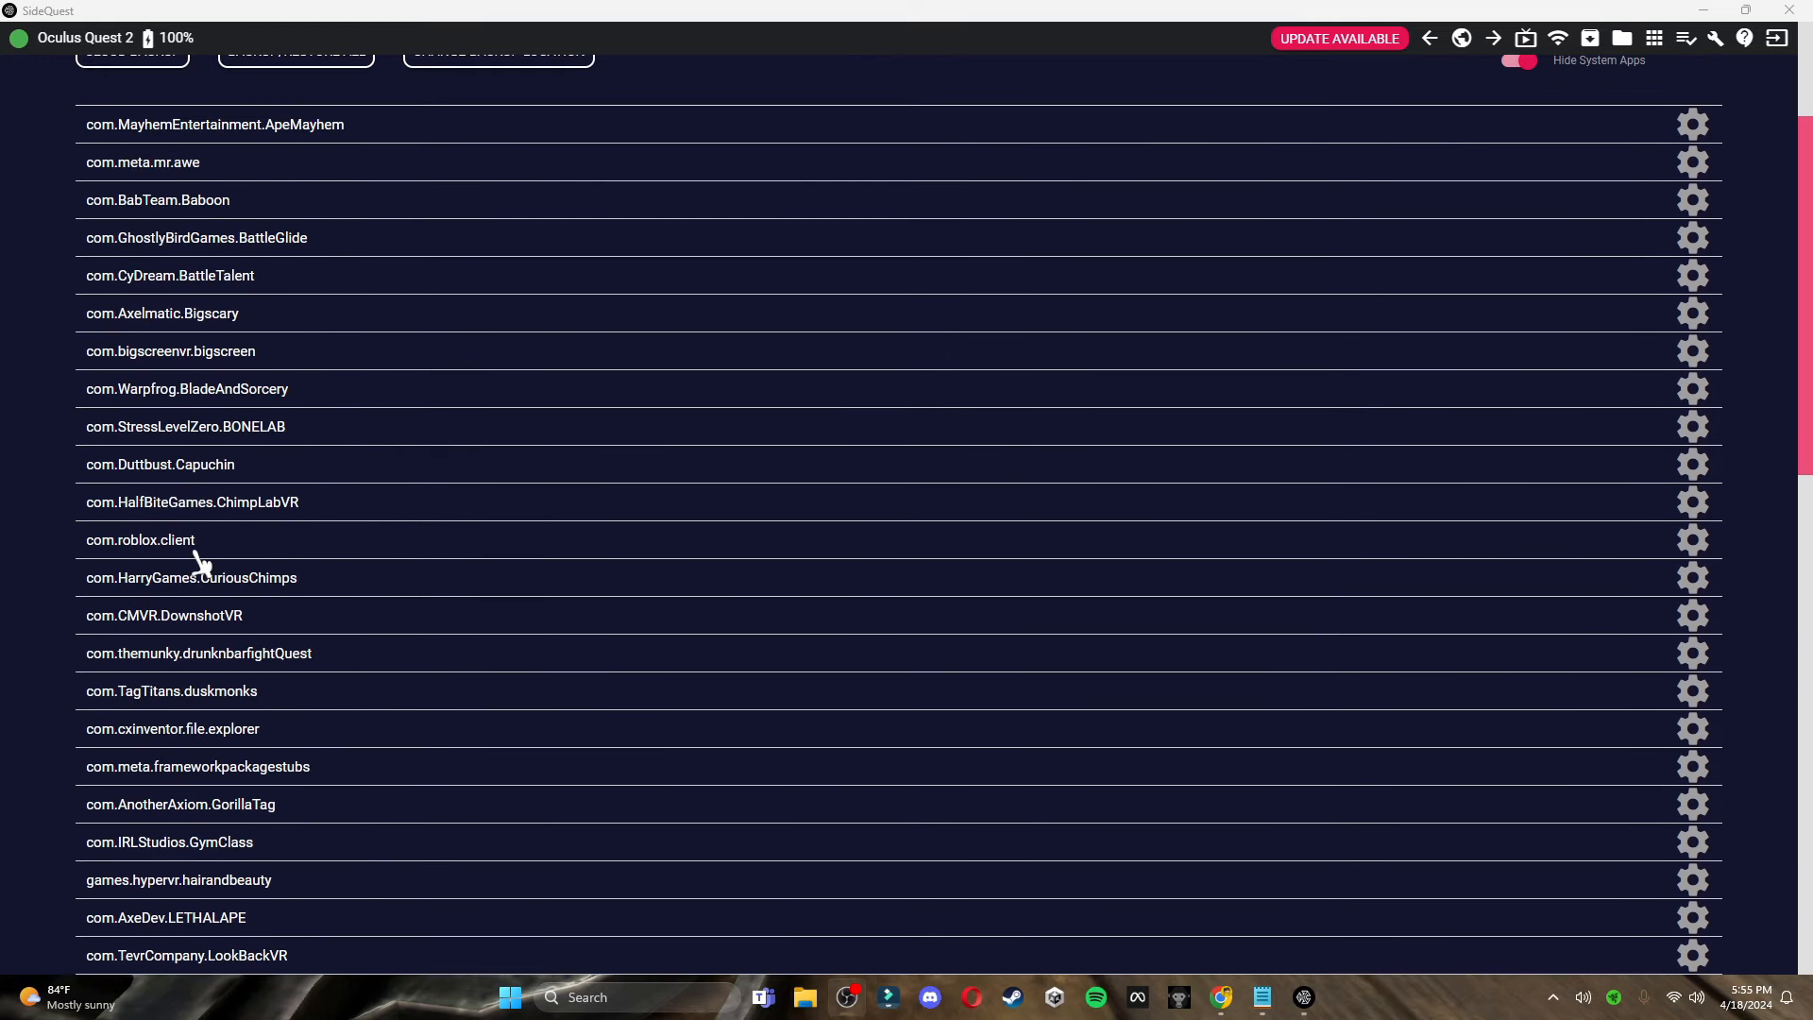
pyautogui.moveTo(268, 391)
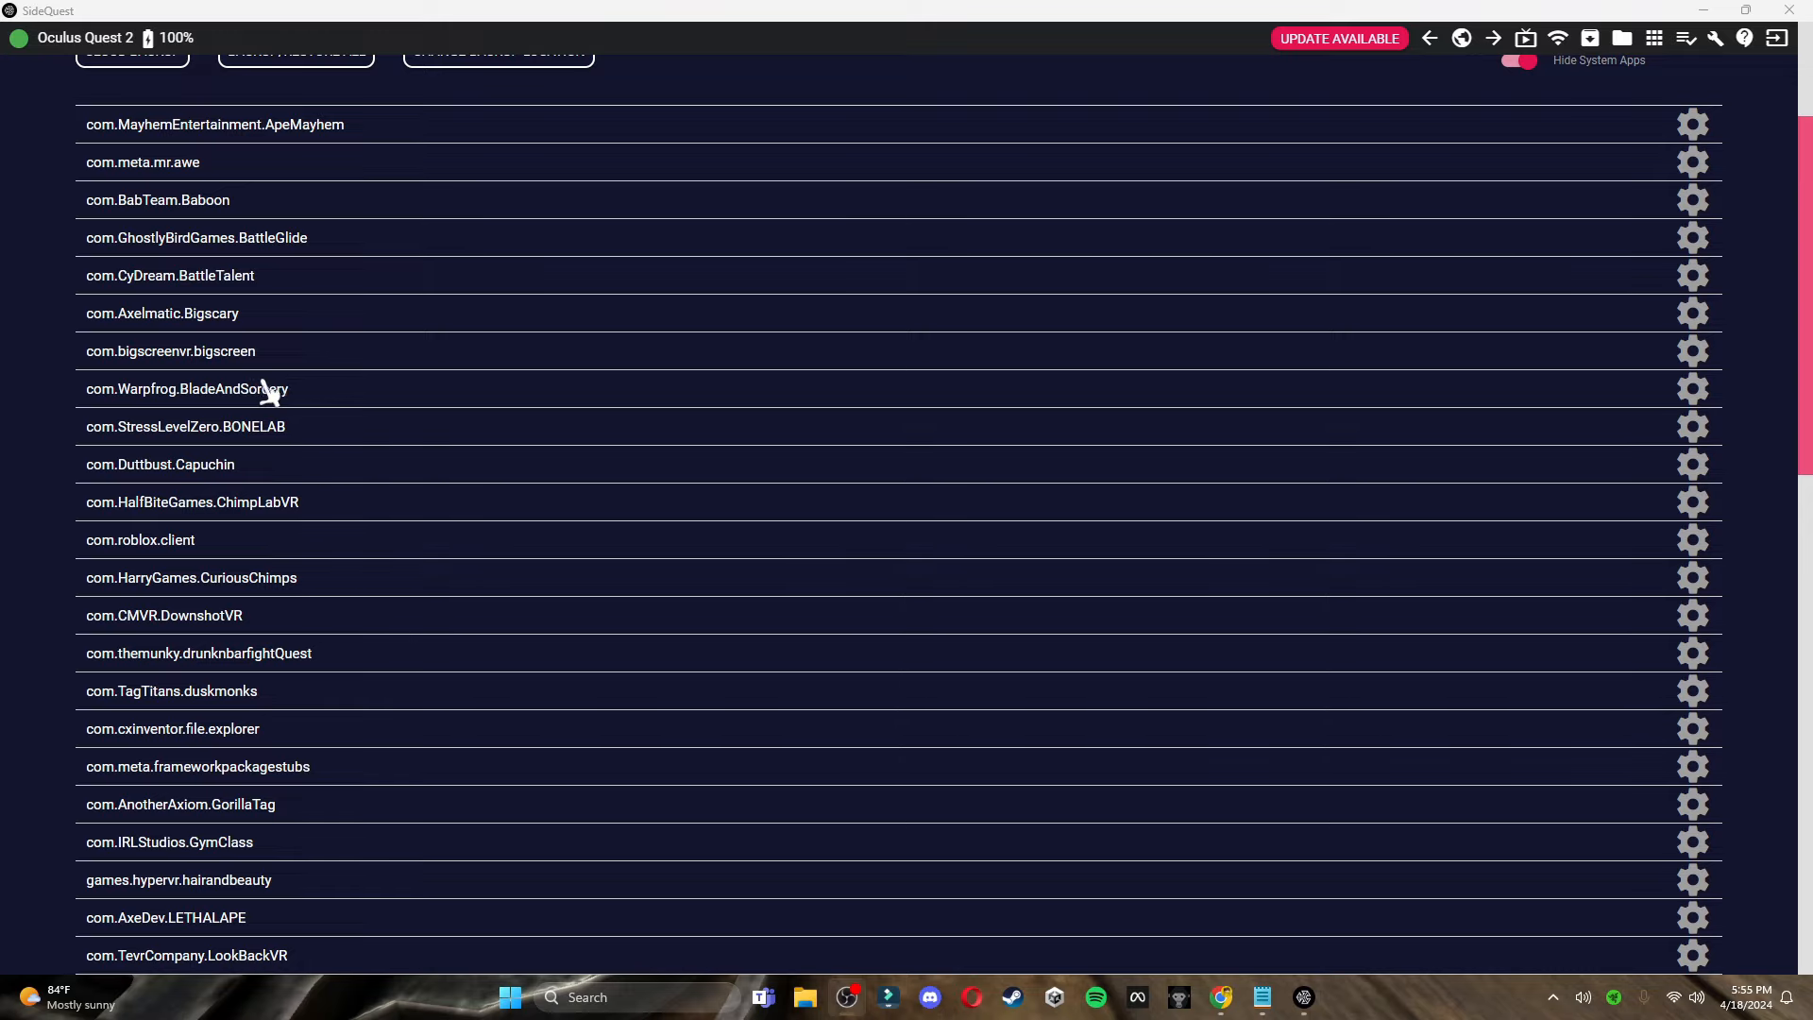
pyautogui.scroll(-3)
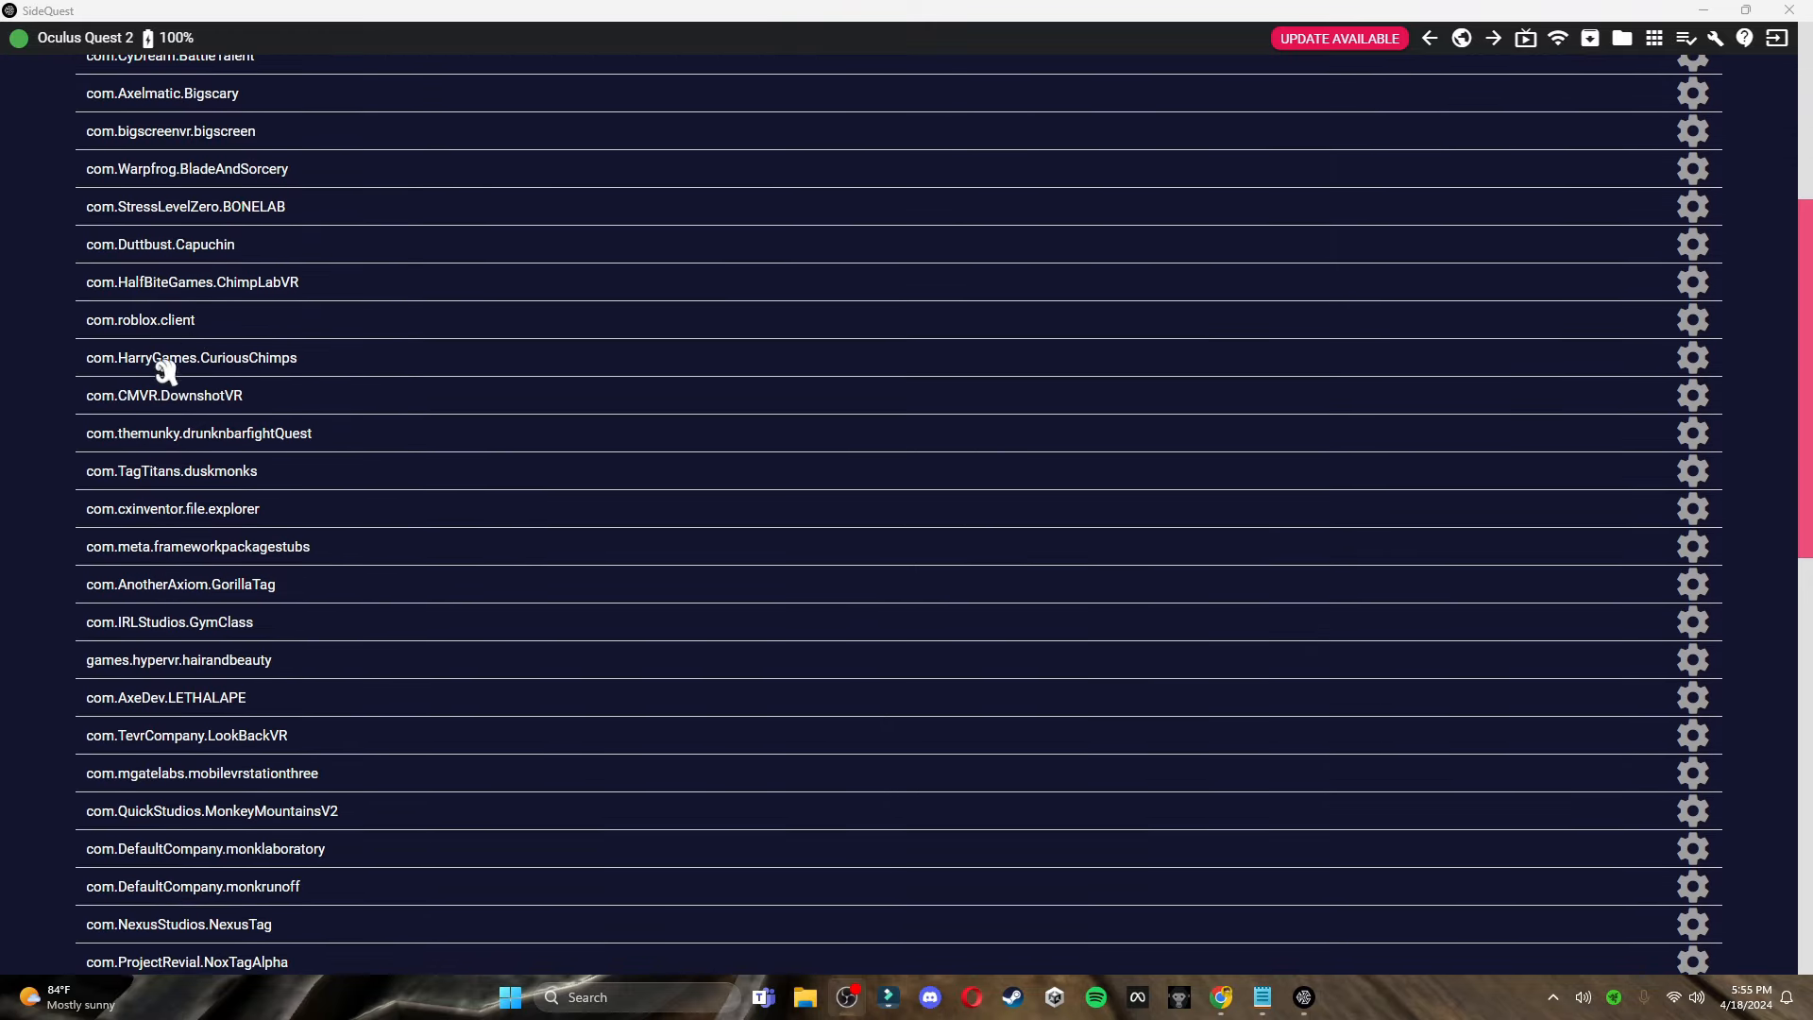
pyautogui.moveTo(115, 595)
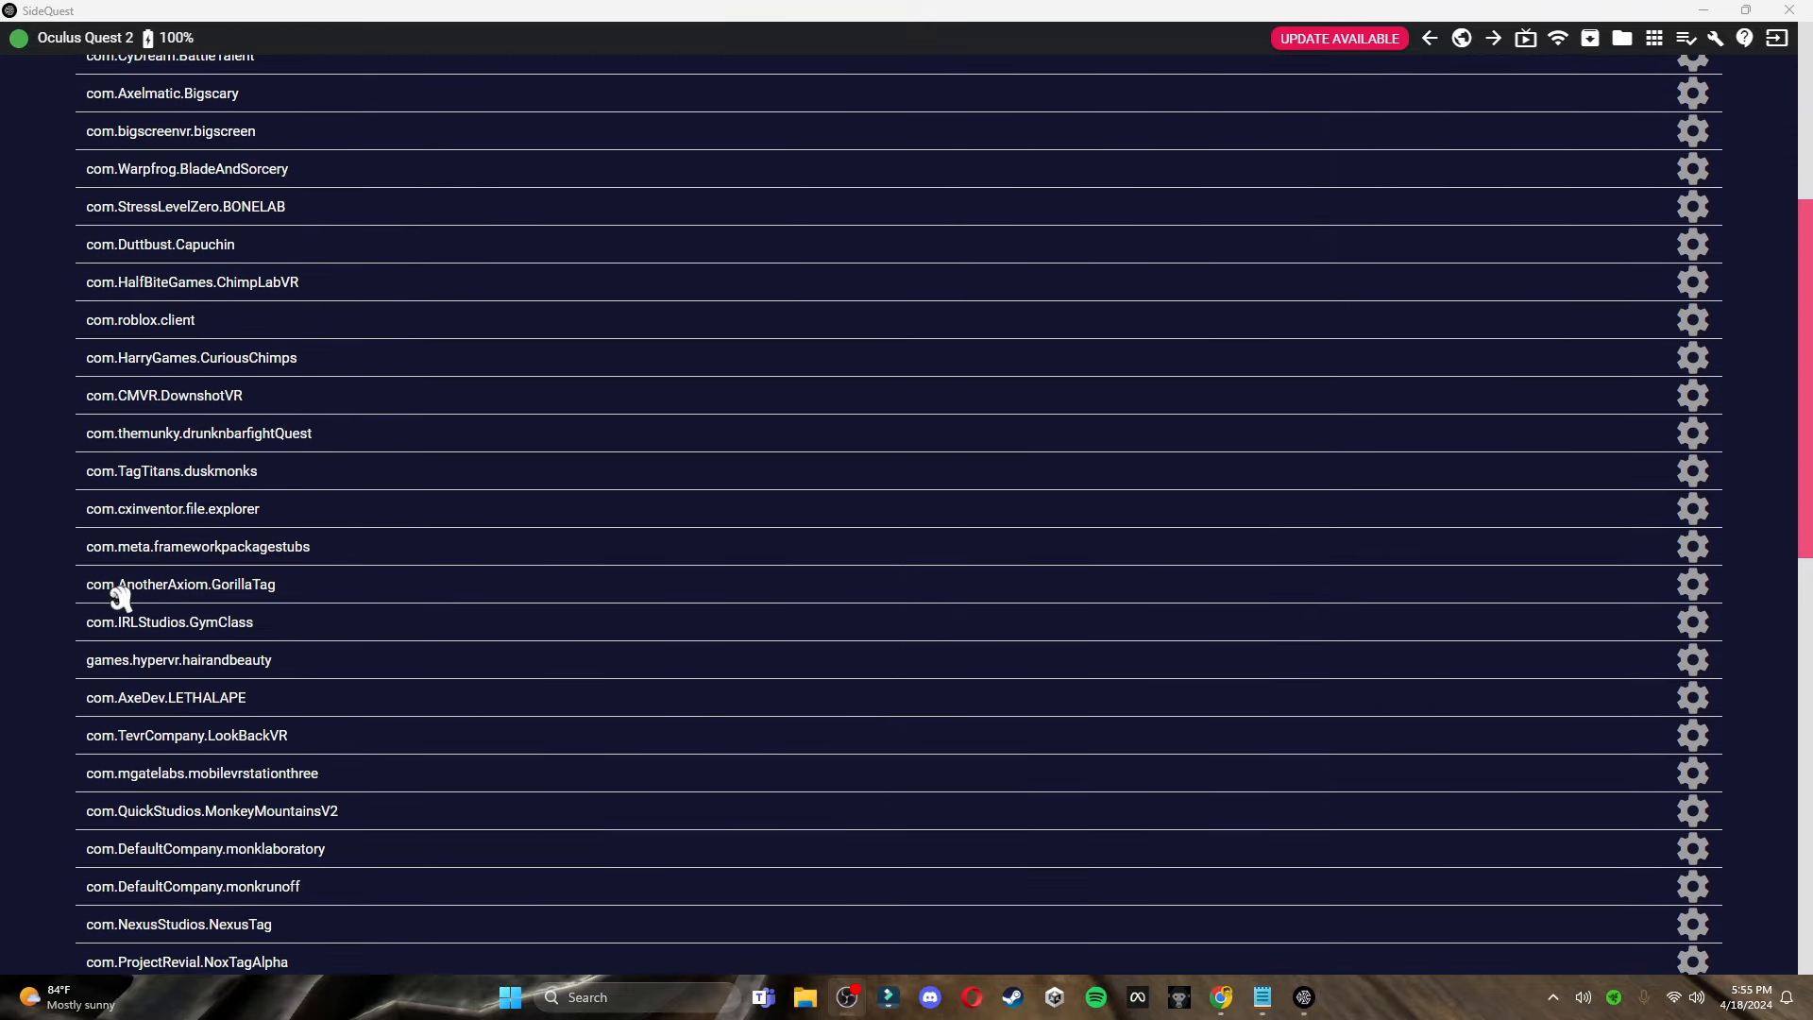
pyautogui.doubleClick(179, 584)
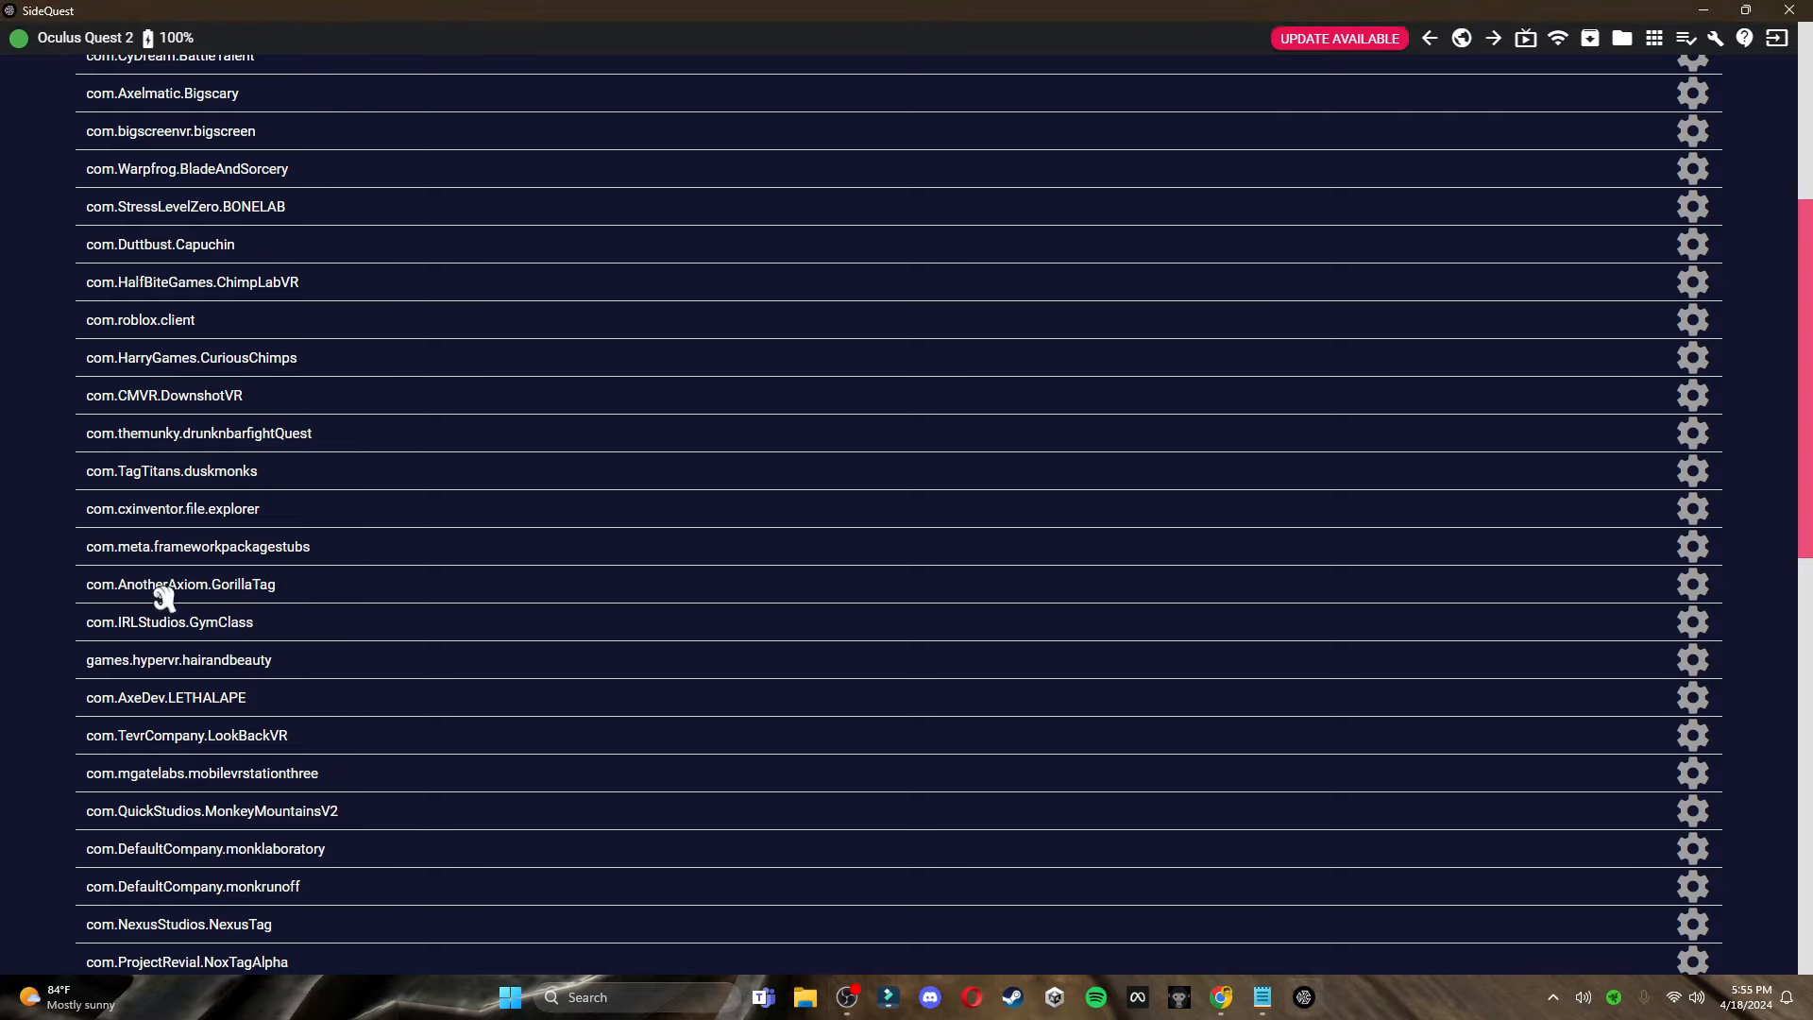
pyautogui.moveTo(1706, 599)
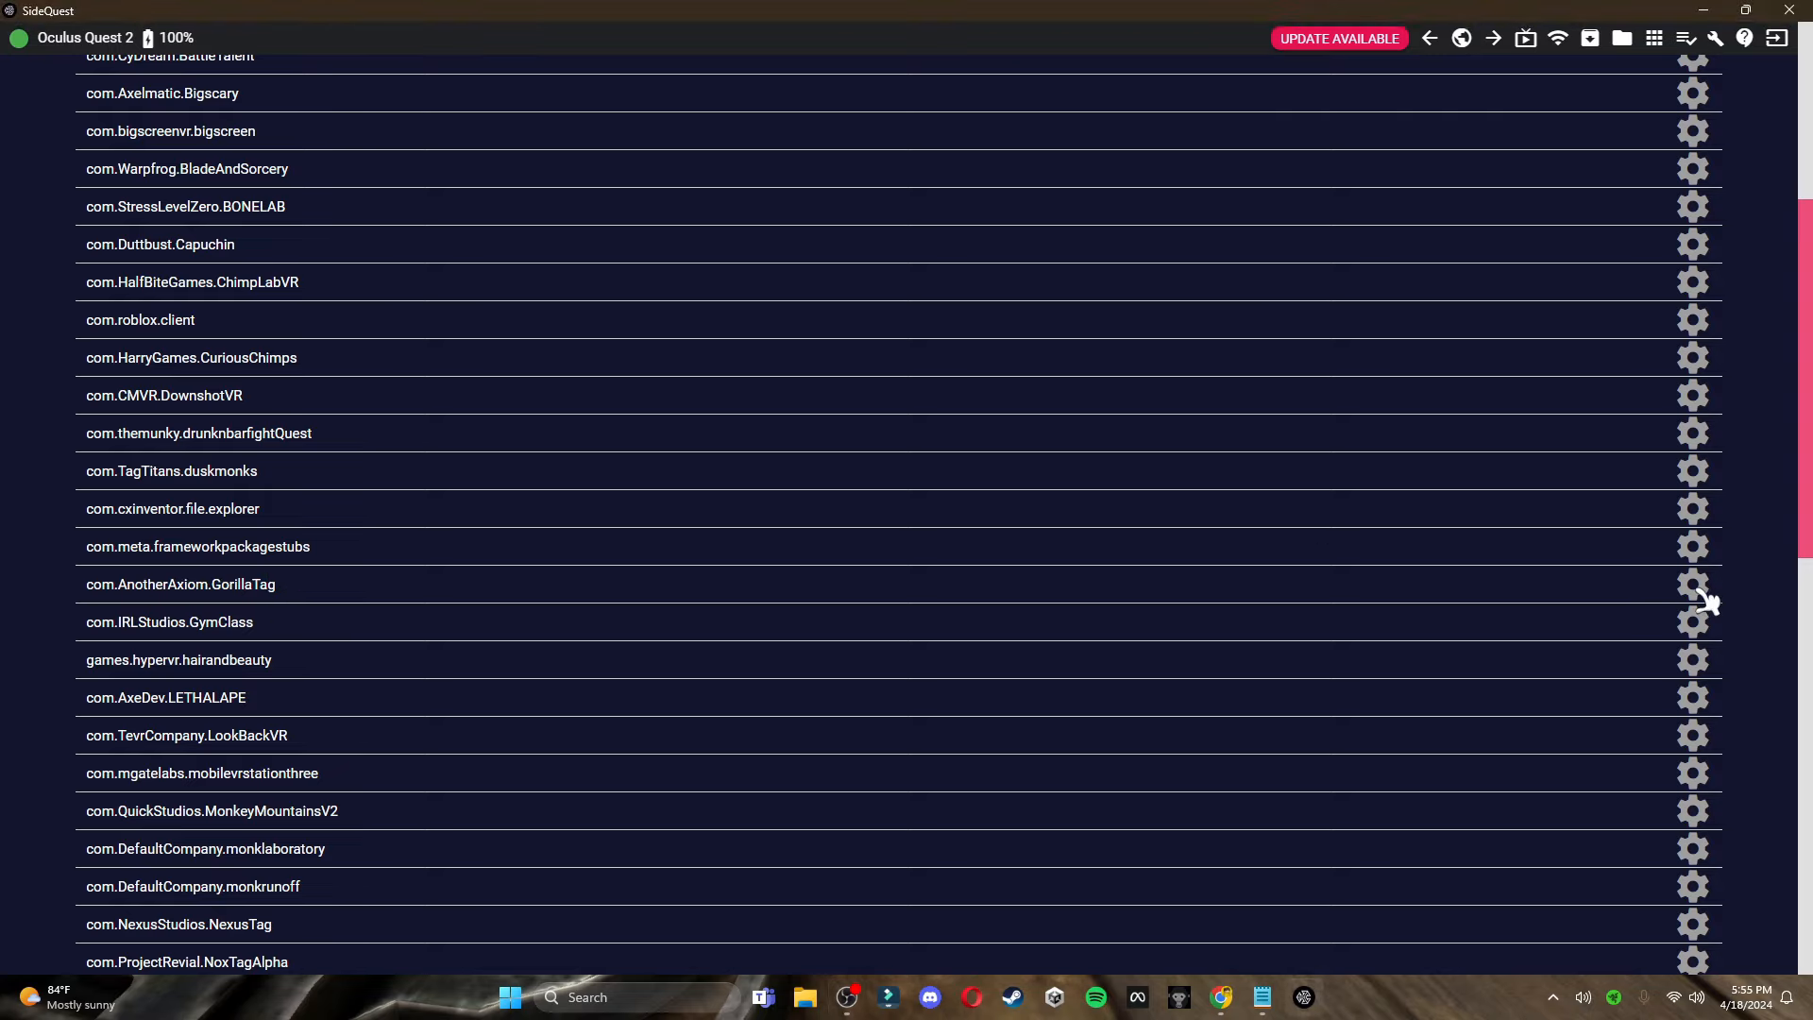
# Start backing up the Gorilla Tag APK from the app's settings, then head to Windows search
pyautogui.click(1692, 583)
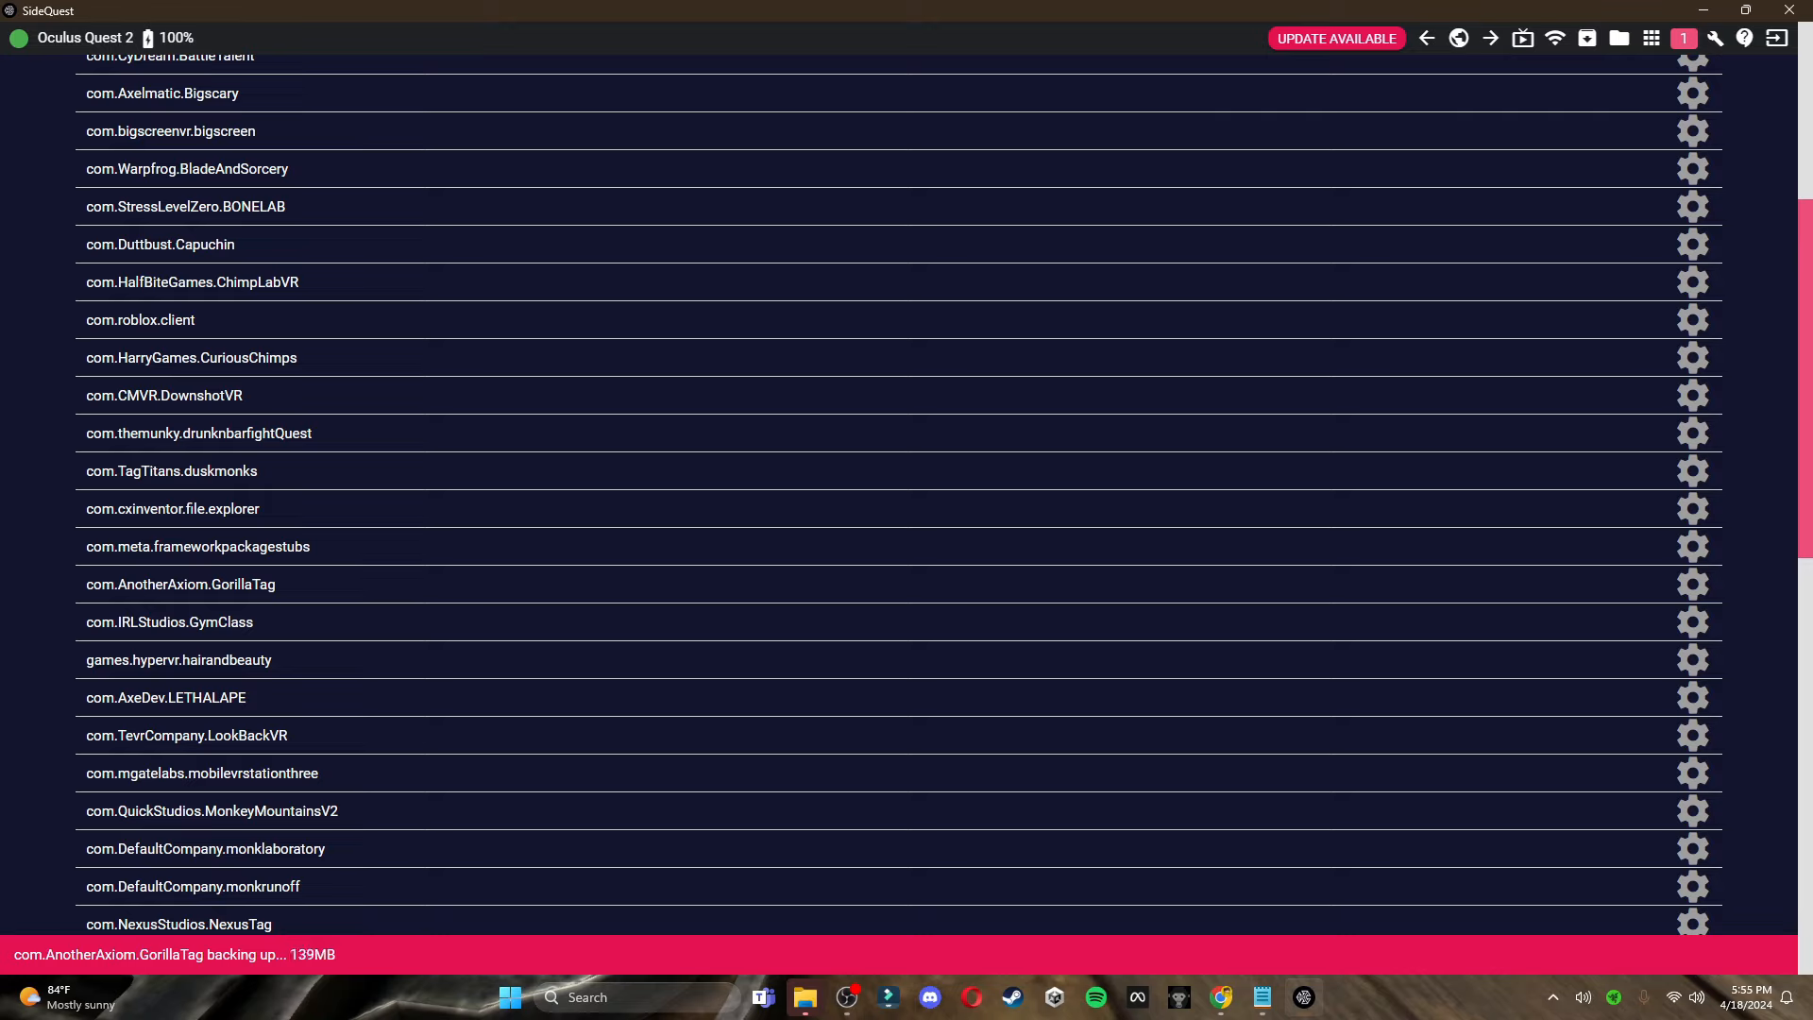
pyautogui.click(510, 997)
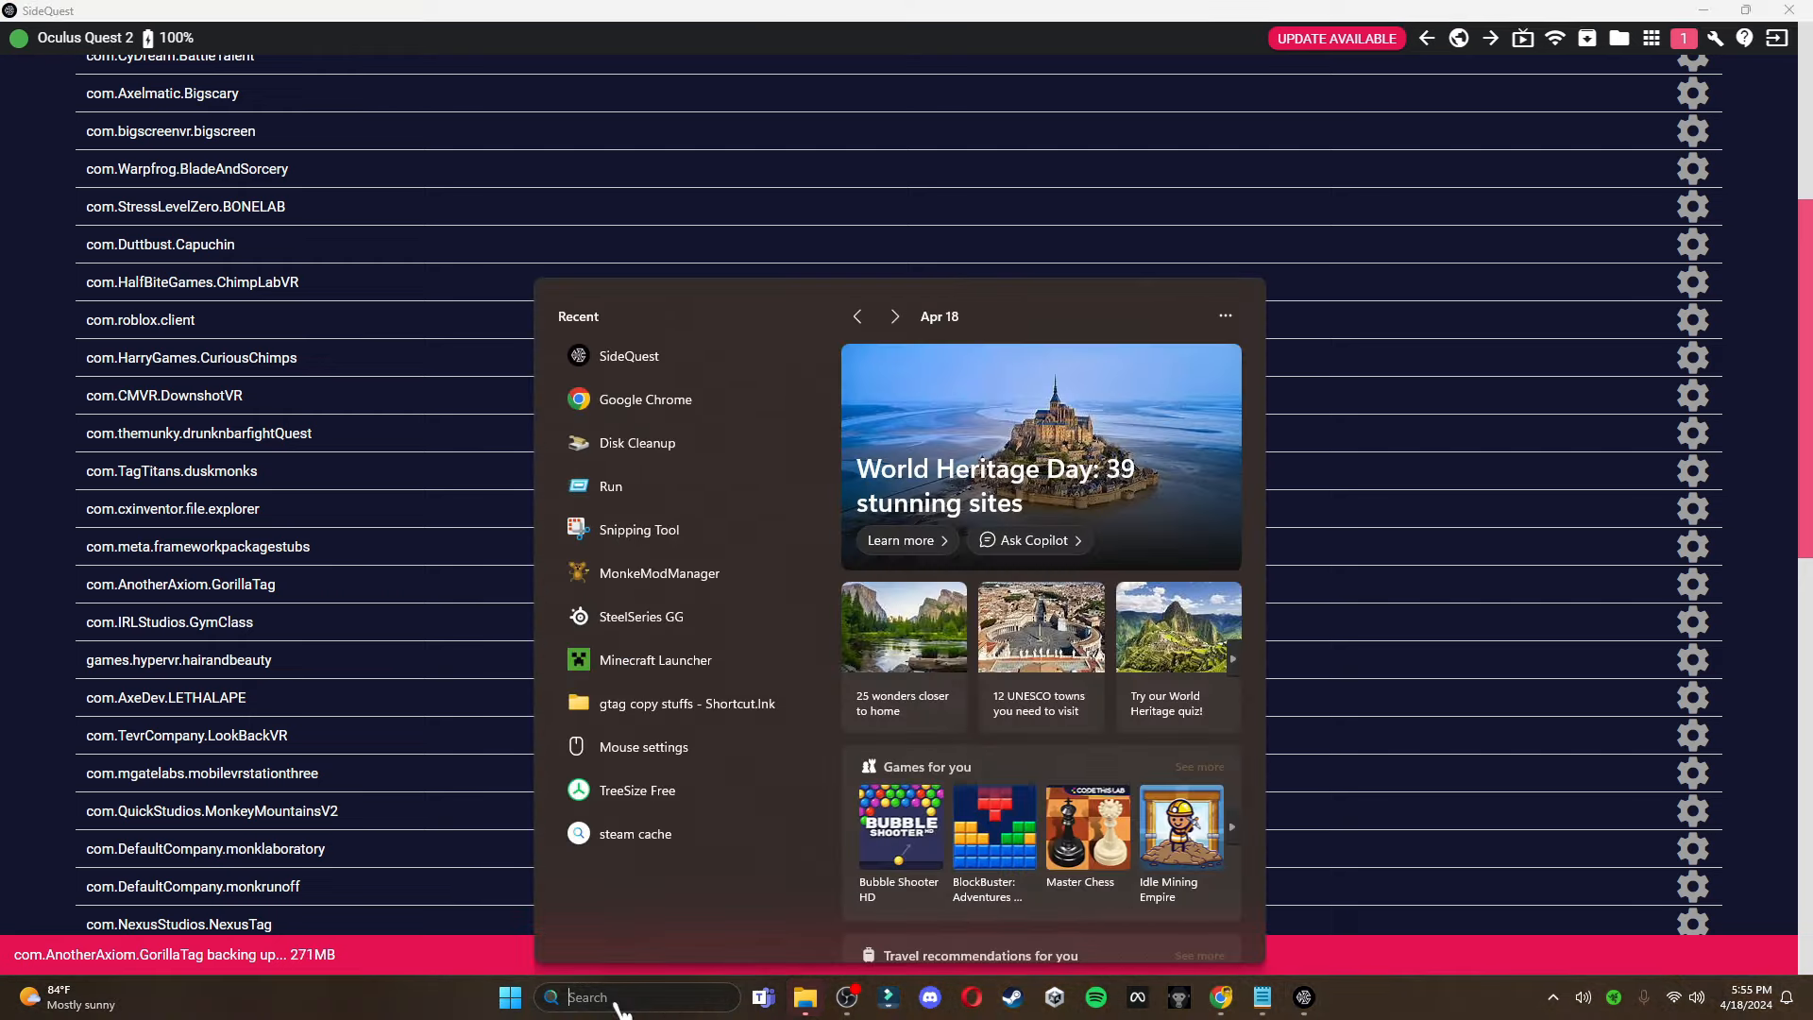
# Launch AssetRipper.exe from the Start search and minimize its window
pyautogui.write('assertions')
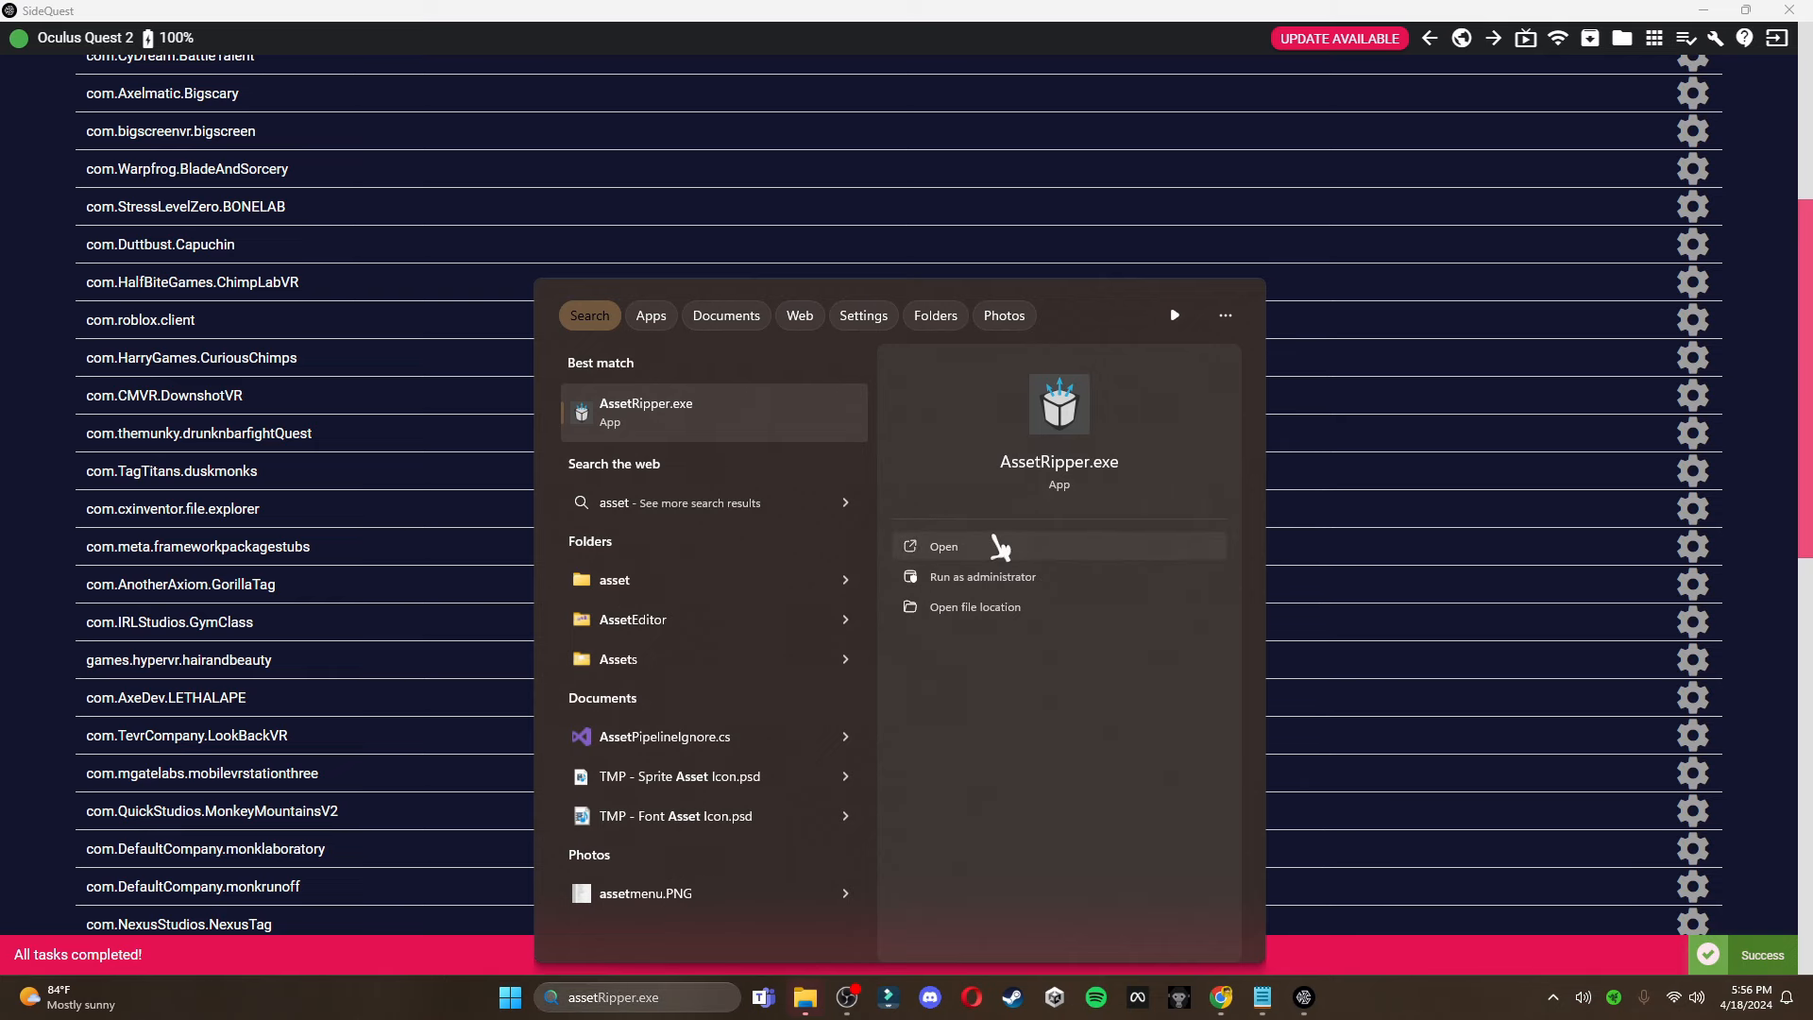
pyautogui.click(945, 546)
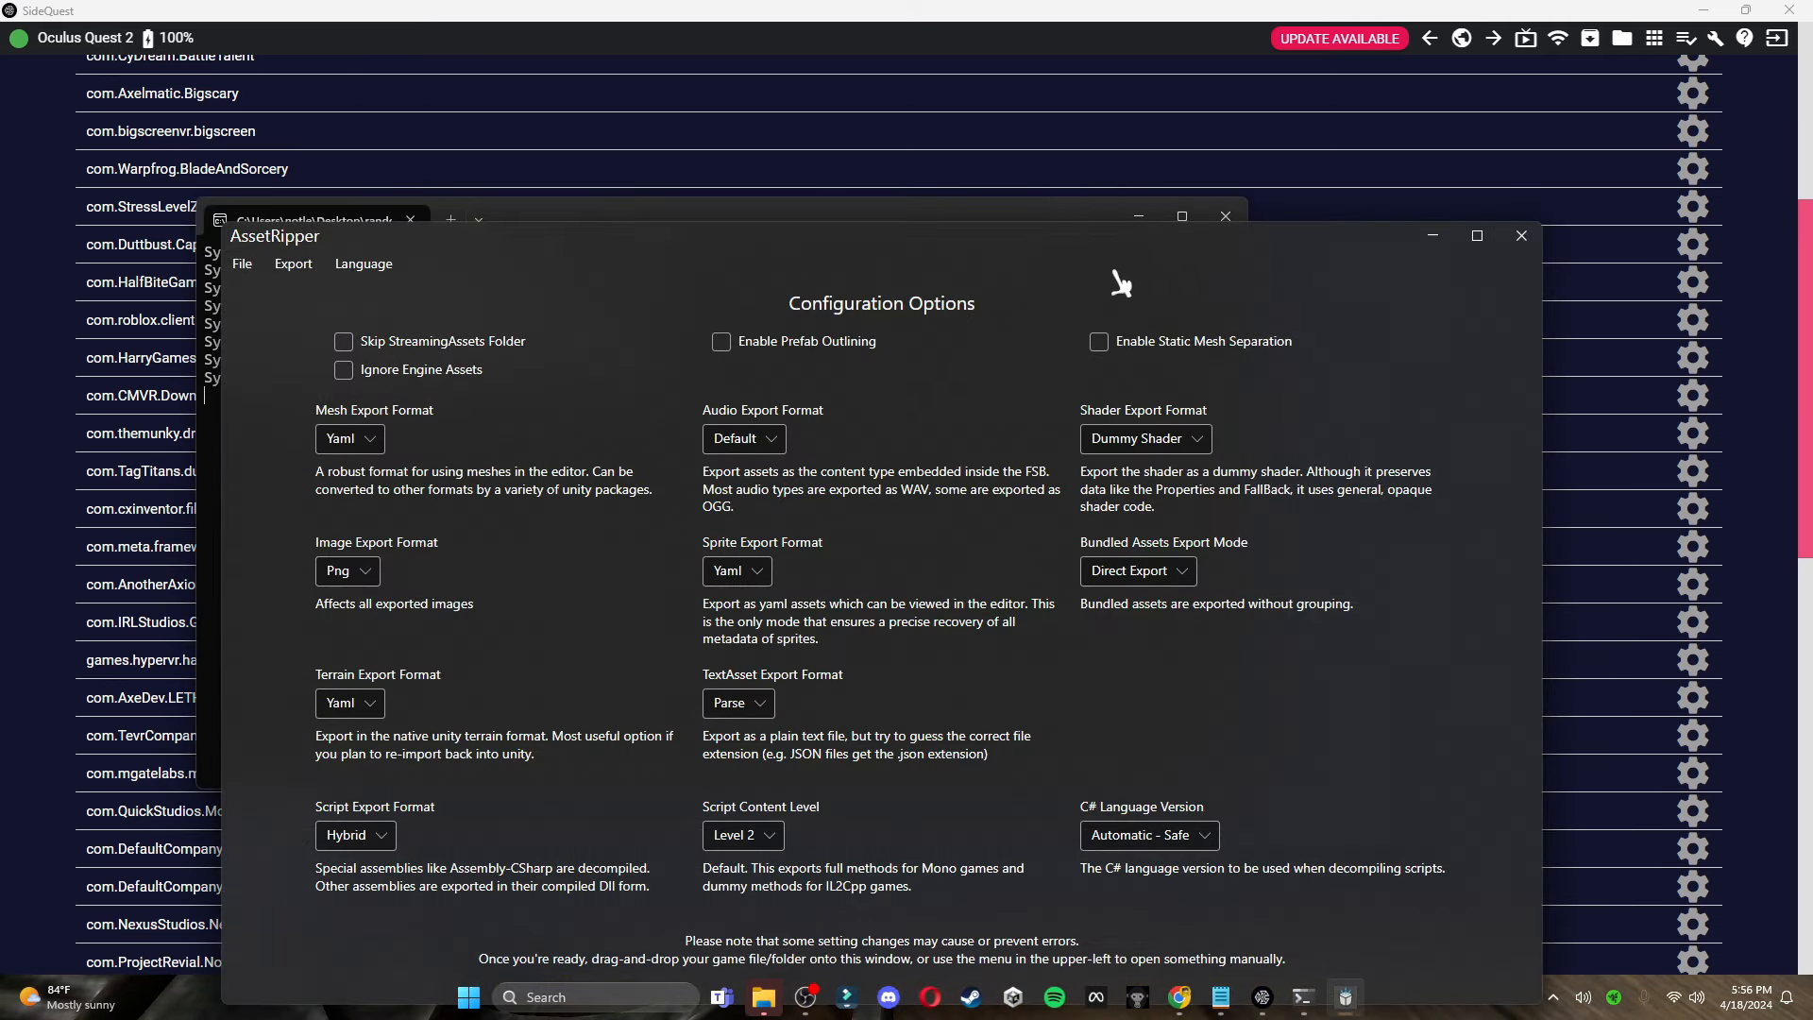
pyautogui.click(1523, 236)
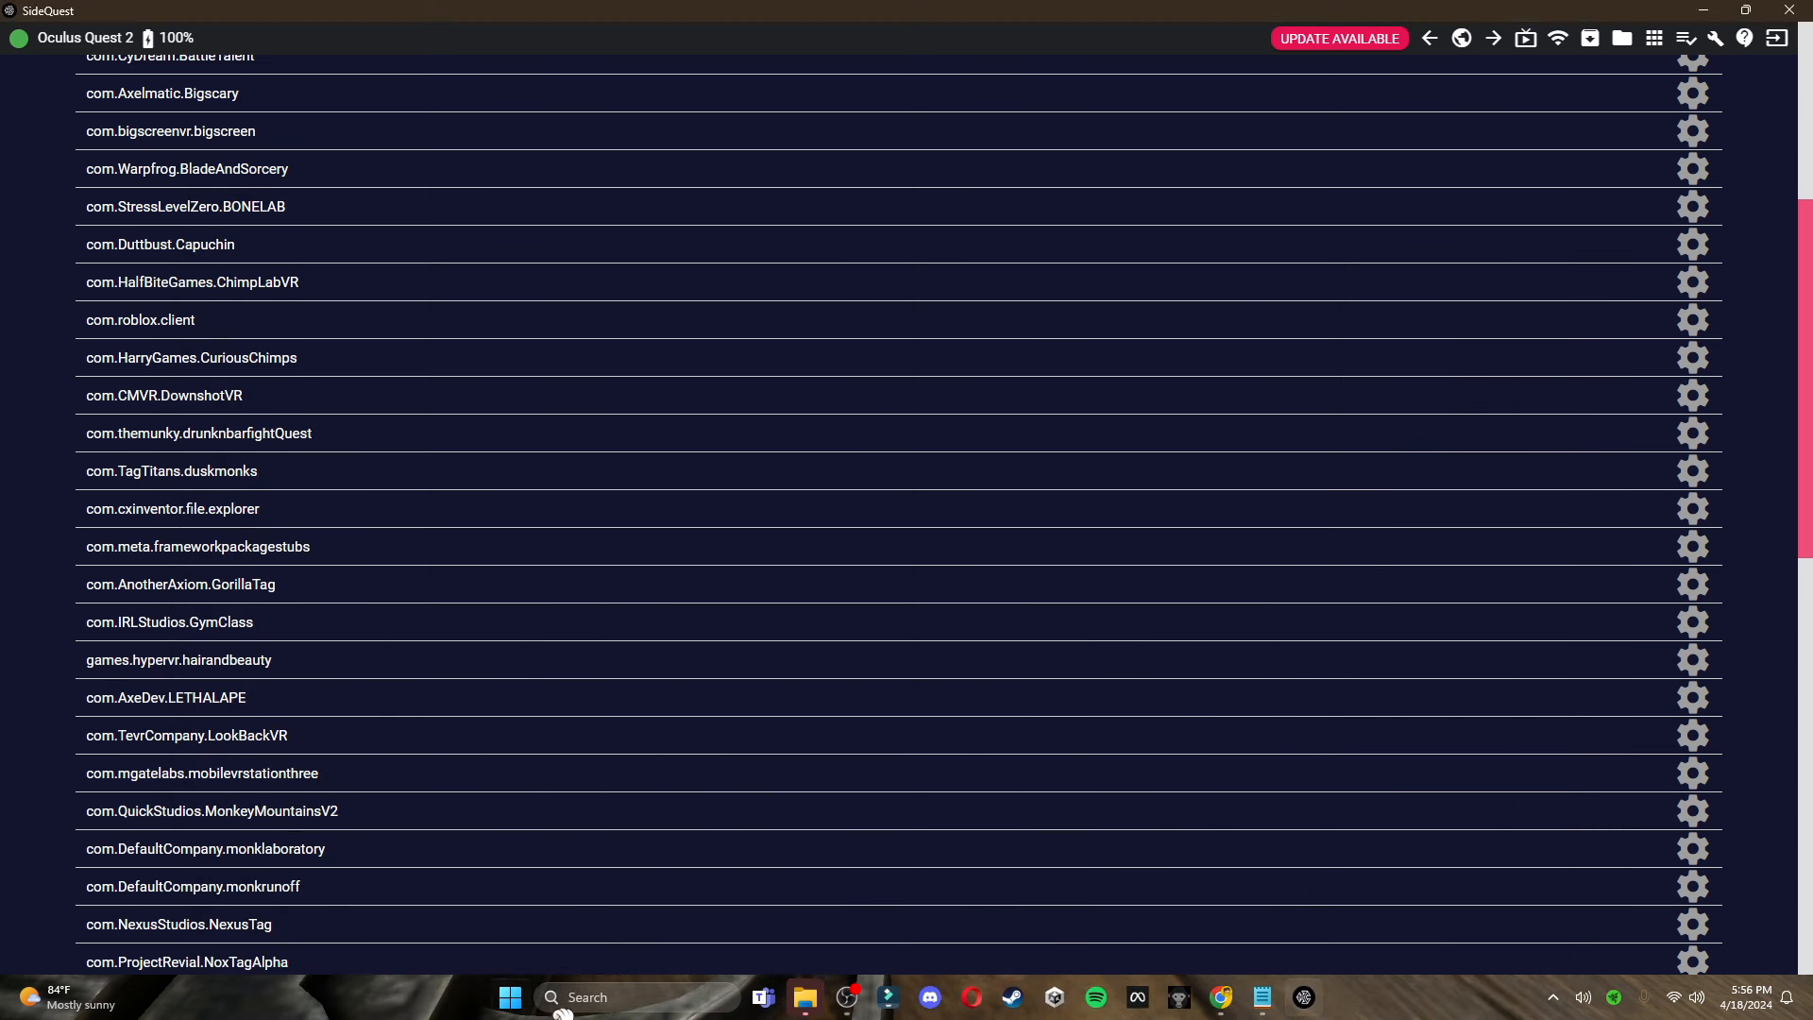
# Search the Start menu again for 'as' and 'assemblyInfo.cs'
pyautogui.click(510, 997)
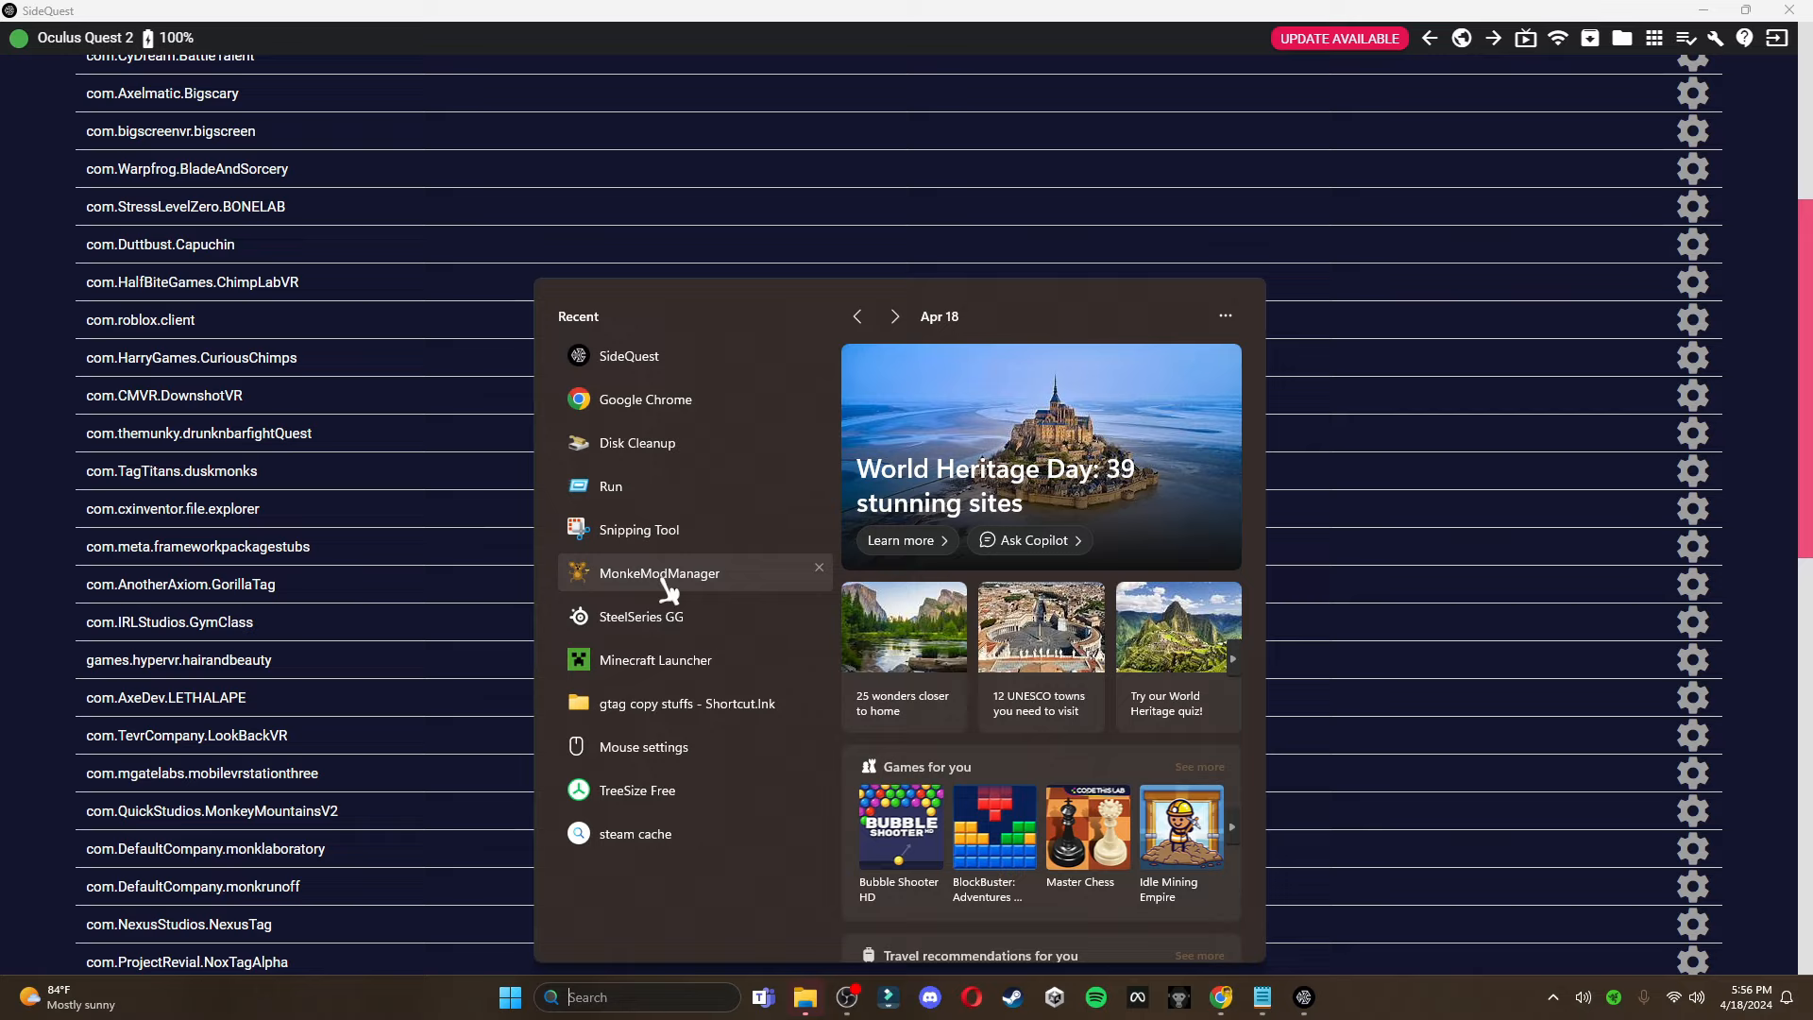
pyautogui.write('as')
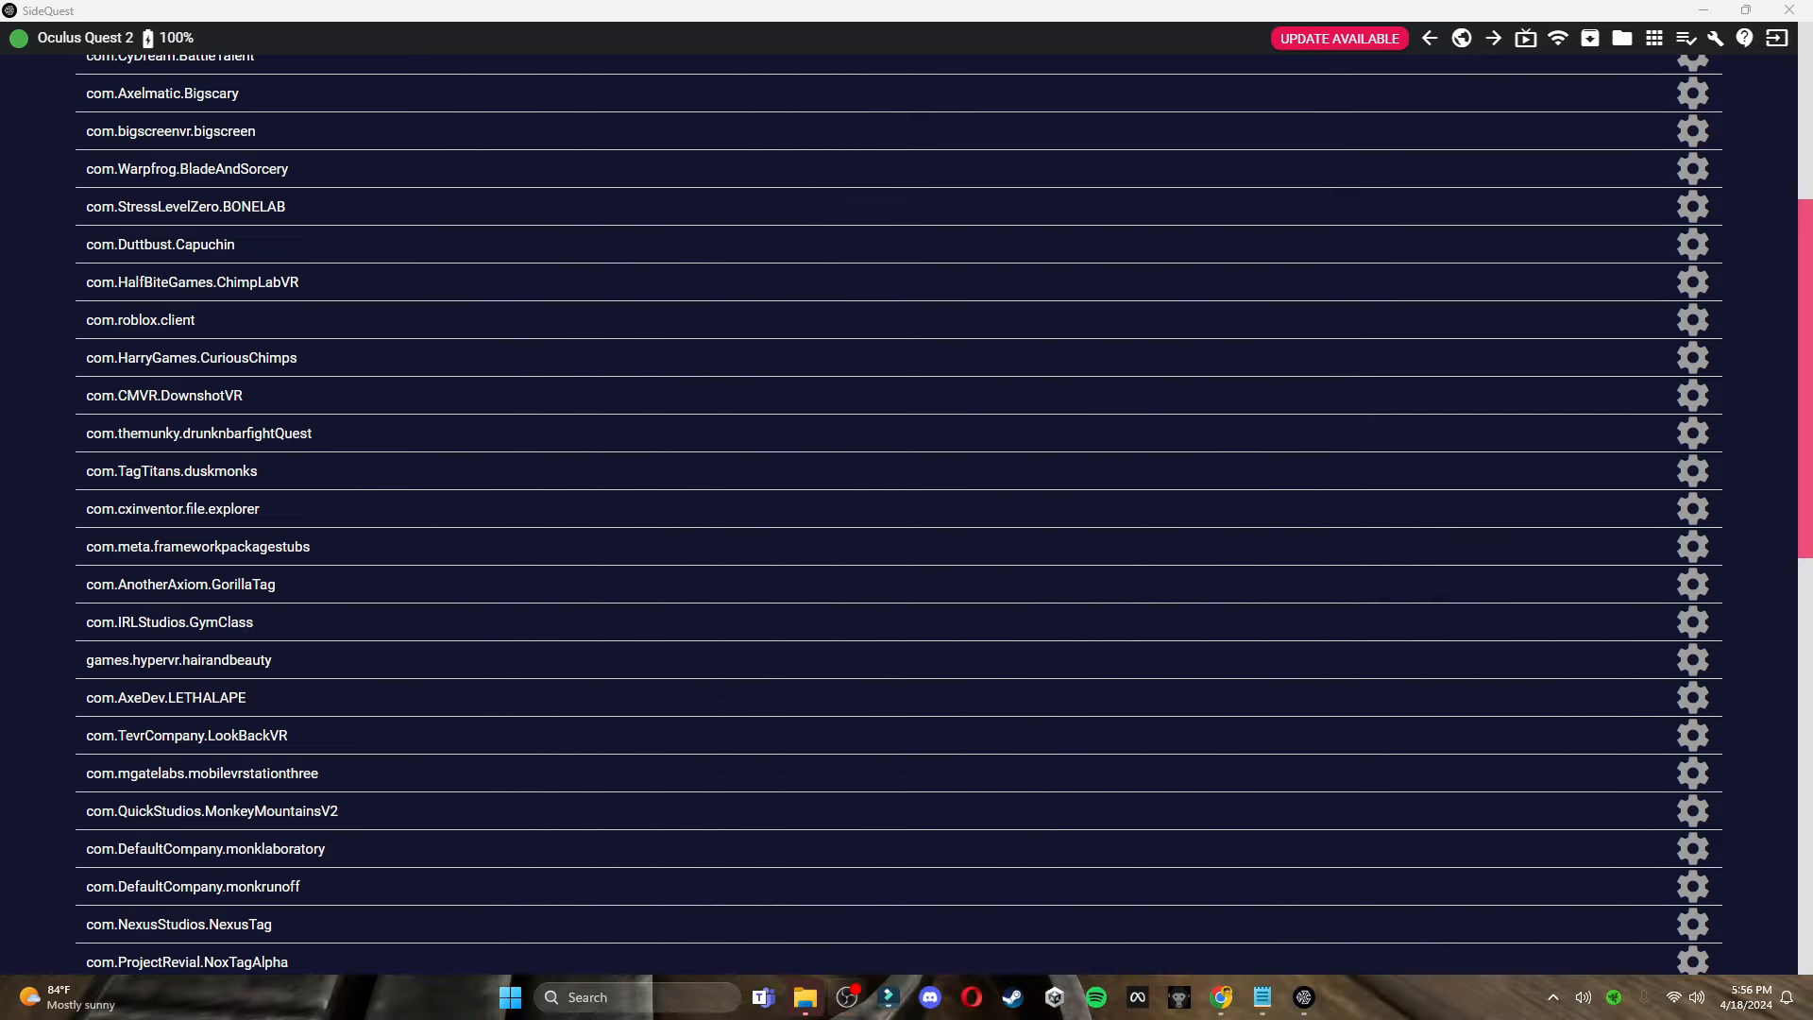
pyautogui.click(508, 998)
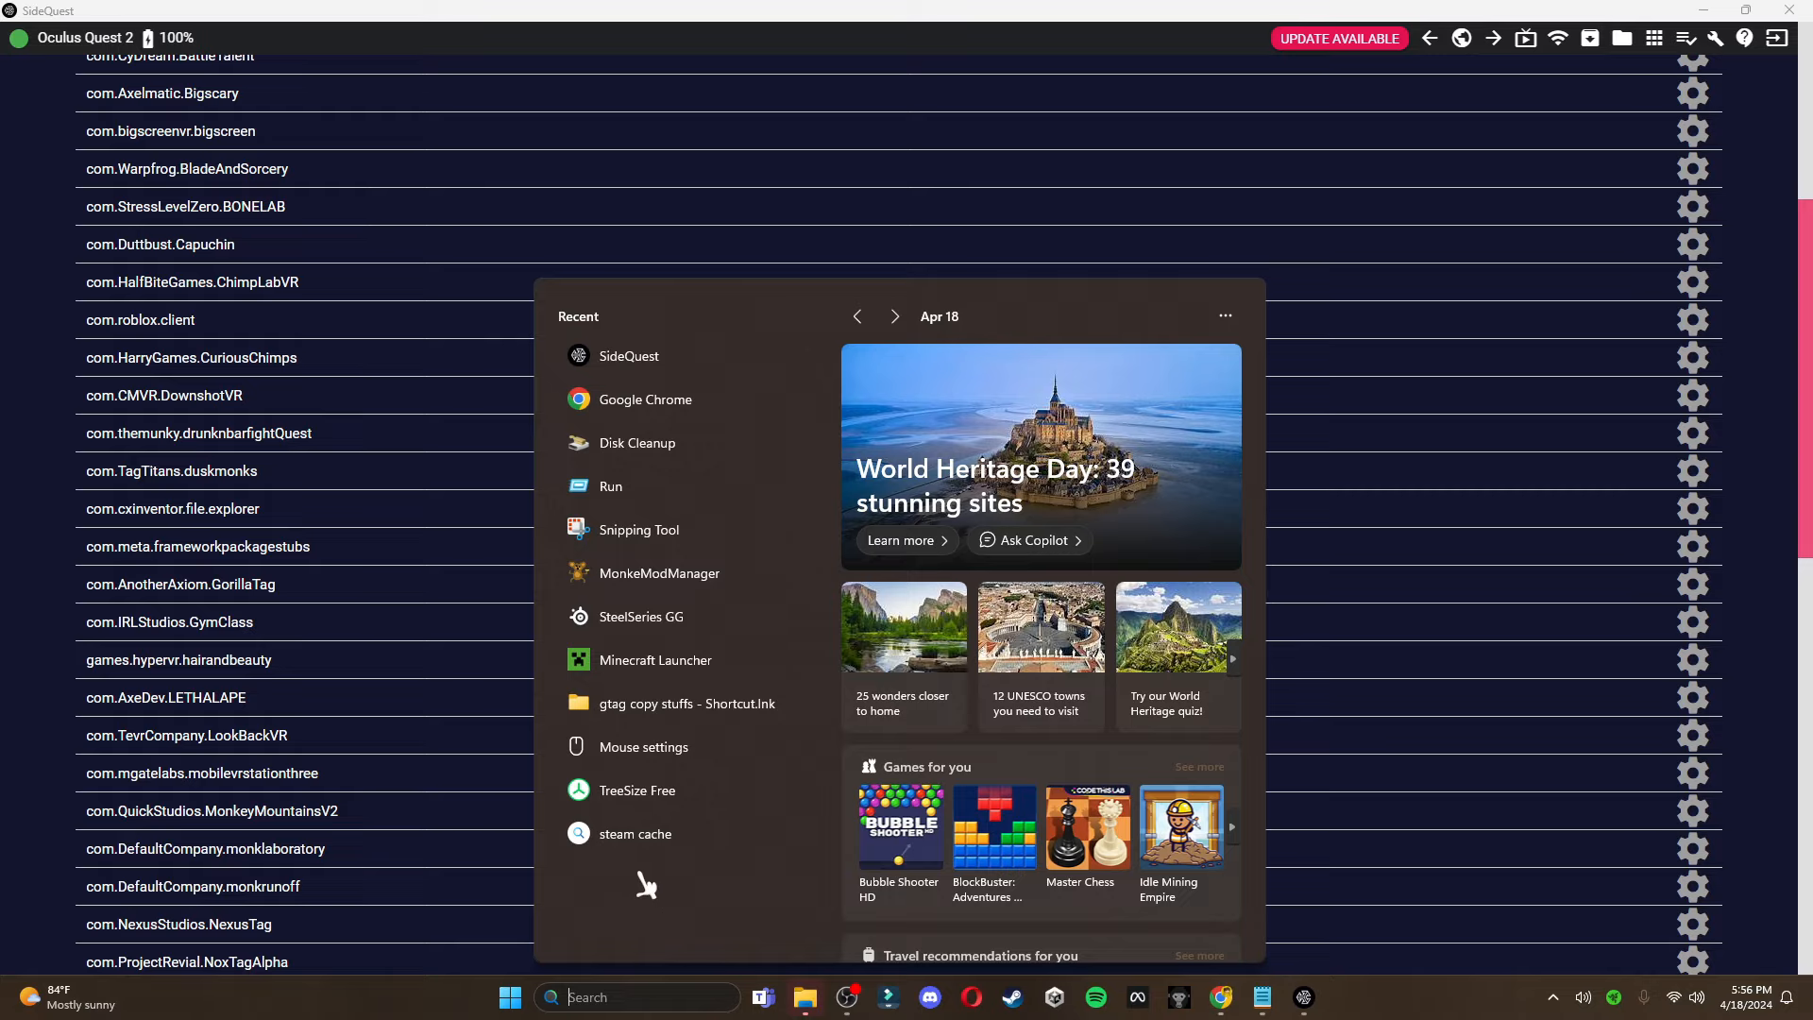
pyautogui.write('assemblyInfo.cs')
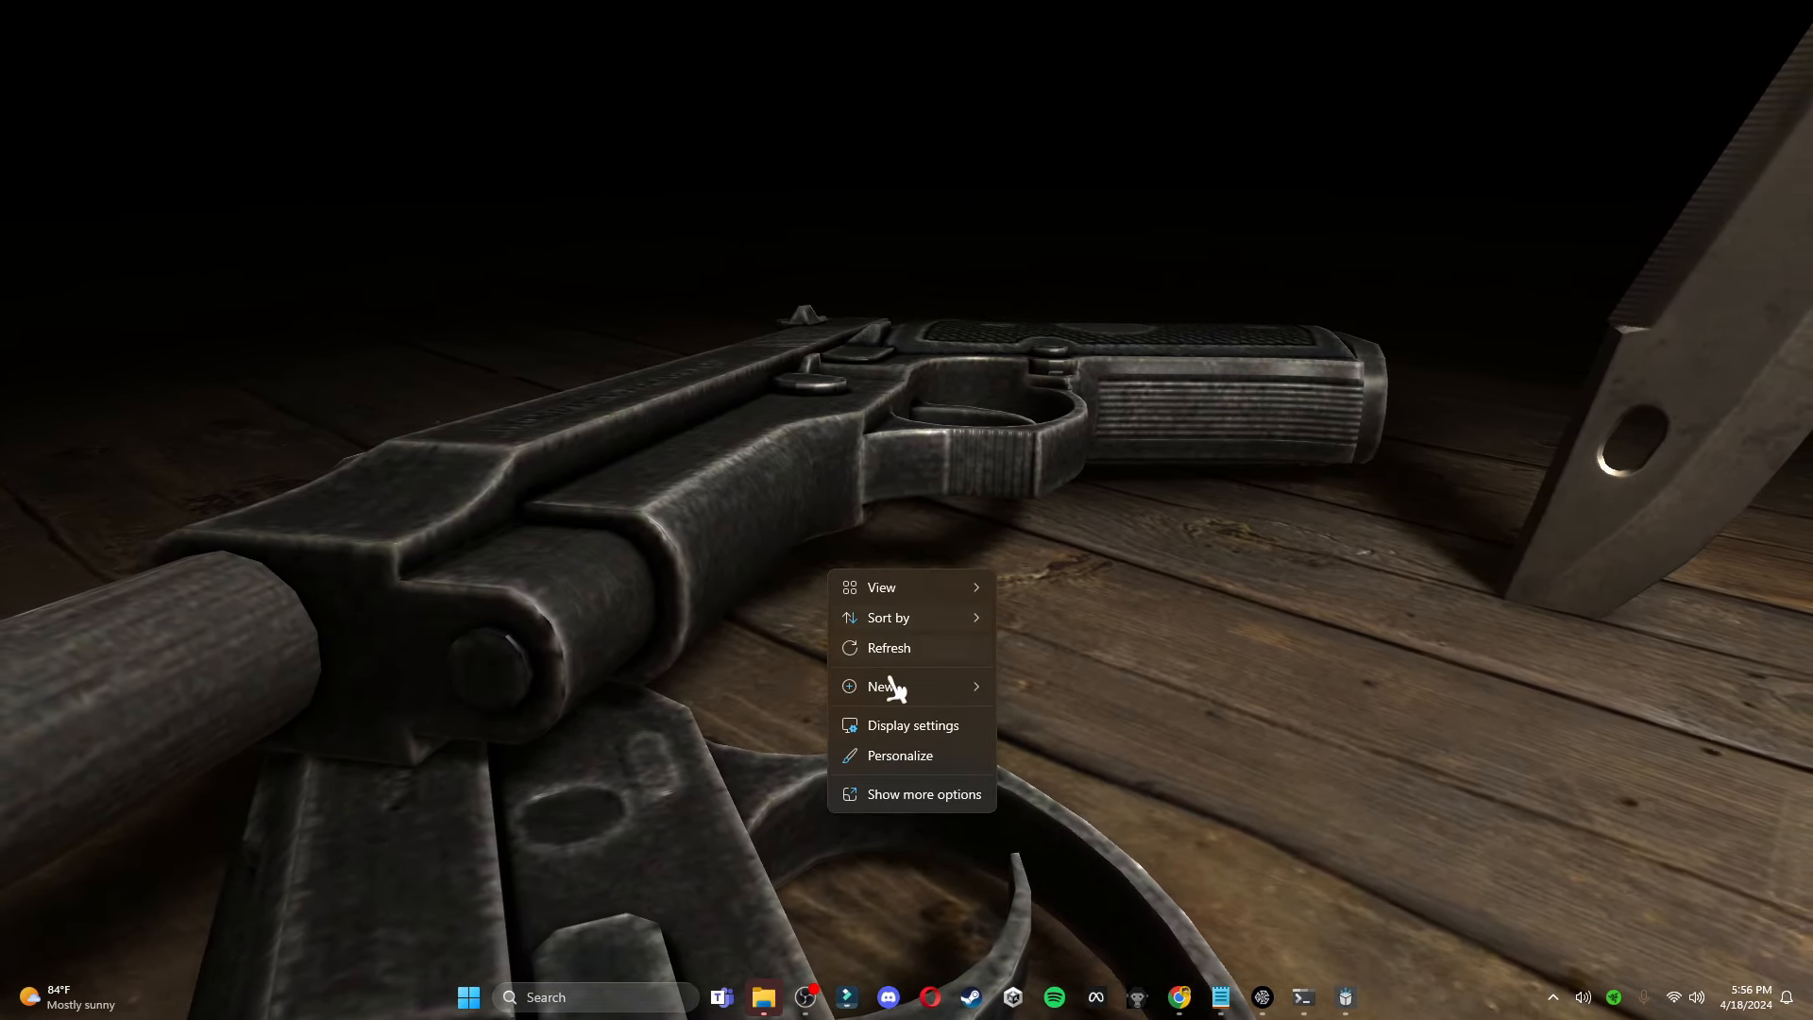
# Create a new folder on the desktop and rename it GorillaTag
pyautogui.click(882, 685)
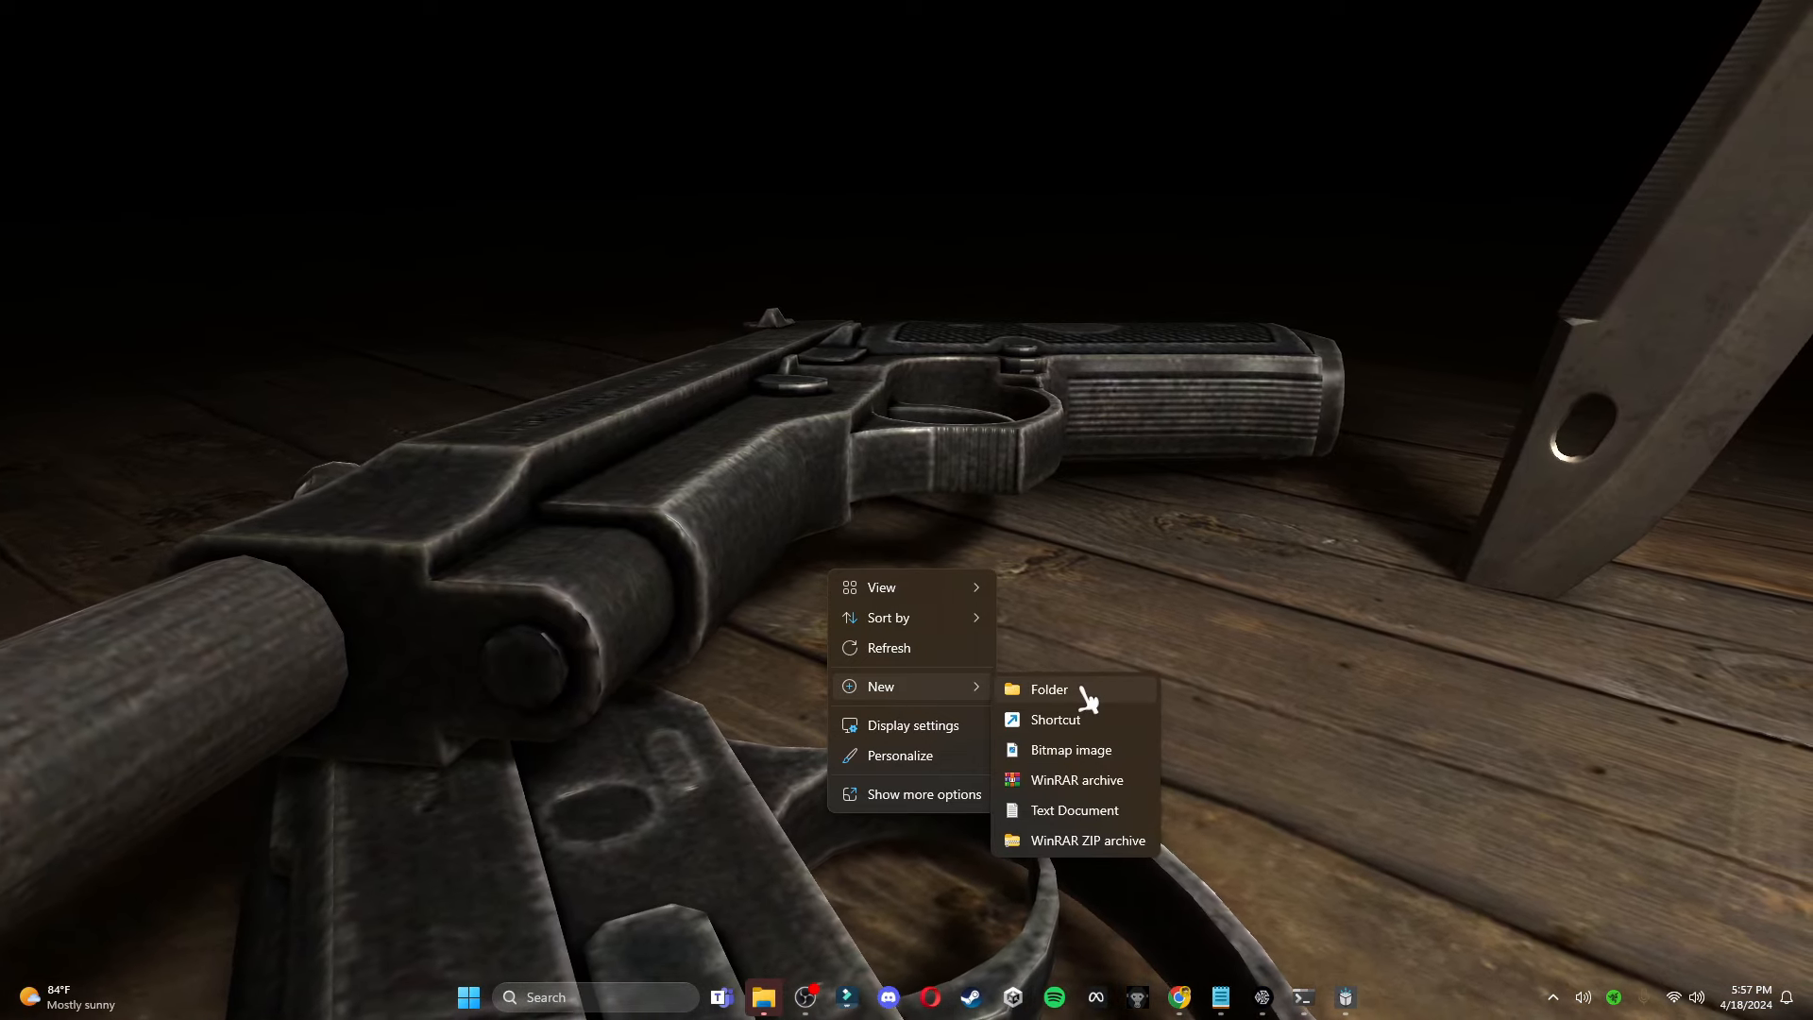
pyautogui.click(1133, 693)
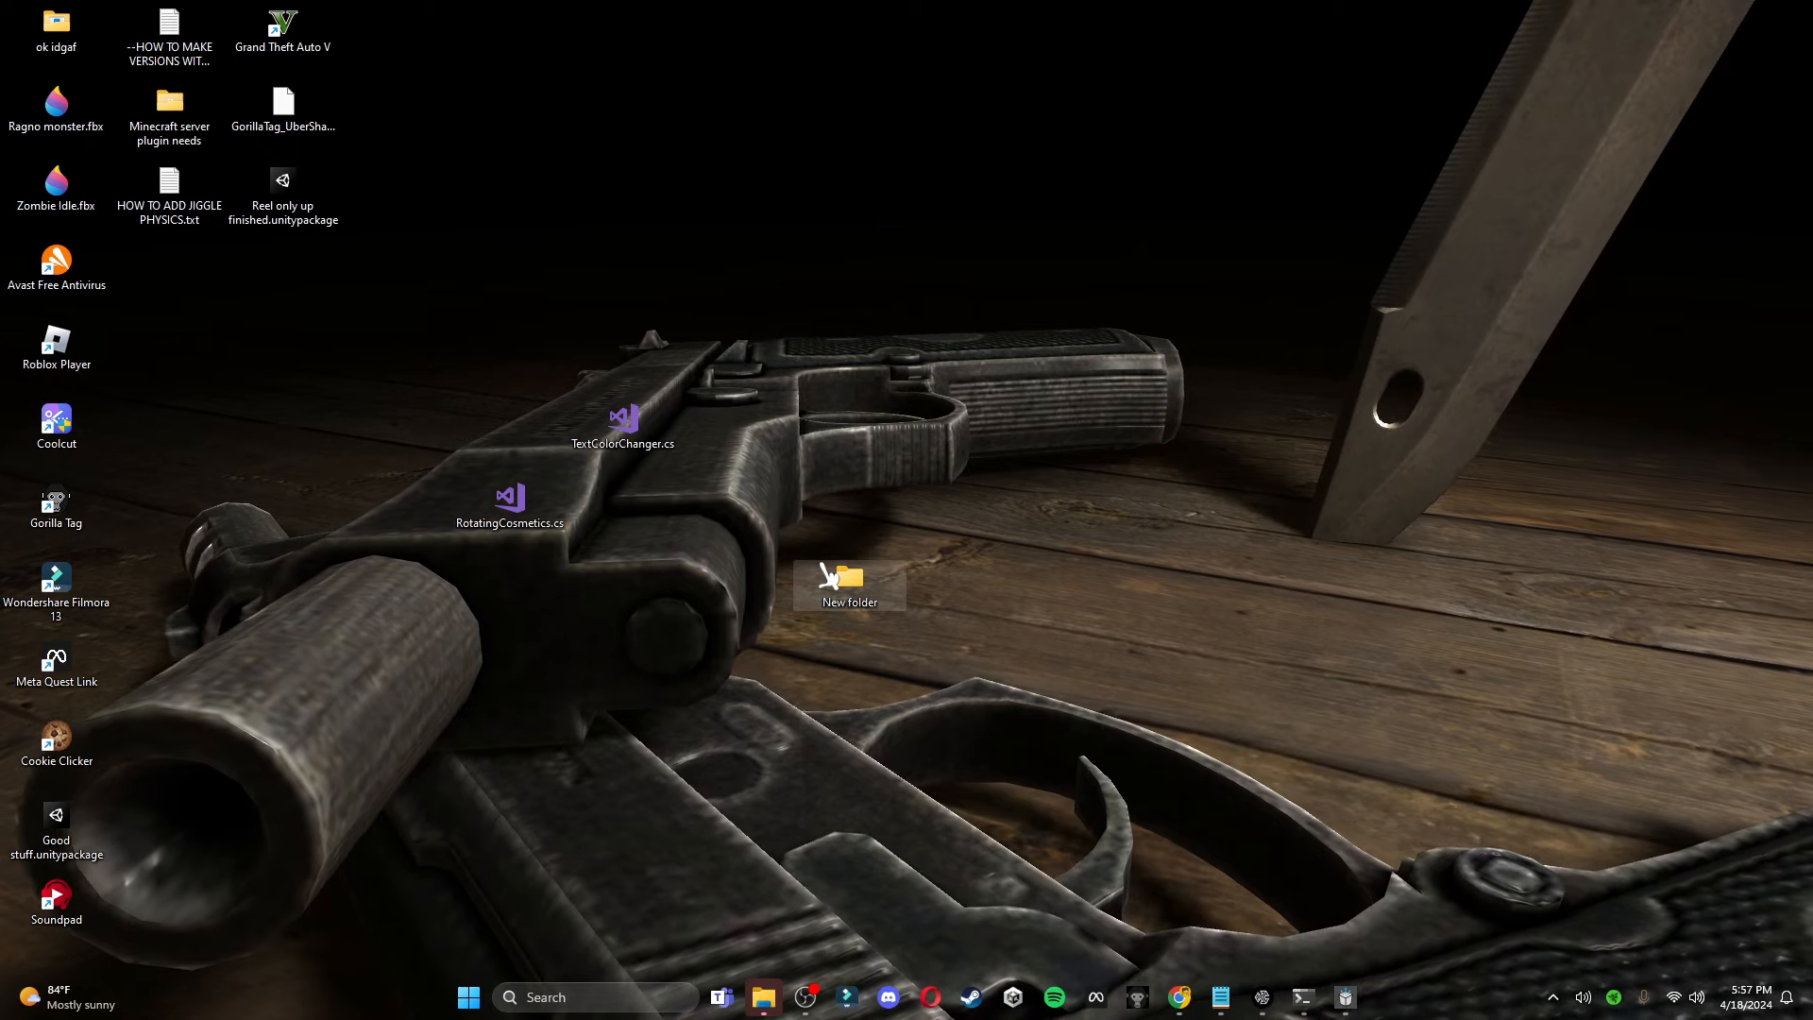
pyautogui.rightClick(848, 584)
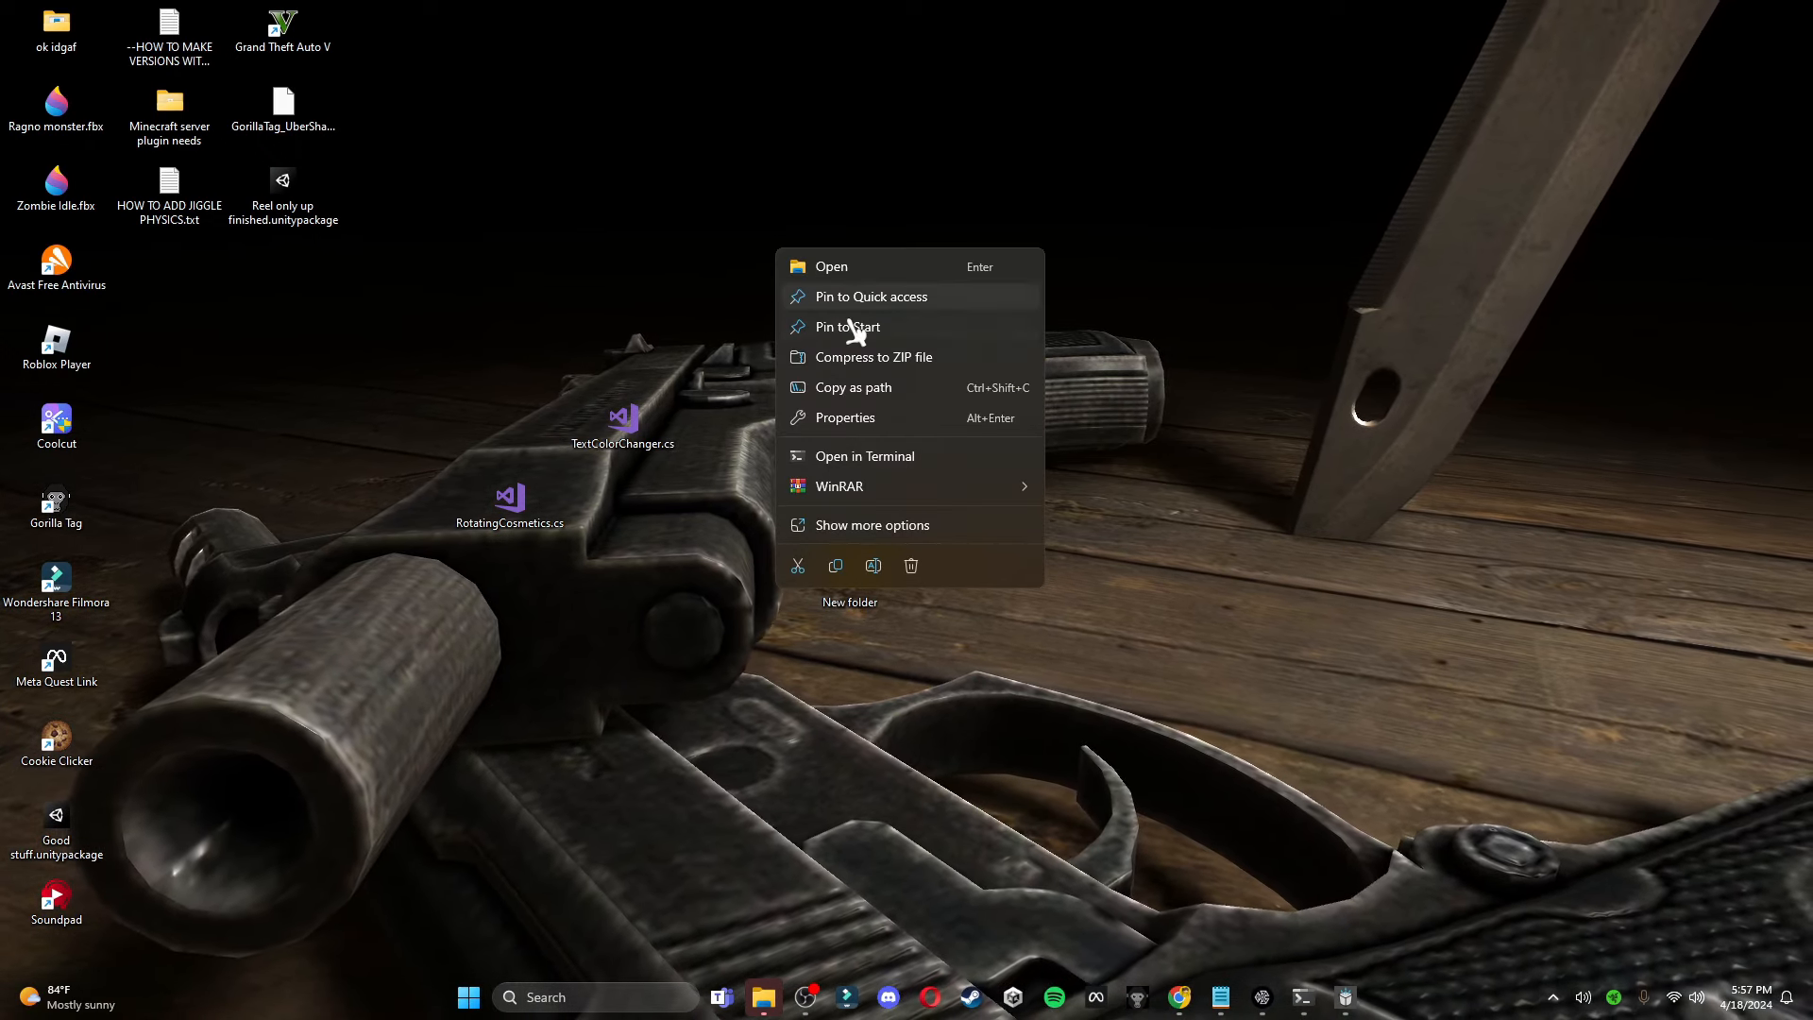
pyautogui.click(873, 525)
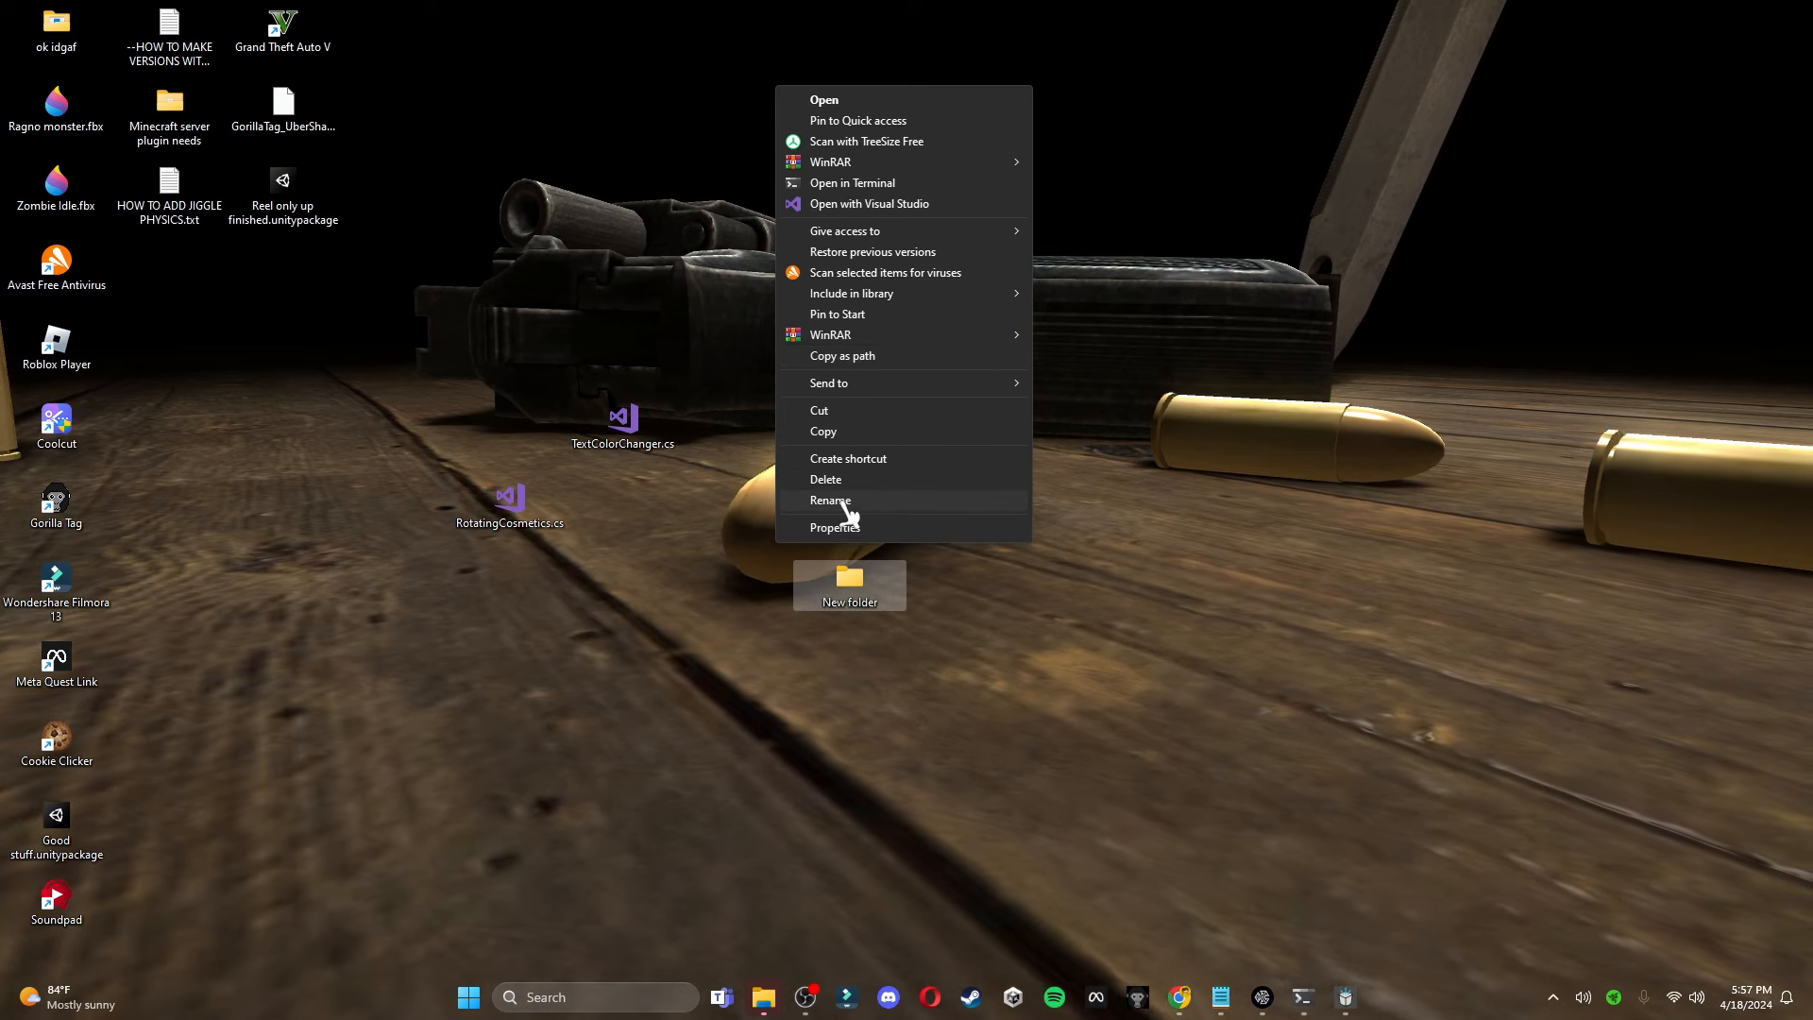
pyautogui.click(829, 499)
pyautogui.write('GorillaTag')
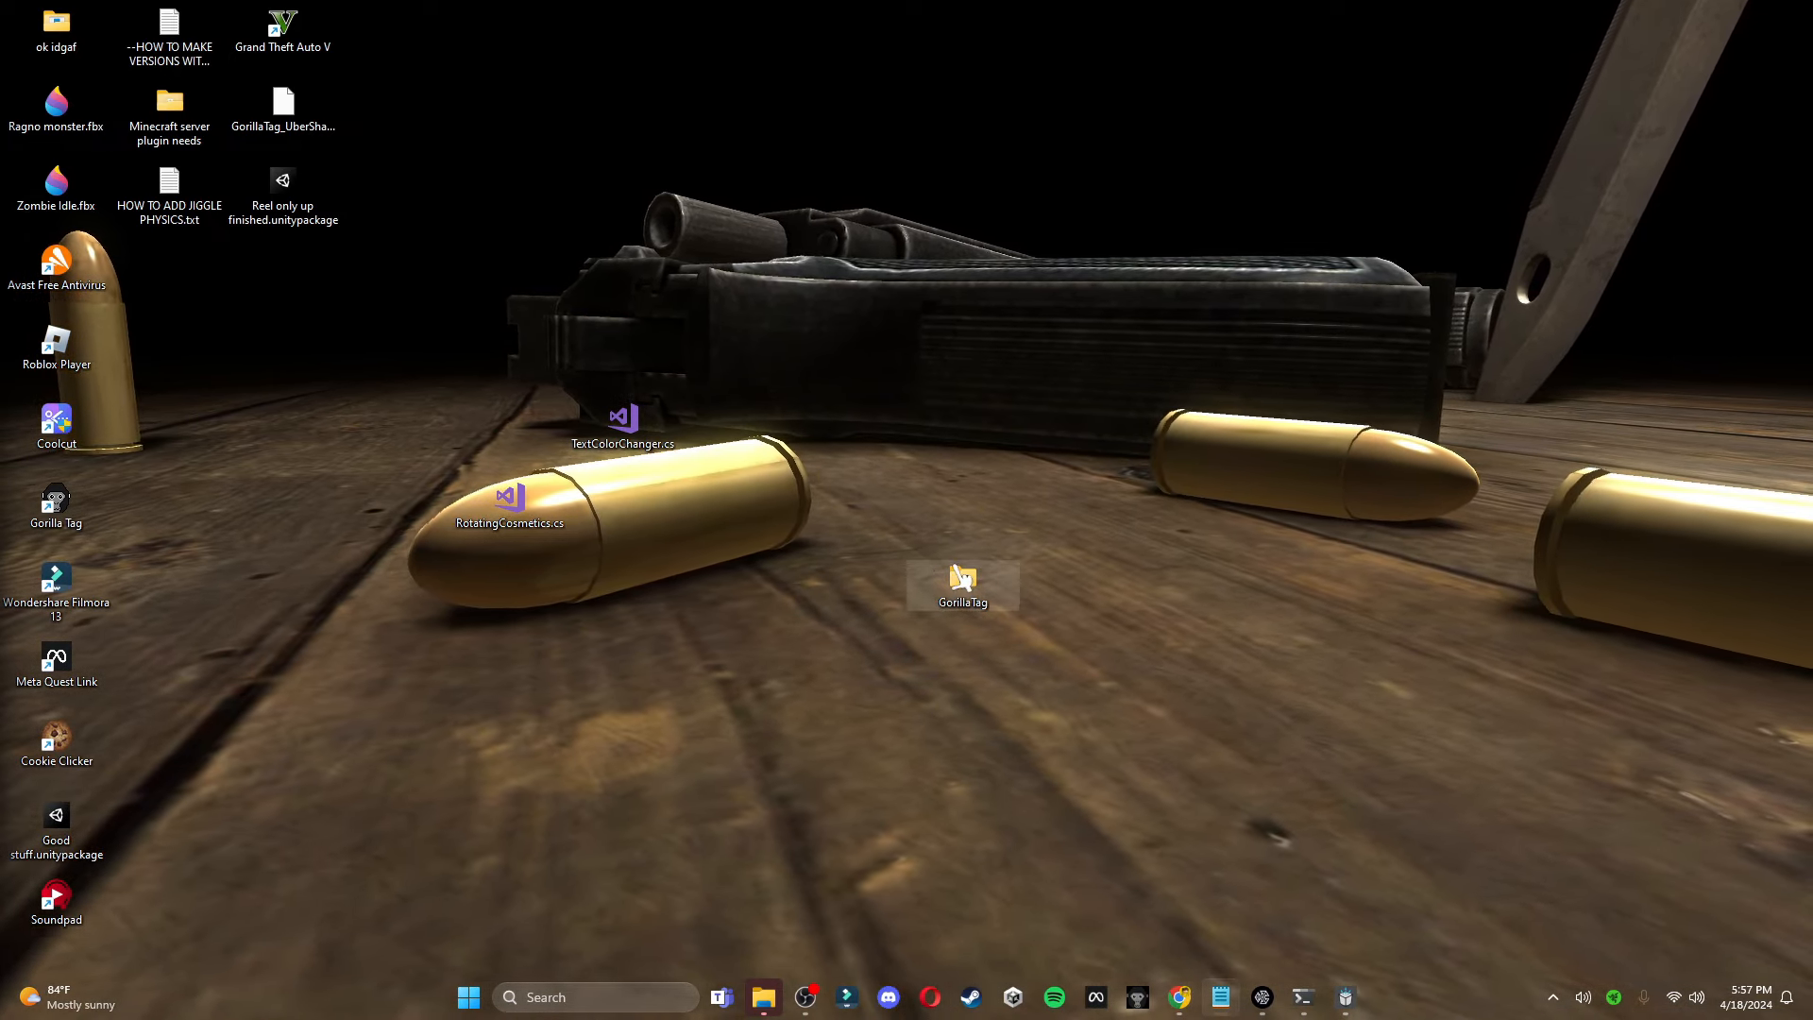
# Inside GorillaTag, create a folder named apk and enter it
pyautogui.doubleClick(961, 586)
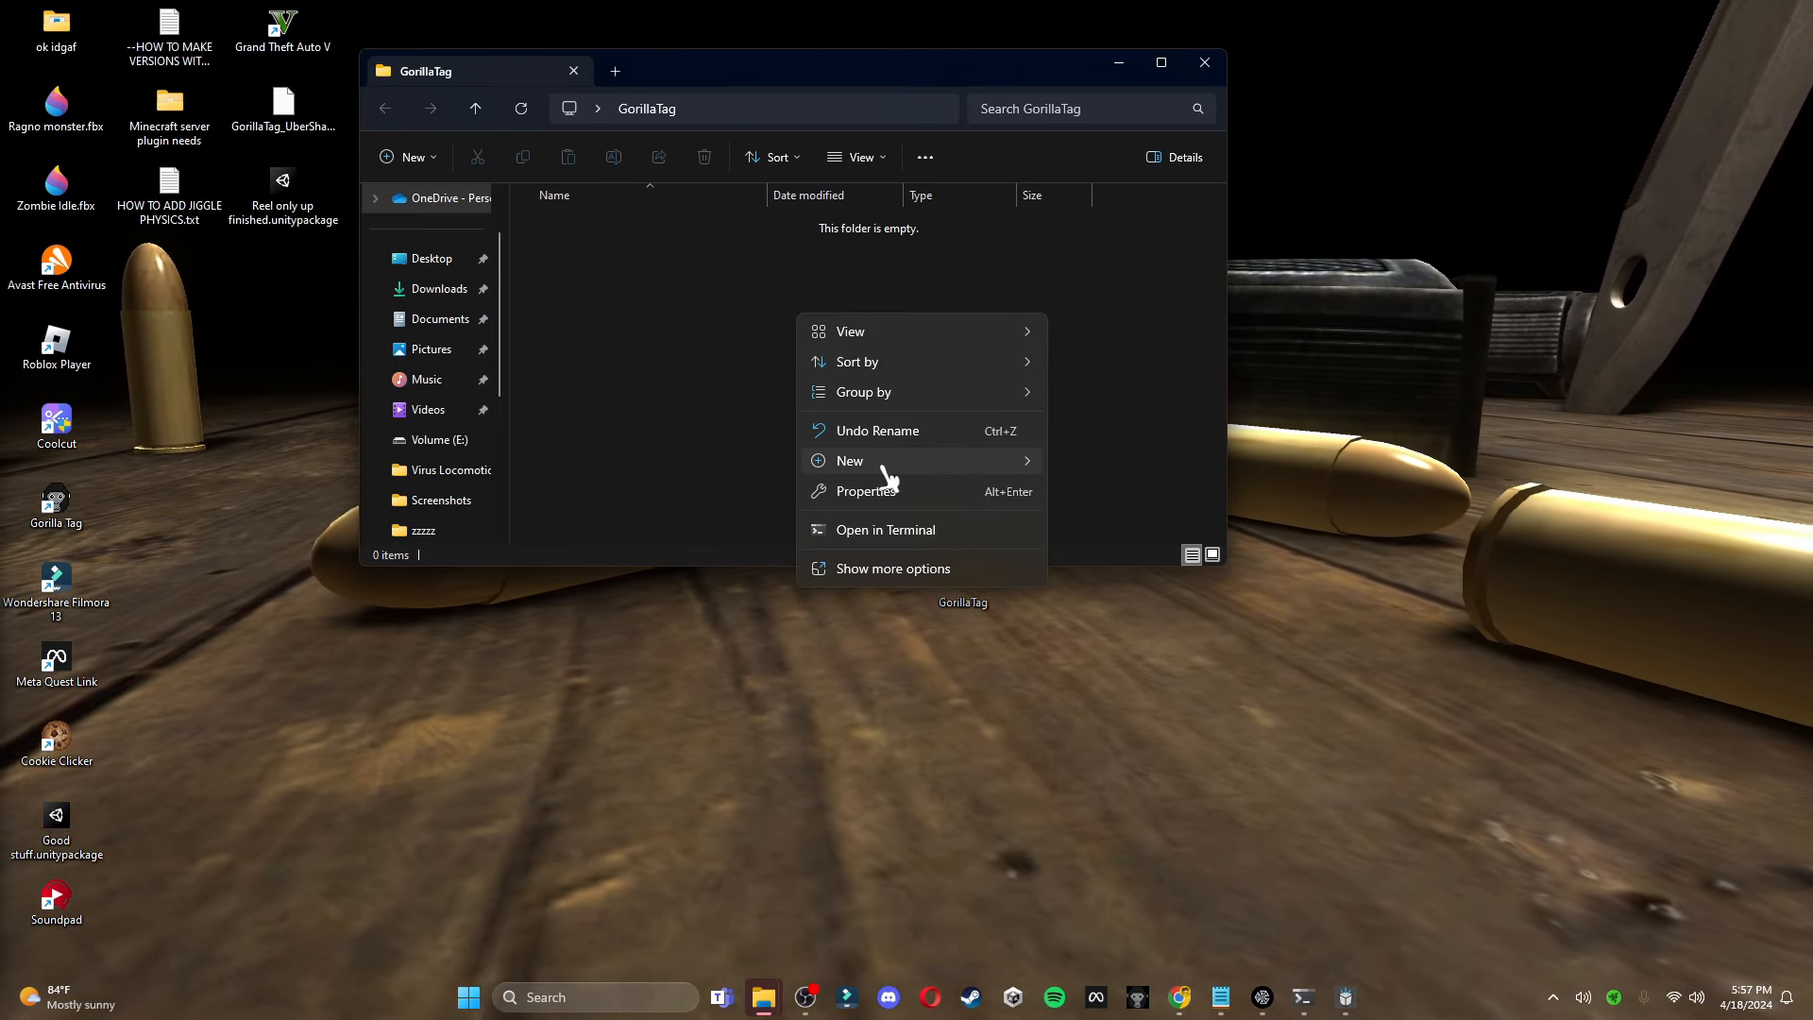
pyautogui.click(848, 461)
pyautogui.write('apk')
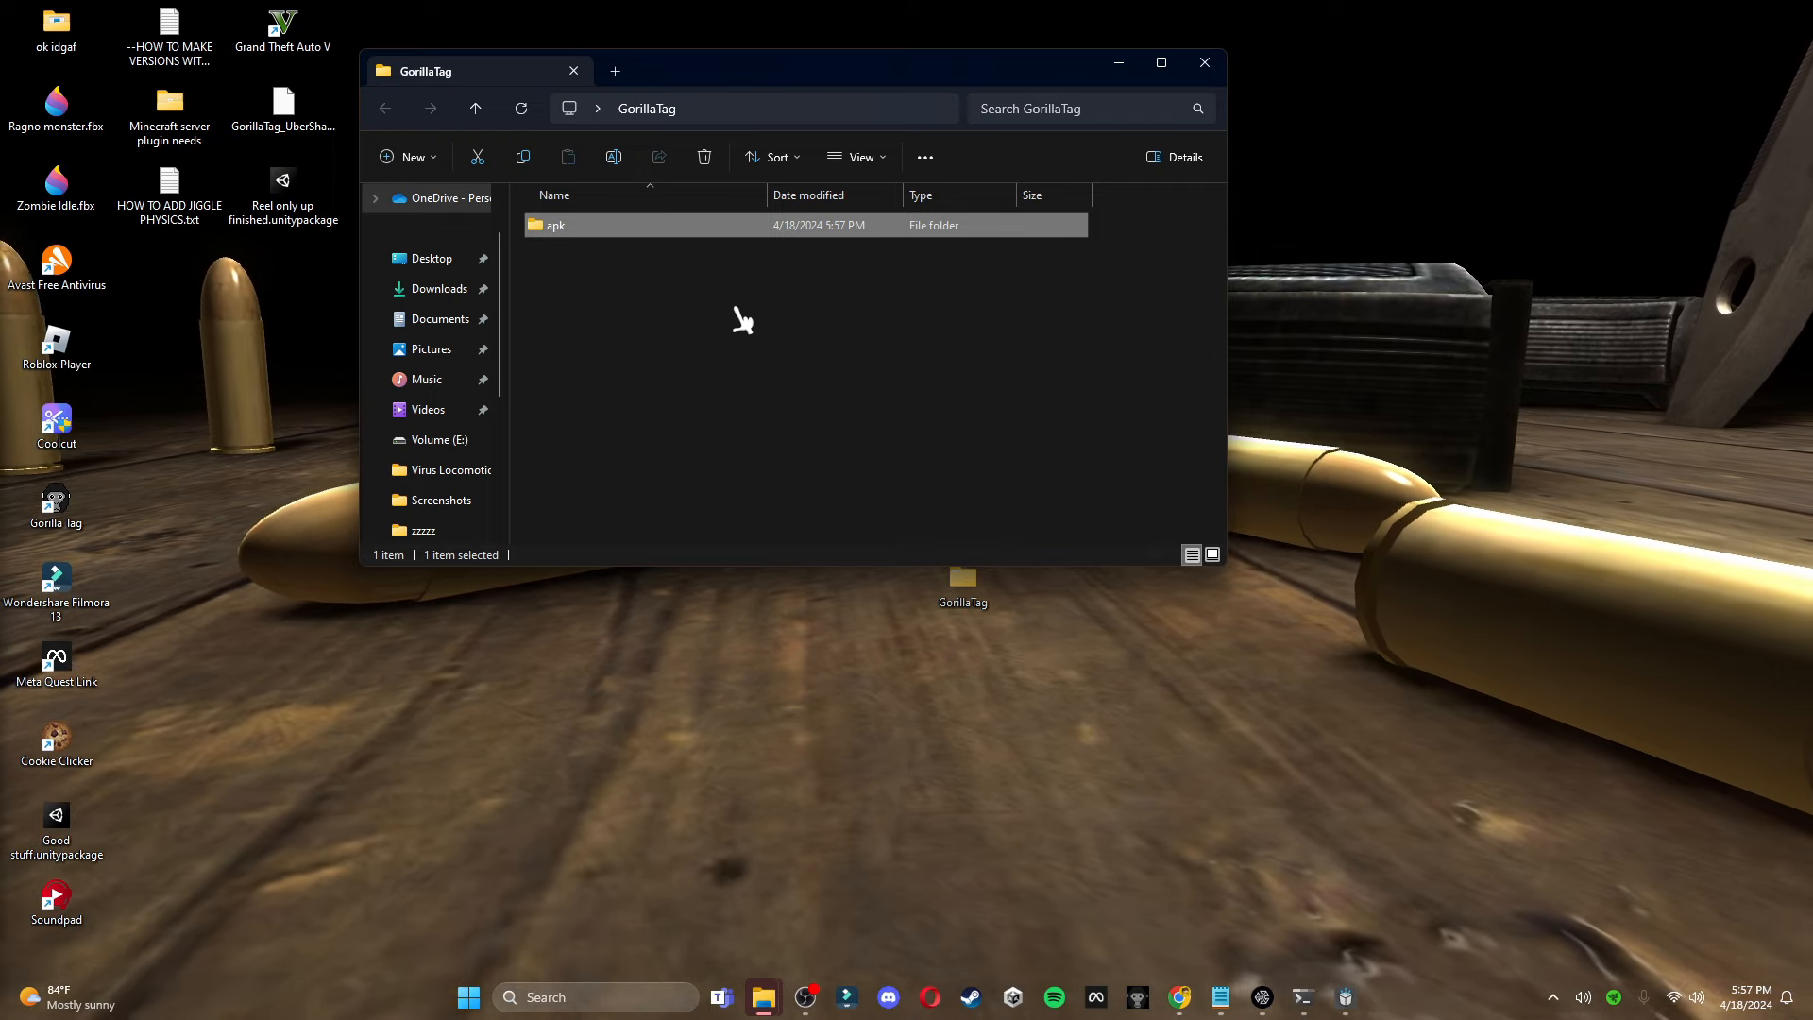
pyautogui.doubleClick(556, 225)
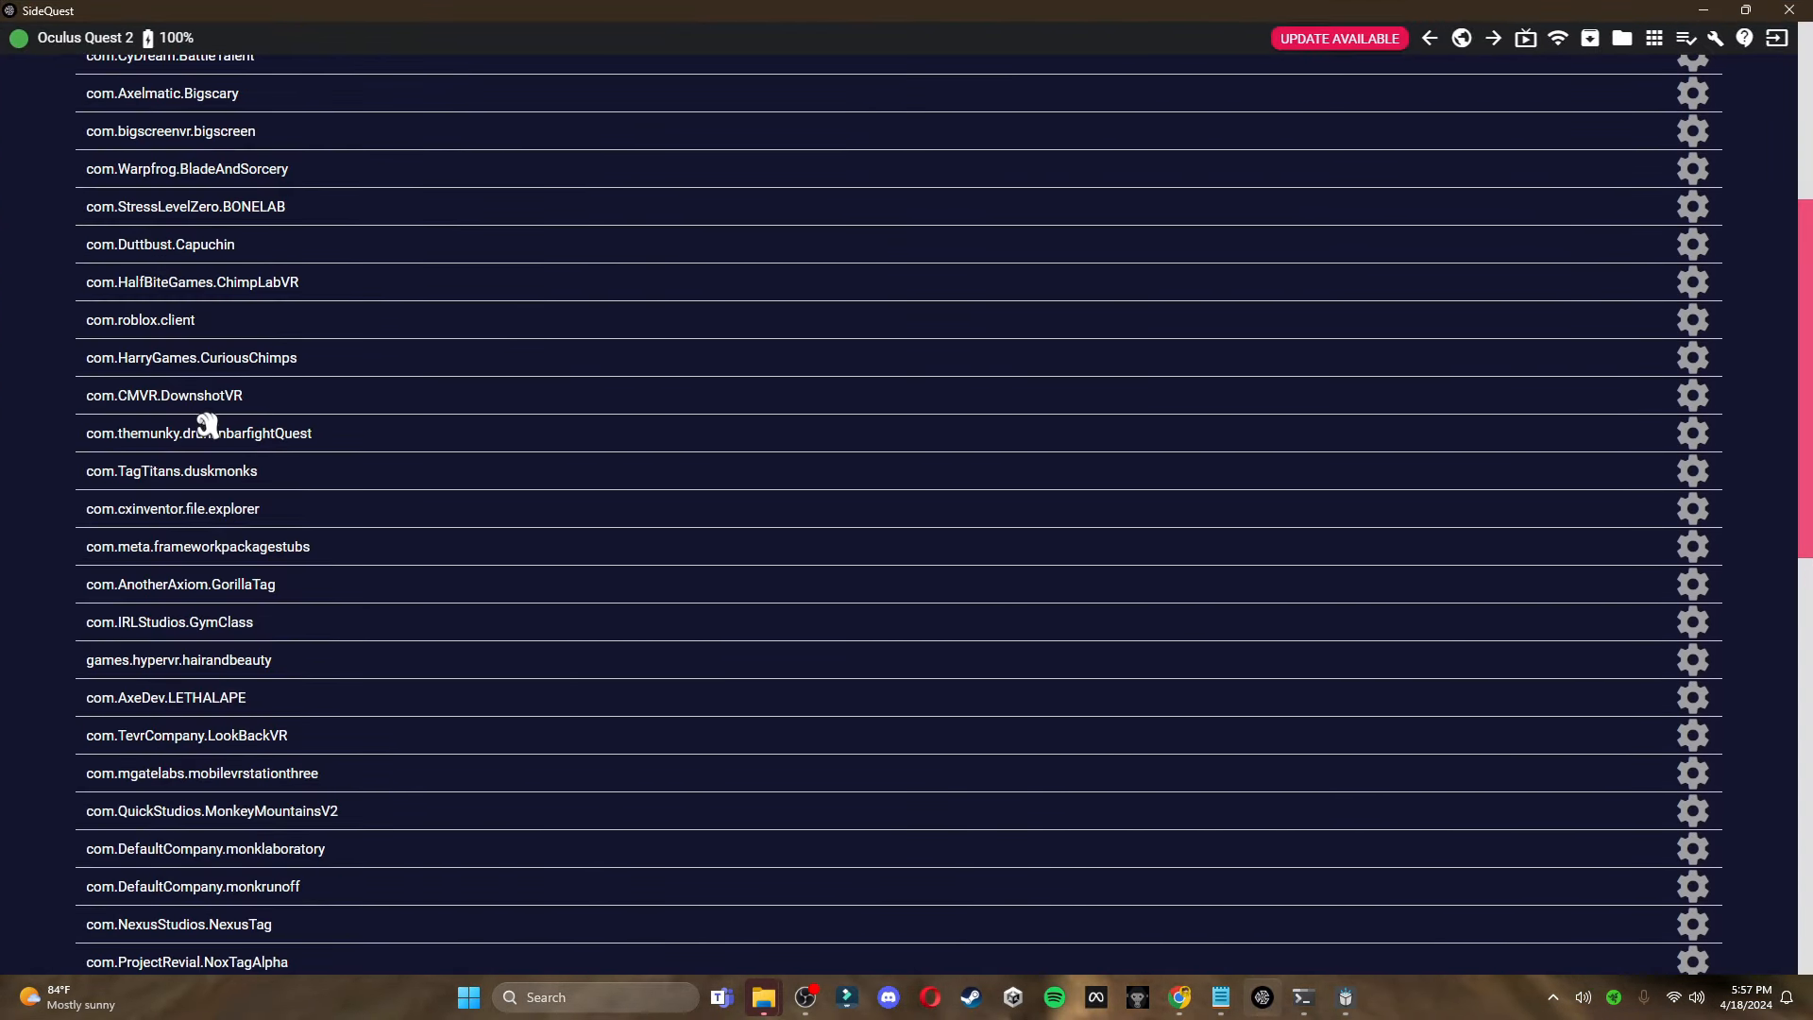
pyautogui.moveTo(219, 591)
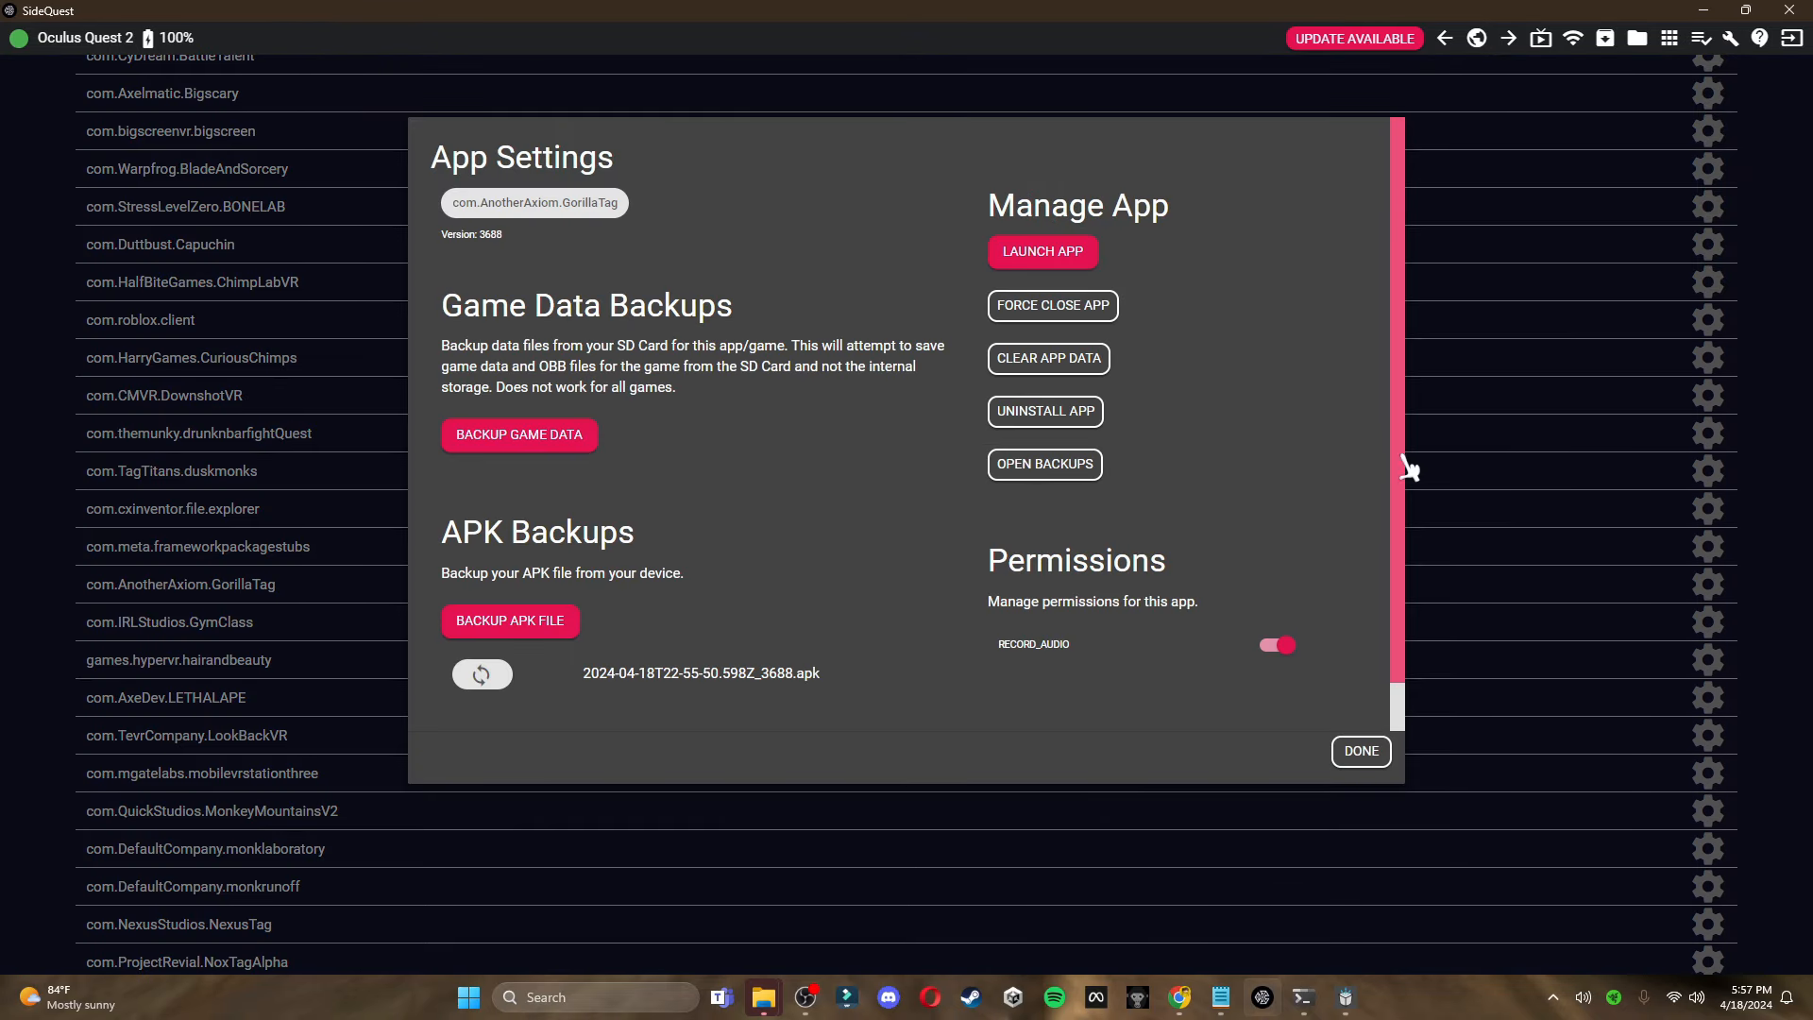
pyautogui.moveTo(761, 997)
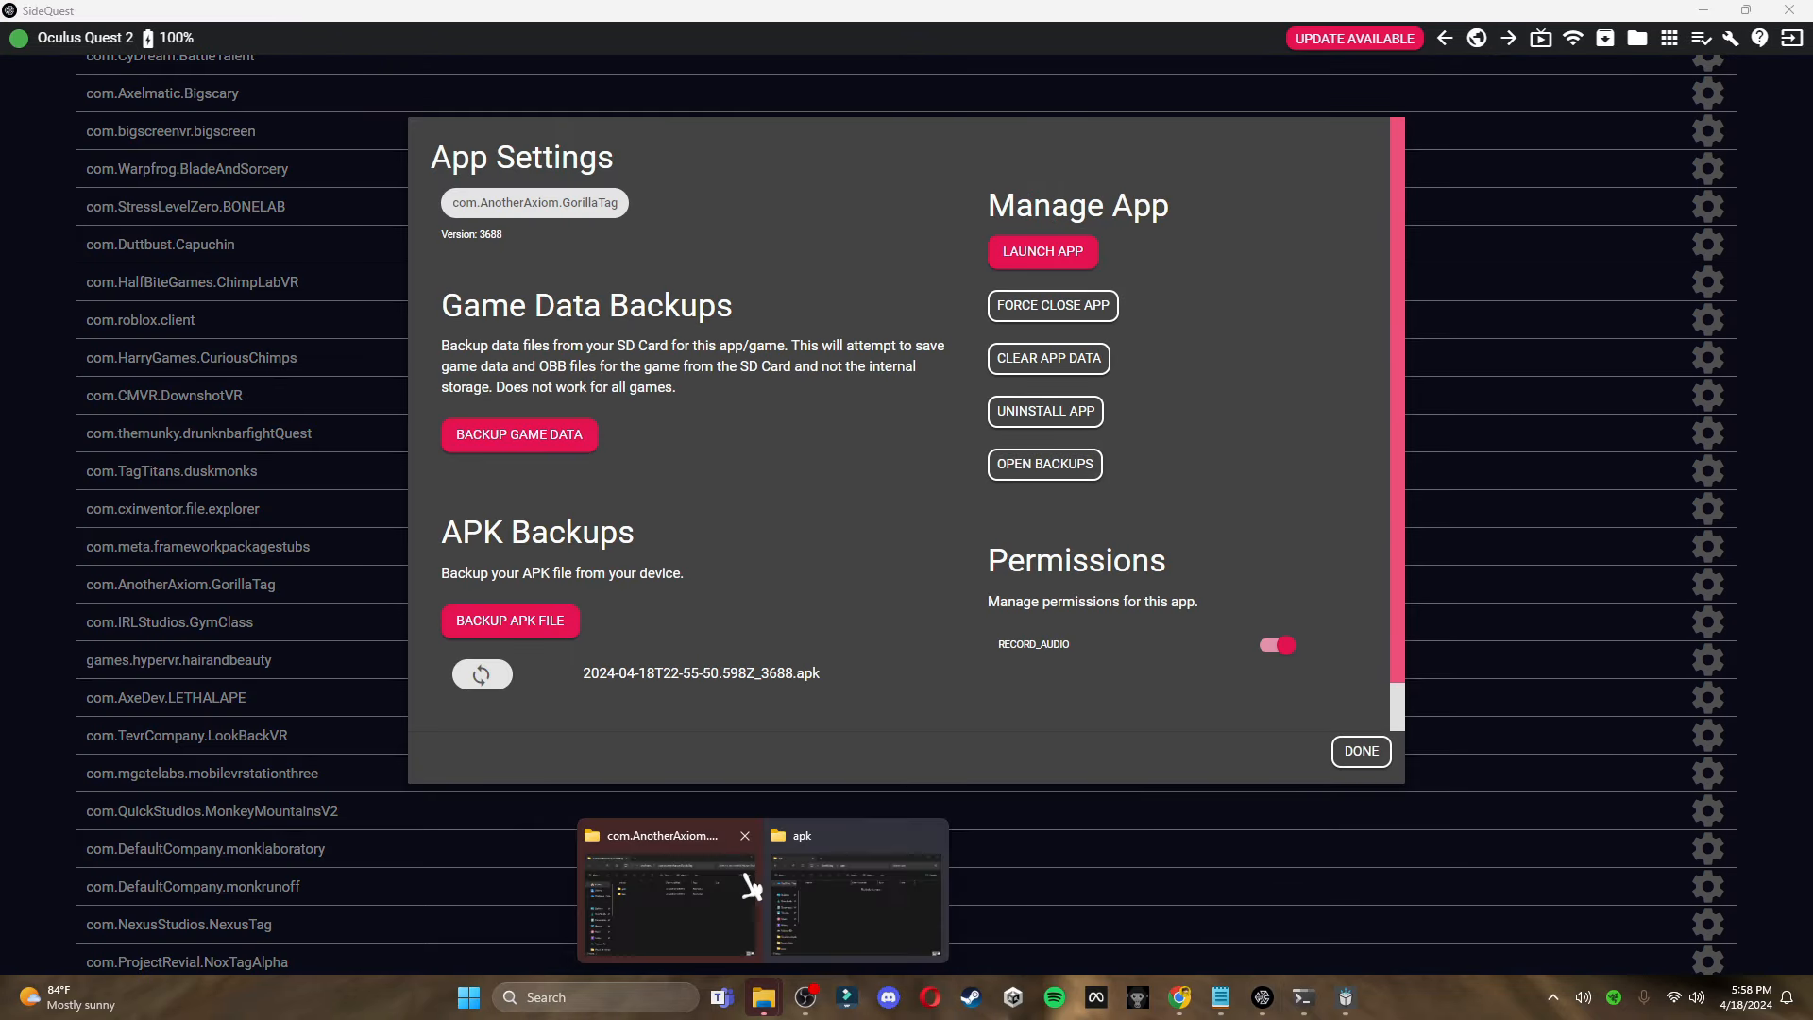
# In SideQuest's apks backup folder, select the 379 MB Gorilla Tag APK to move it
pyautogui.click(665, 889)
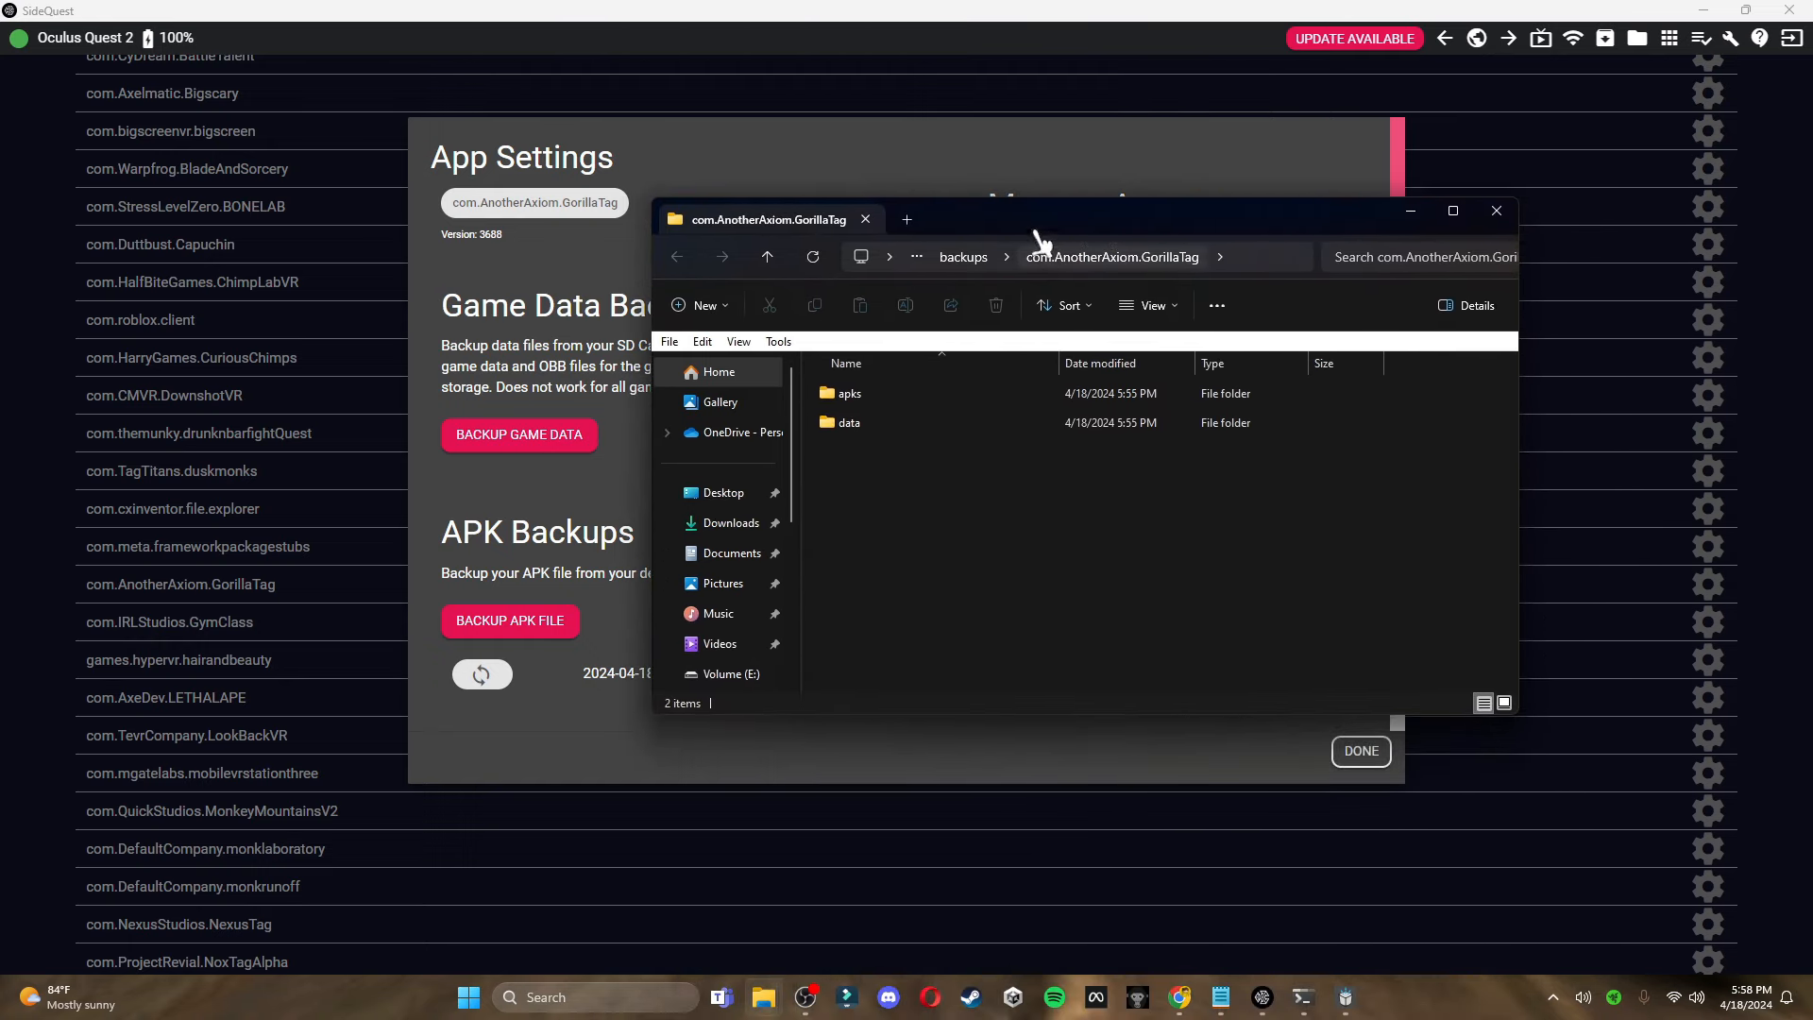
pyautogui.doubleClick(850, 392)
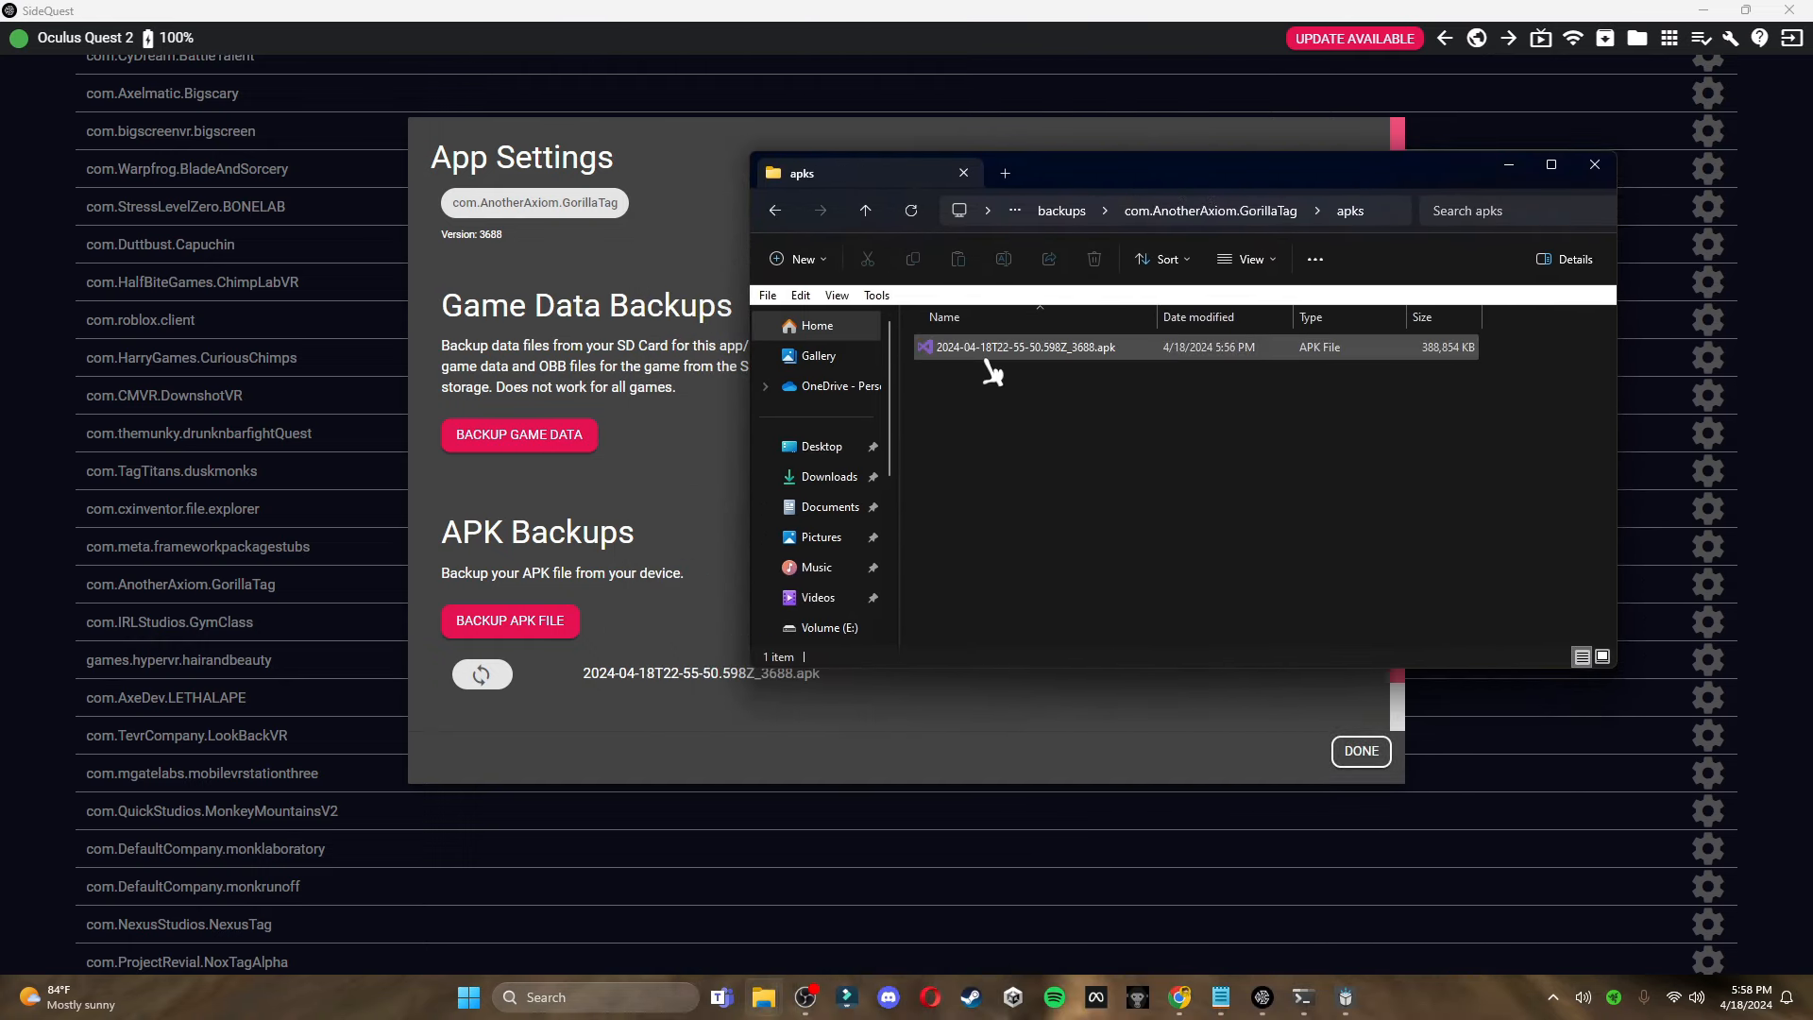
pyautogui.click(1024, 348)
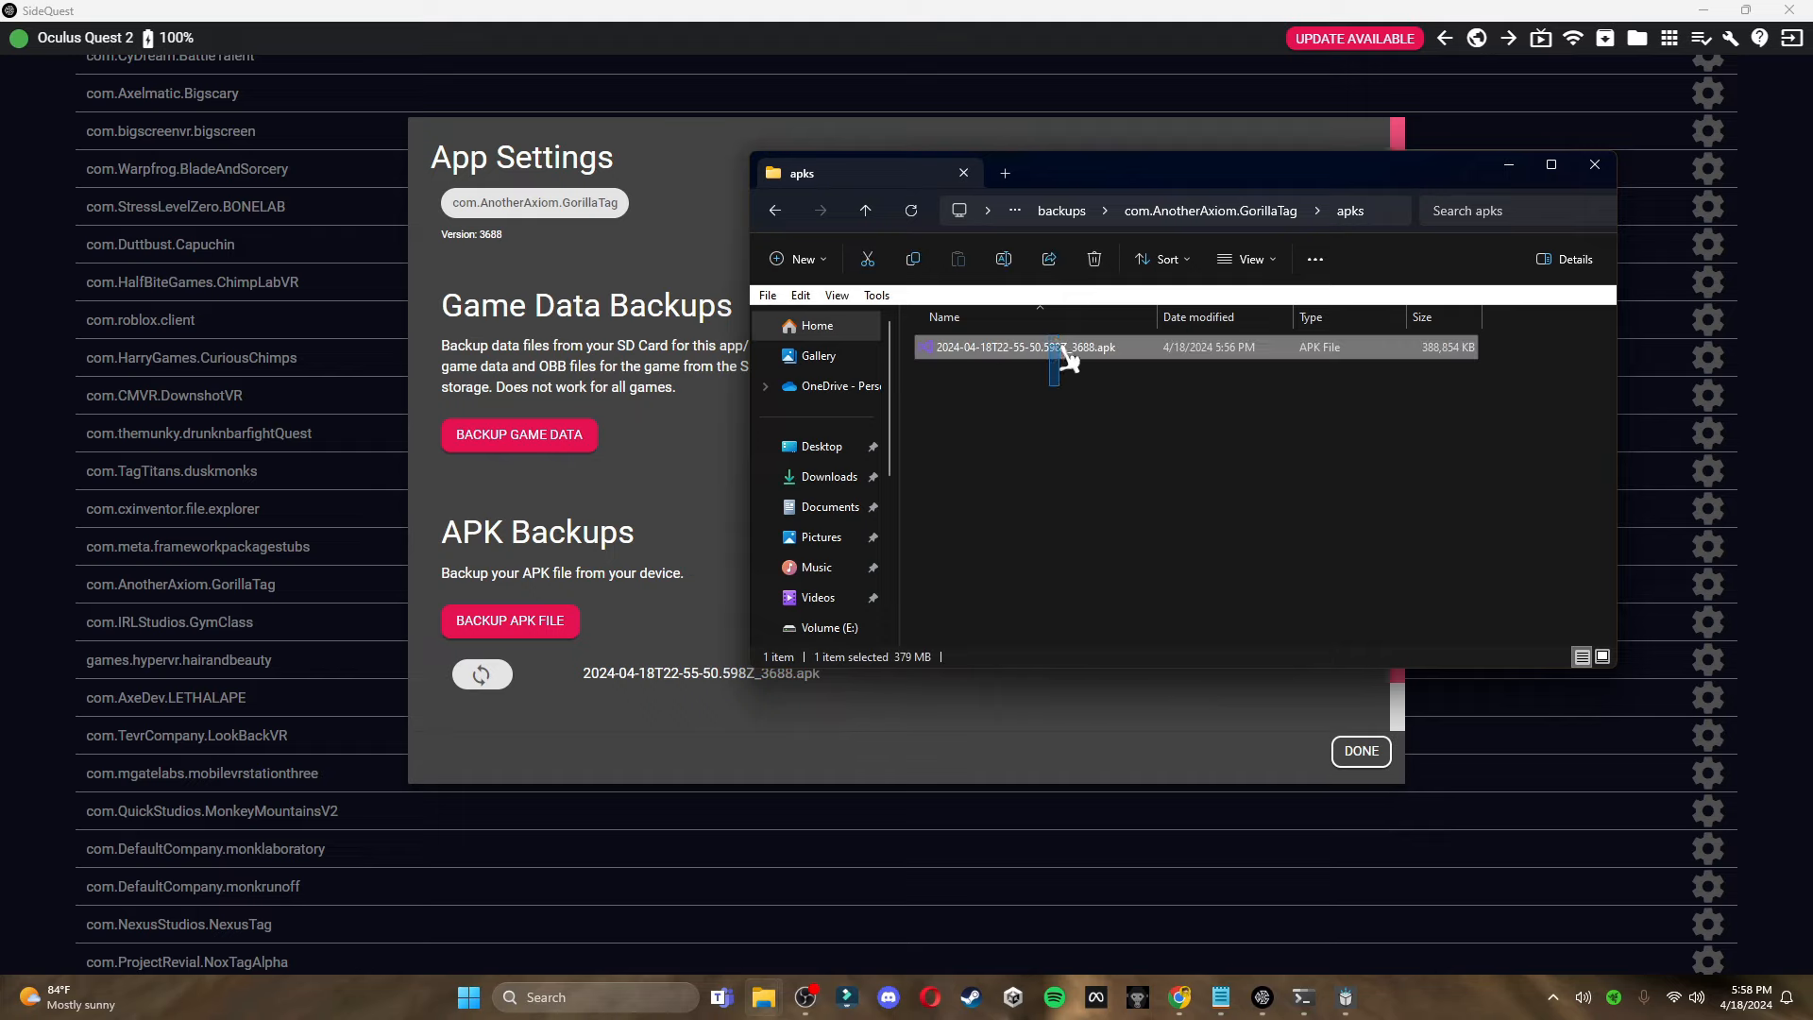
pyautogui.moveTo(983, 359)
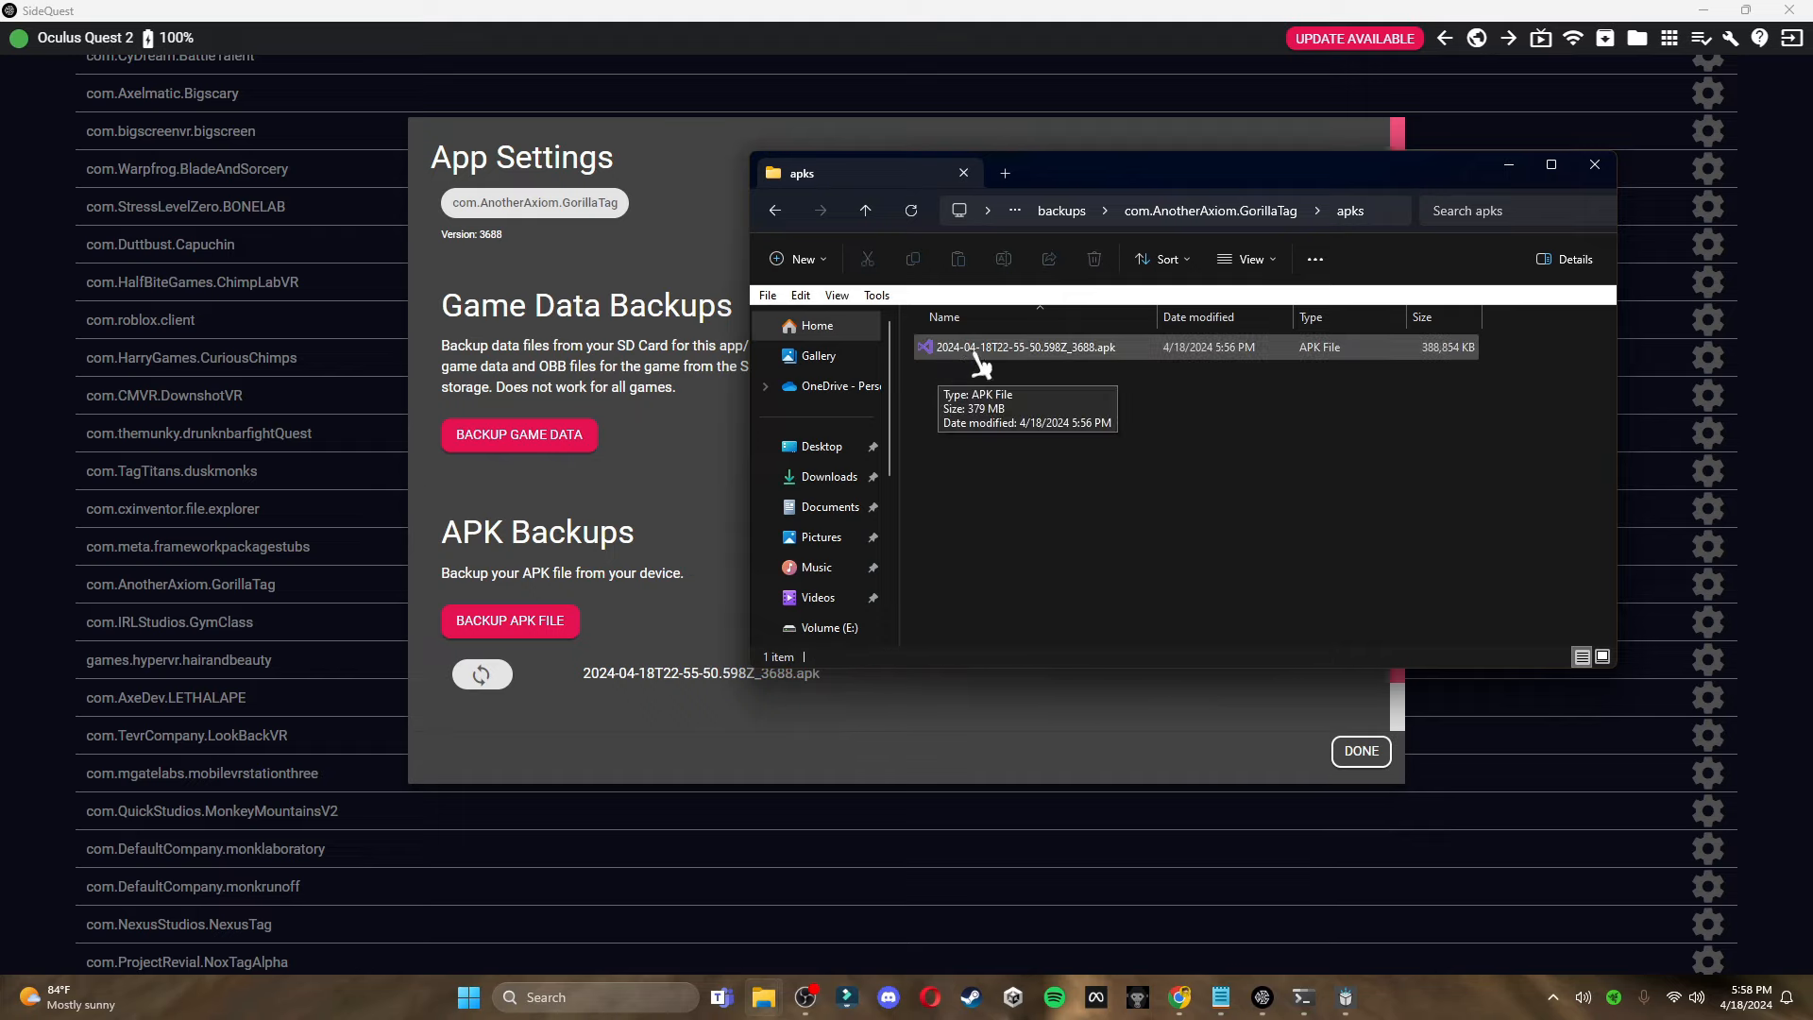
pyautogui.click(1024, 348)
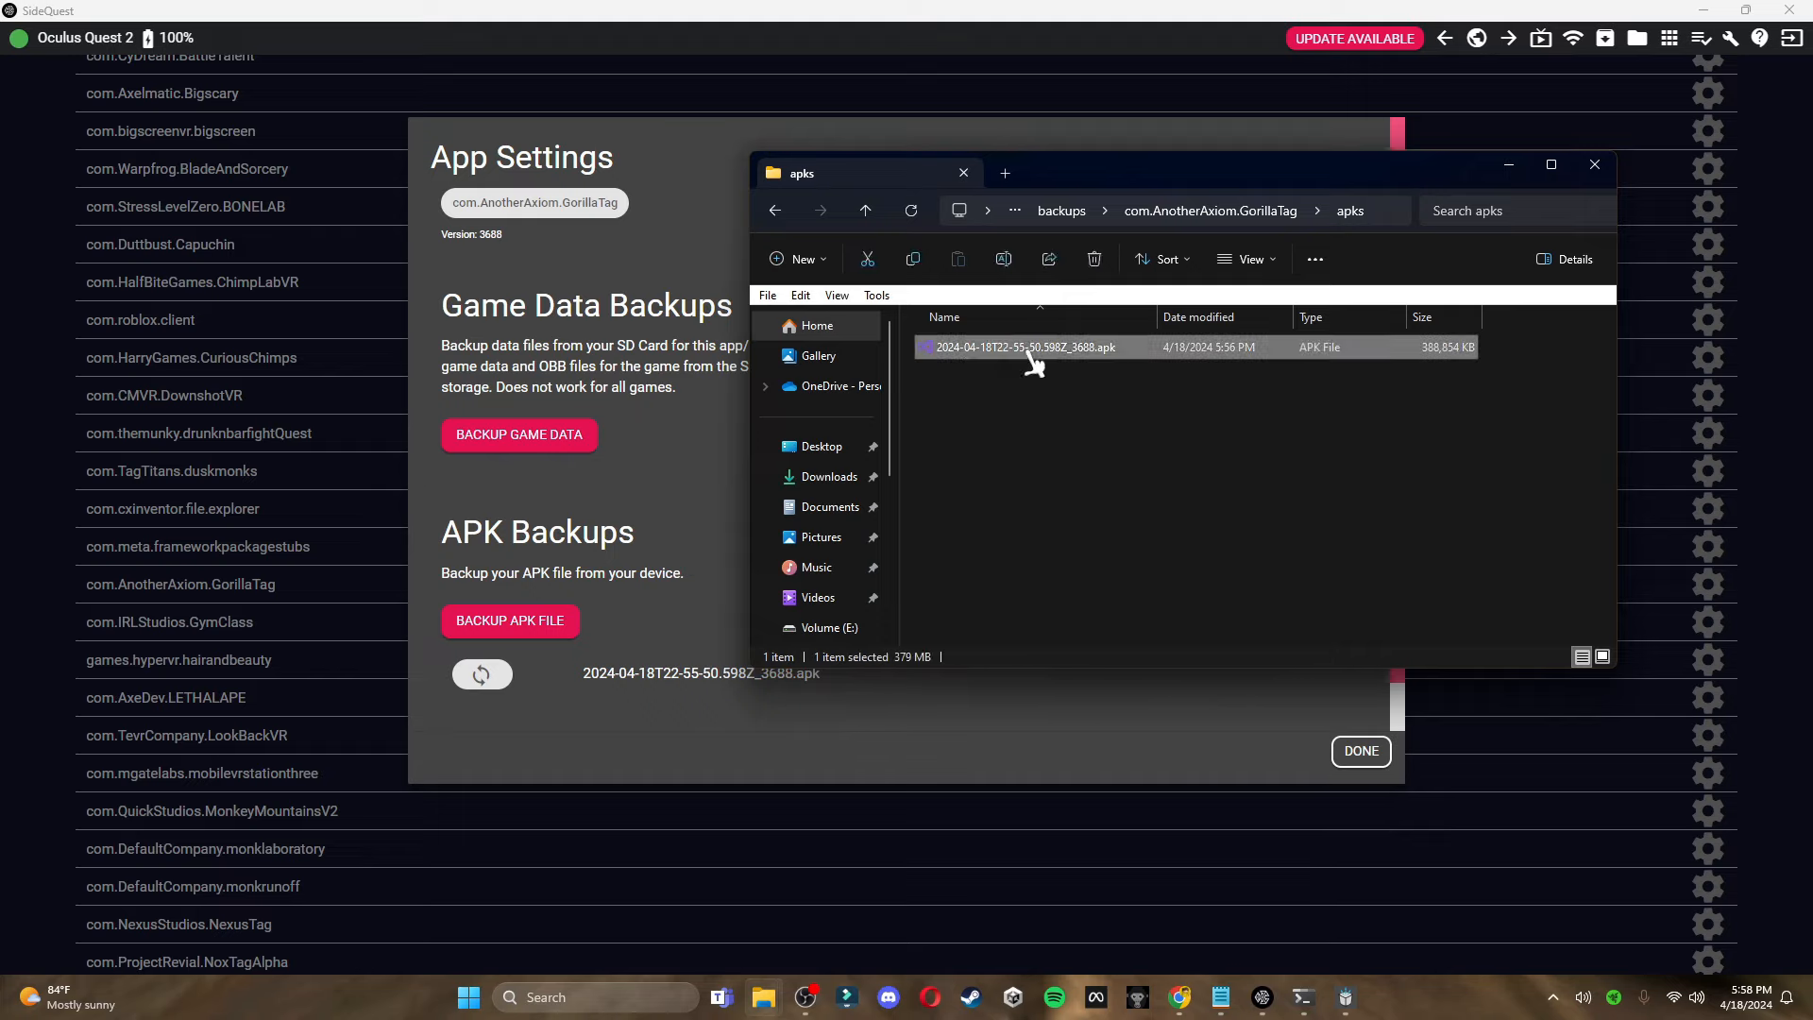
pyautogui.moveTo(801, 996)
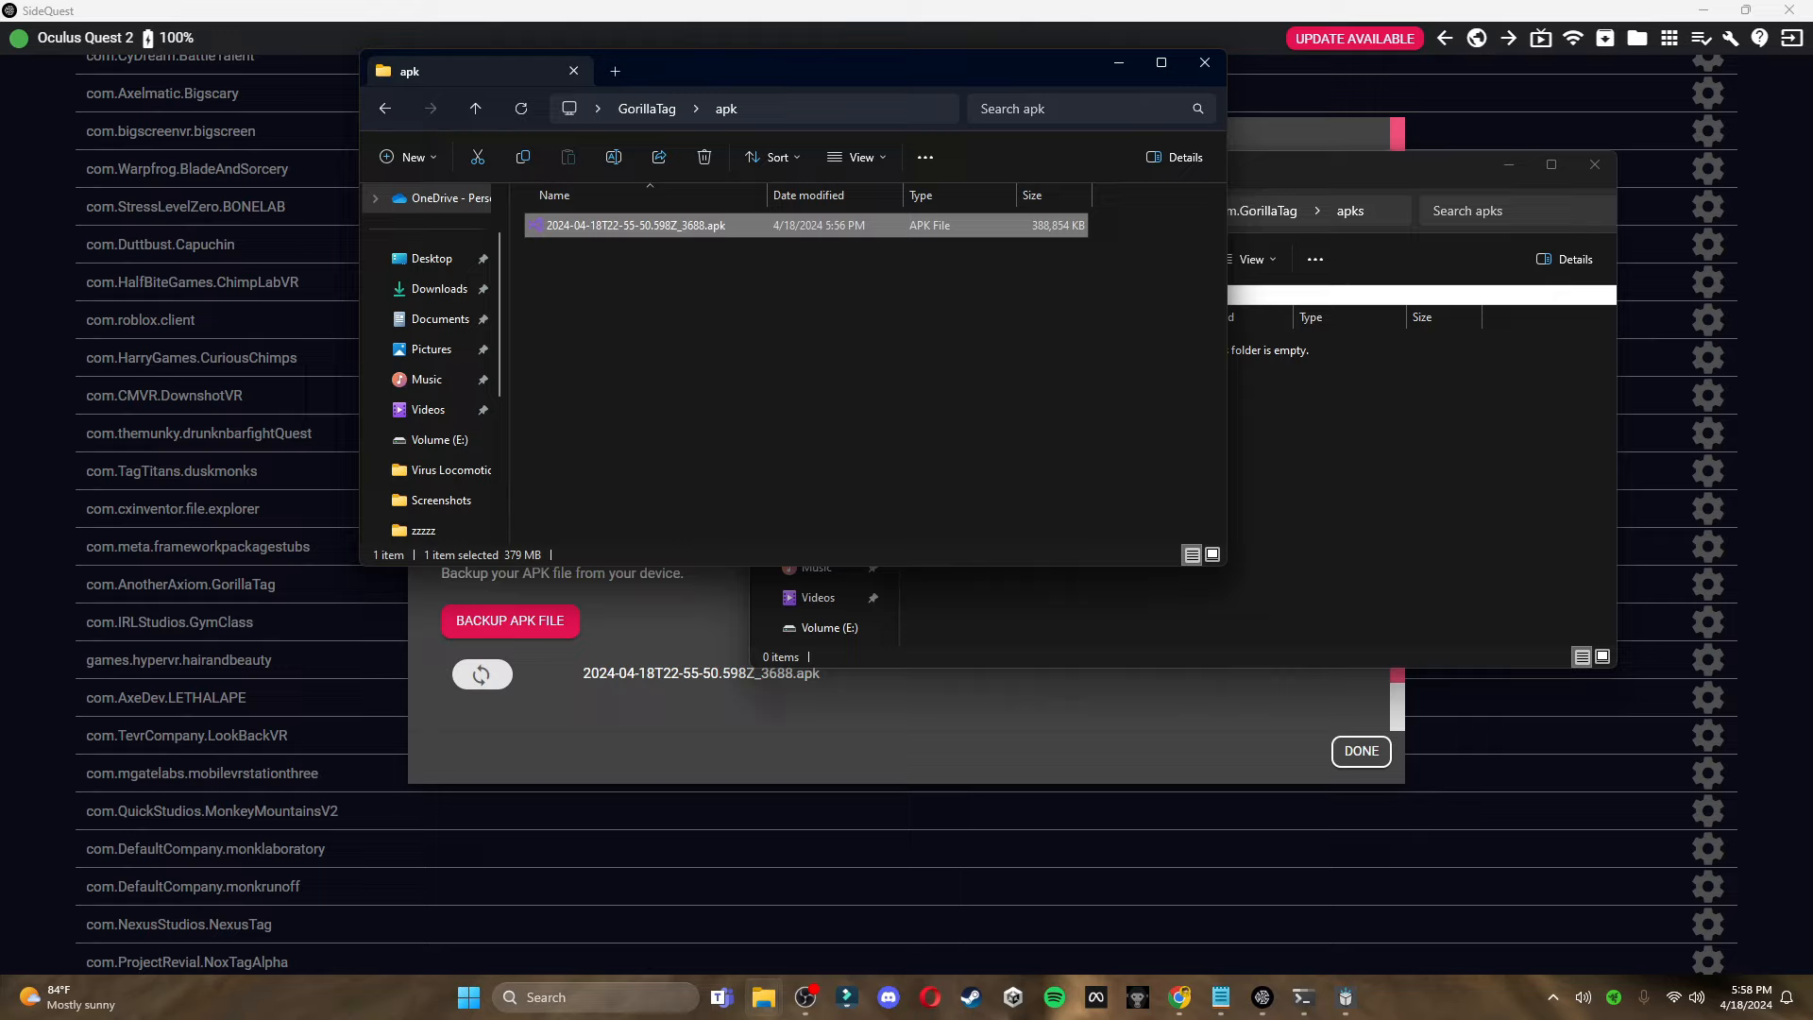
pyautogui.moveTo(338, 470)
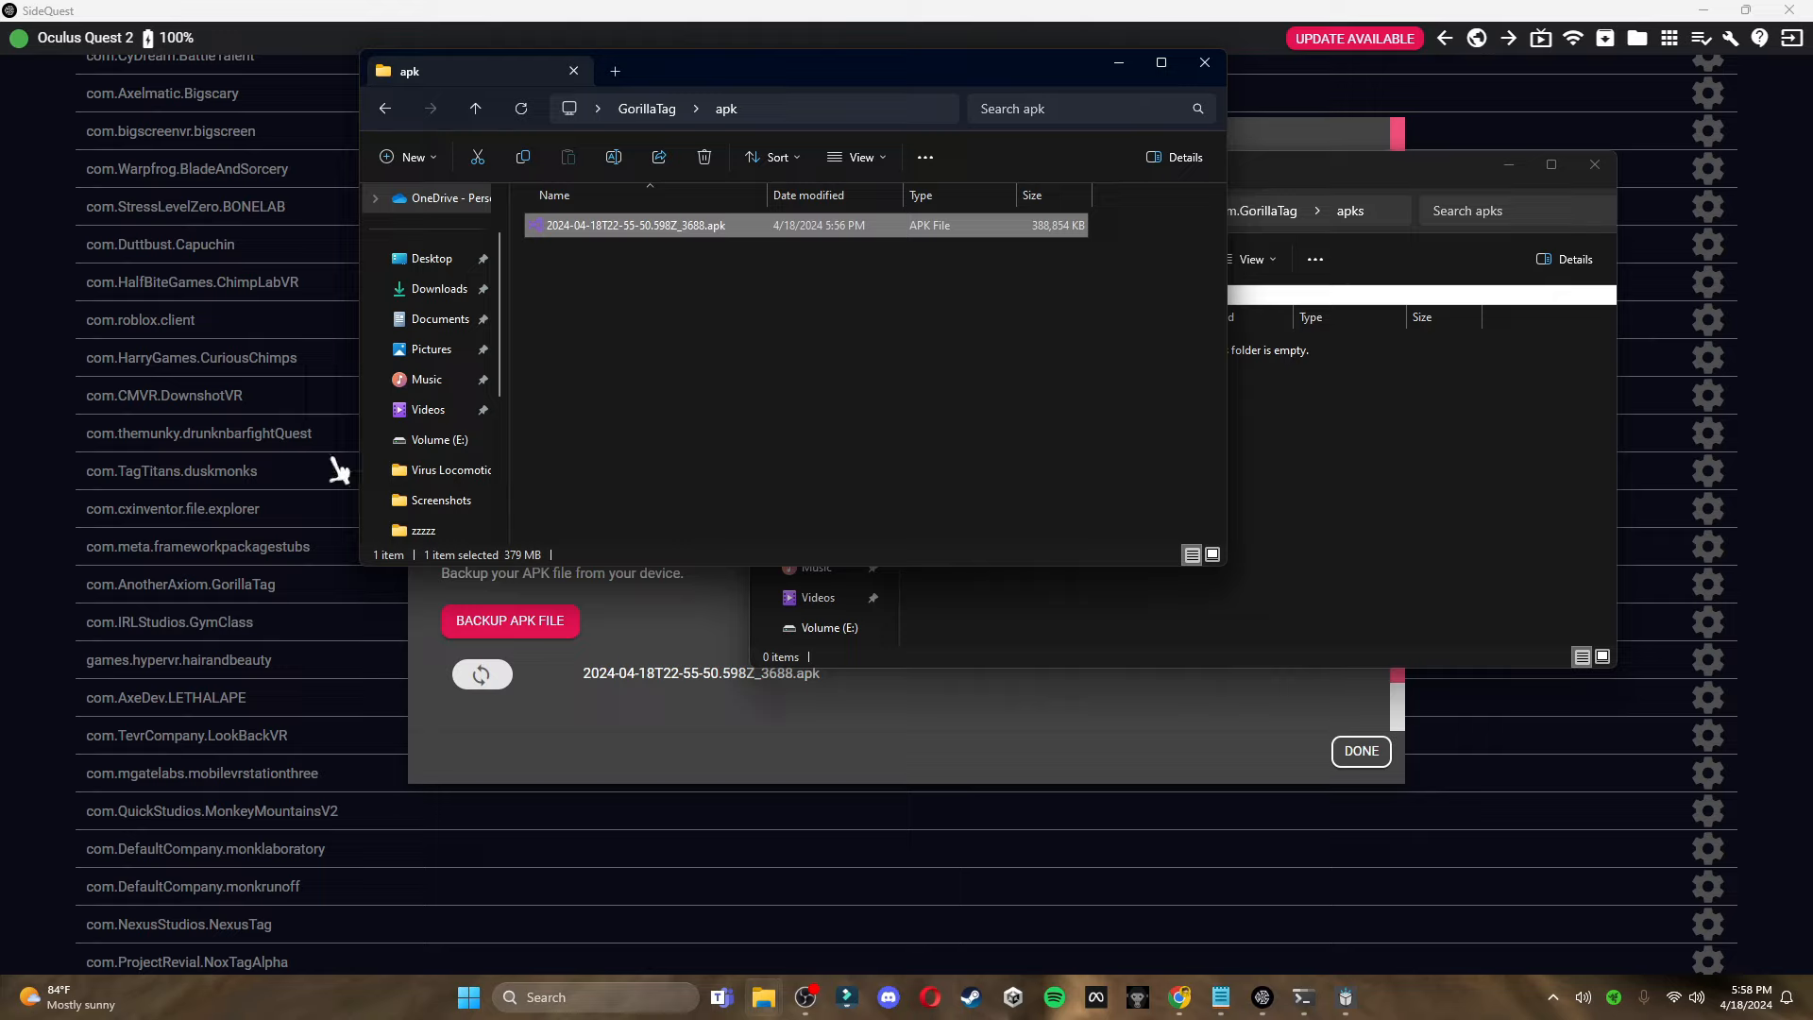
# Create a raw folder in the apk folder and move the Gorilla Tag APK into it
pyautogui.rightClick(752, 348)
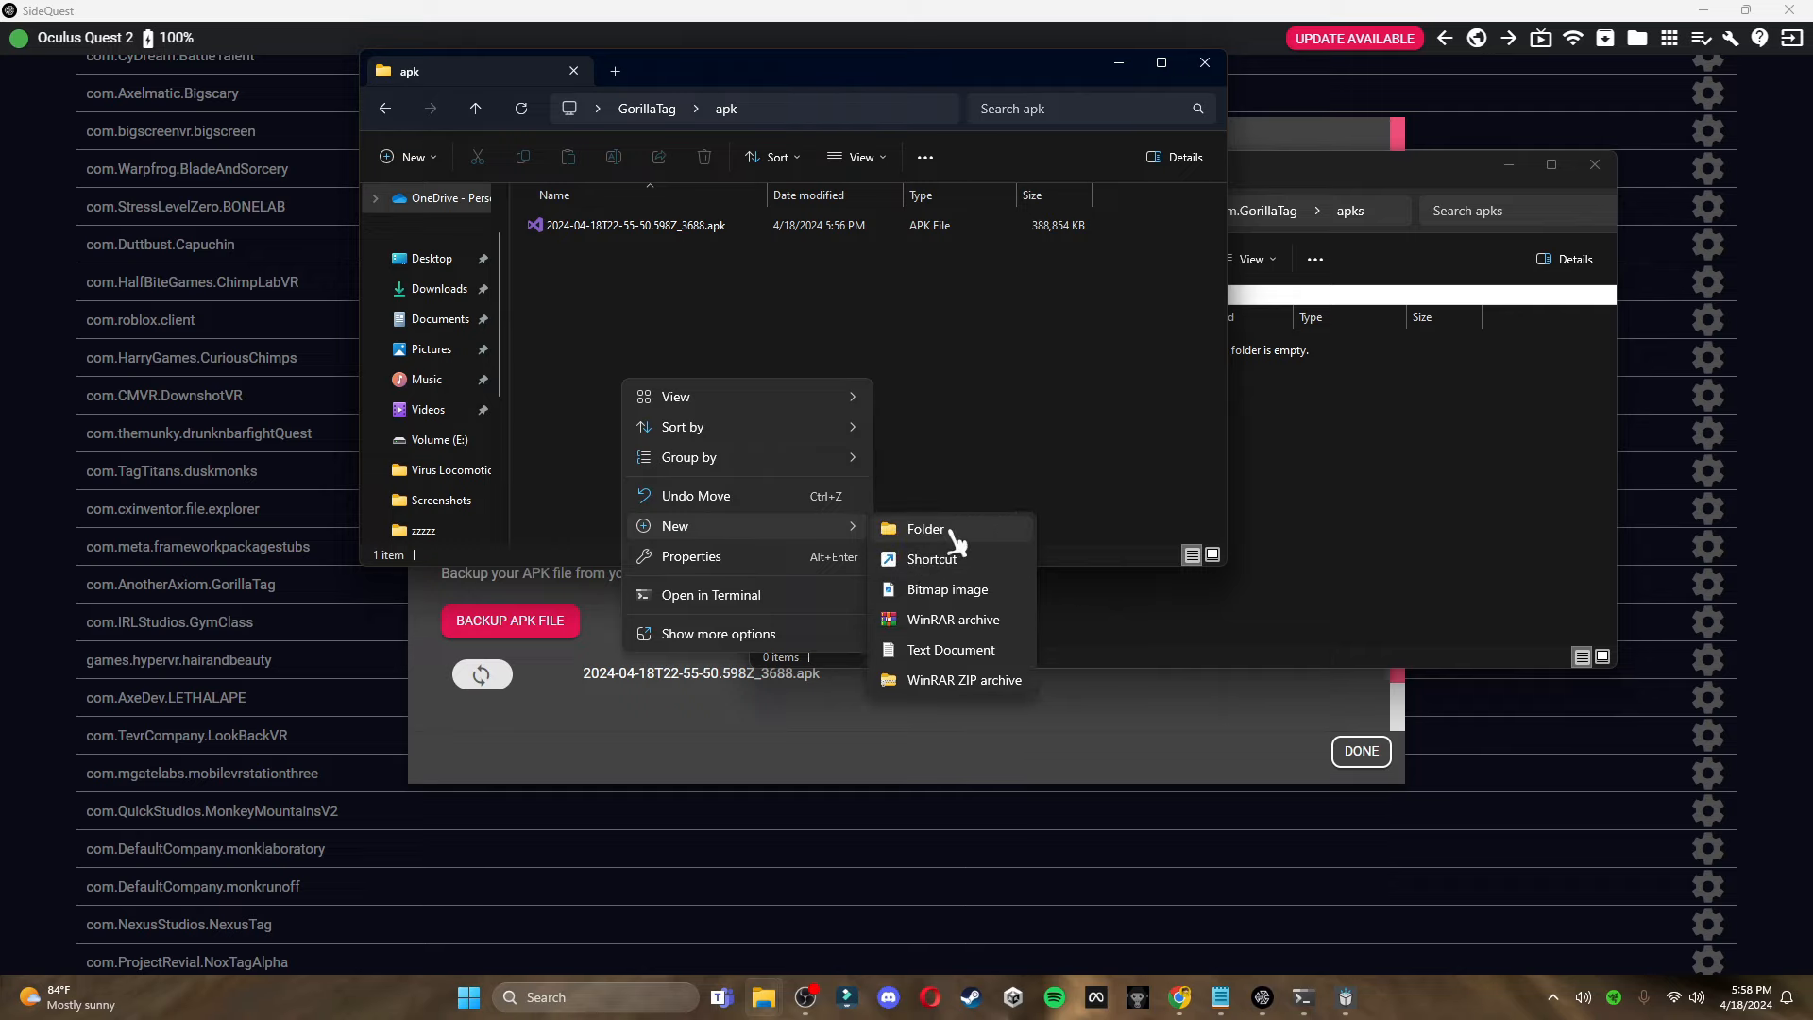
pyautogui.click(925, 529)
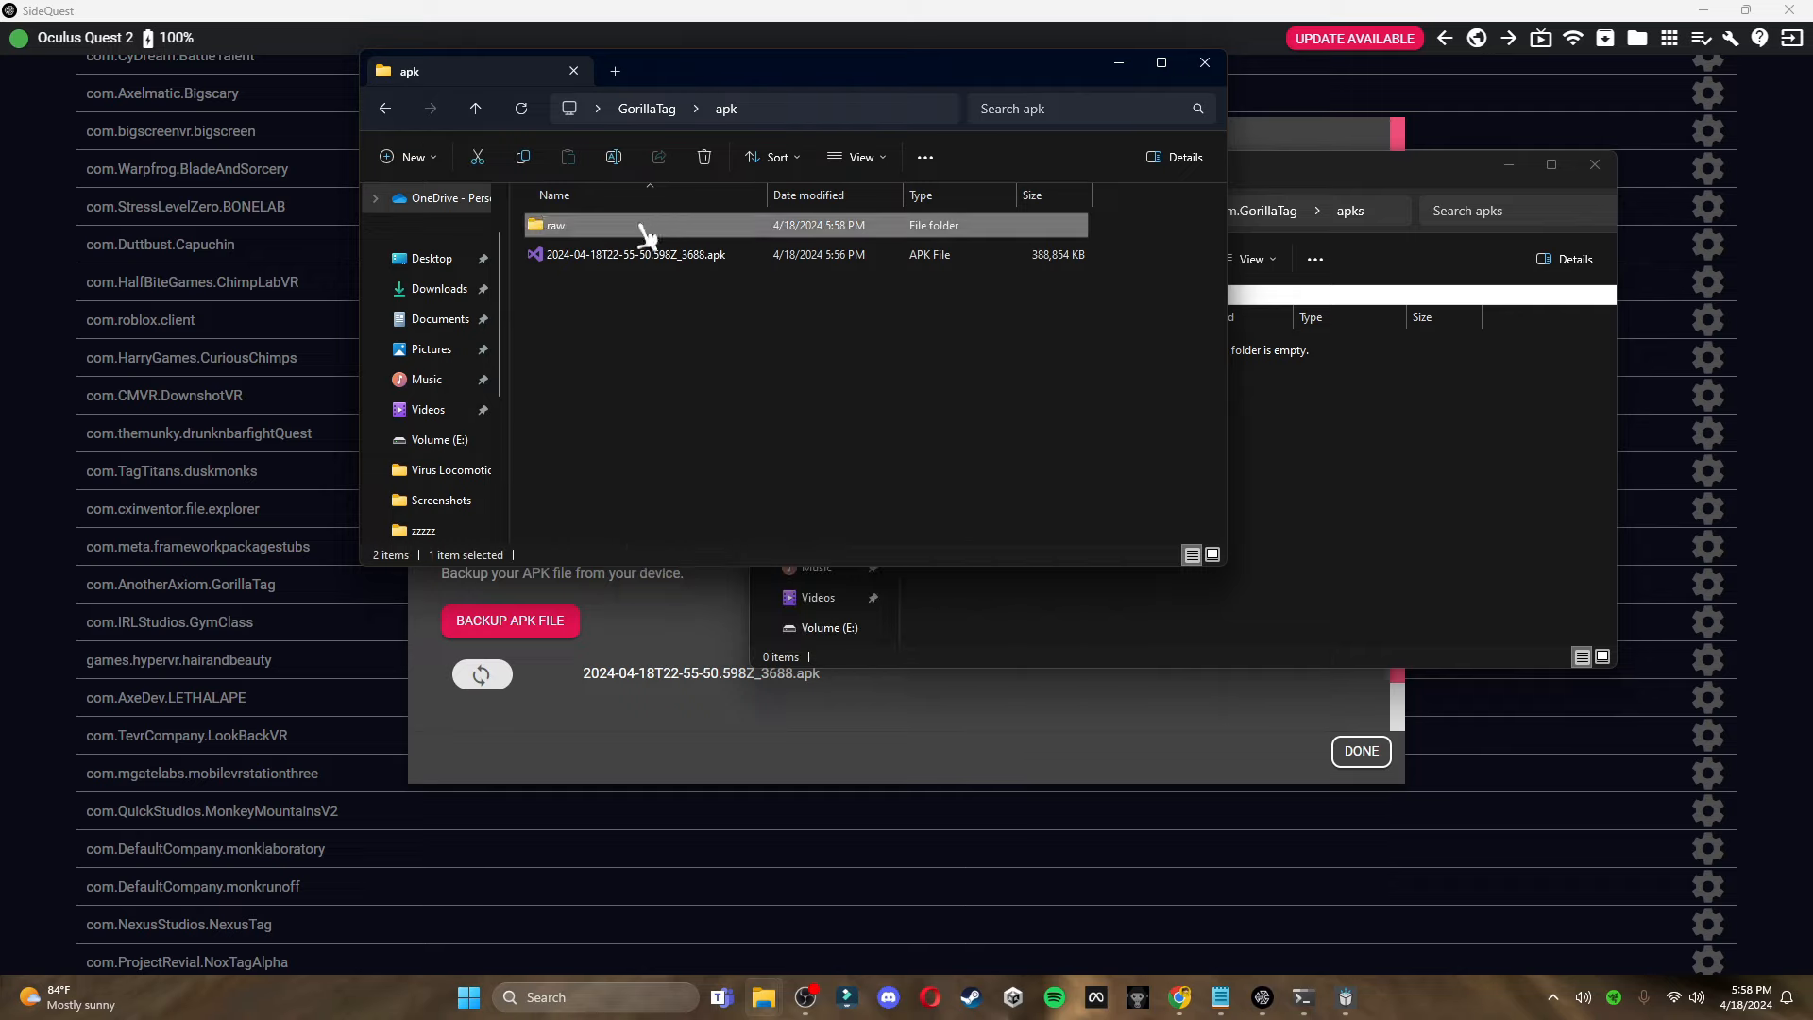
pyautogui.doubleClick(555, 225)
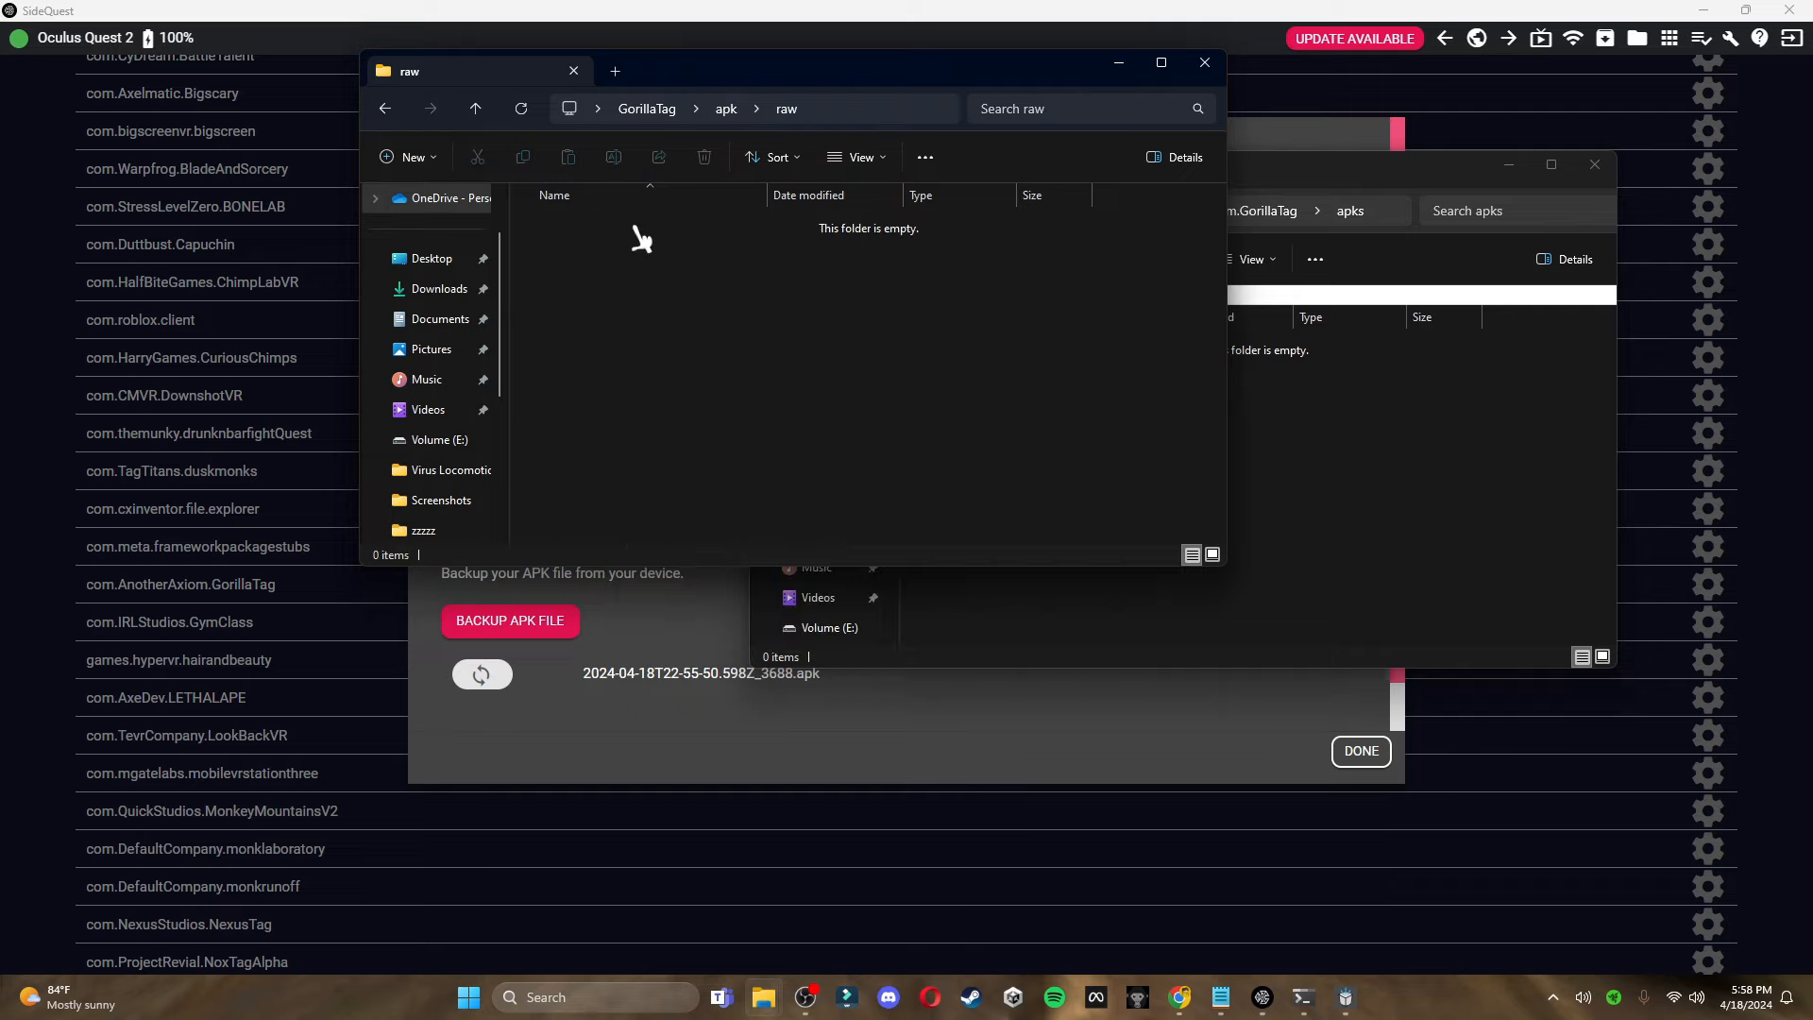
pyautogui.moveTo(1314, 259)
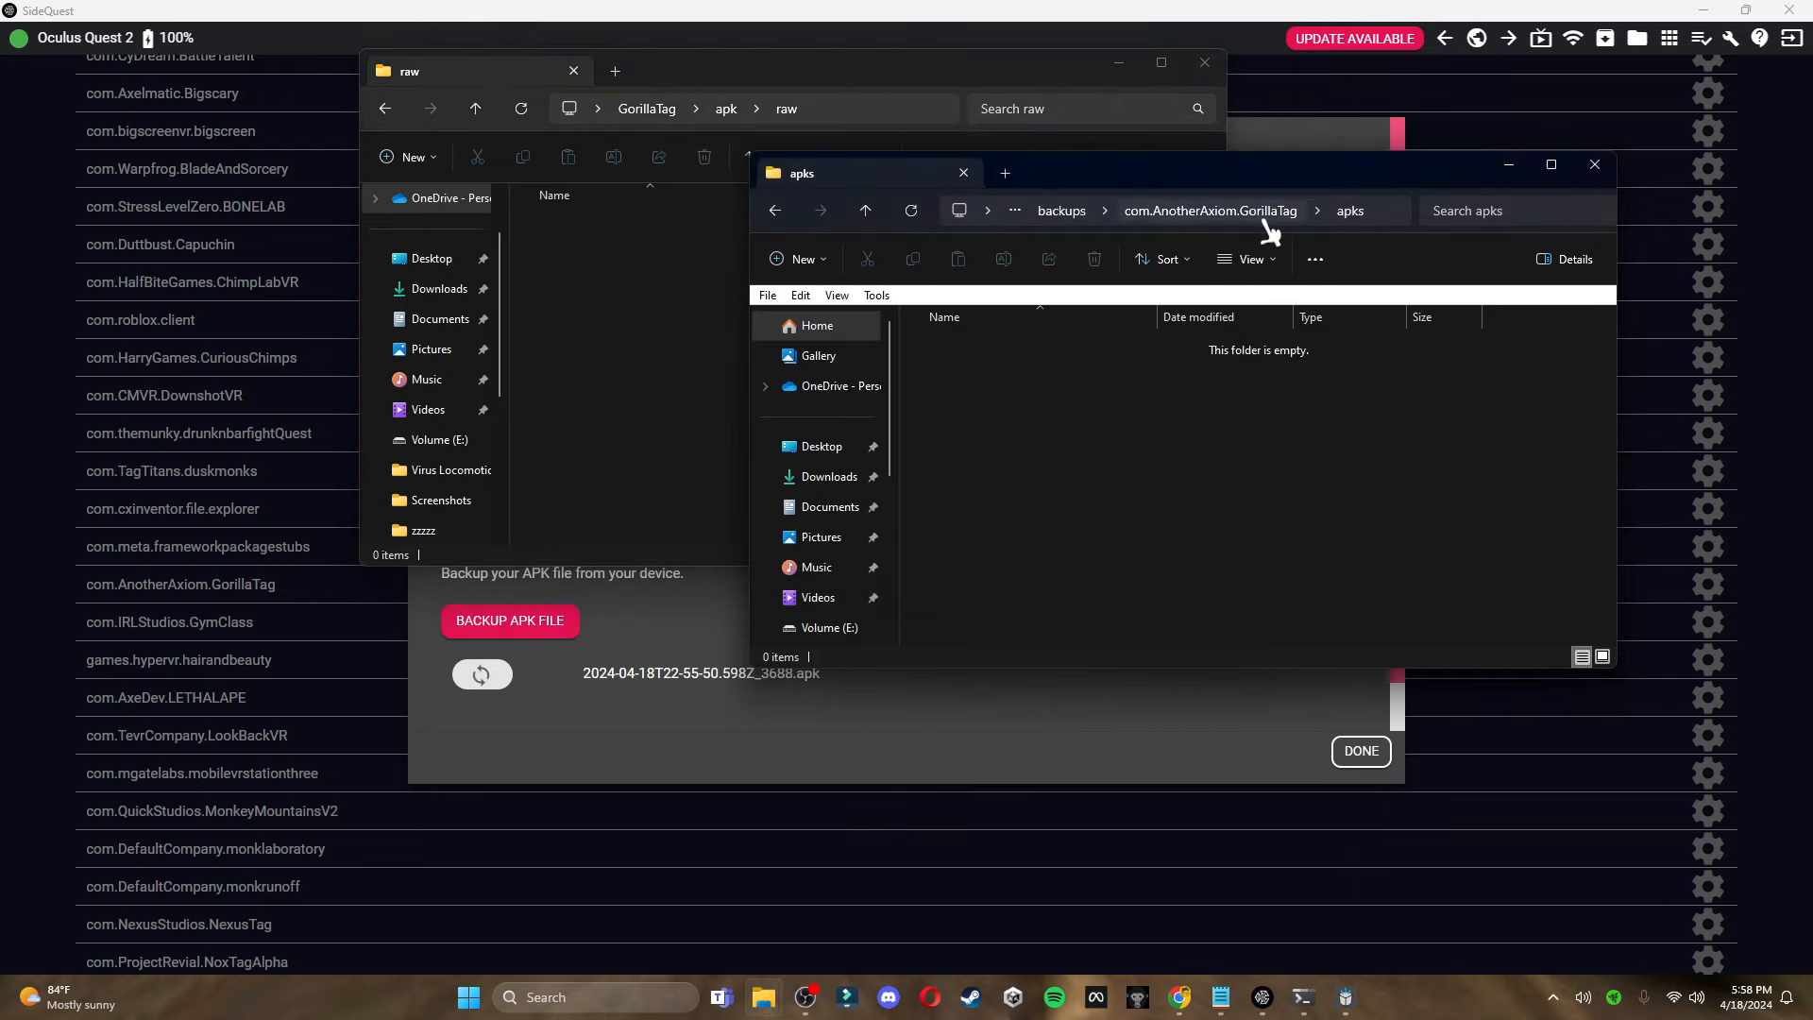
pyautogui.rightClick(595, 253)
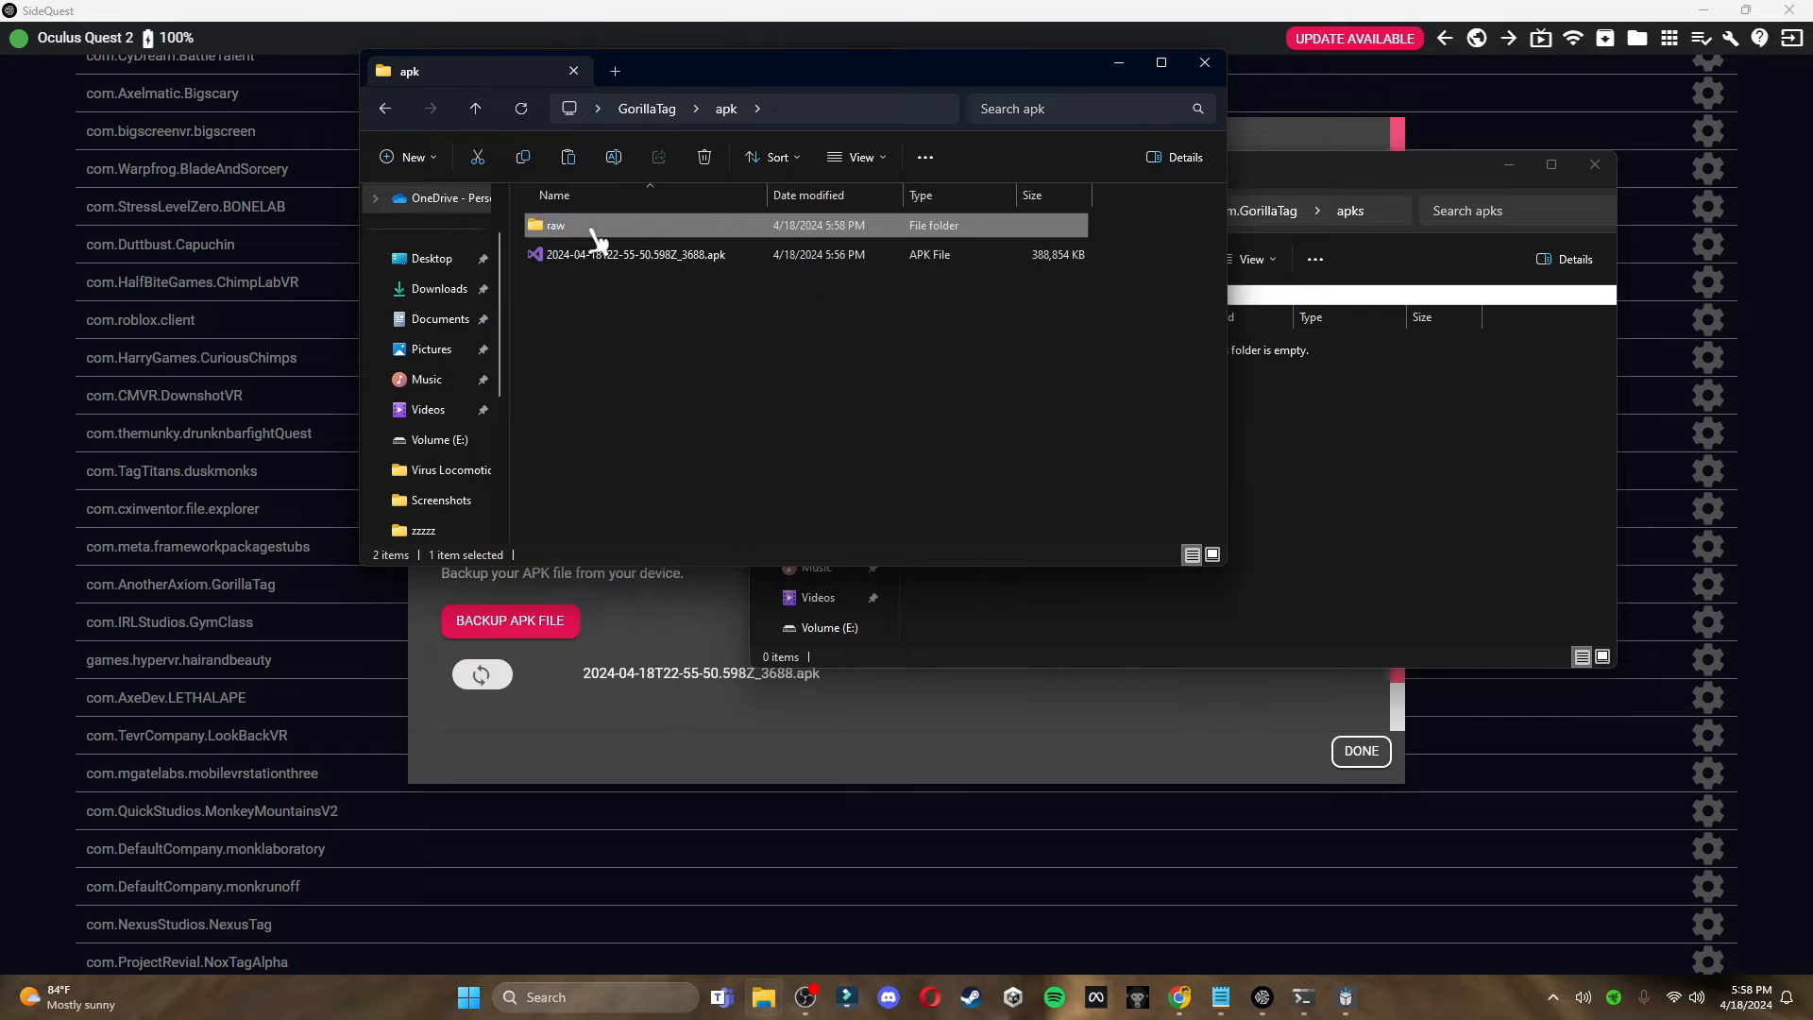
pyautogui.doubleClick(555, 225)
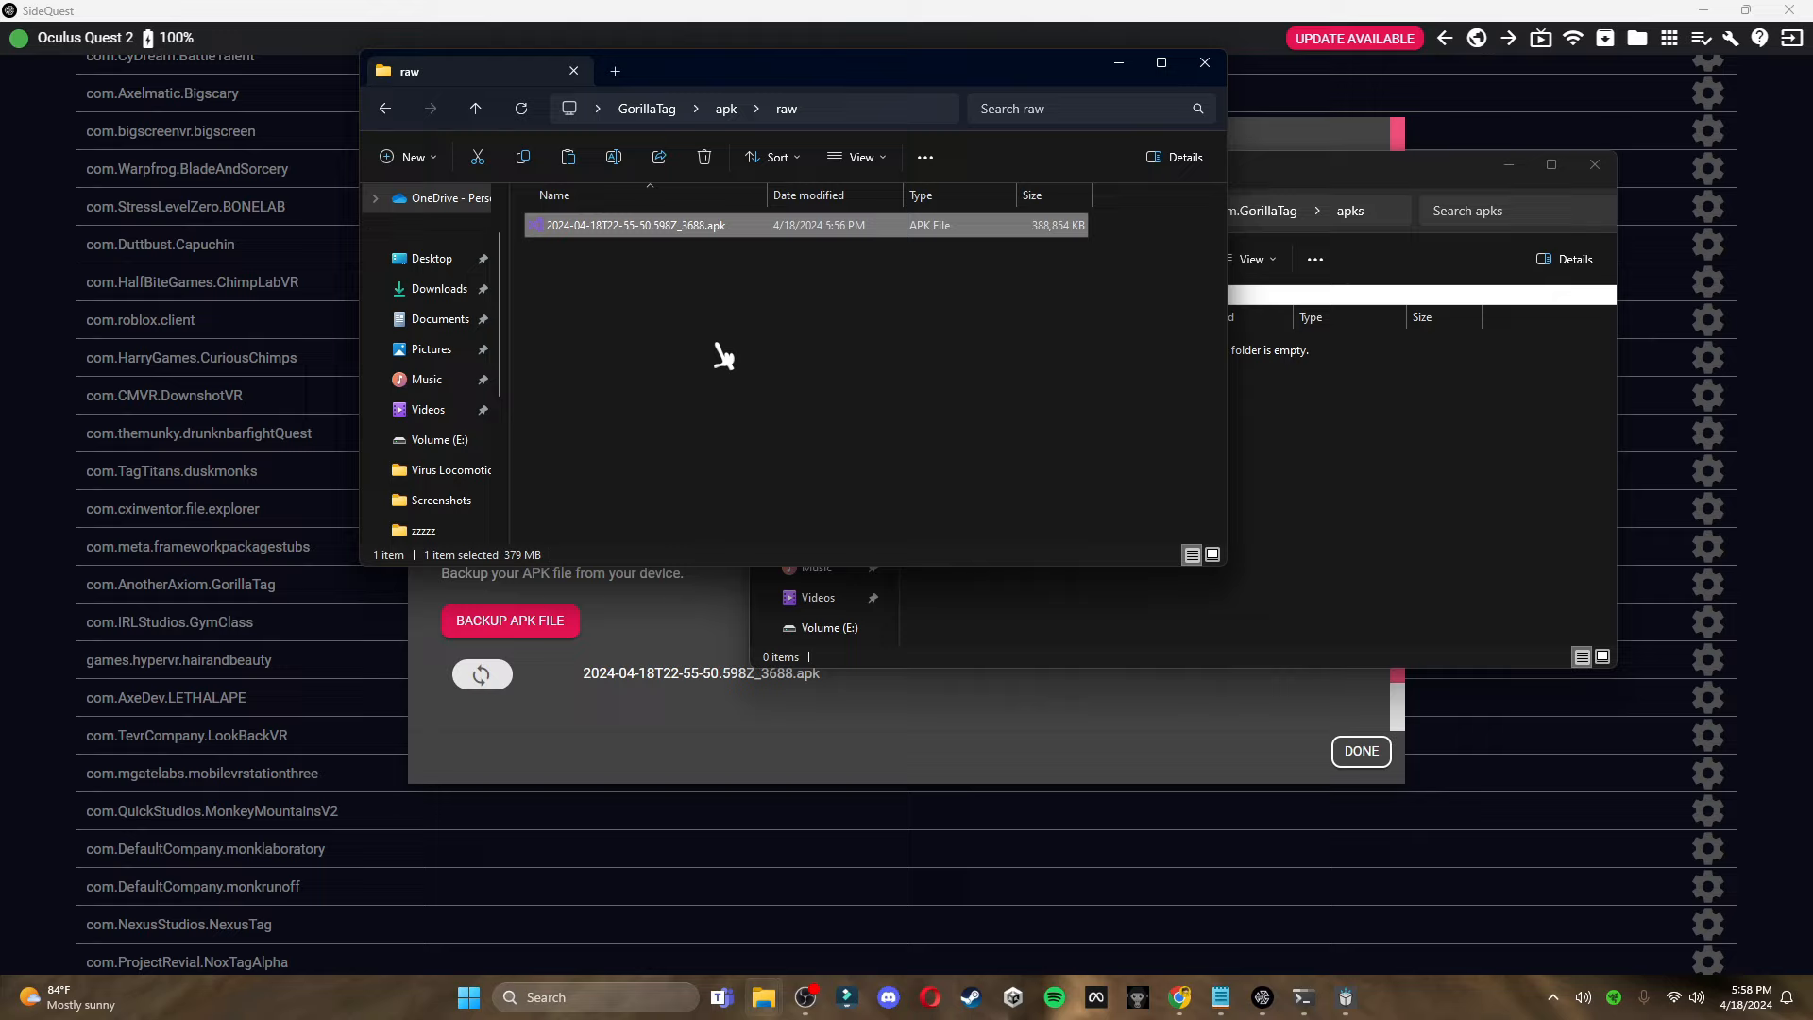
pyautogui.moveTo(724, 354)
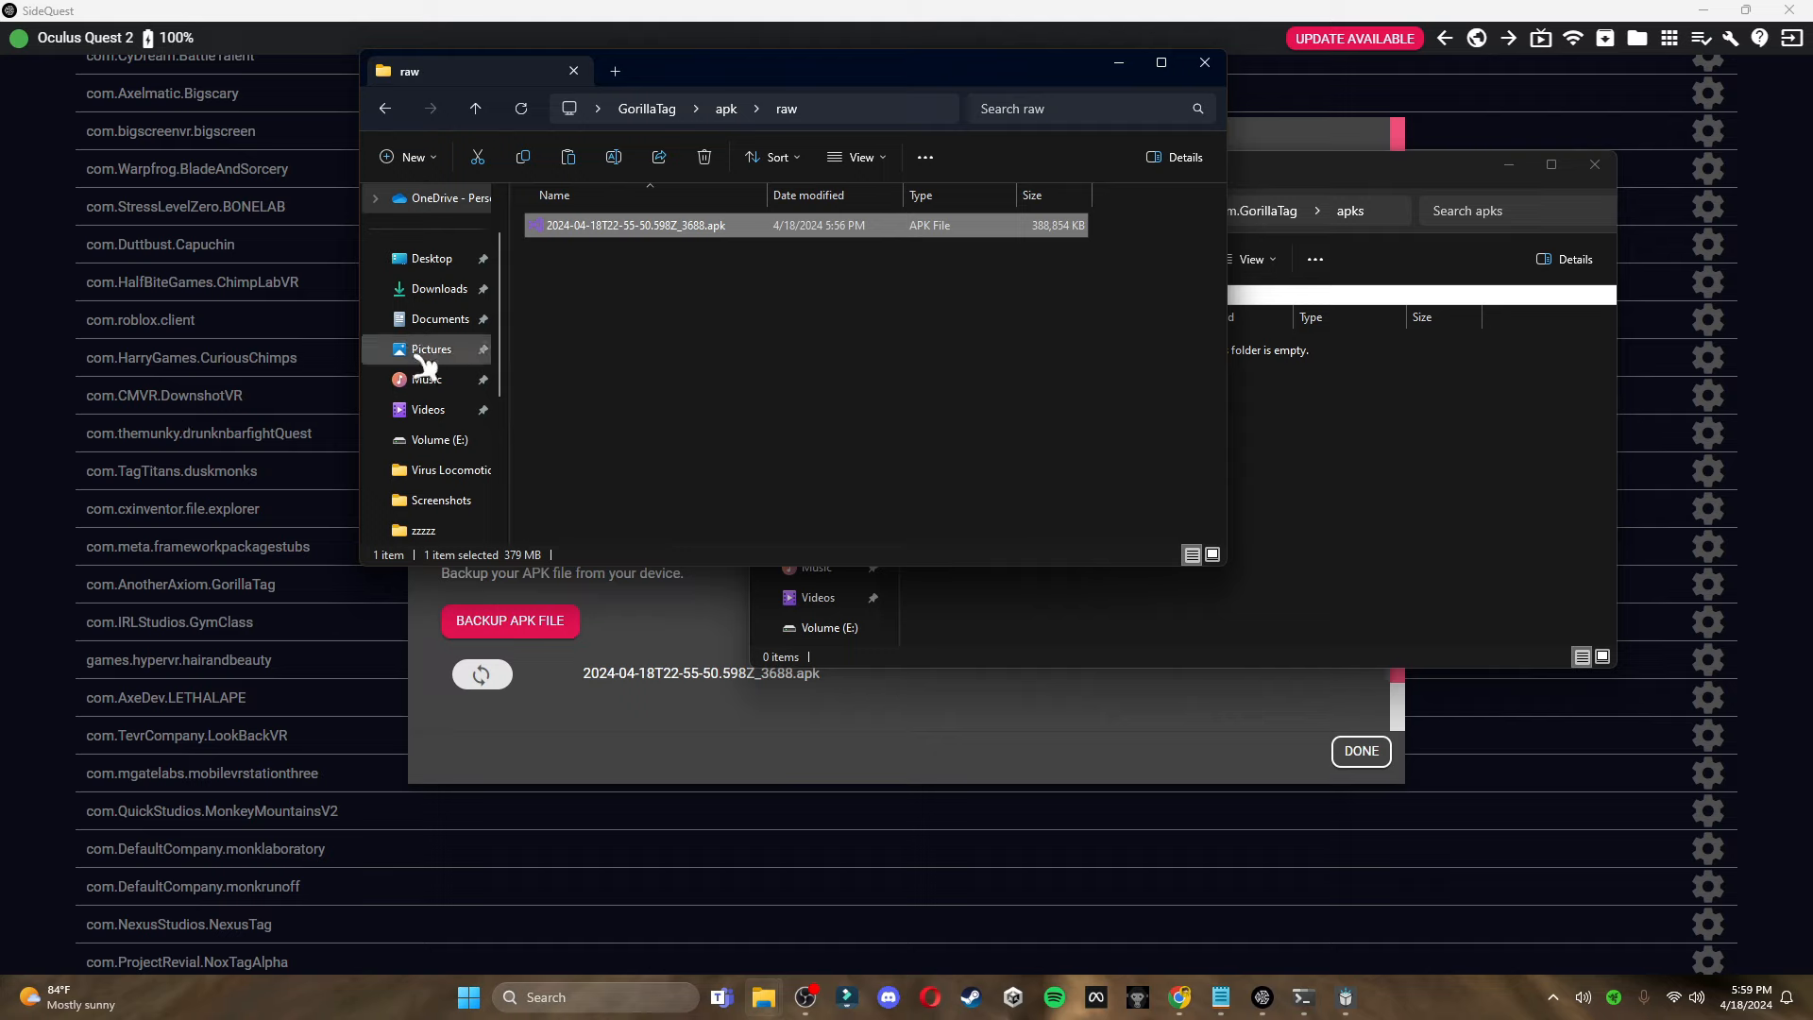
# Rename the APK's extension to .zip and confirm the change
pyautogui.rightClick(633, 225)
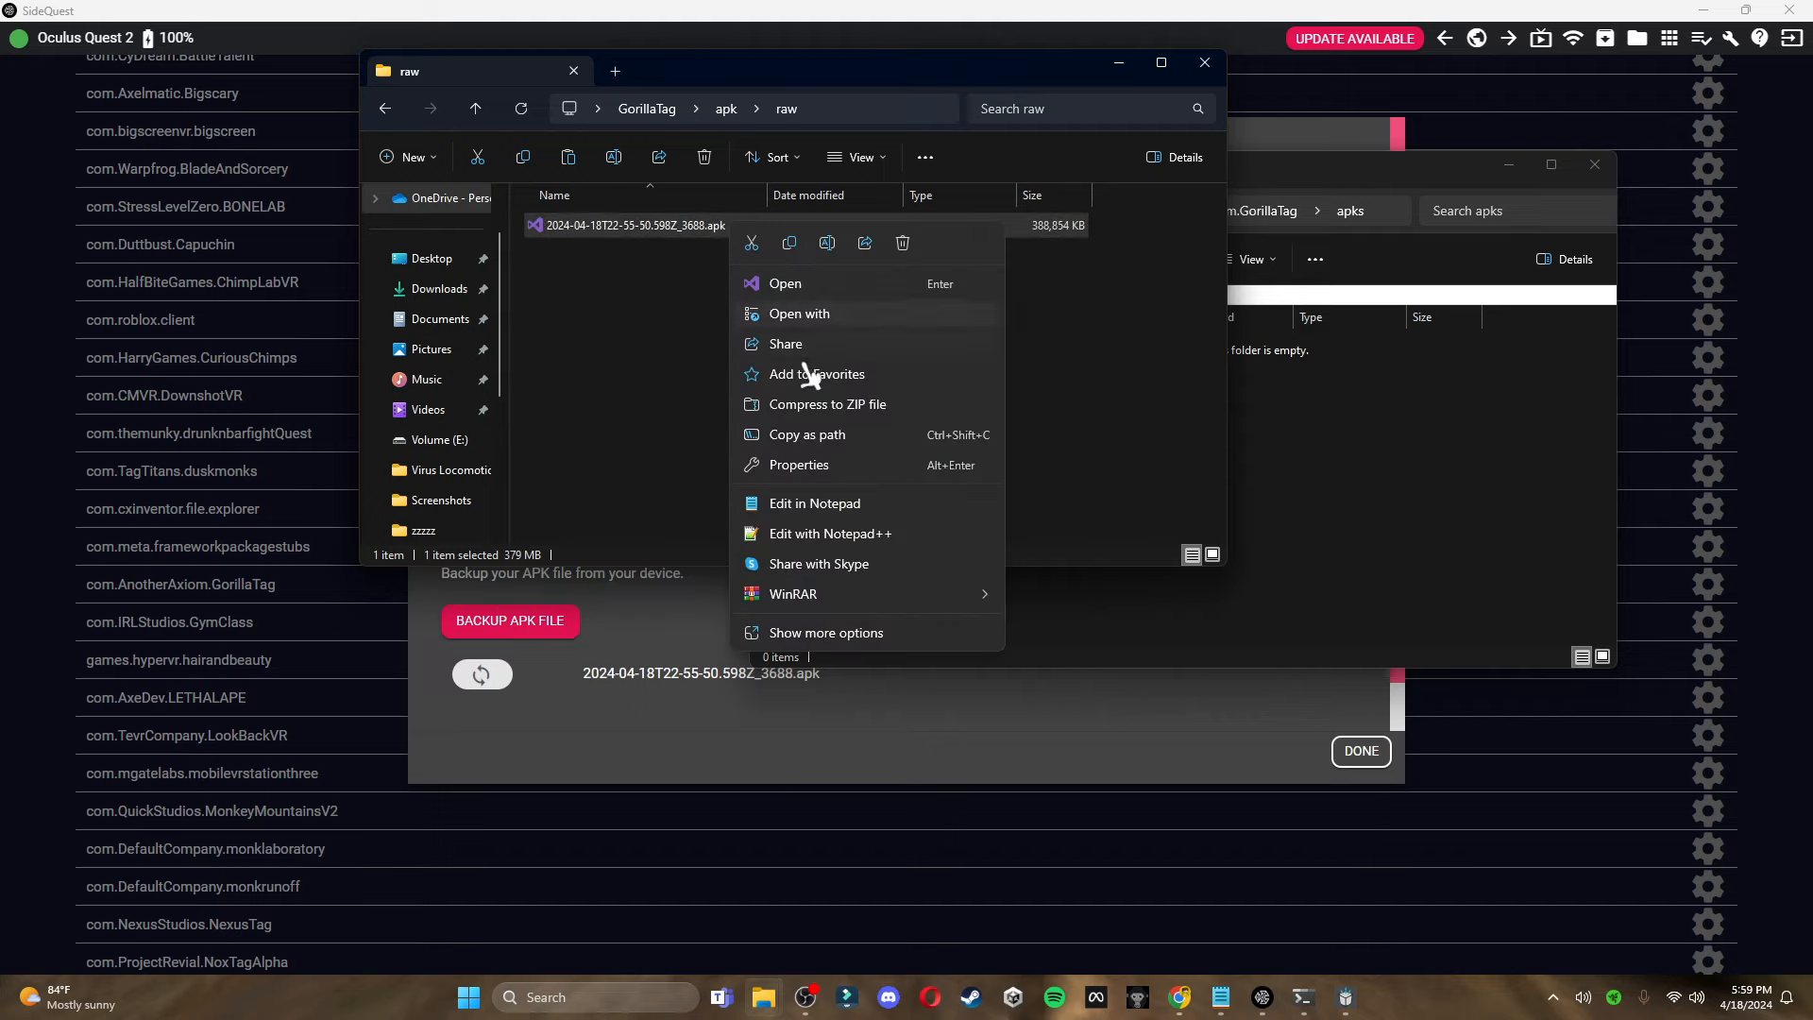
pyautogui.moveTo(843, 524)
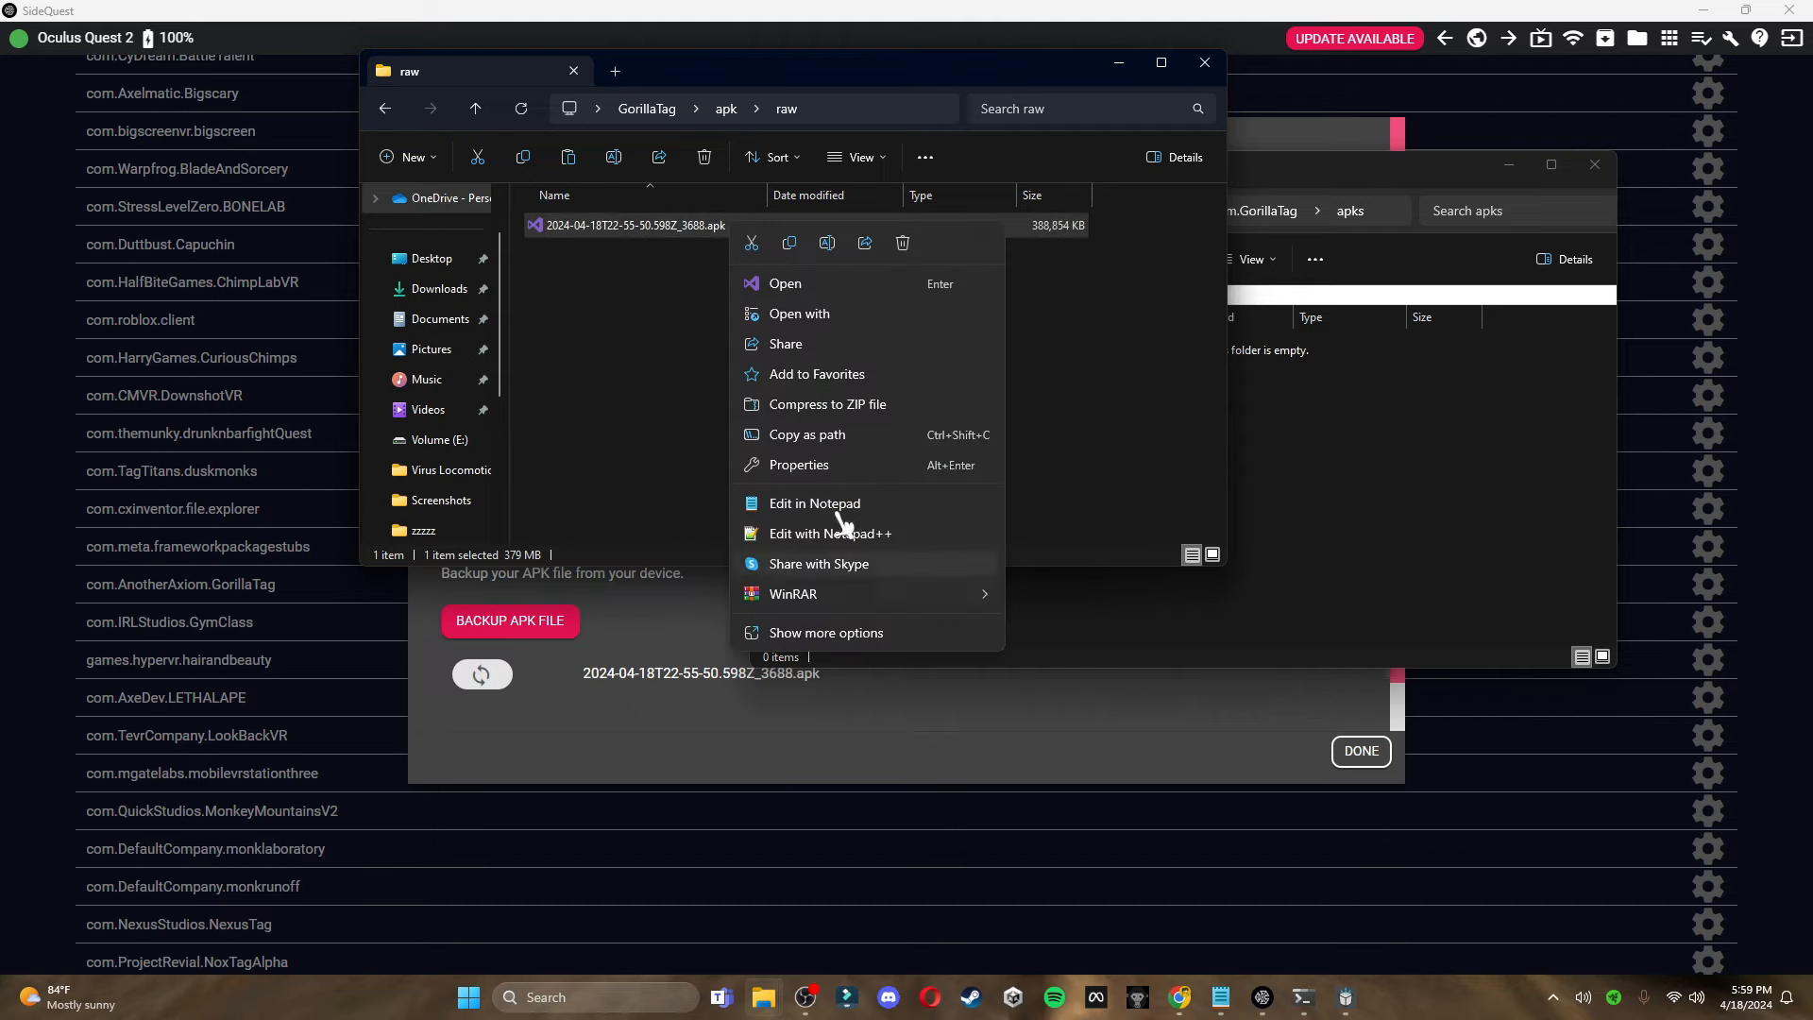
pyautogui.click(825, 633)
pyautogui.write('zi')
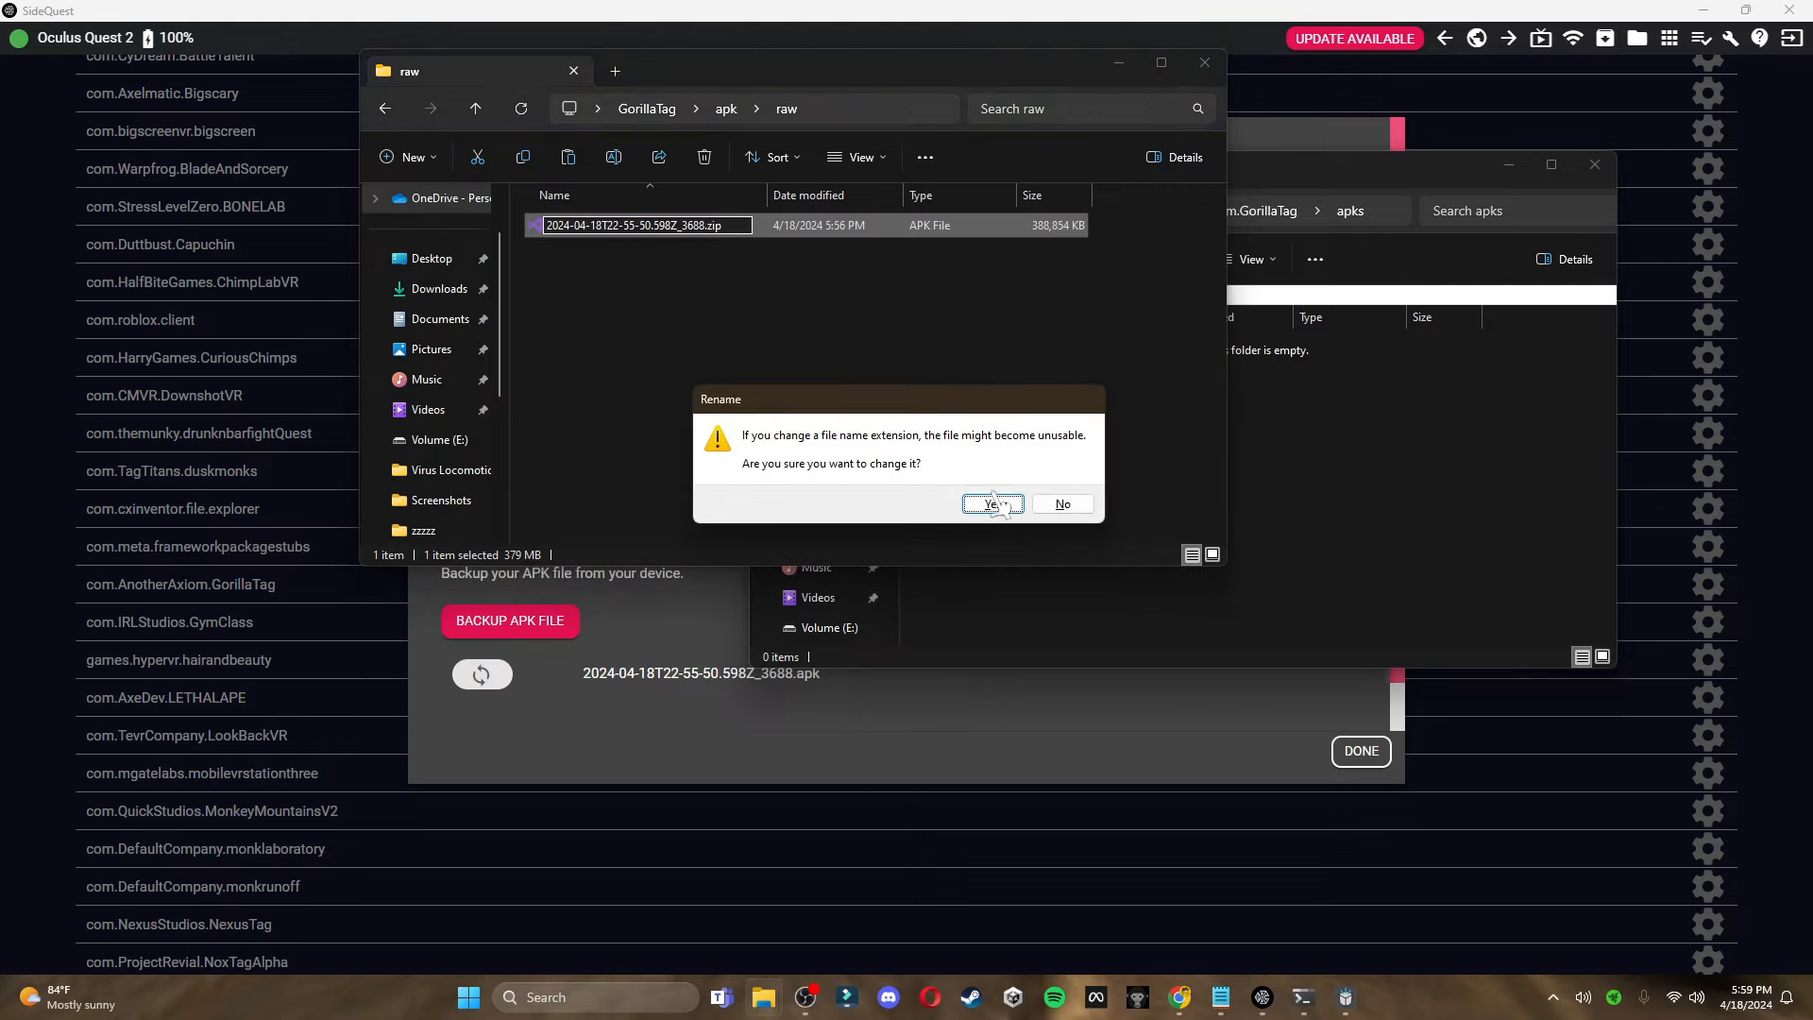
pyautogui.click(991, 503)
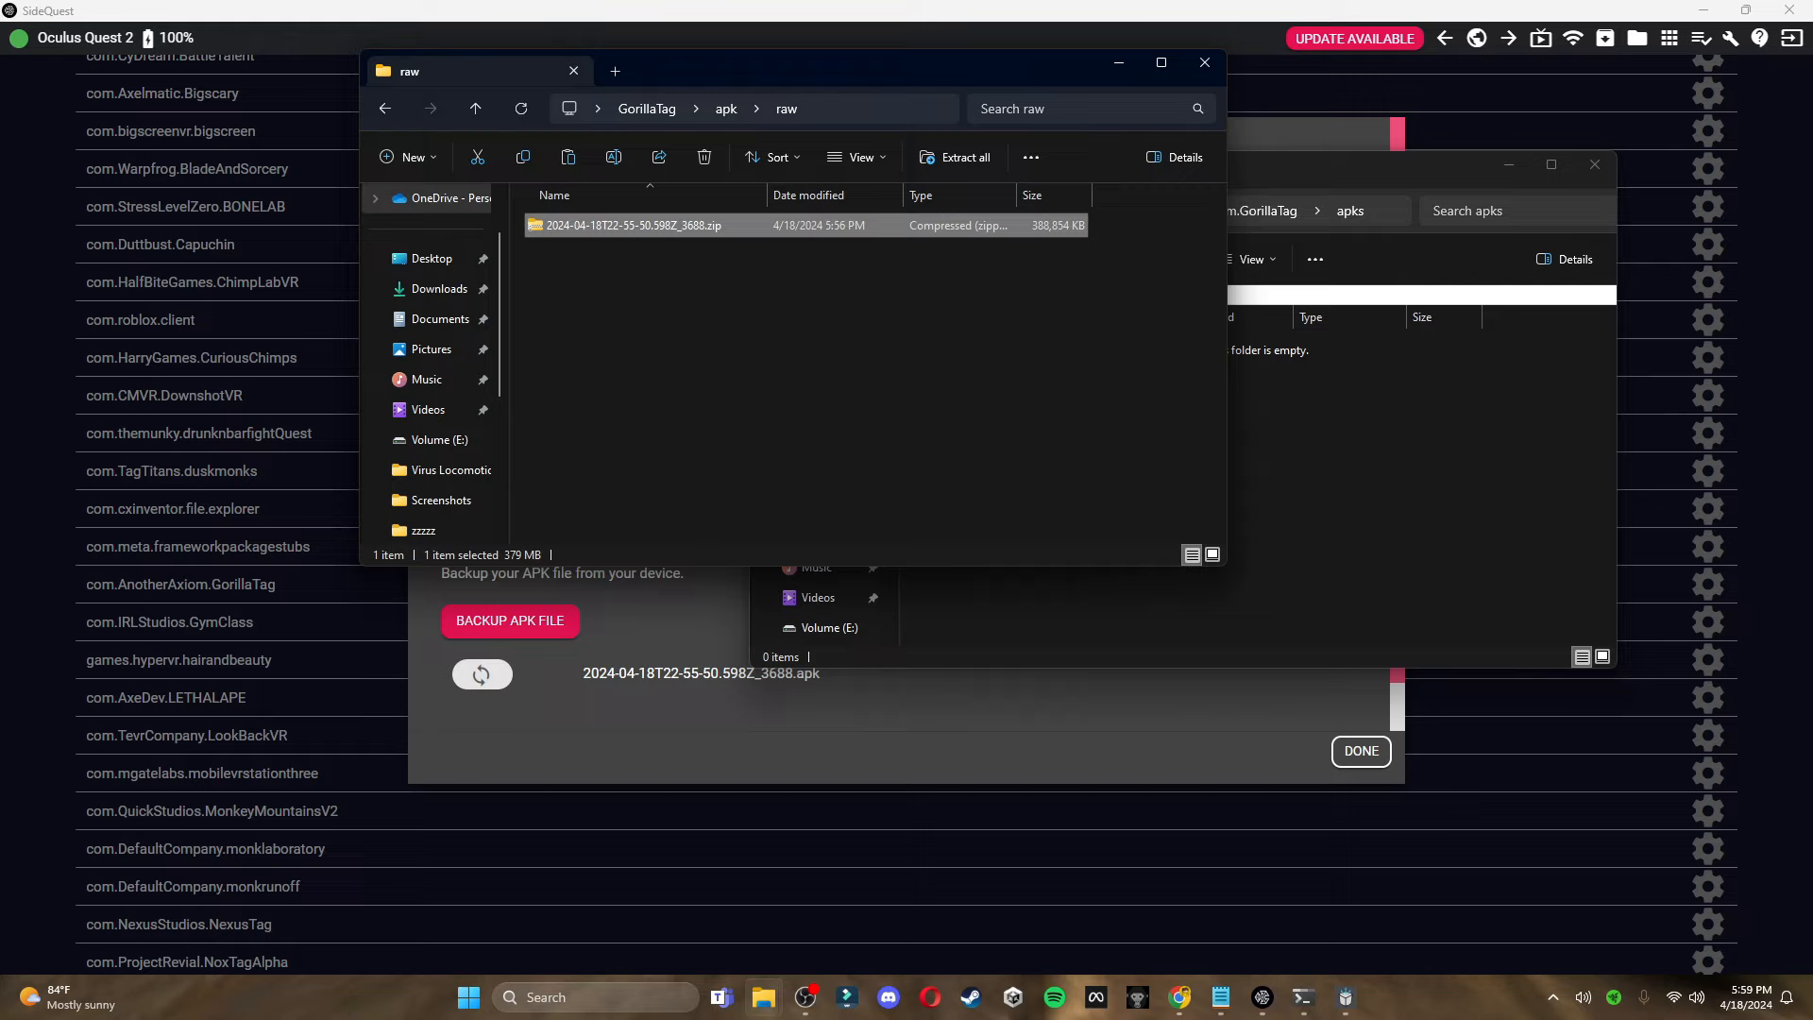
pyautogui.moveTo(601, 309)
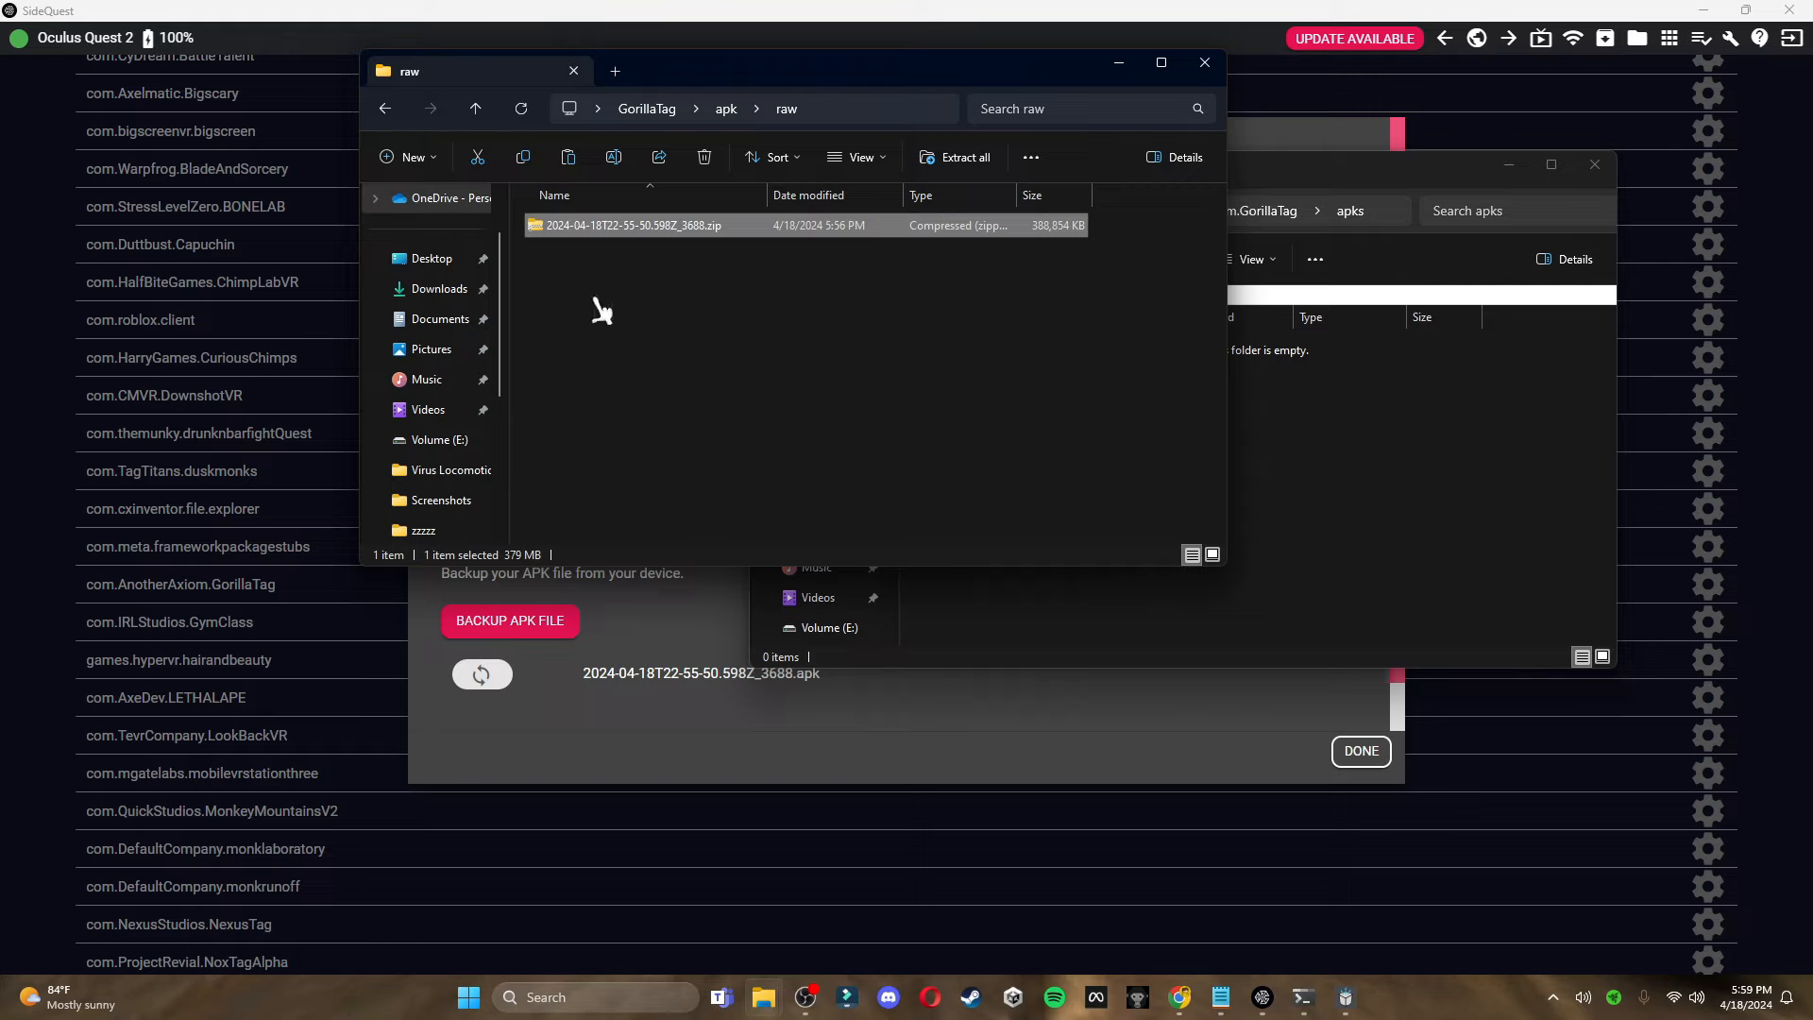
pyautogui.moveTo(674, 238)
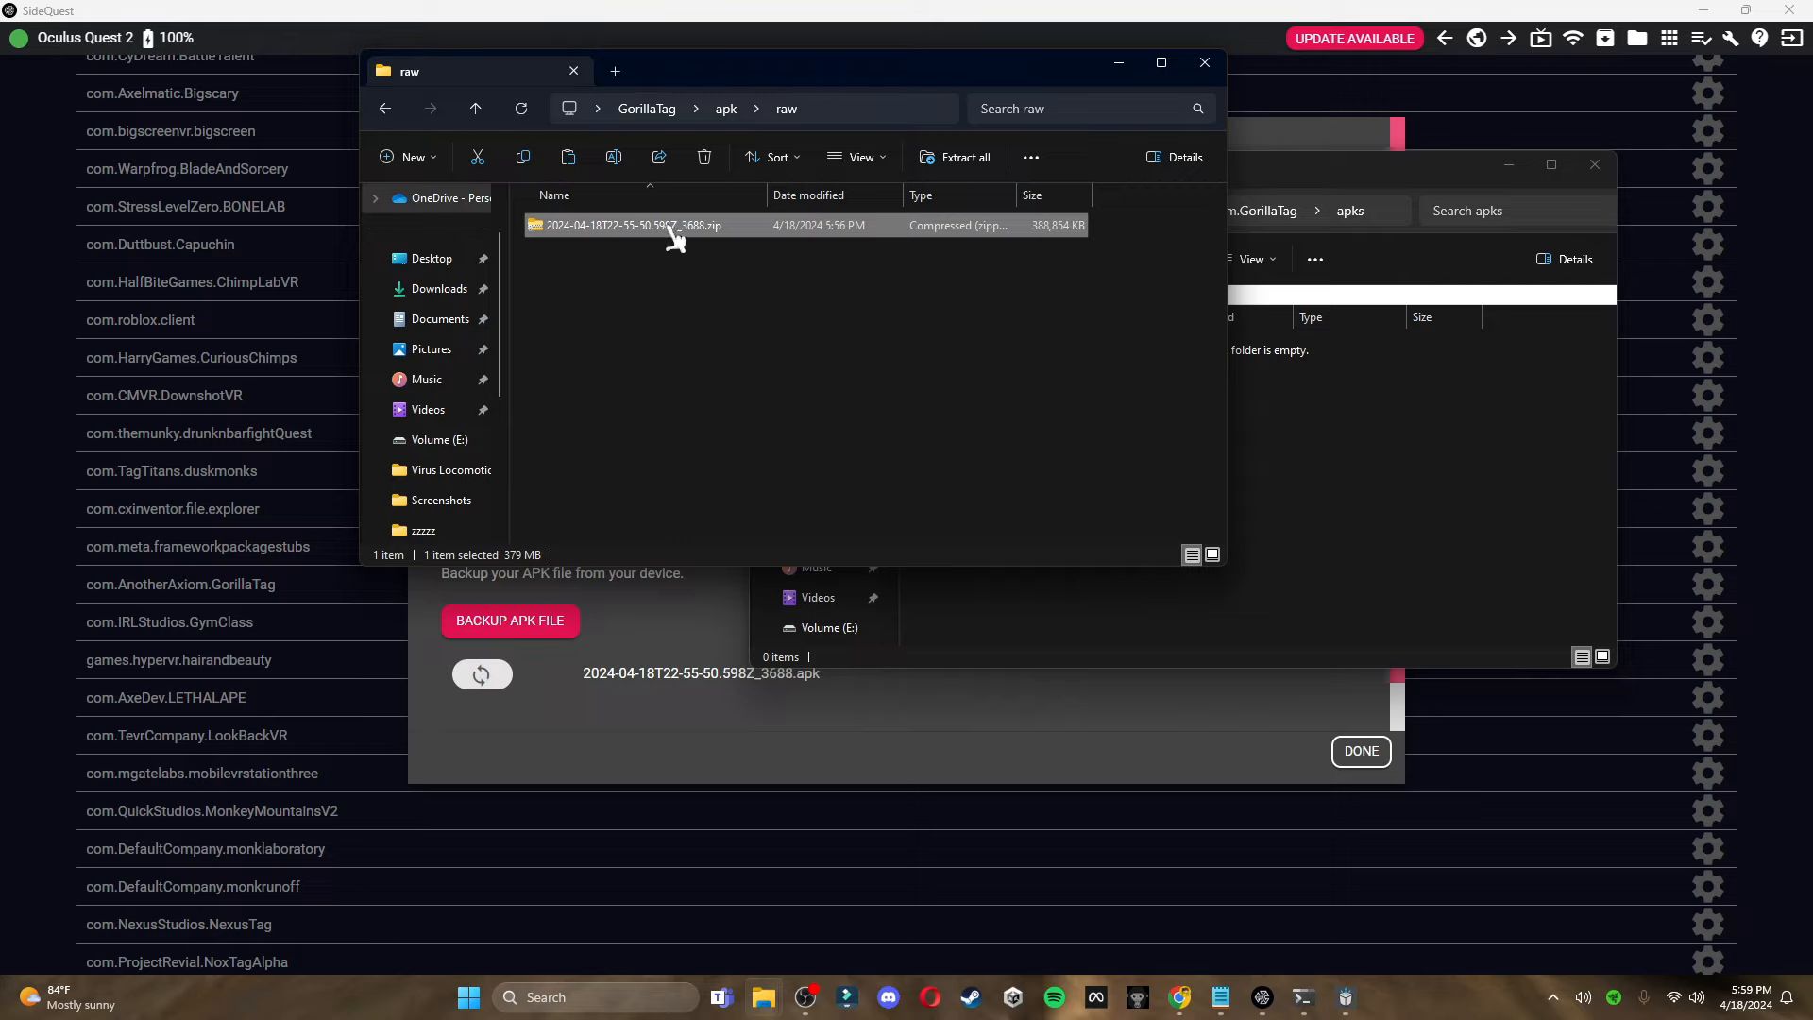
# Extract all contents of the zipped APK into the raw folder, replacing existing files
pyautogui.doubleClick(632, 225)
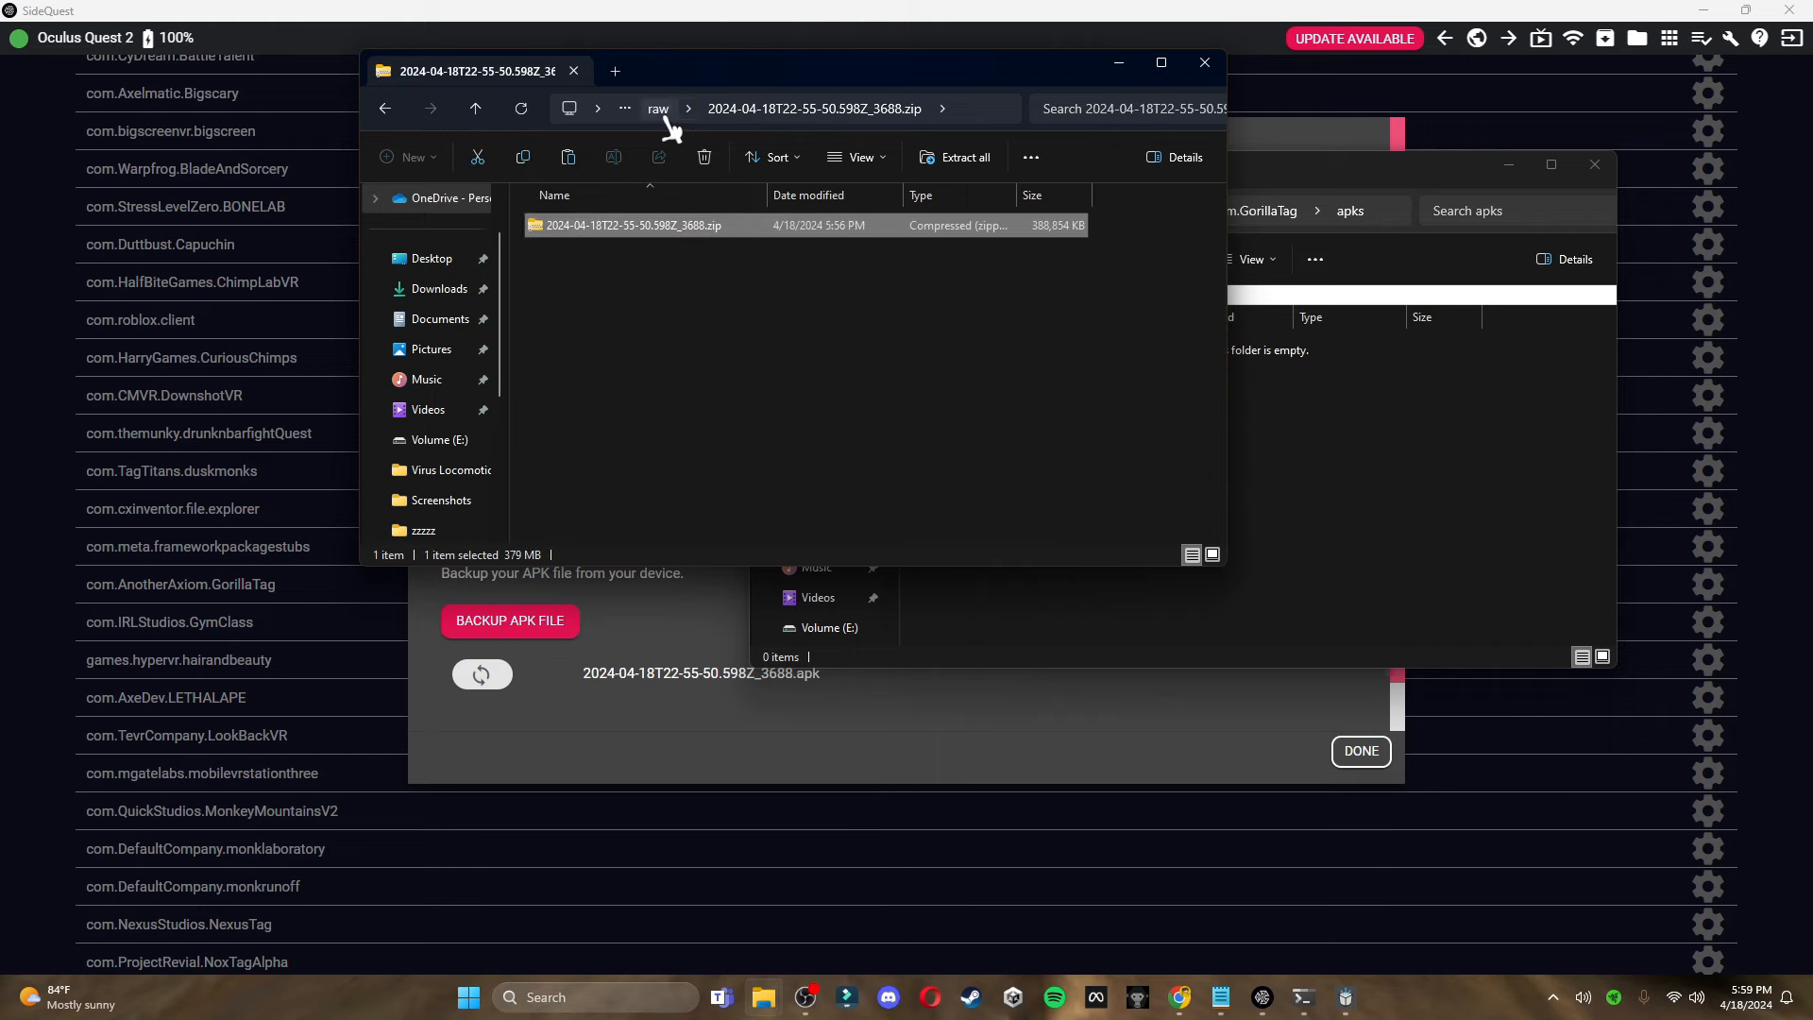
pyautogui.click(657, 107)
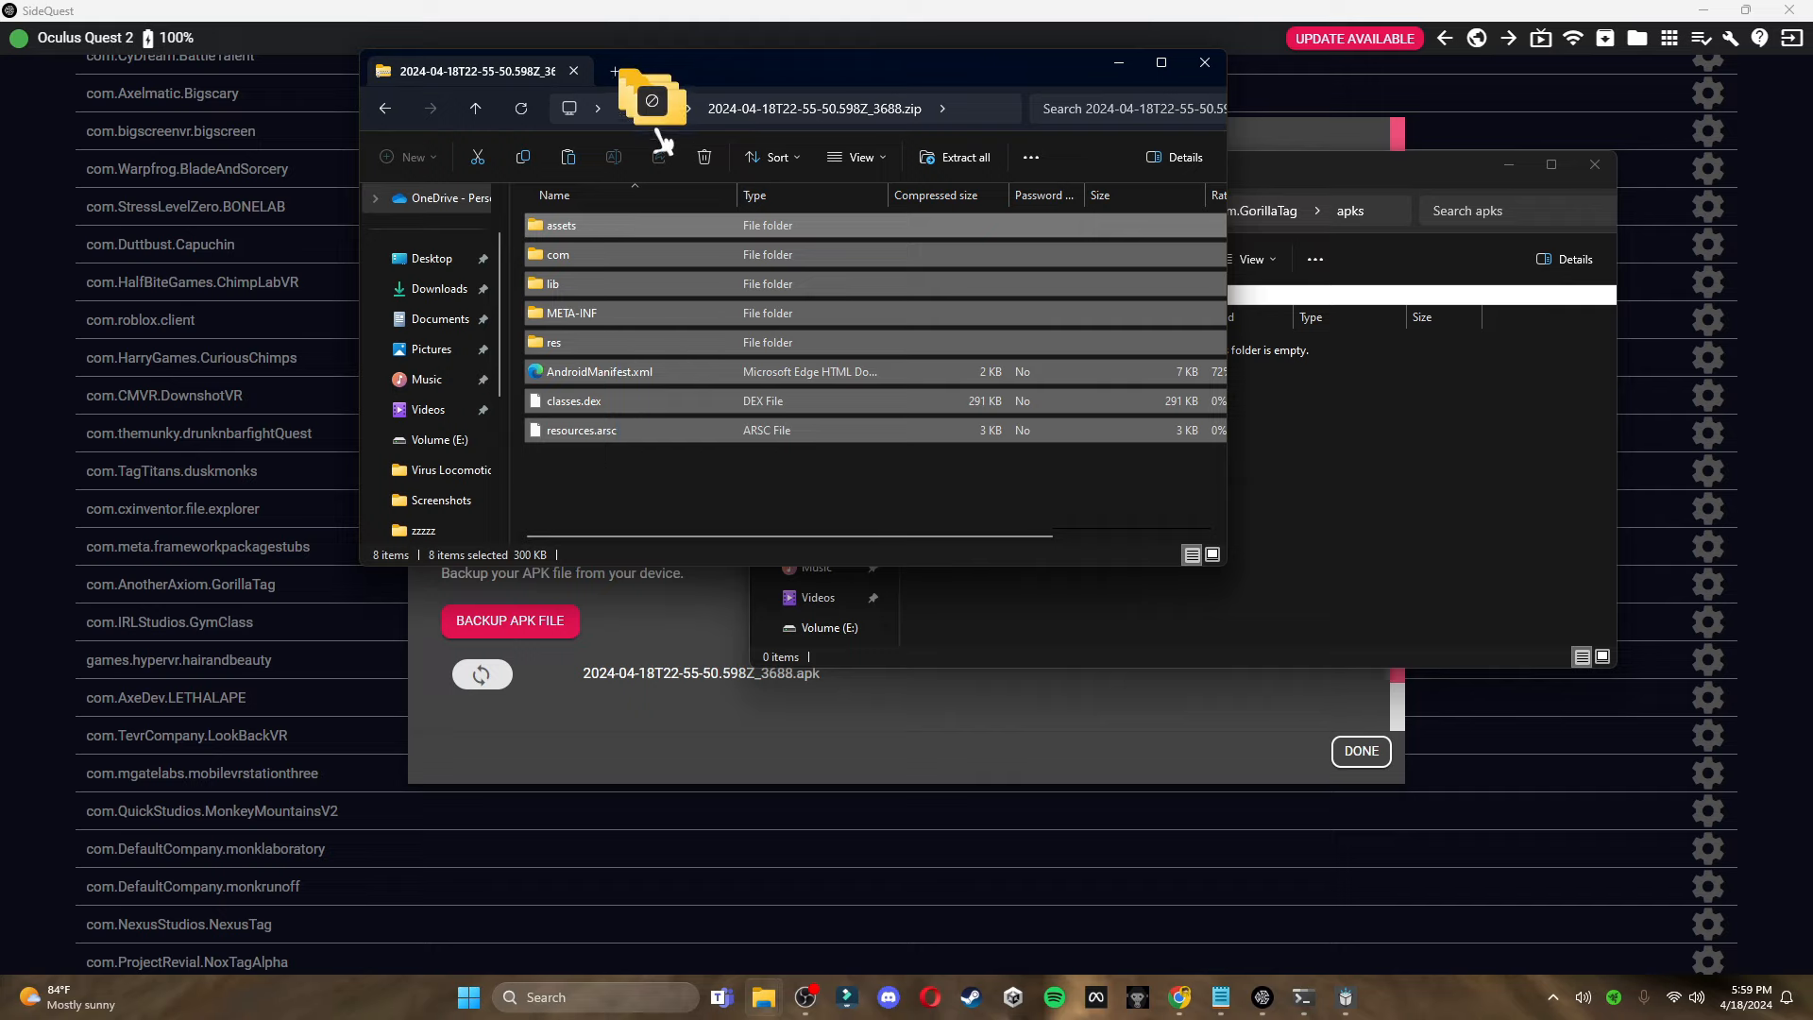
pyautogui.moveTo(654, 115)
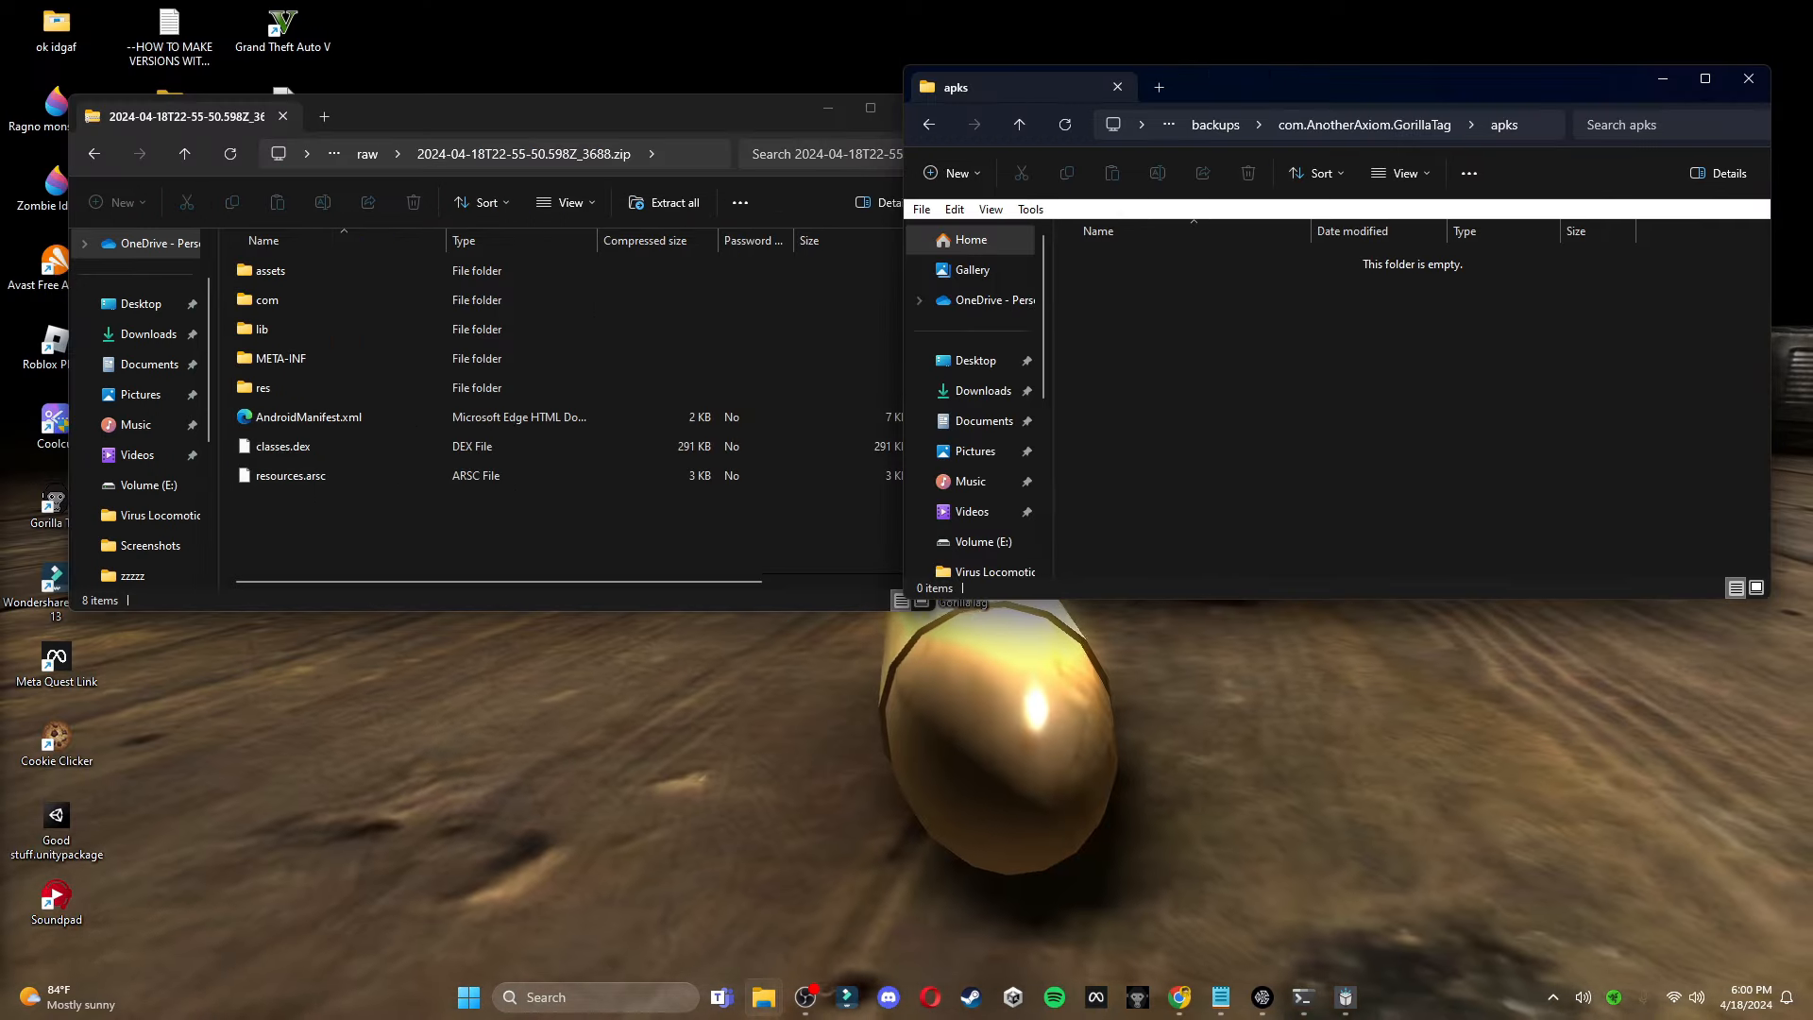
pyautogui.click(650, 153)
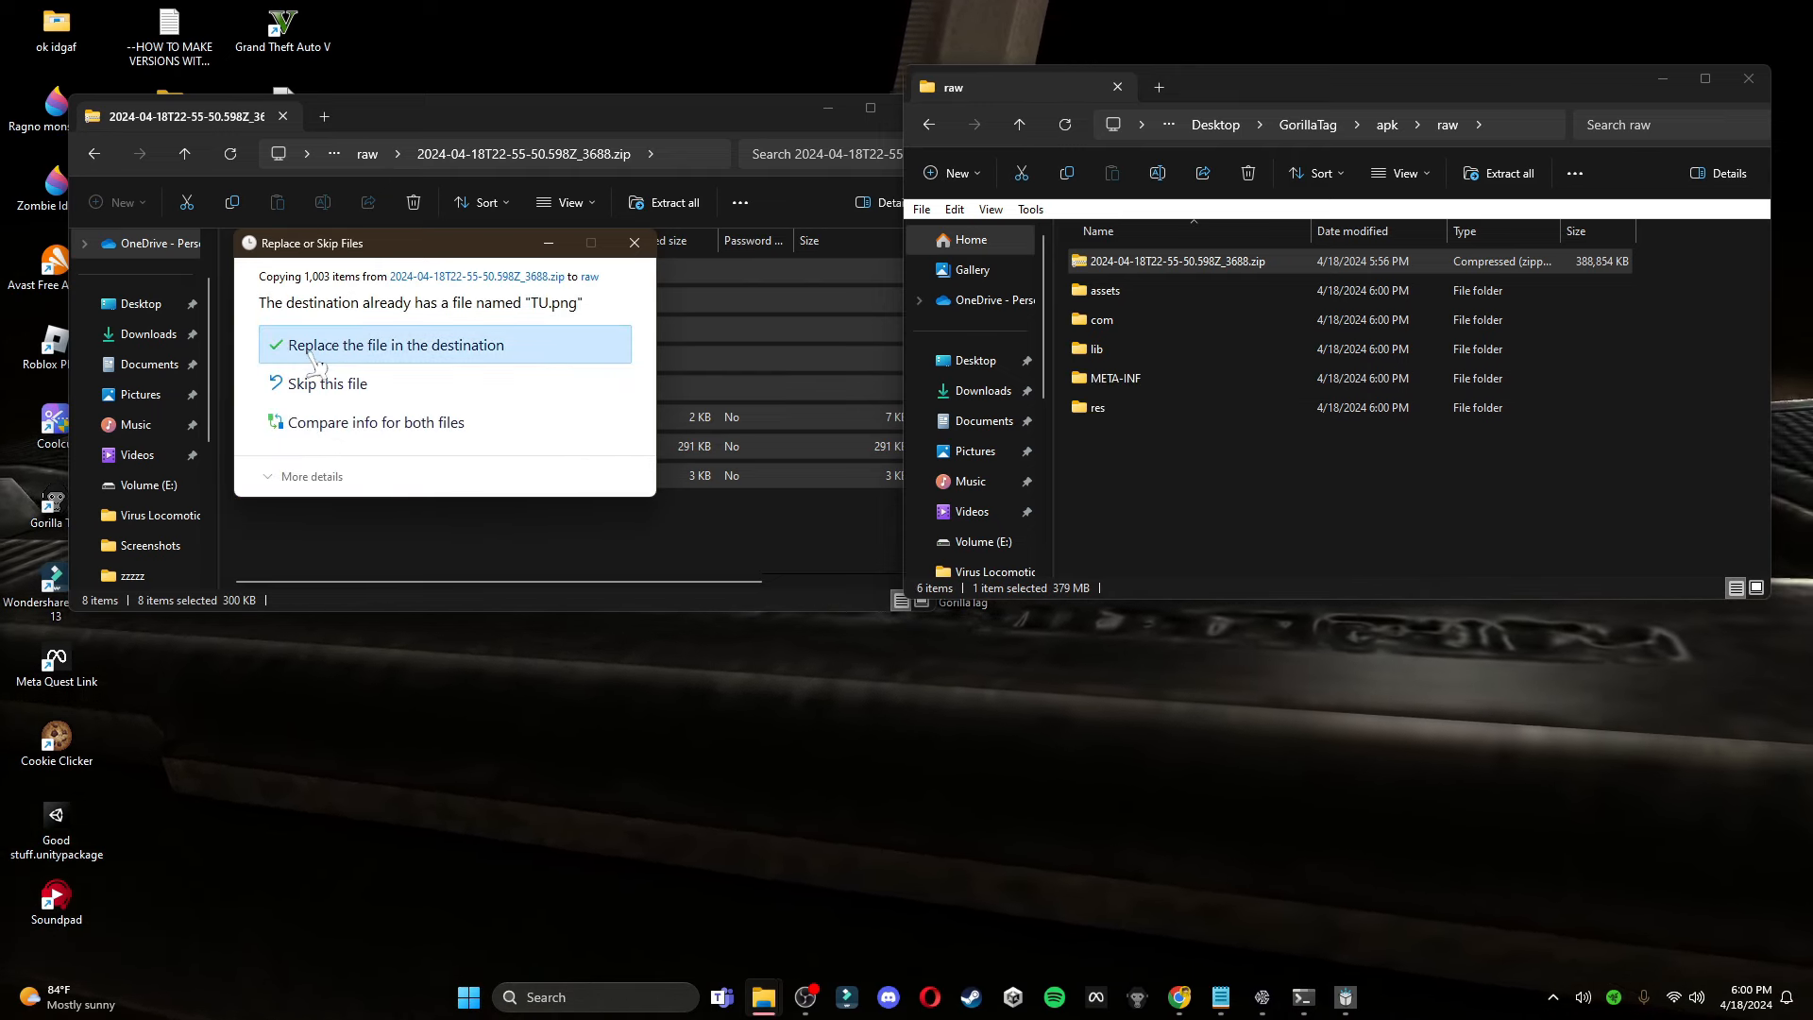
pyautogui.moveTo(414, 361)
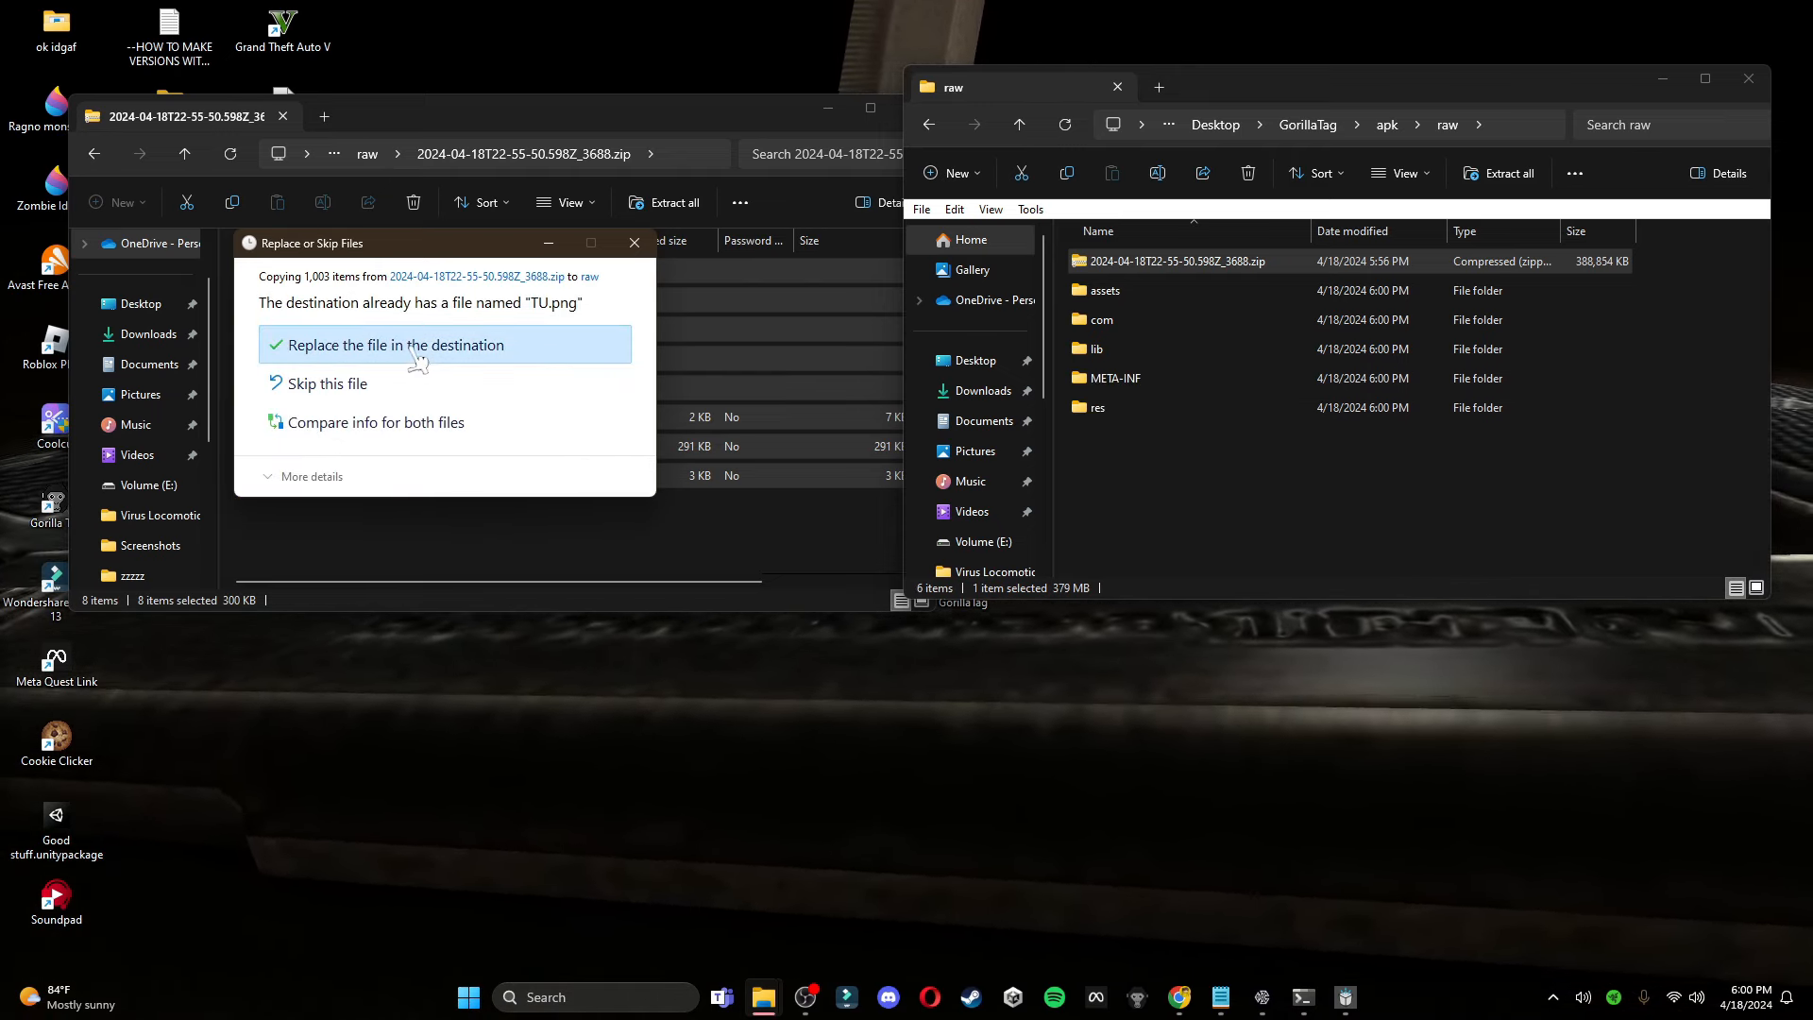
pyautogui.click(391, 343)
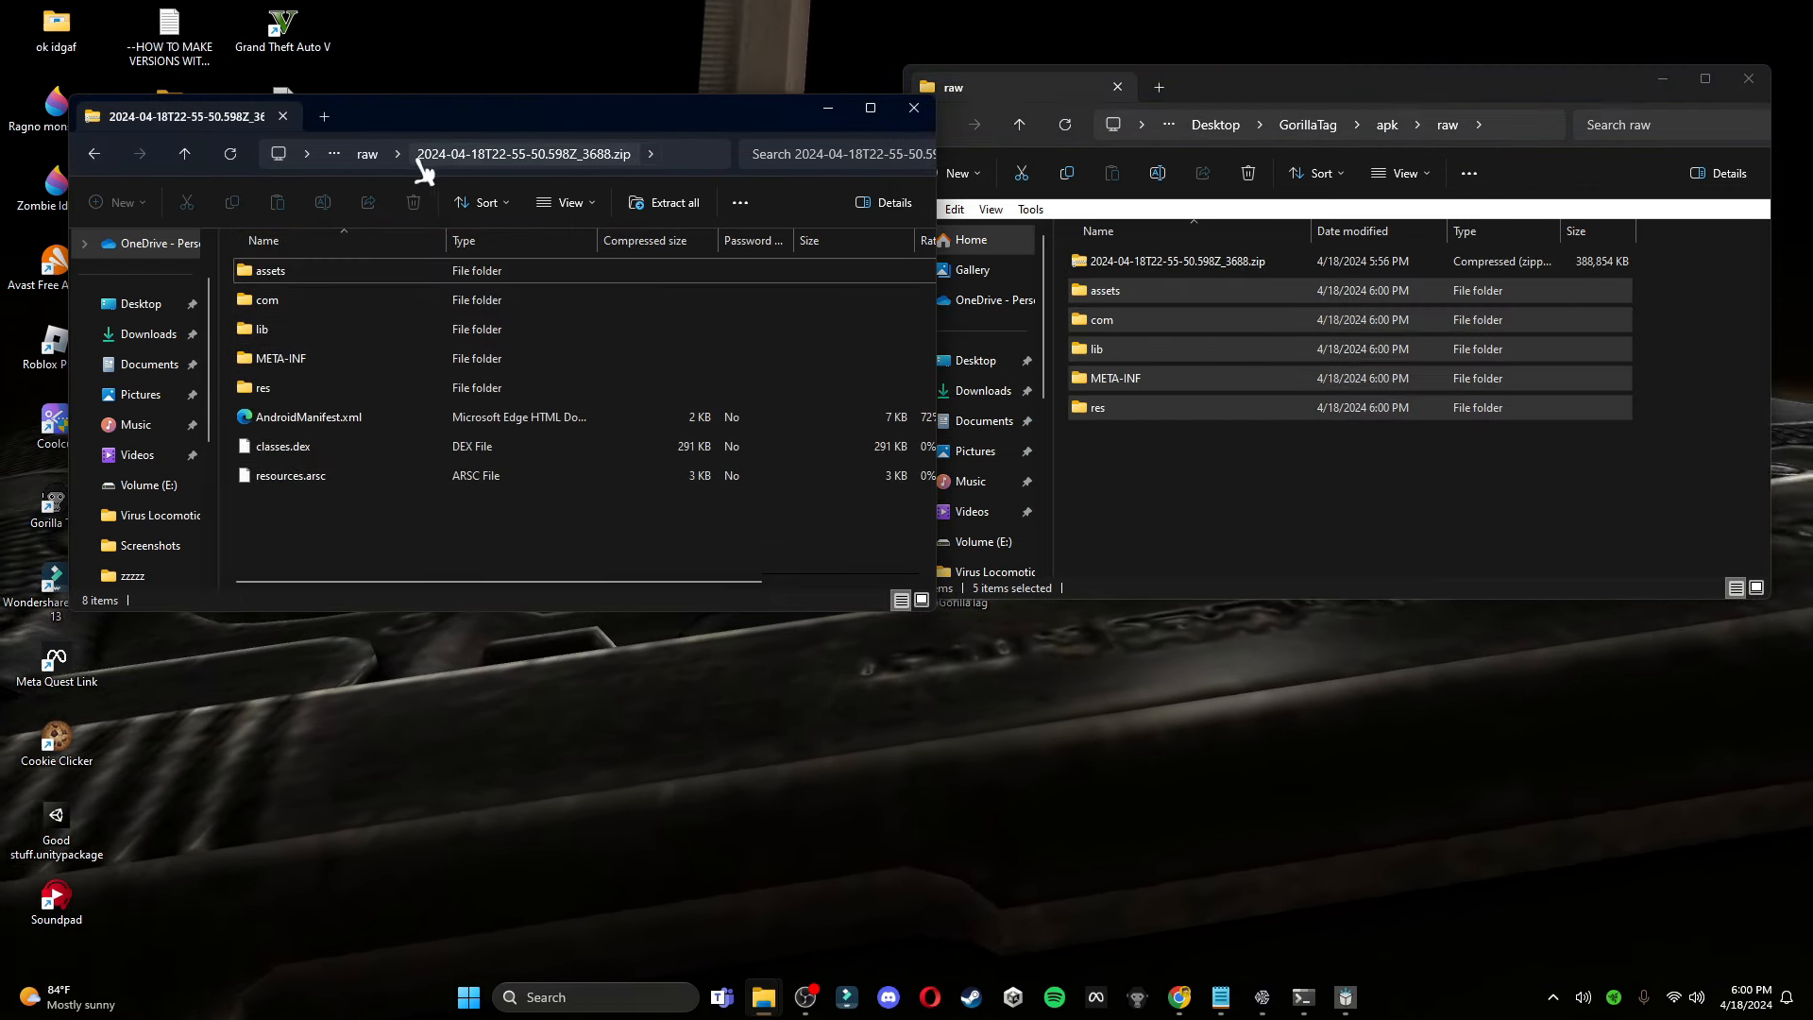
pyautogui.click(368, 153)
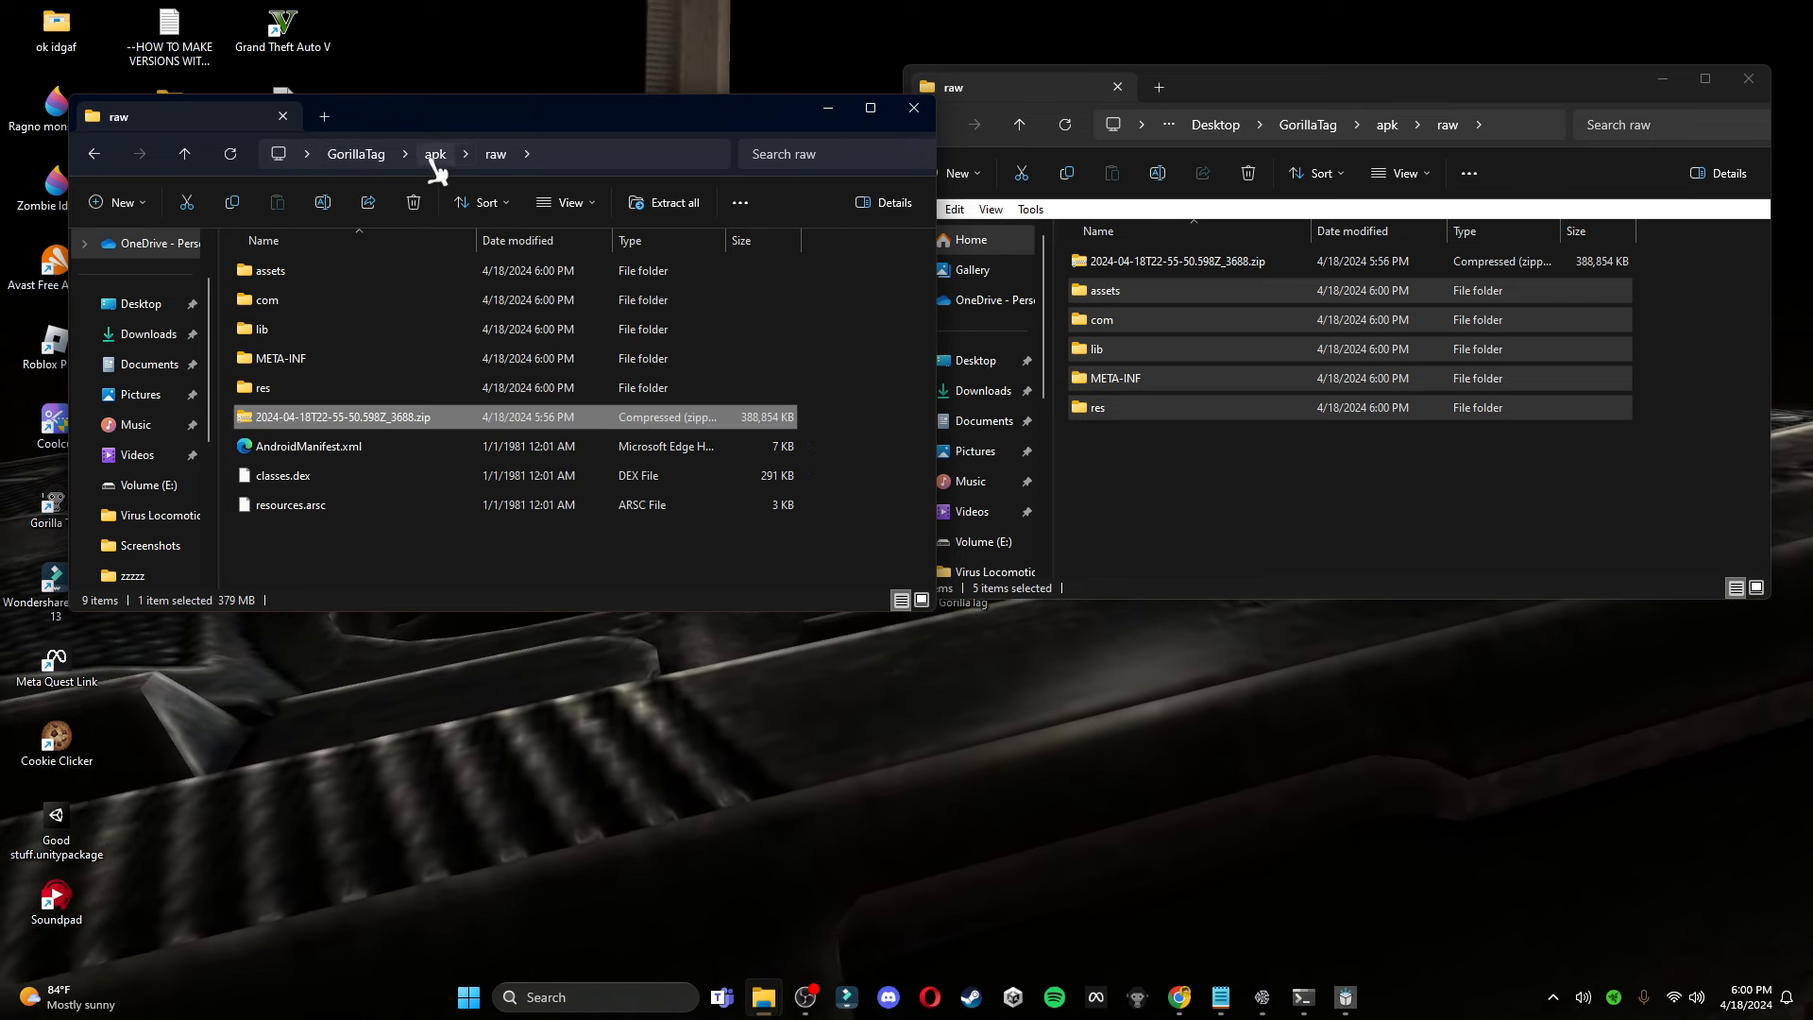
pyautogui.moveTo(277, 301)
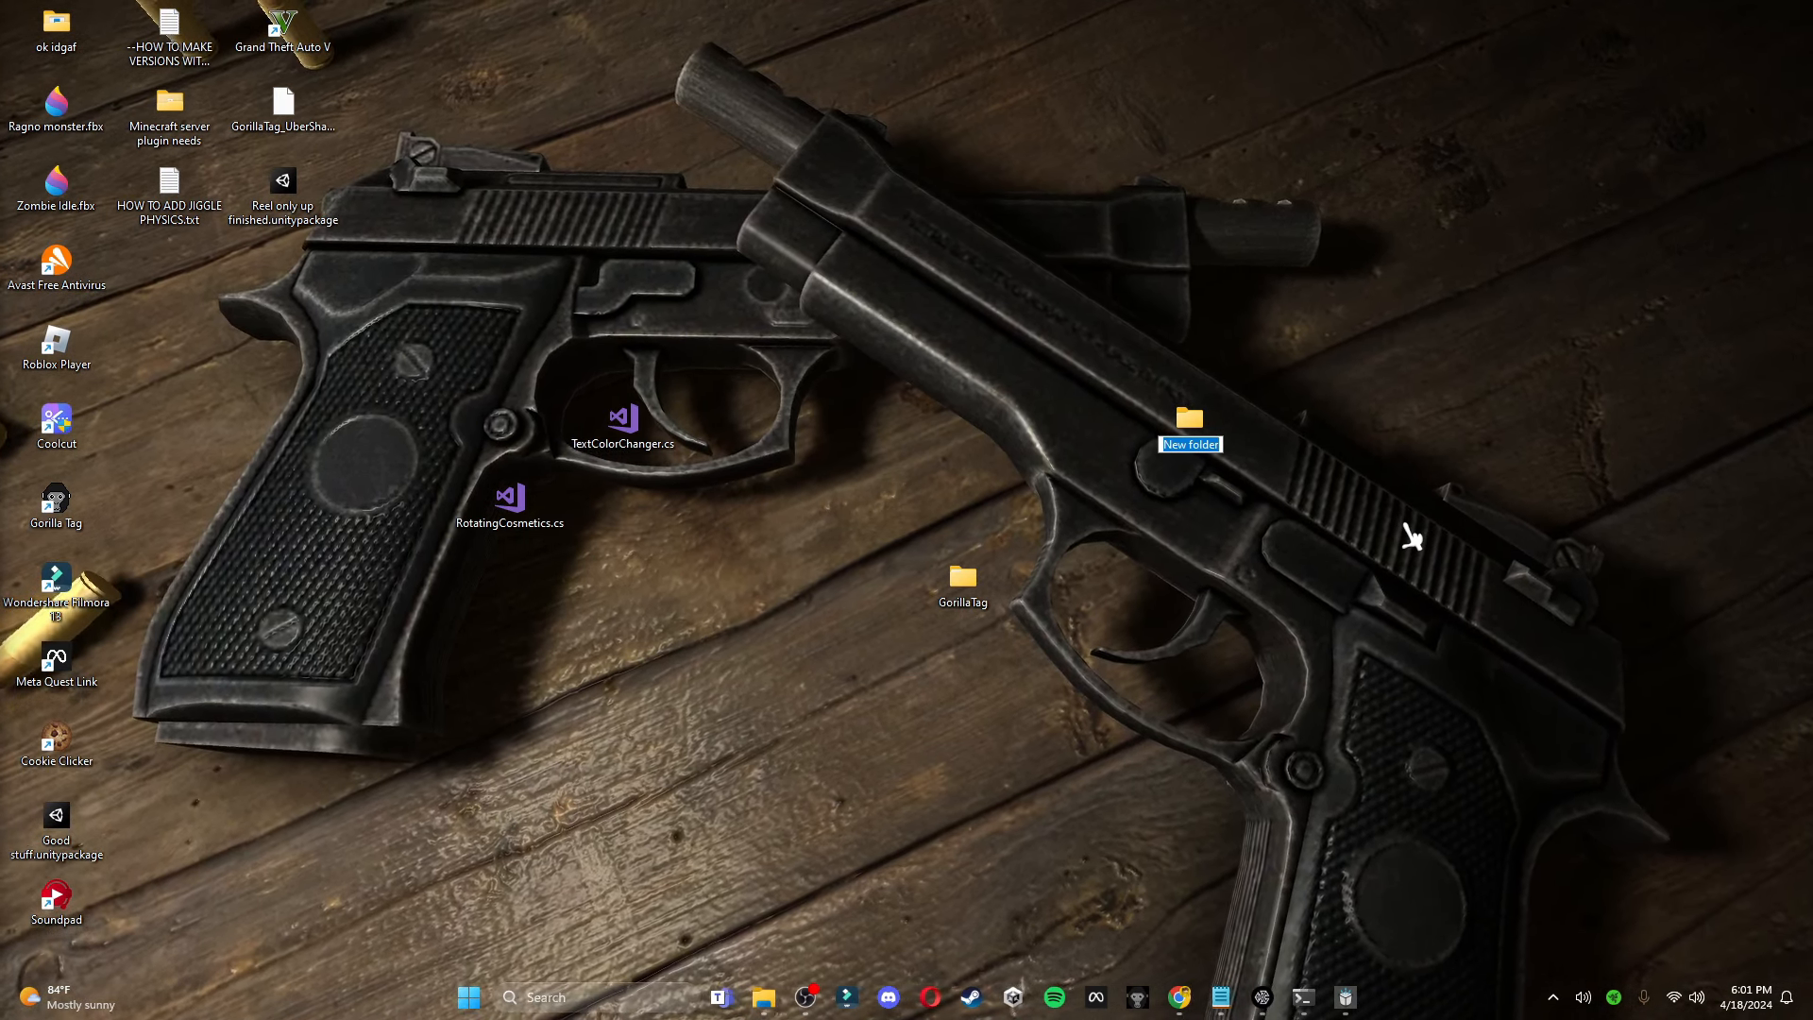
# Name the new desktop folder, typing 'Tutopr'
pyautogui.write('Tutopr')
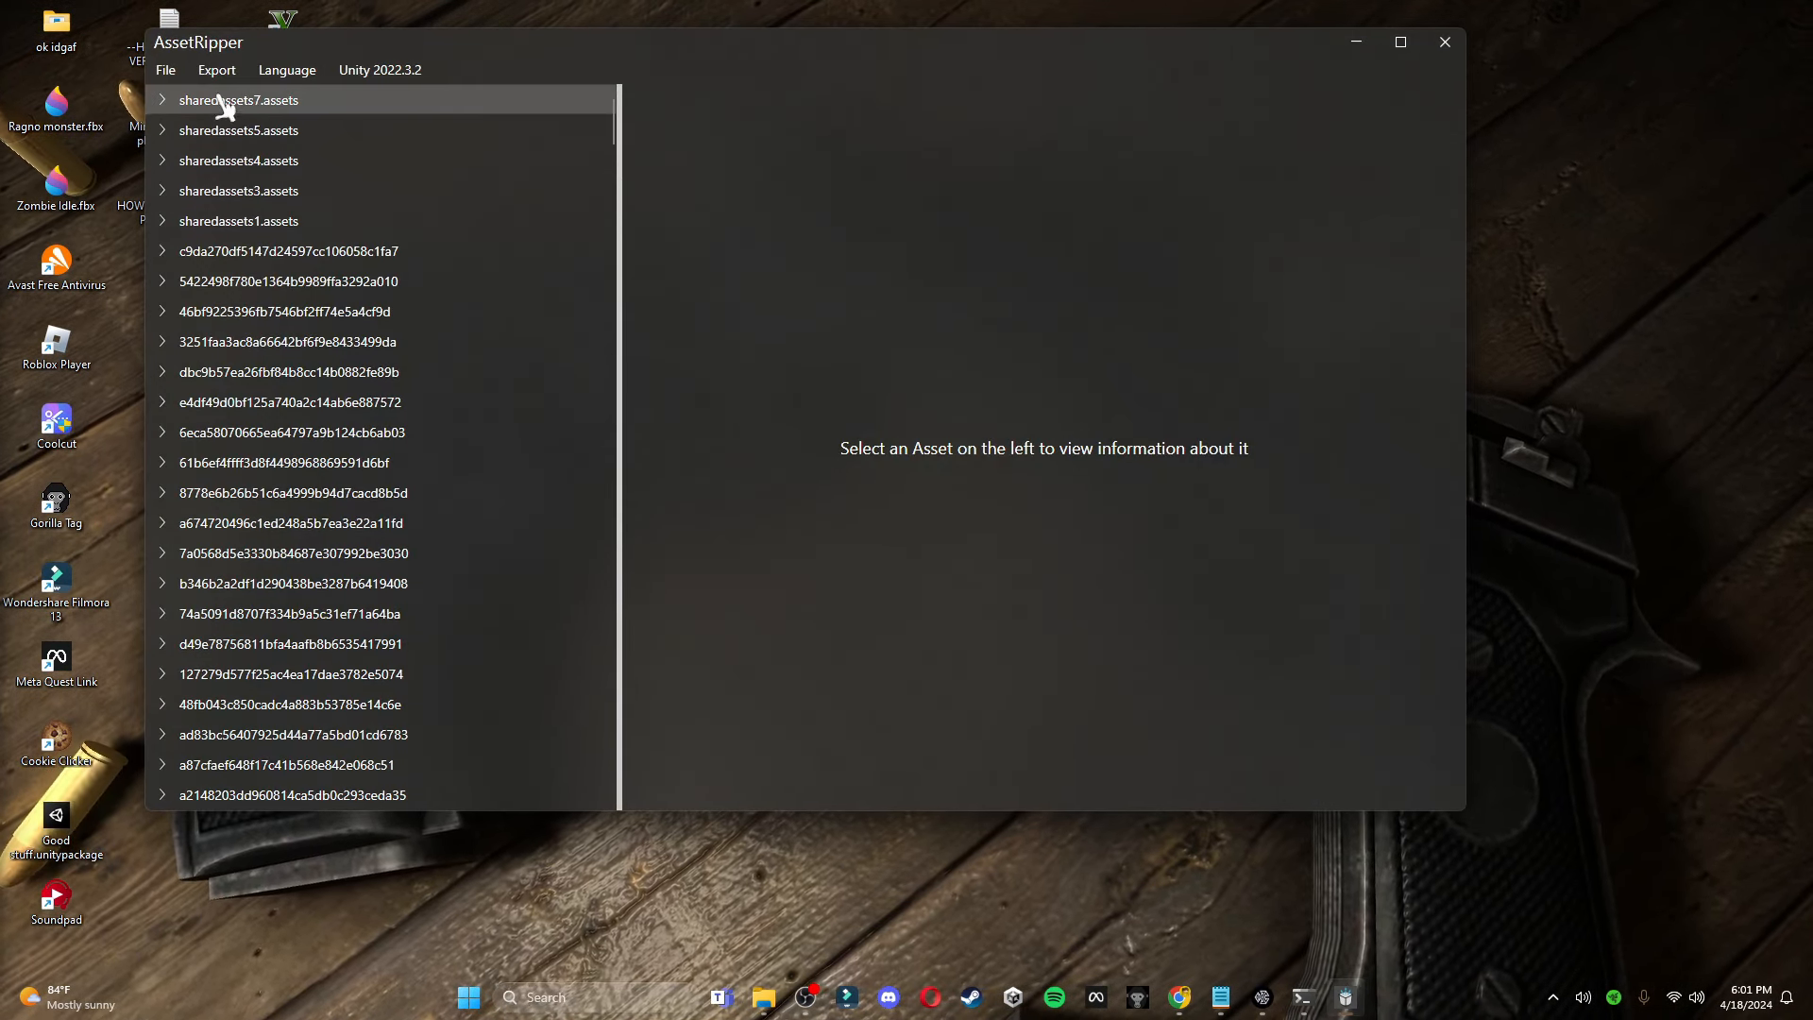
# Export all loaded Gorilla Tag files from AssetRipper into the Tutorial test folder
pyautogui.click(215, 70)
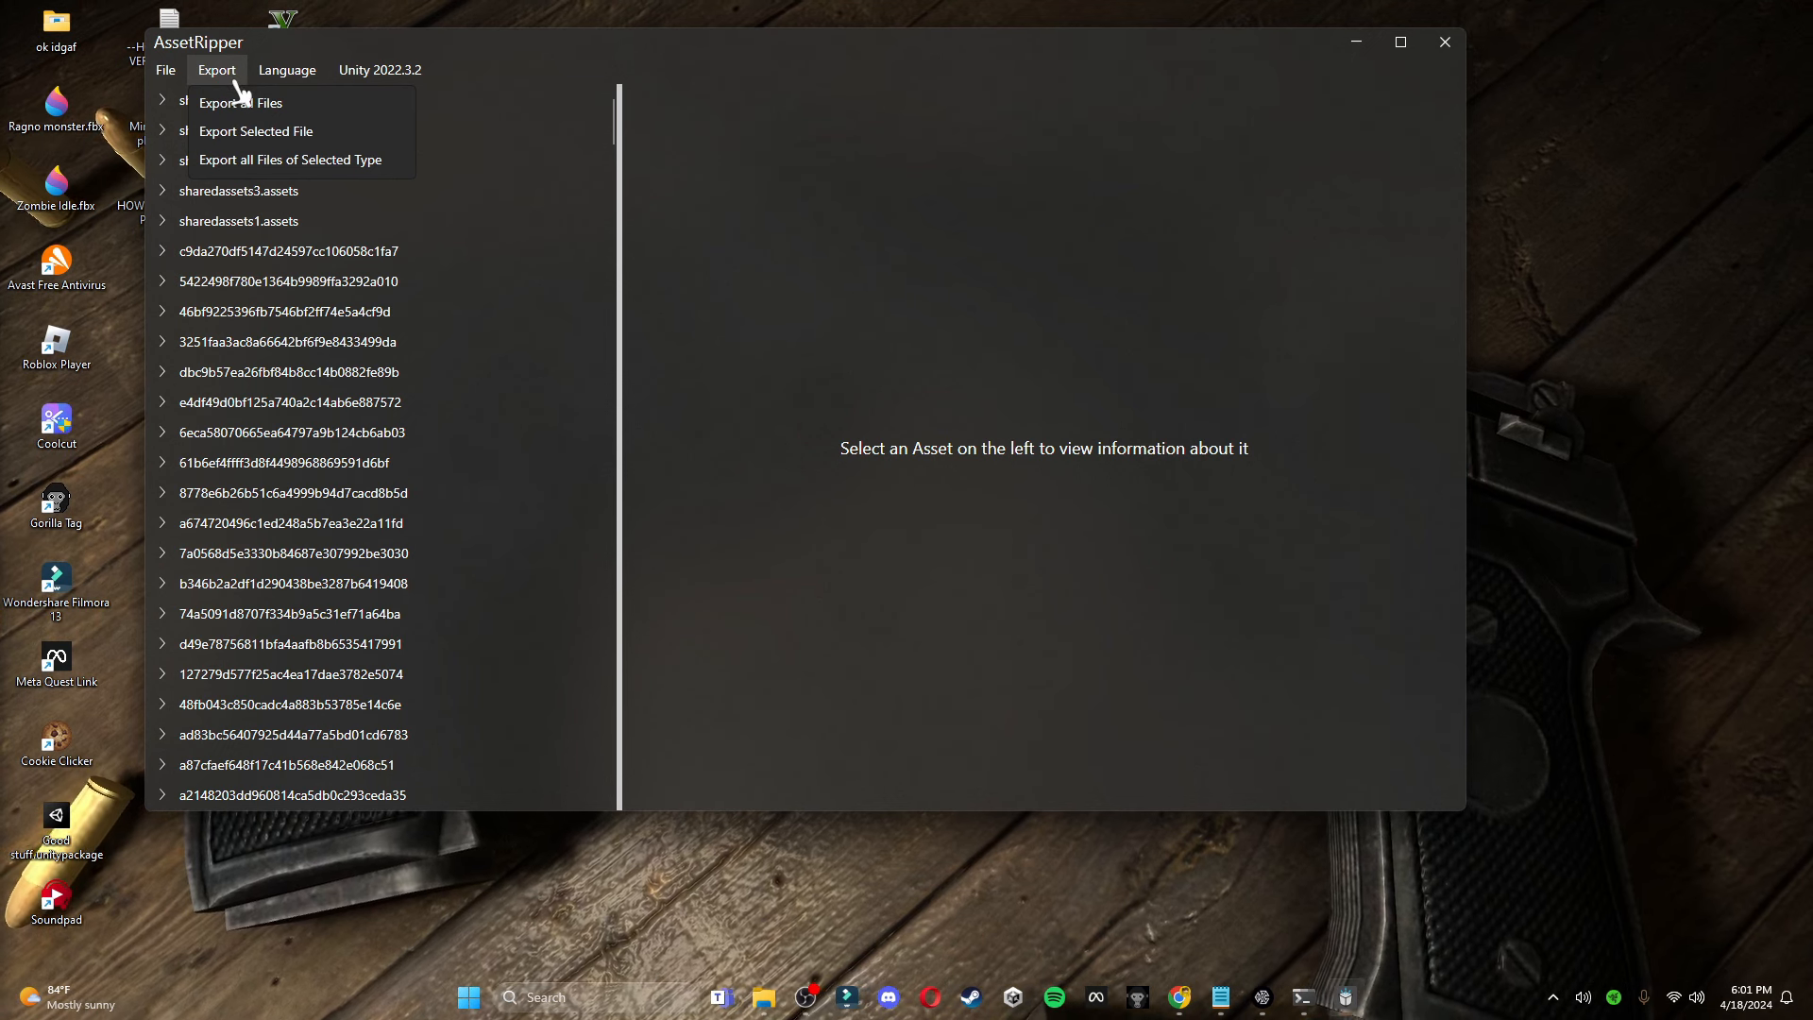
pyautogui.click(240, 102)
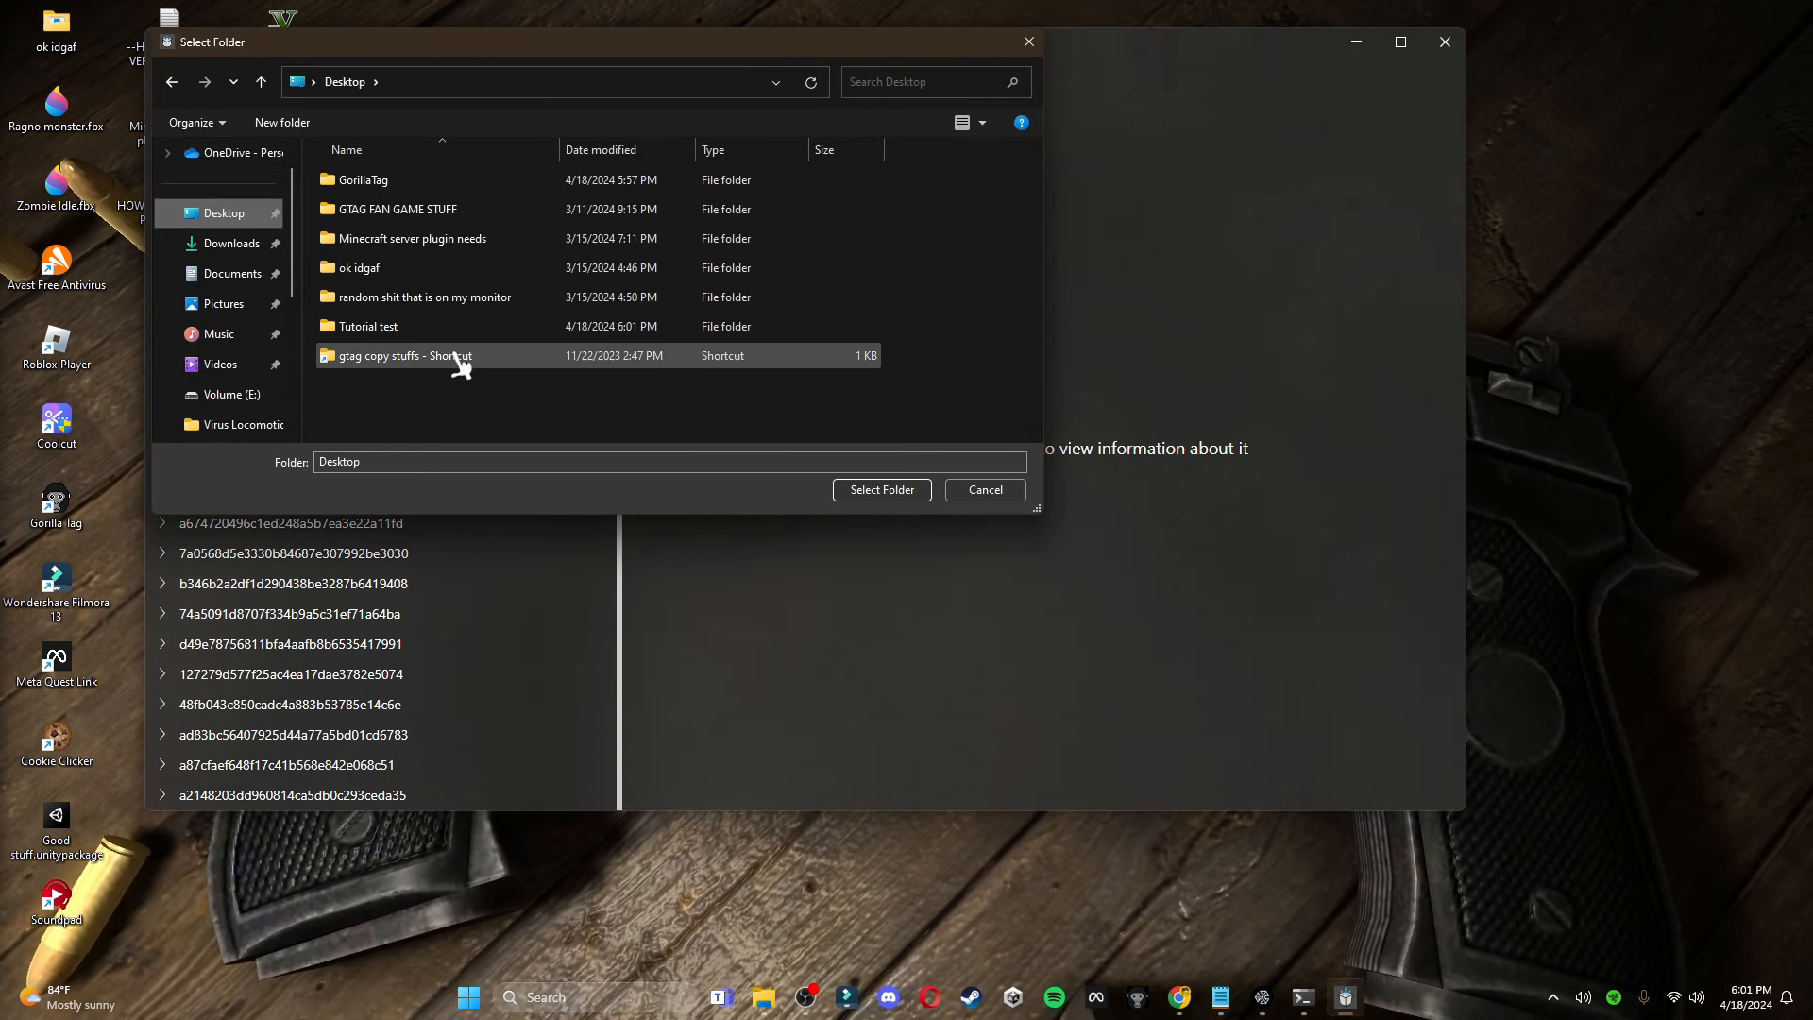
pyautogui.click(881, 489)
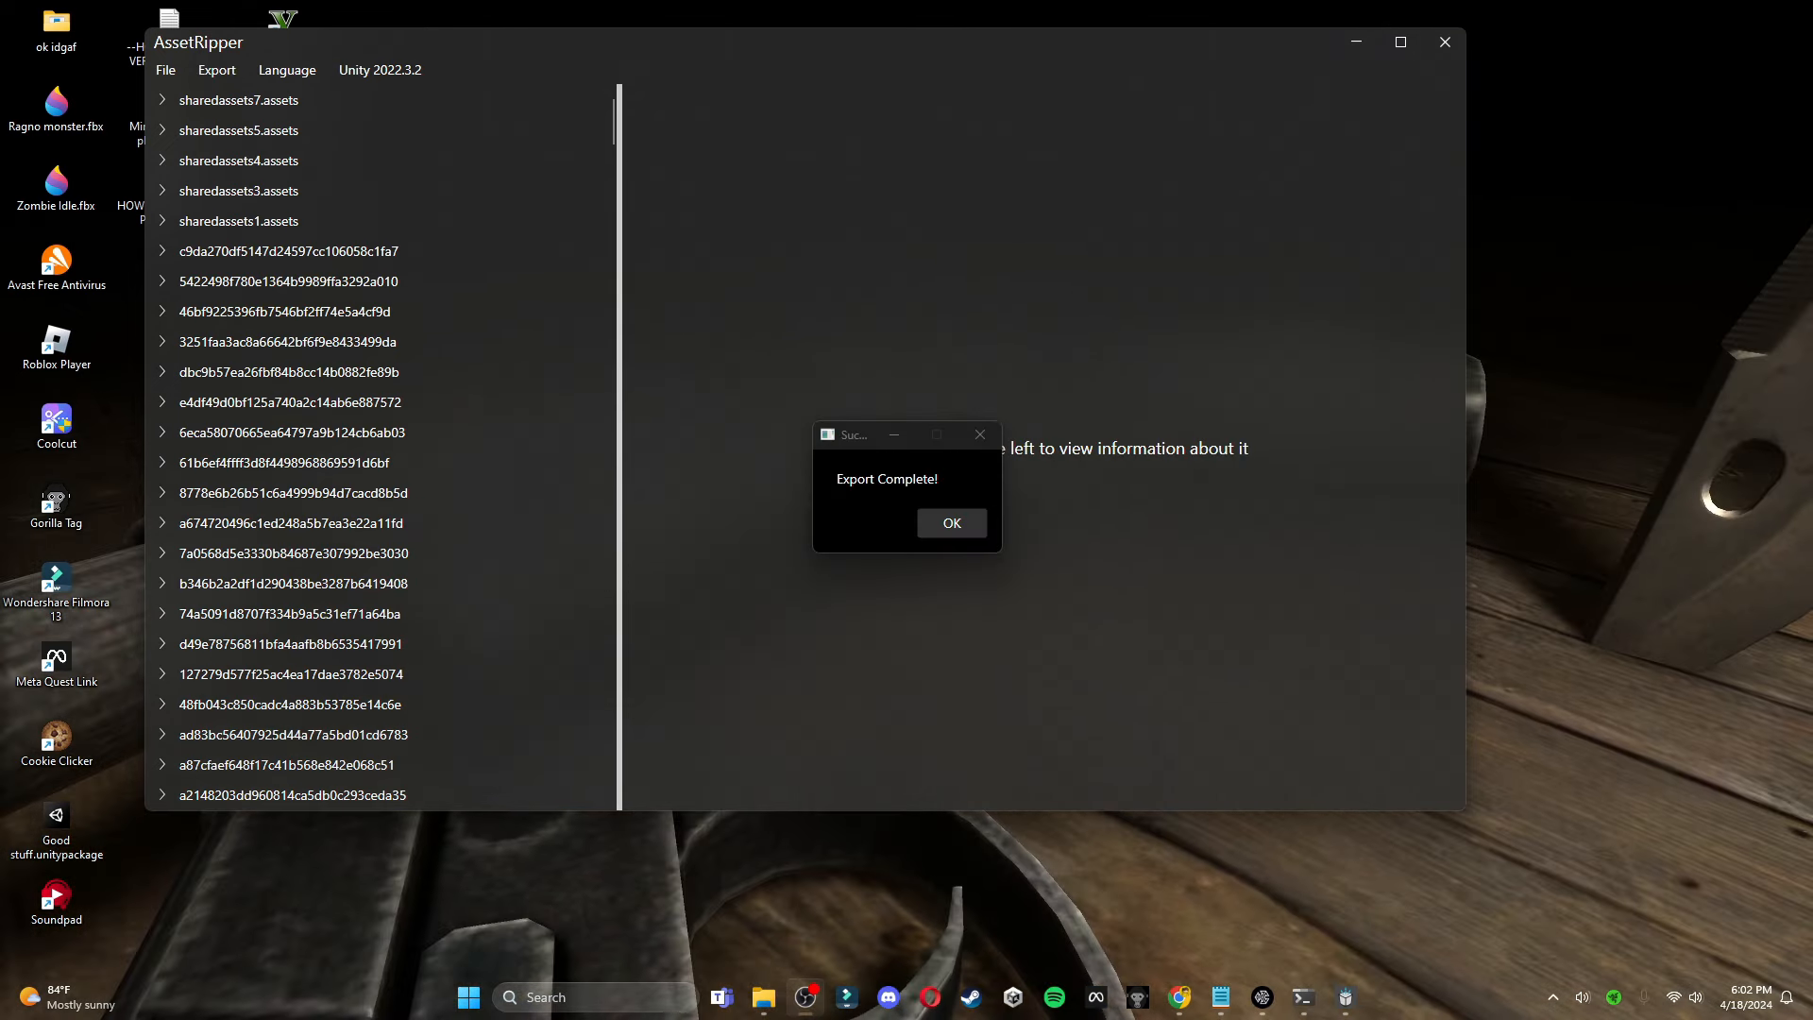
pyautogui.moveTo(824, 481)
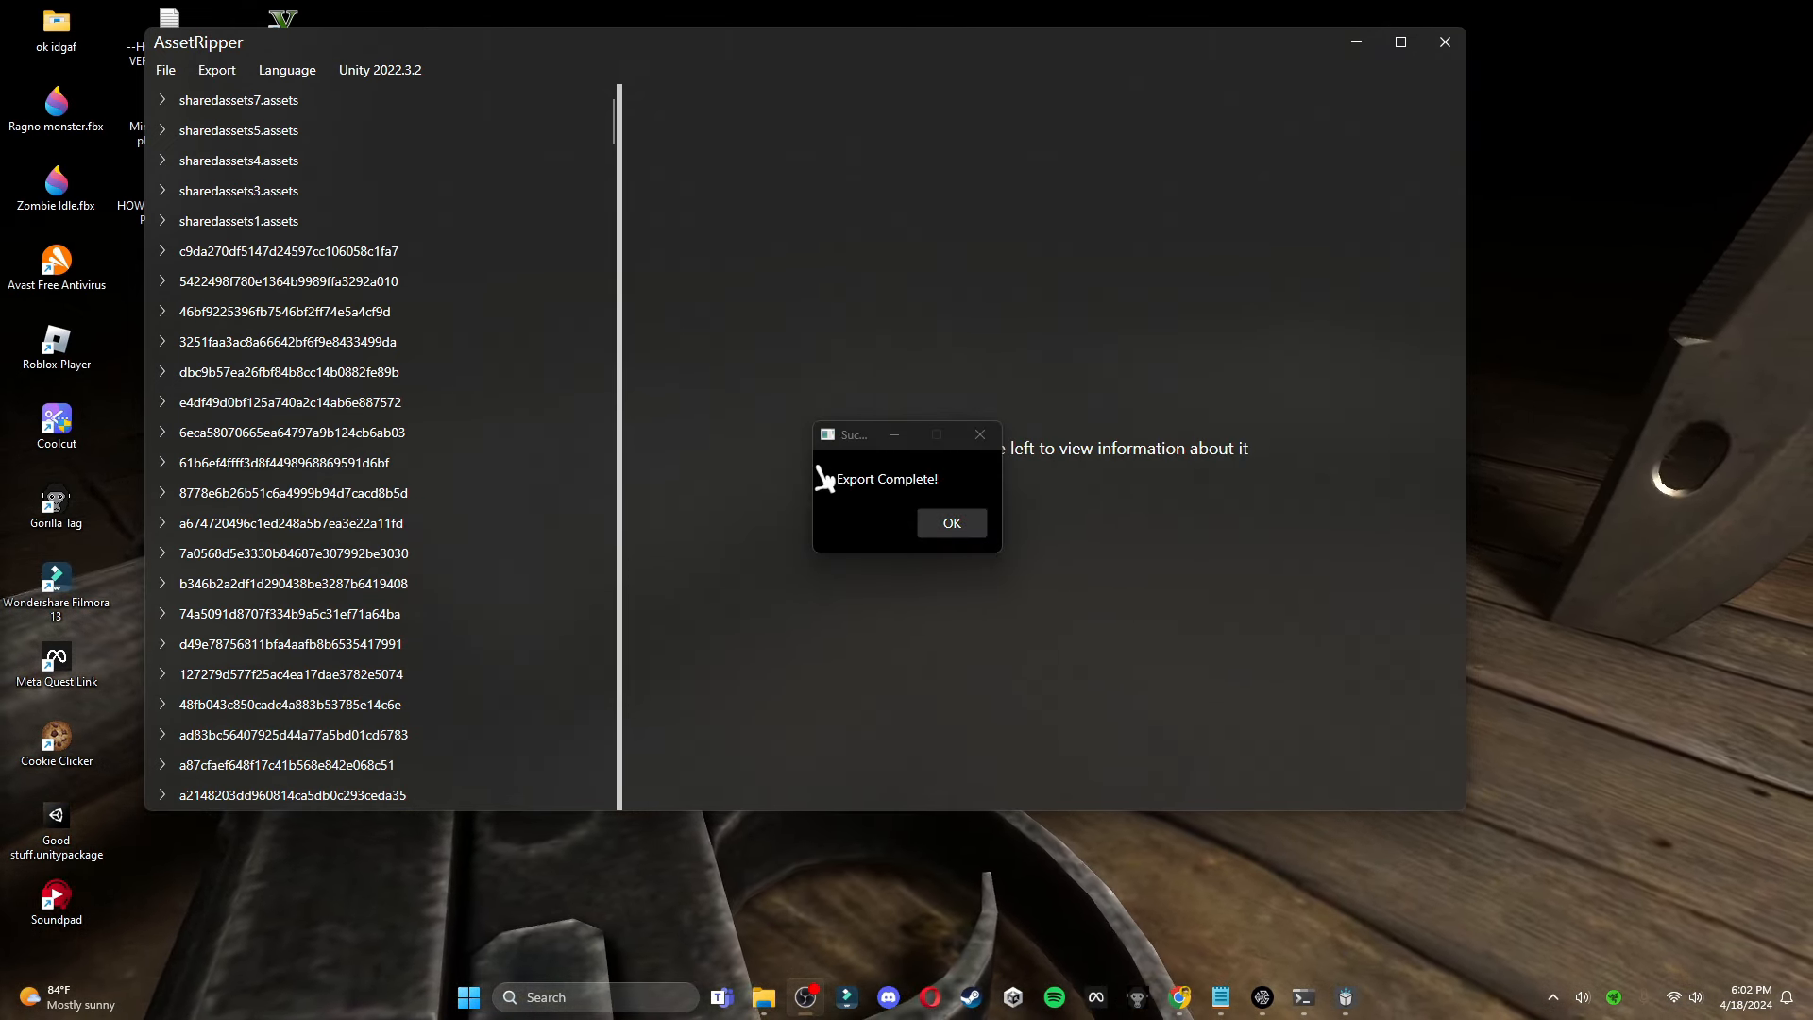
pyautogui.click(951, 523)
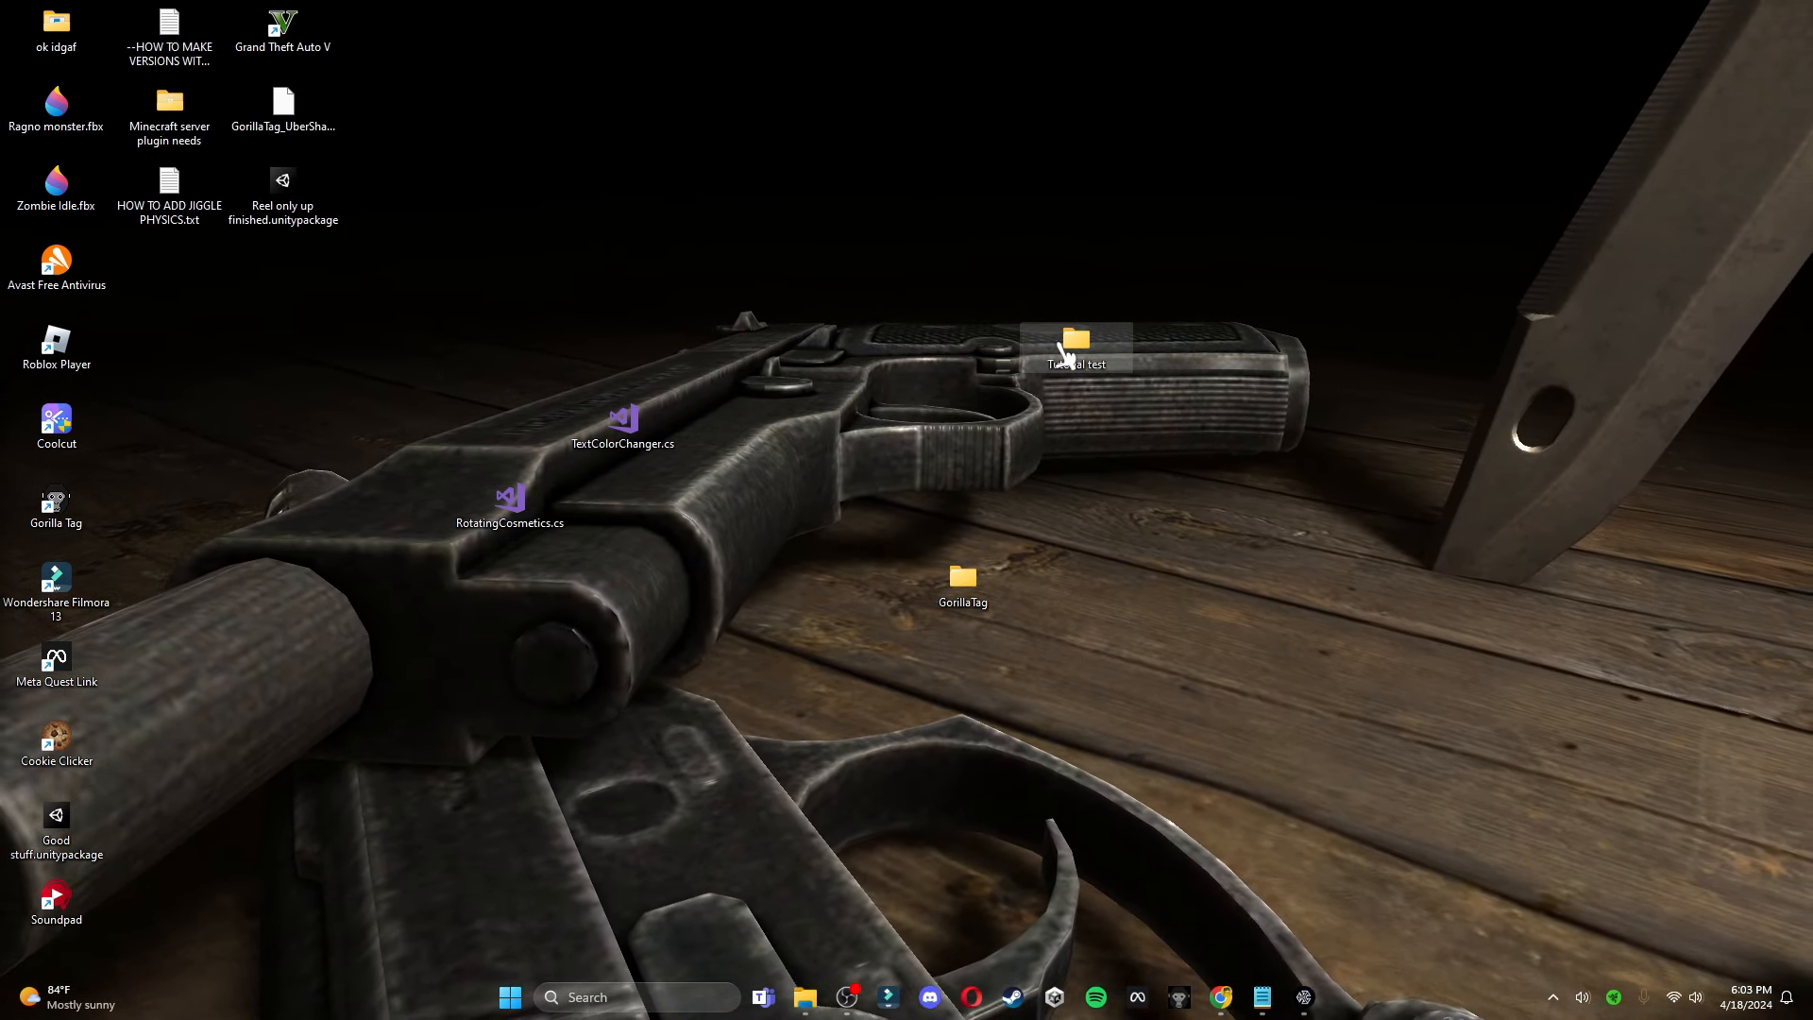
# Check that globalgamemanagers inside Tutorial test holds ExportedProject, then close the Explorer window
pyautogui.doubleClick(1073, 342)
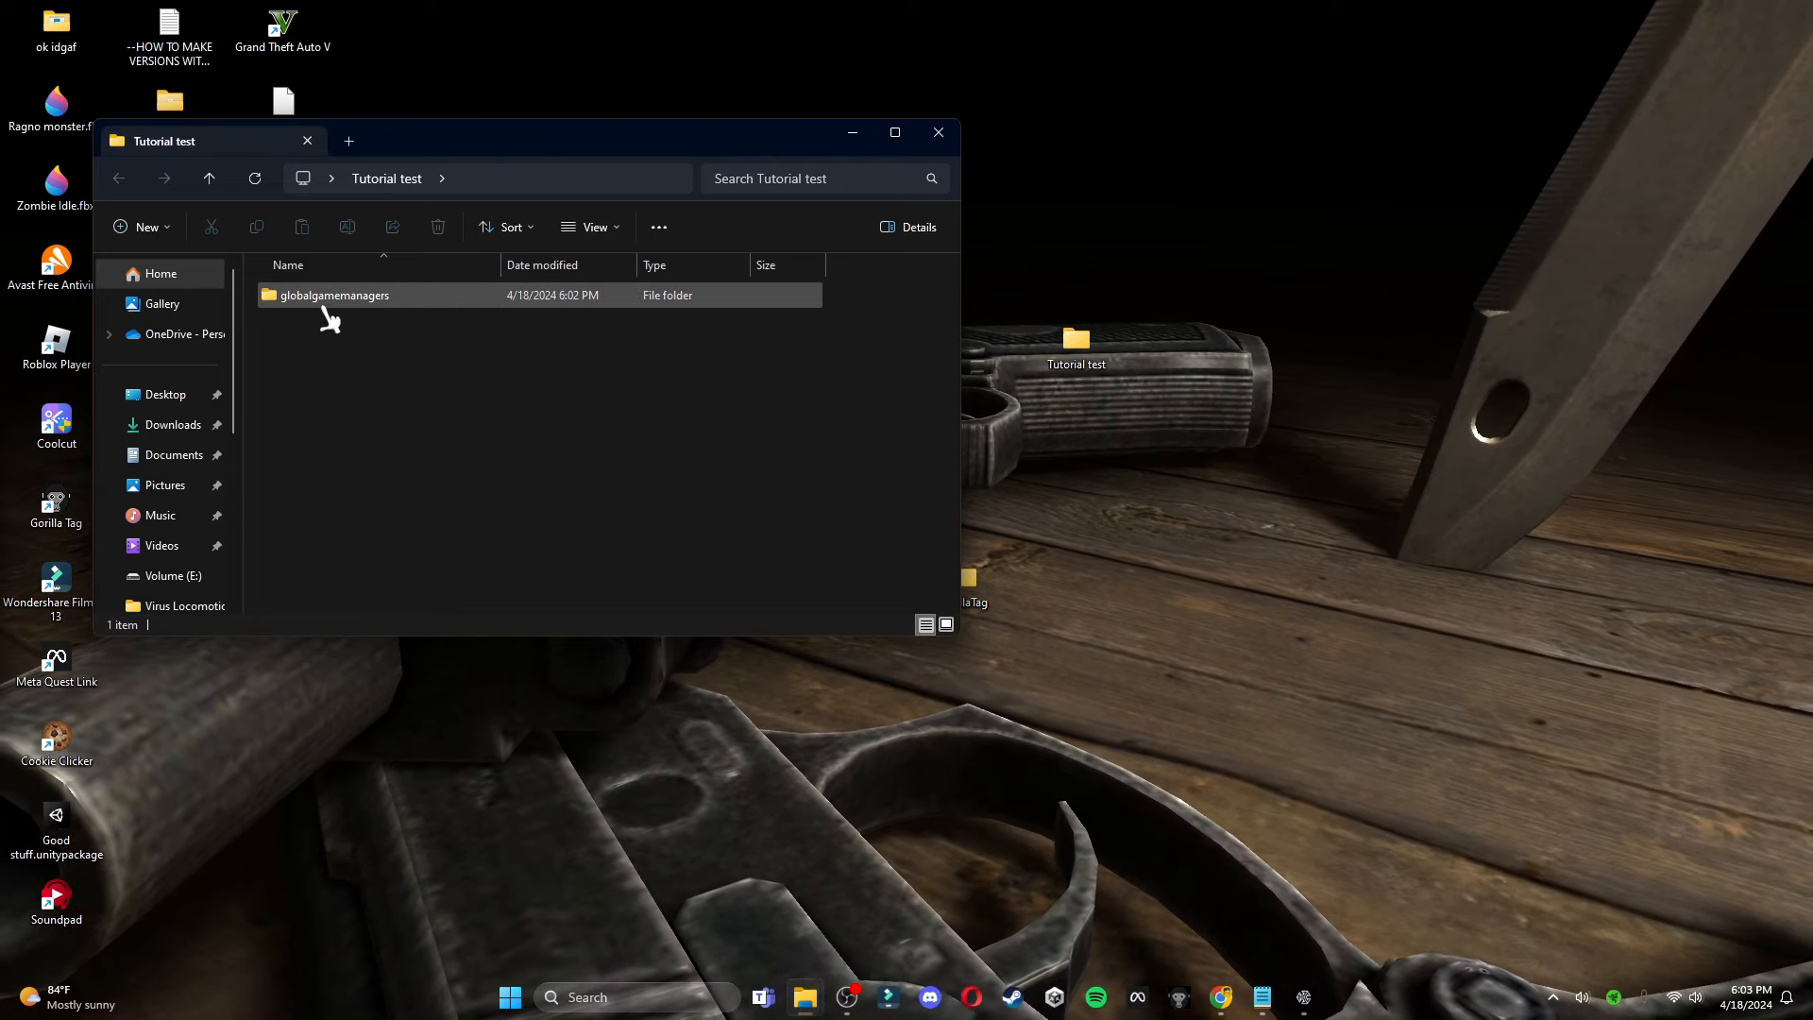
pyautogui.doubleClick(336, 295)
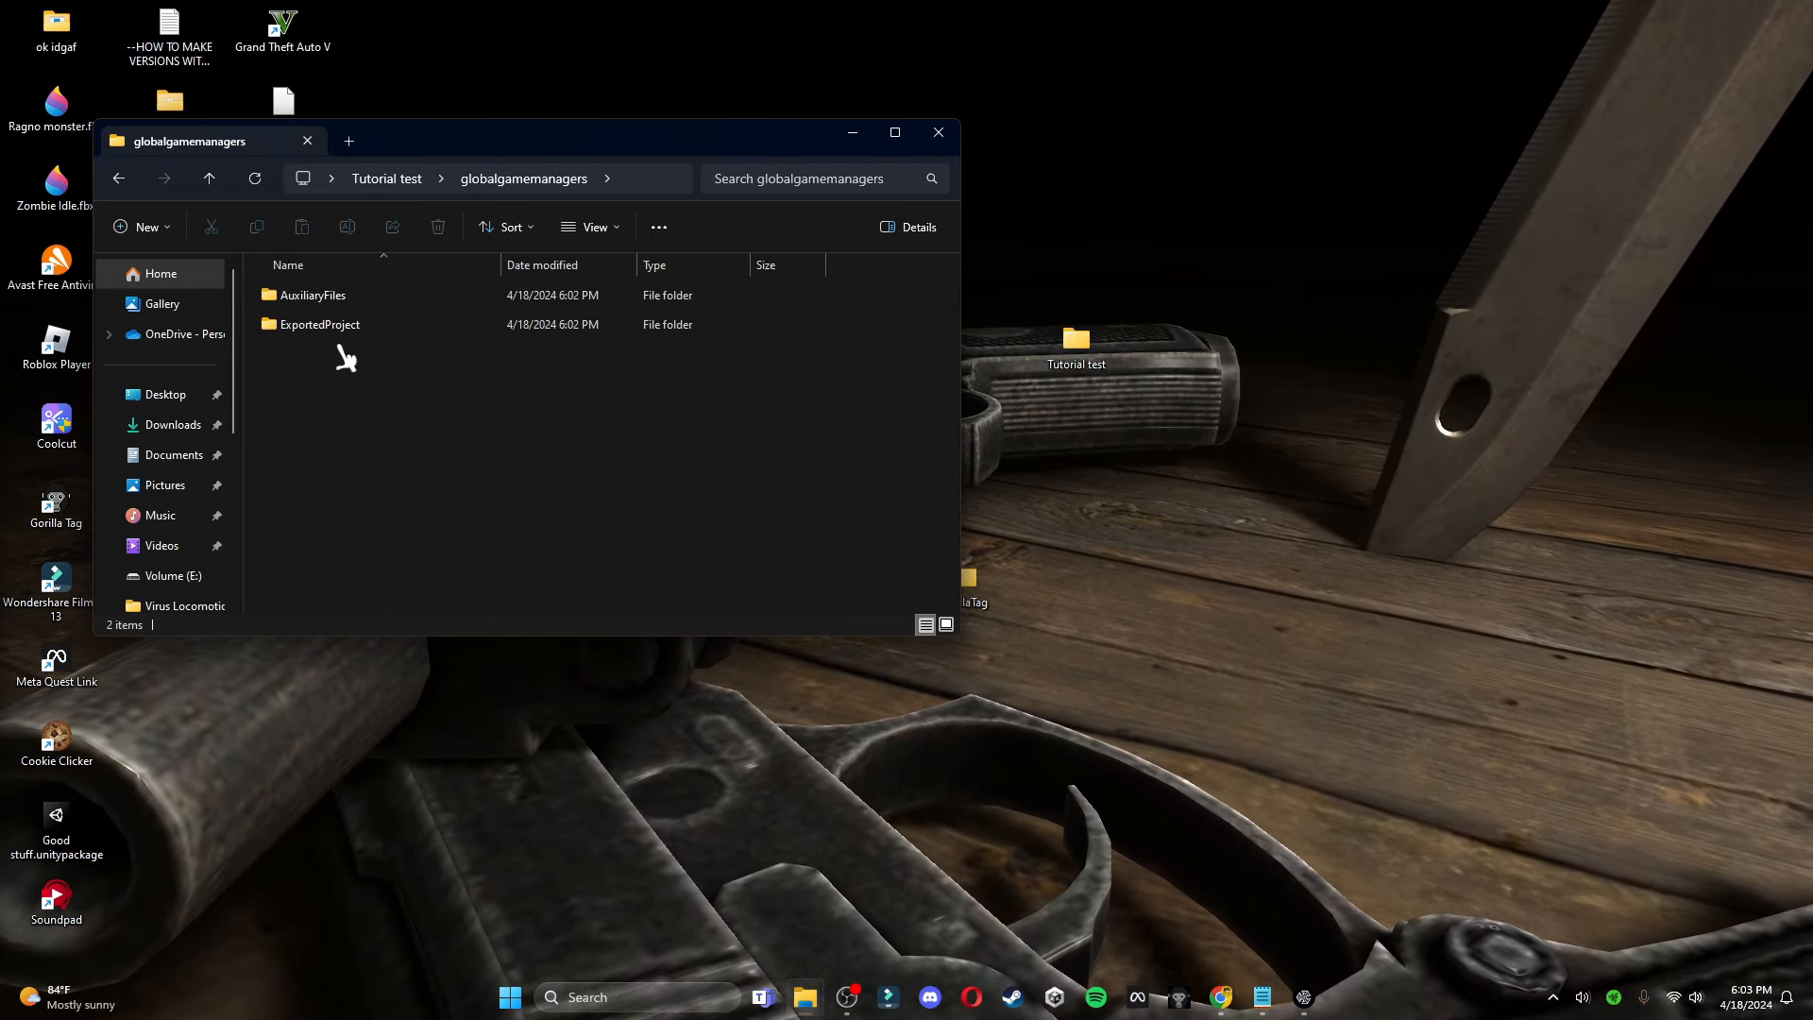
pyautogui.click(321, 323)
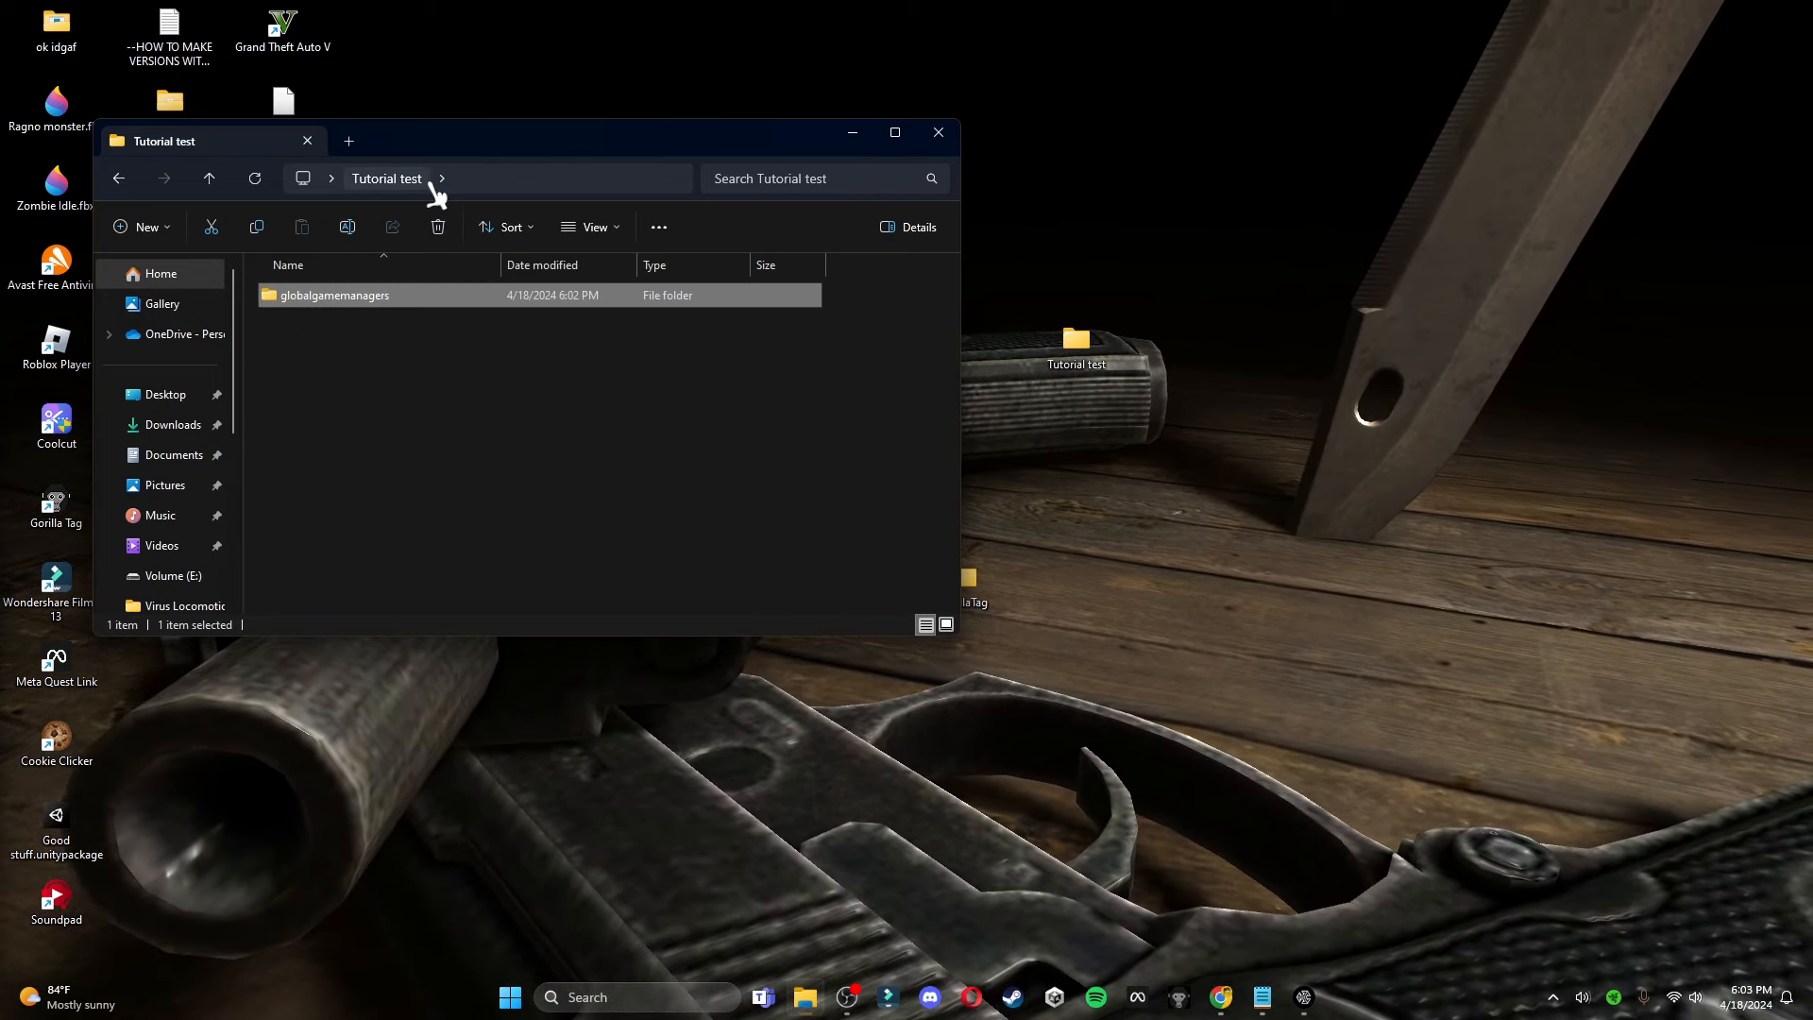
pyautogui.doubleClick(334, 295)
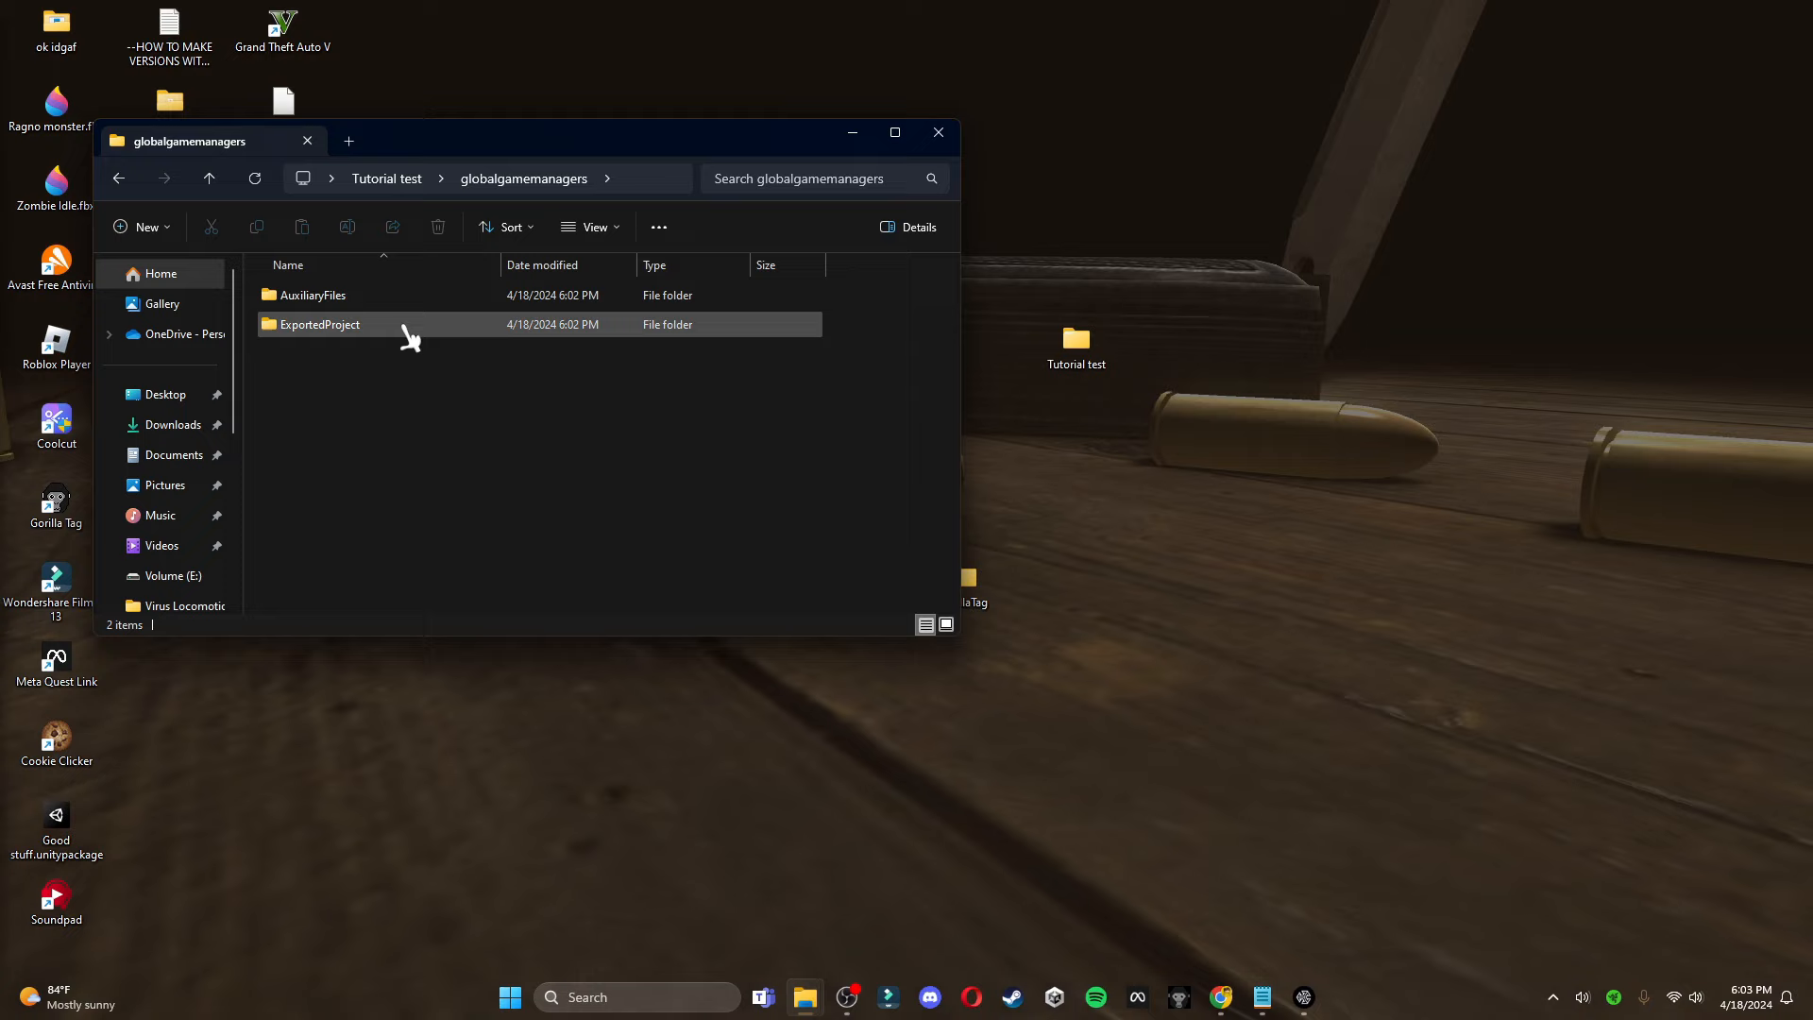
pyautogui.click(319, 323)
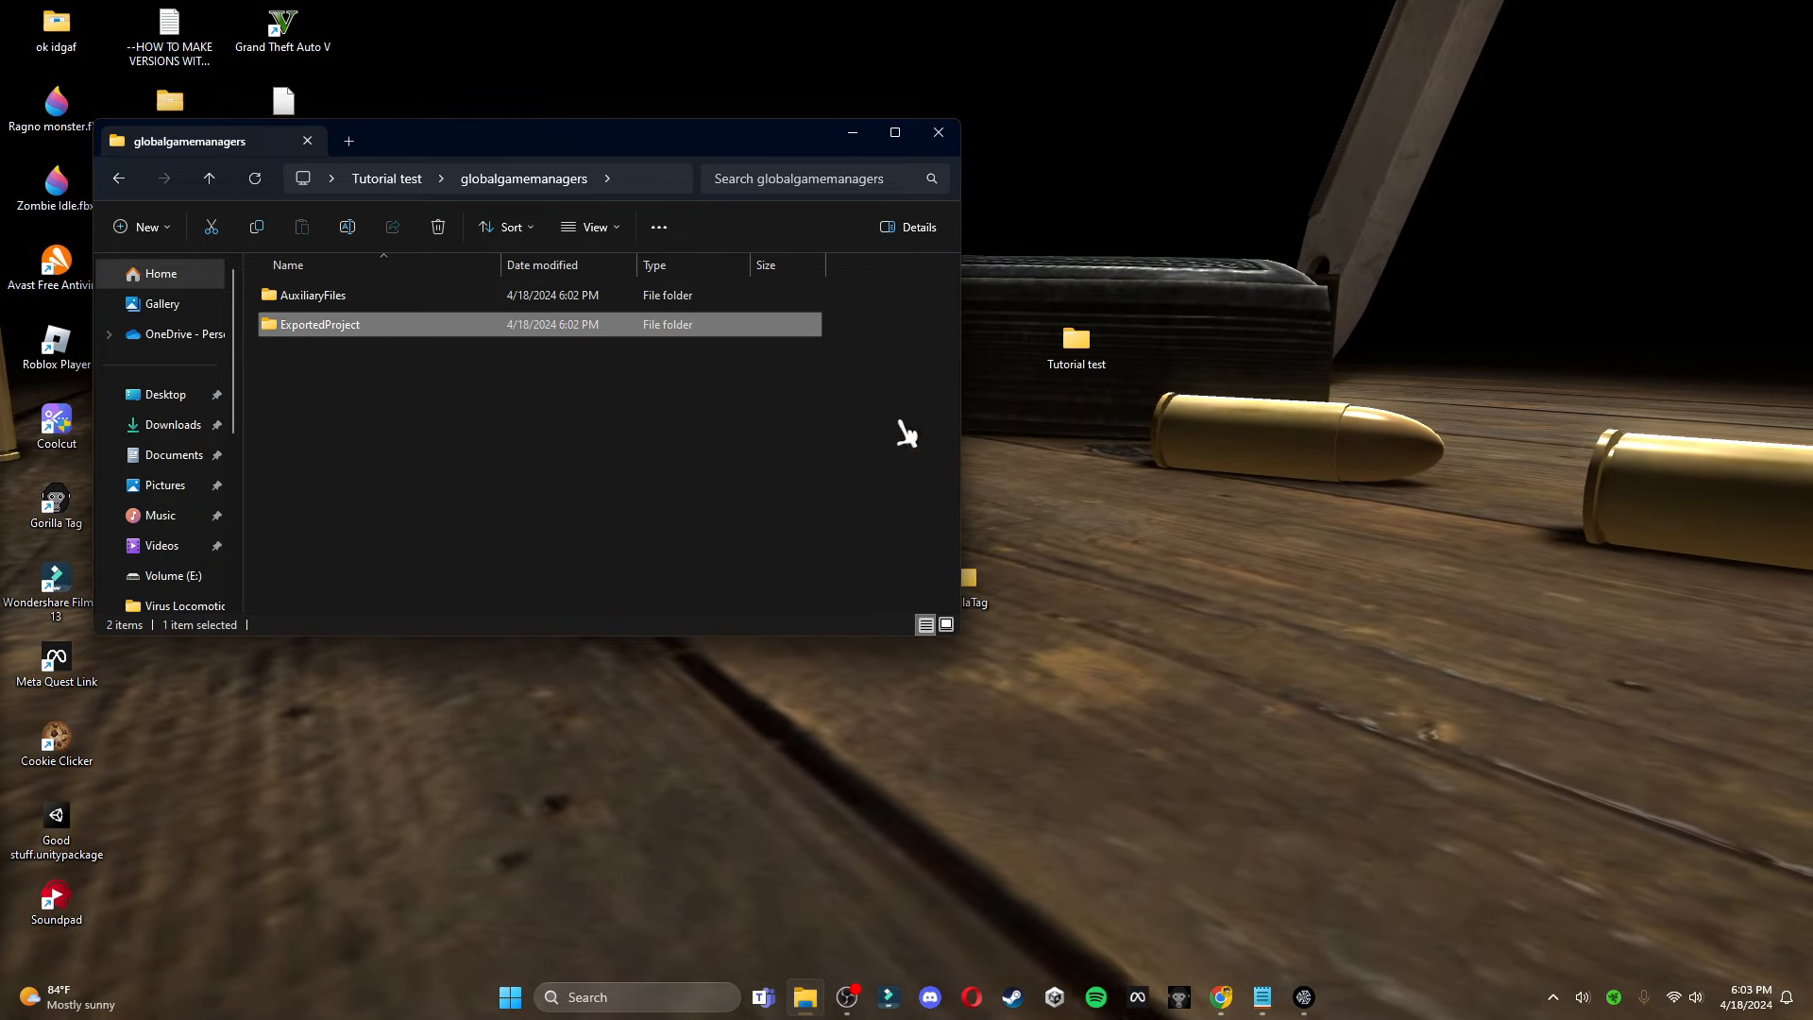
pyautogui.moveTo(938, 132)
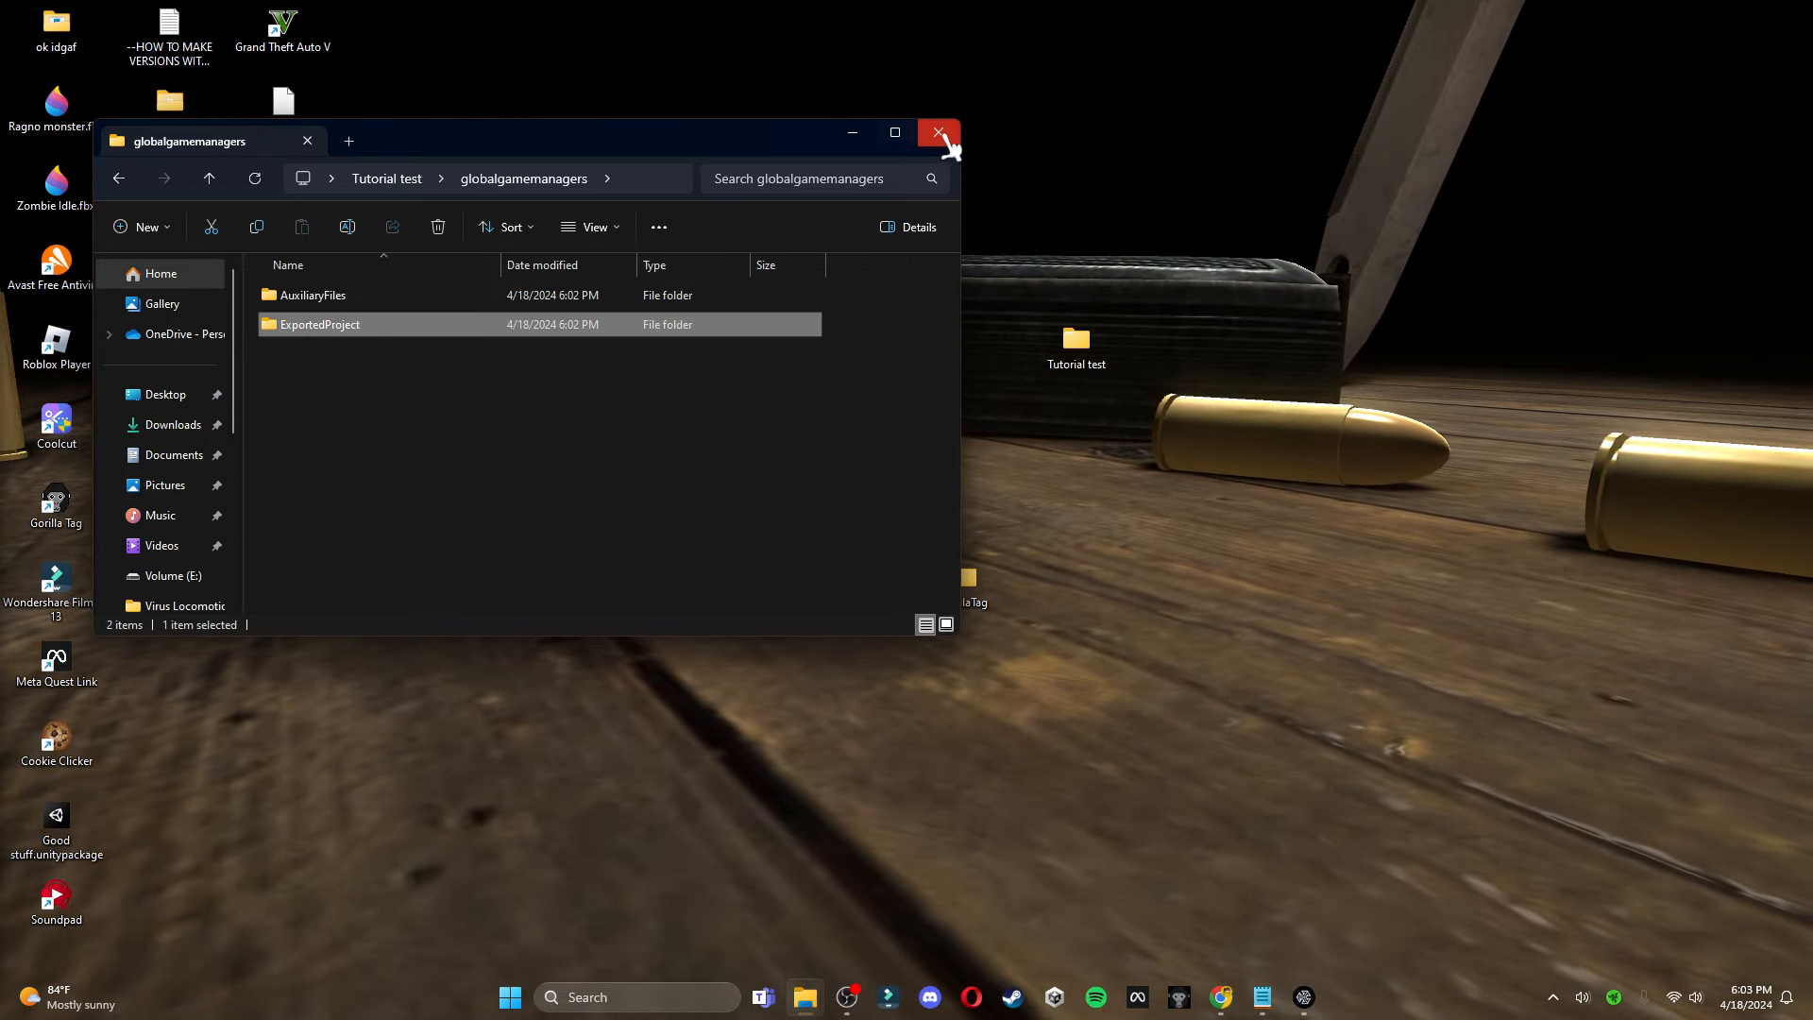
pyautogui.click(938, 132)
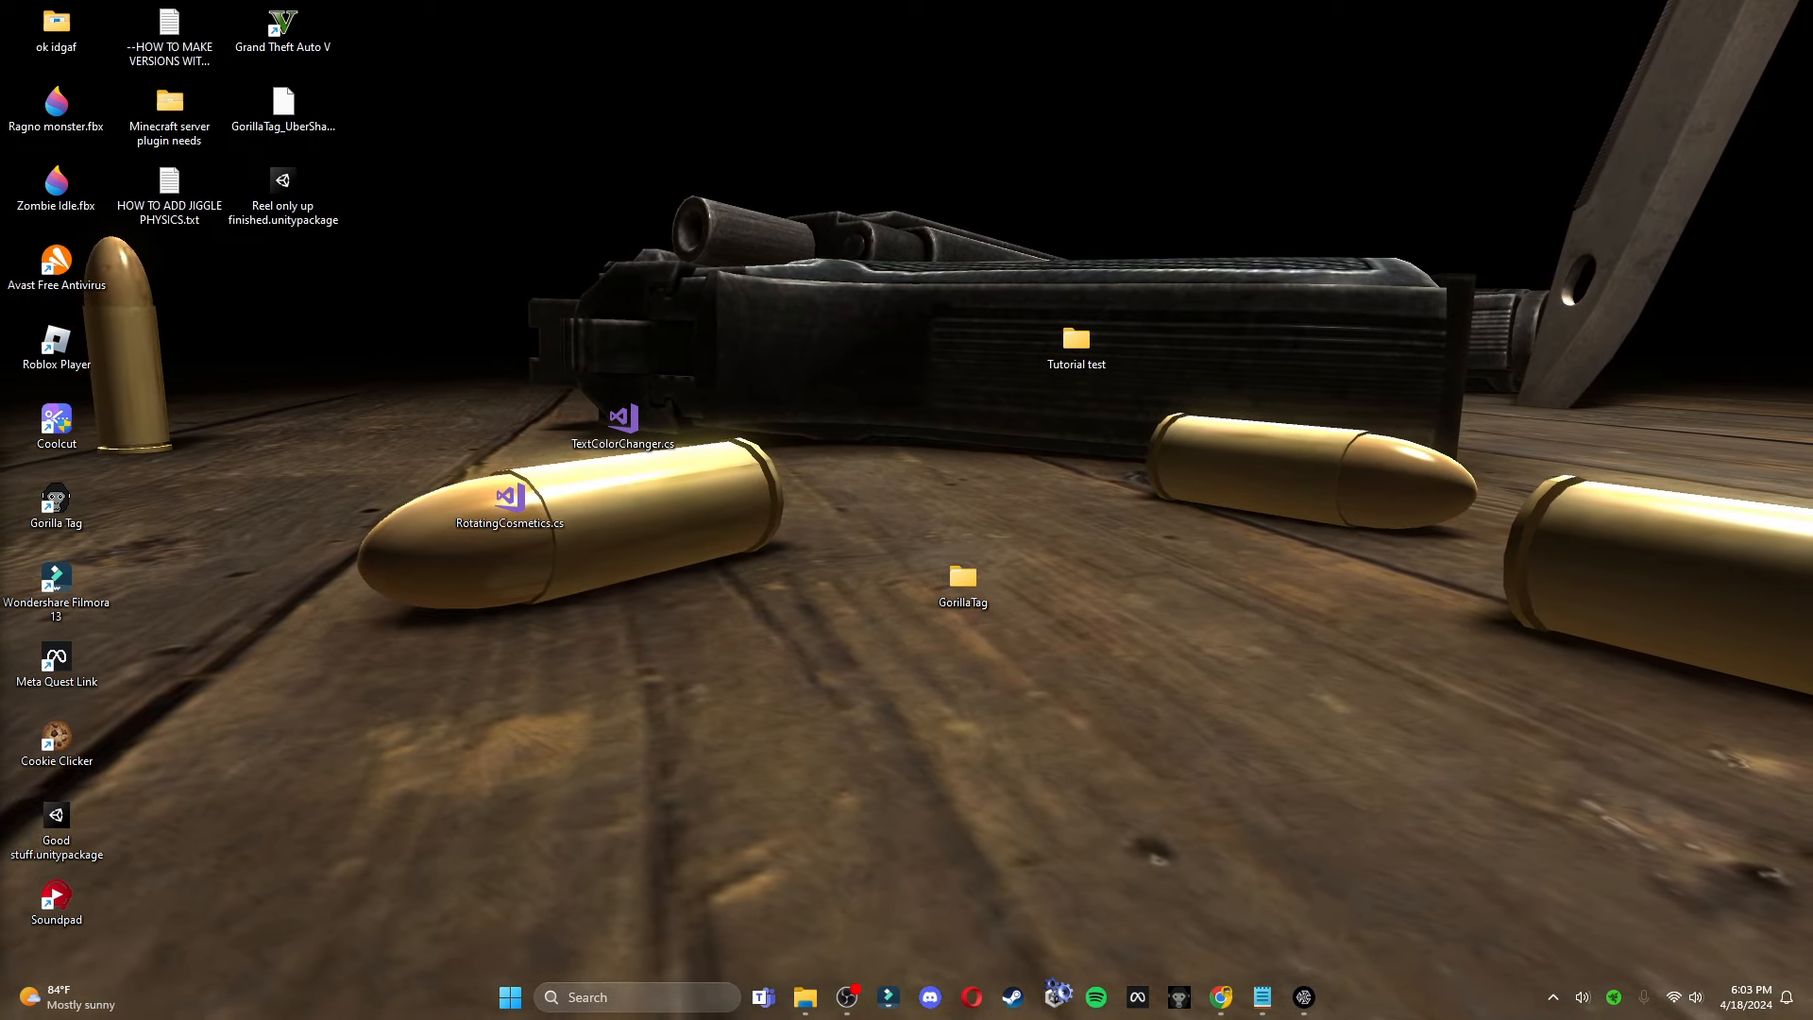
pyautogui.moveTo(1055, 997)
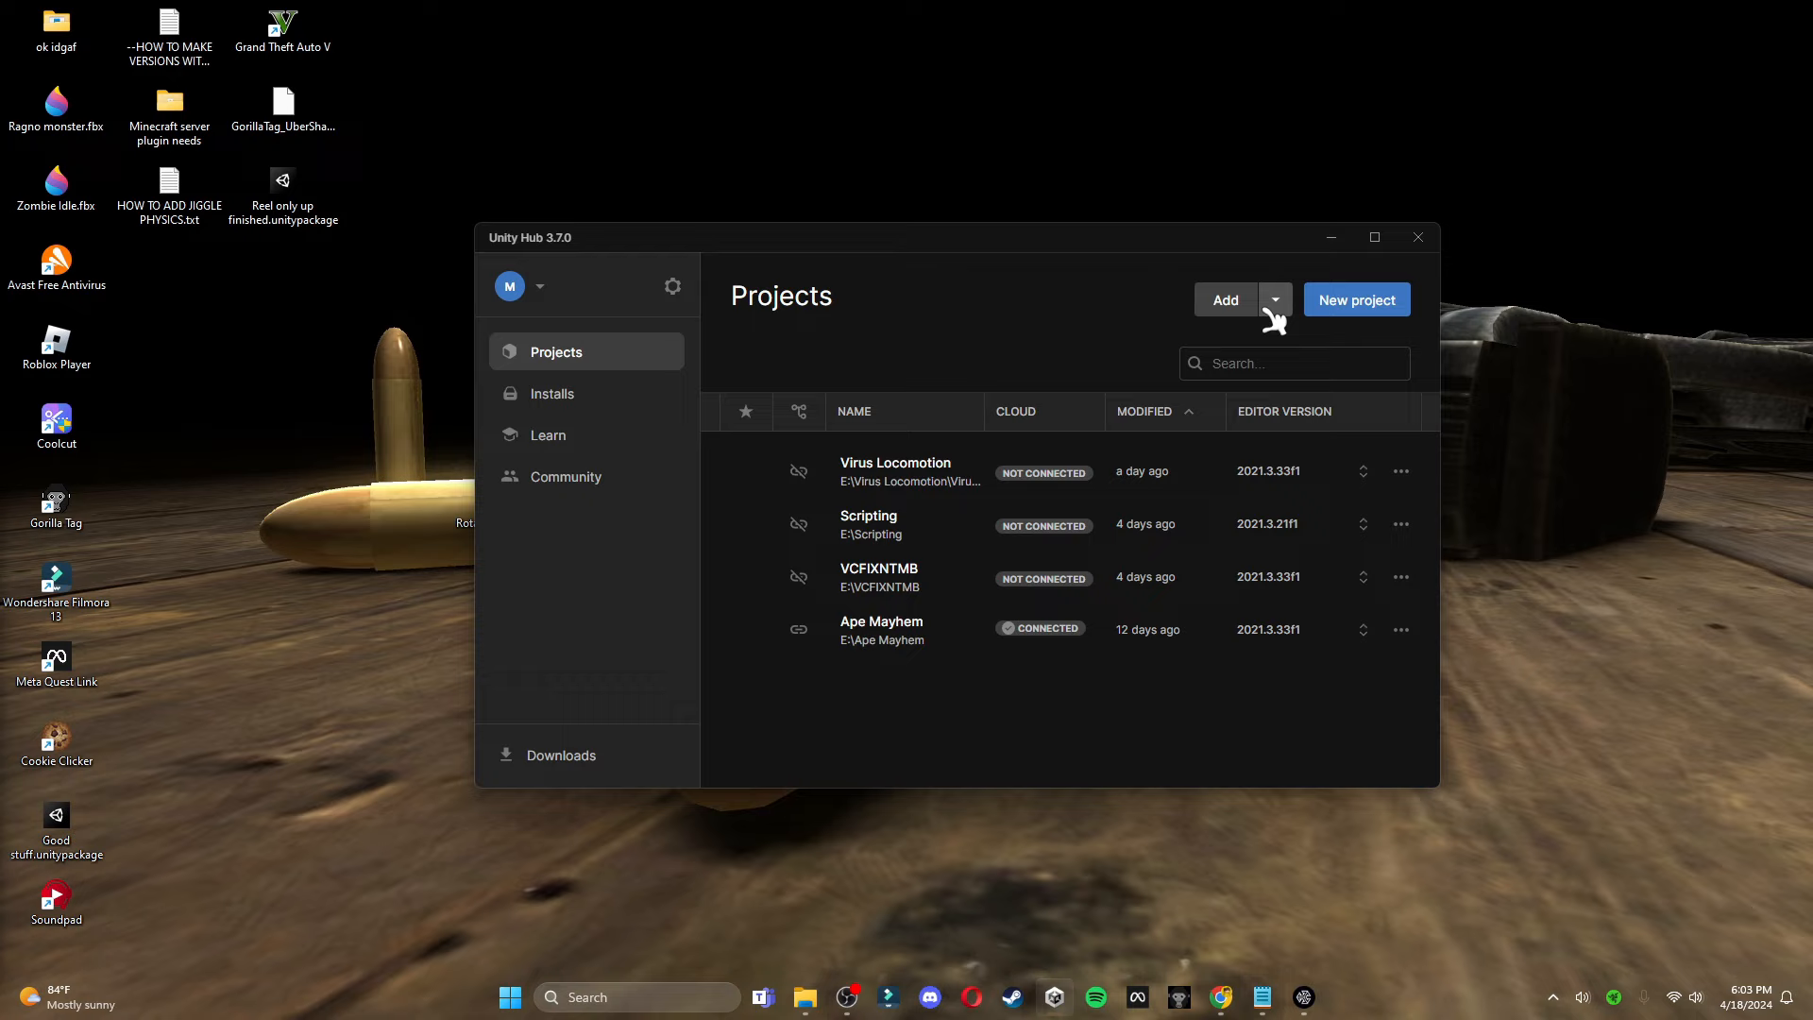
# Add Tutorial test > globalgamemanagers > ExportedProject to Unity Hub as a project from disk
pyautogui.click(1275, 300)
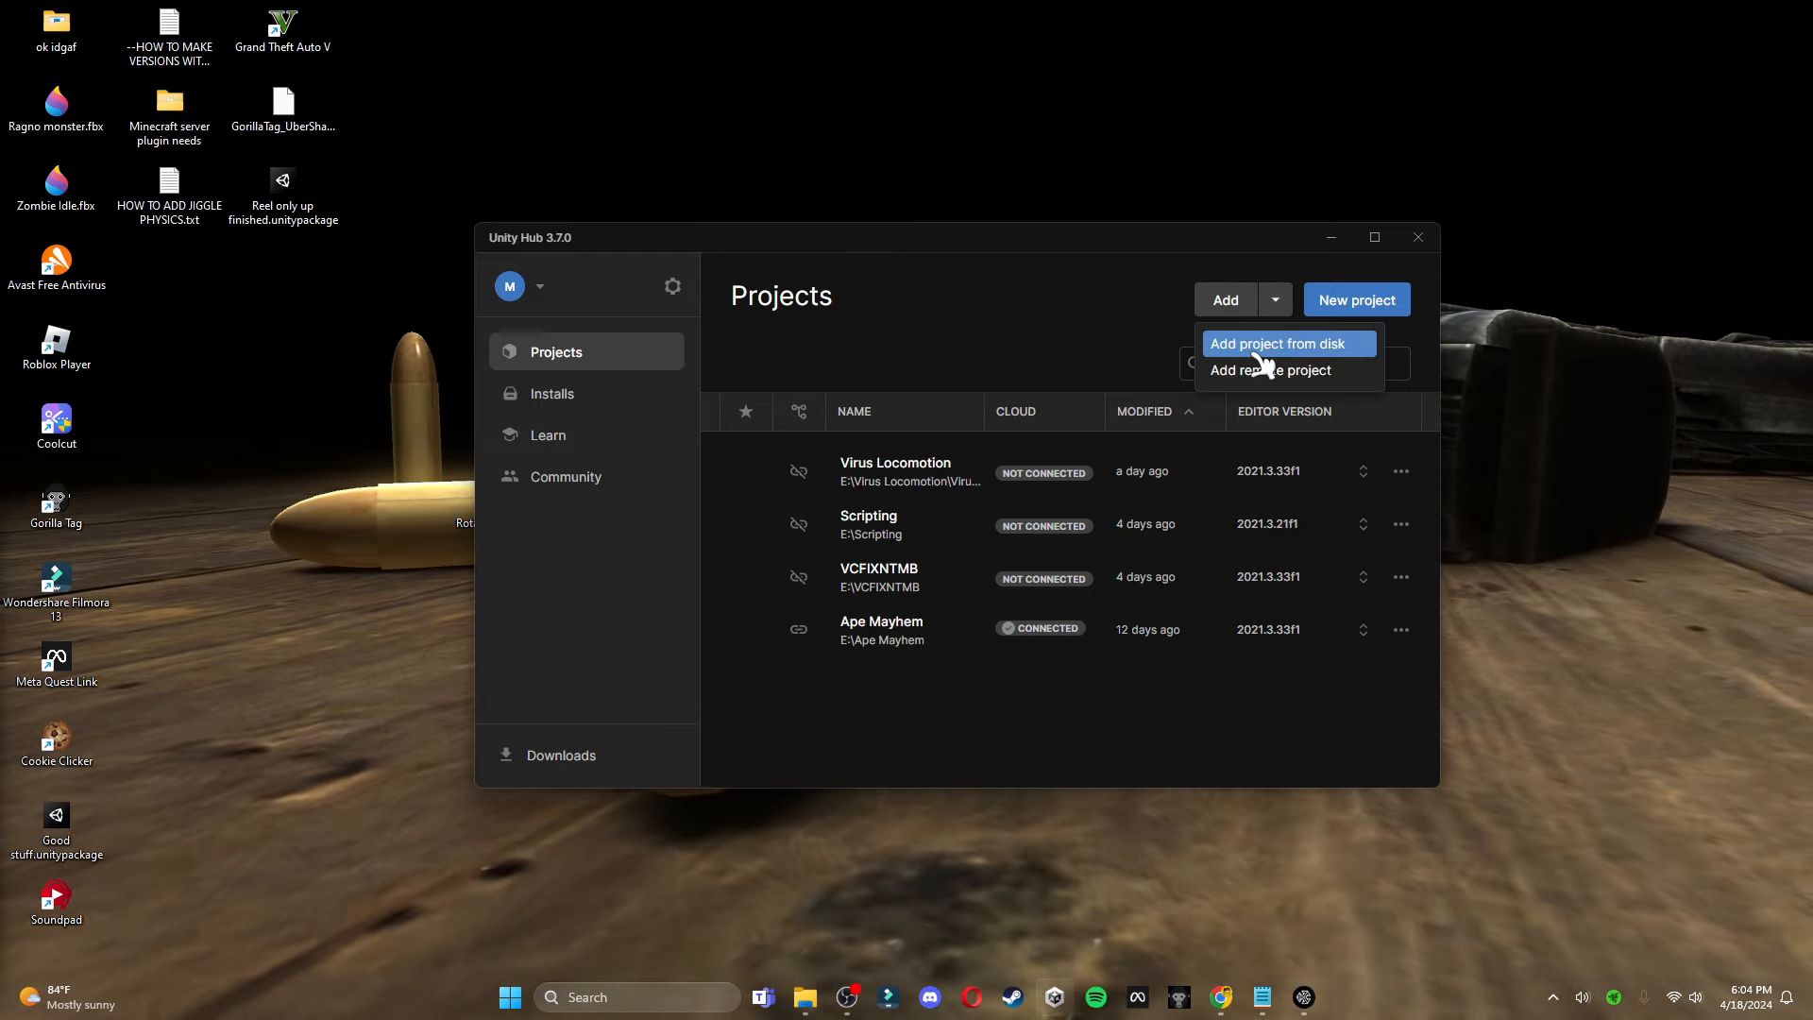
pyautogui.click(1277, 344)
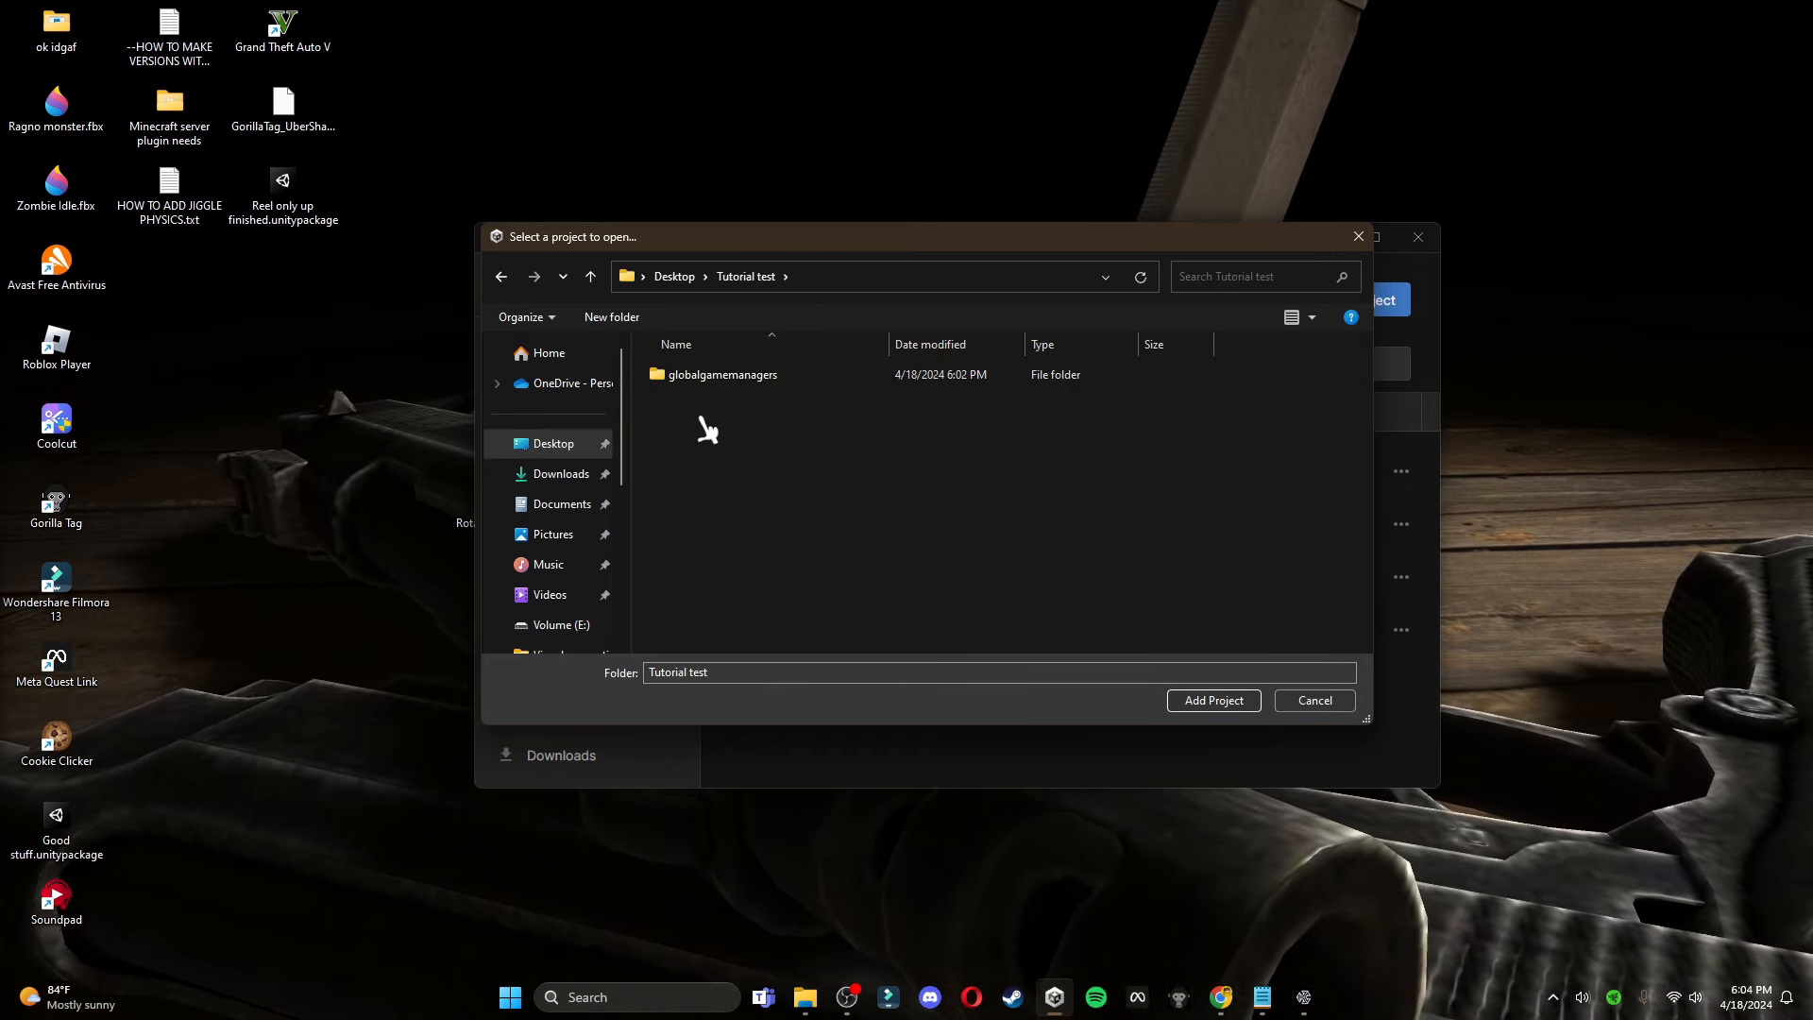
pyautogui.doubleClick(705, 374)
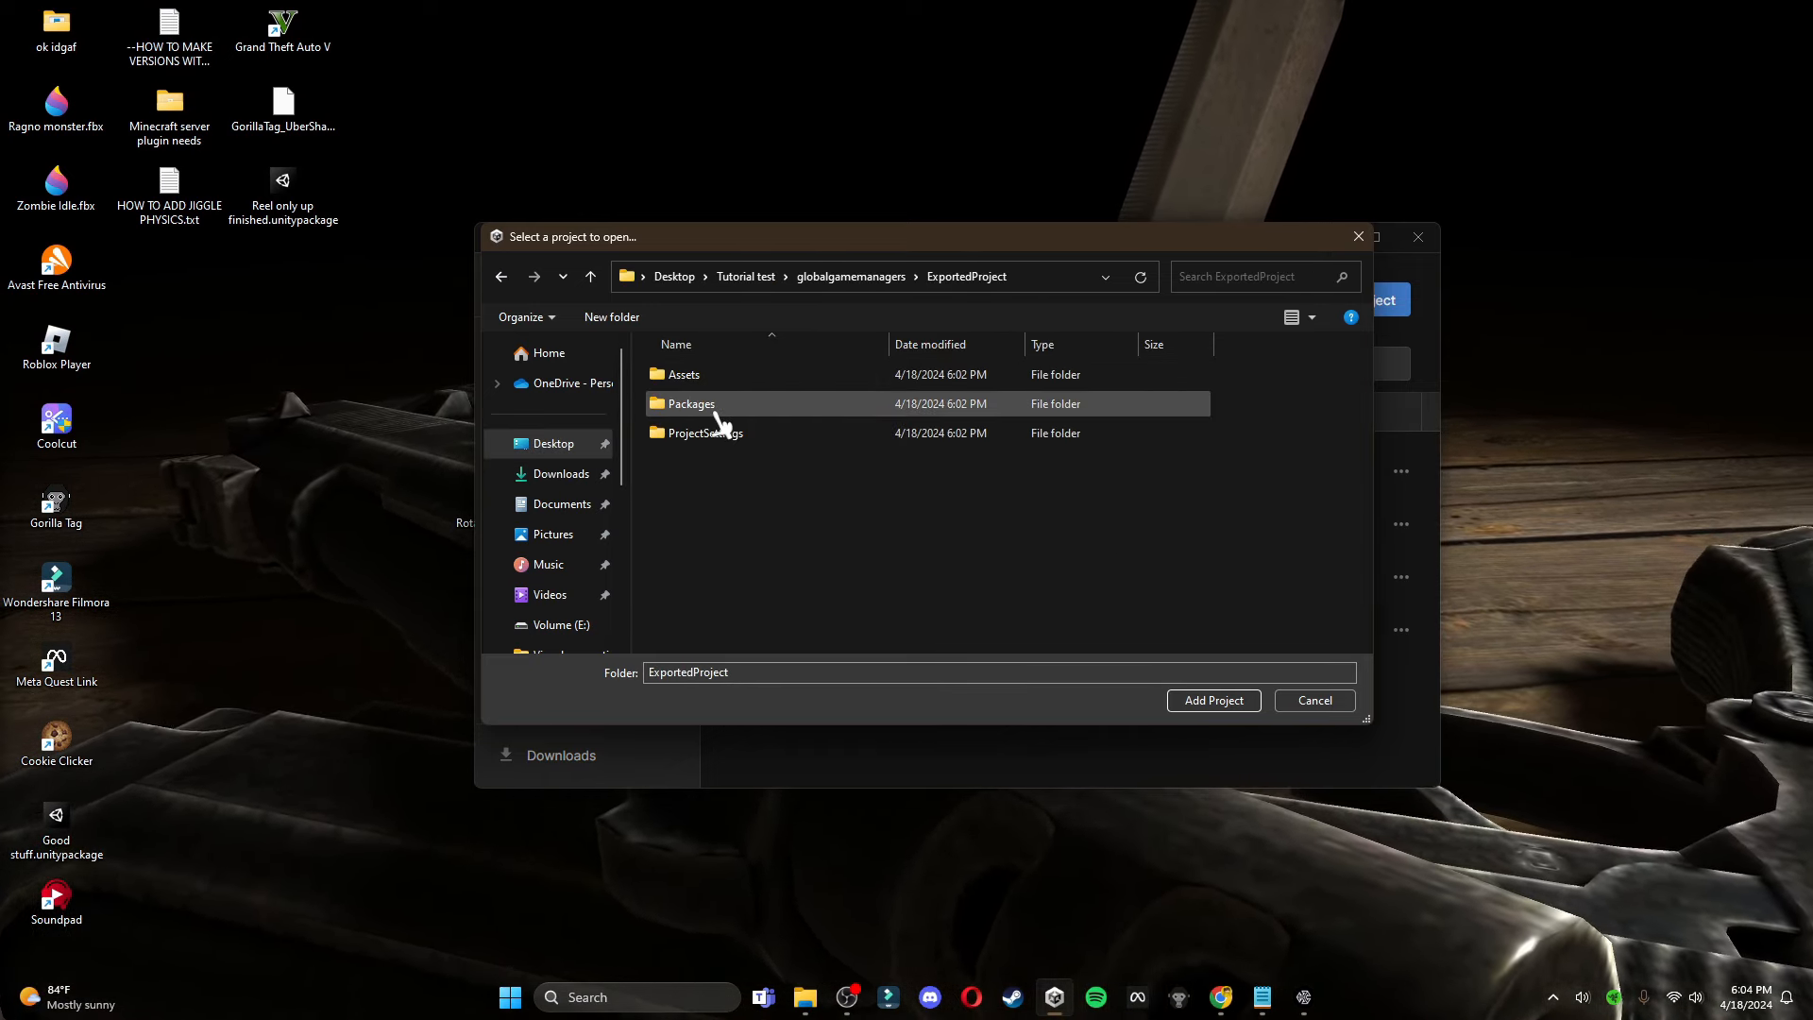
pyautogui.click(1213, 698)
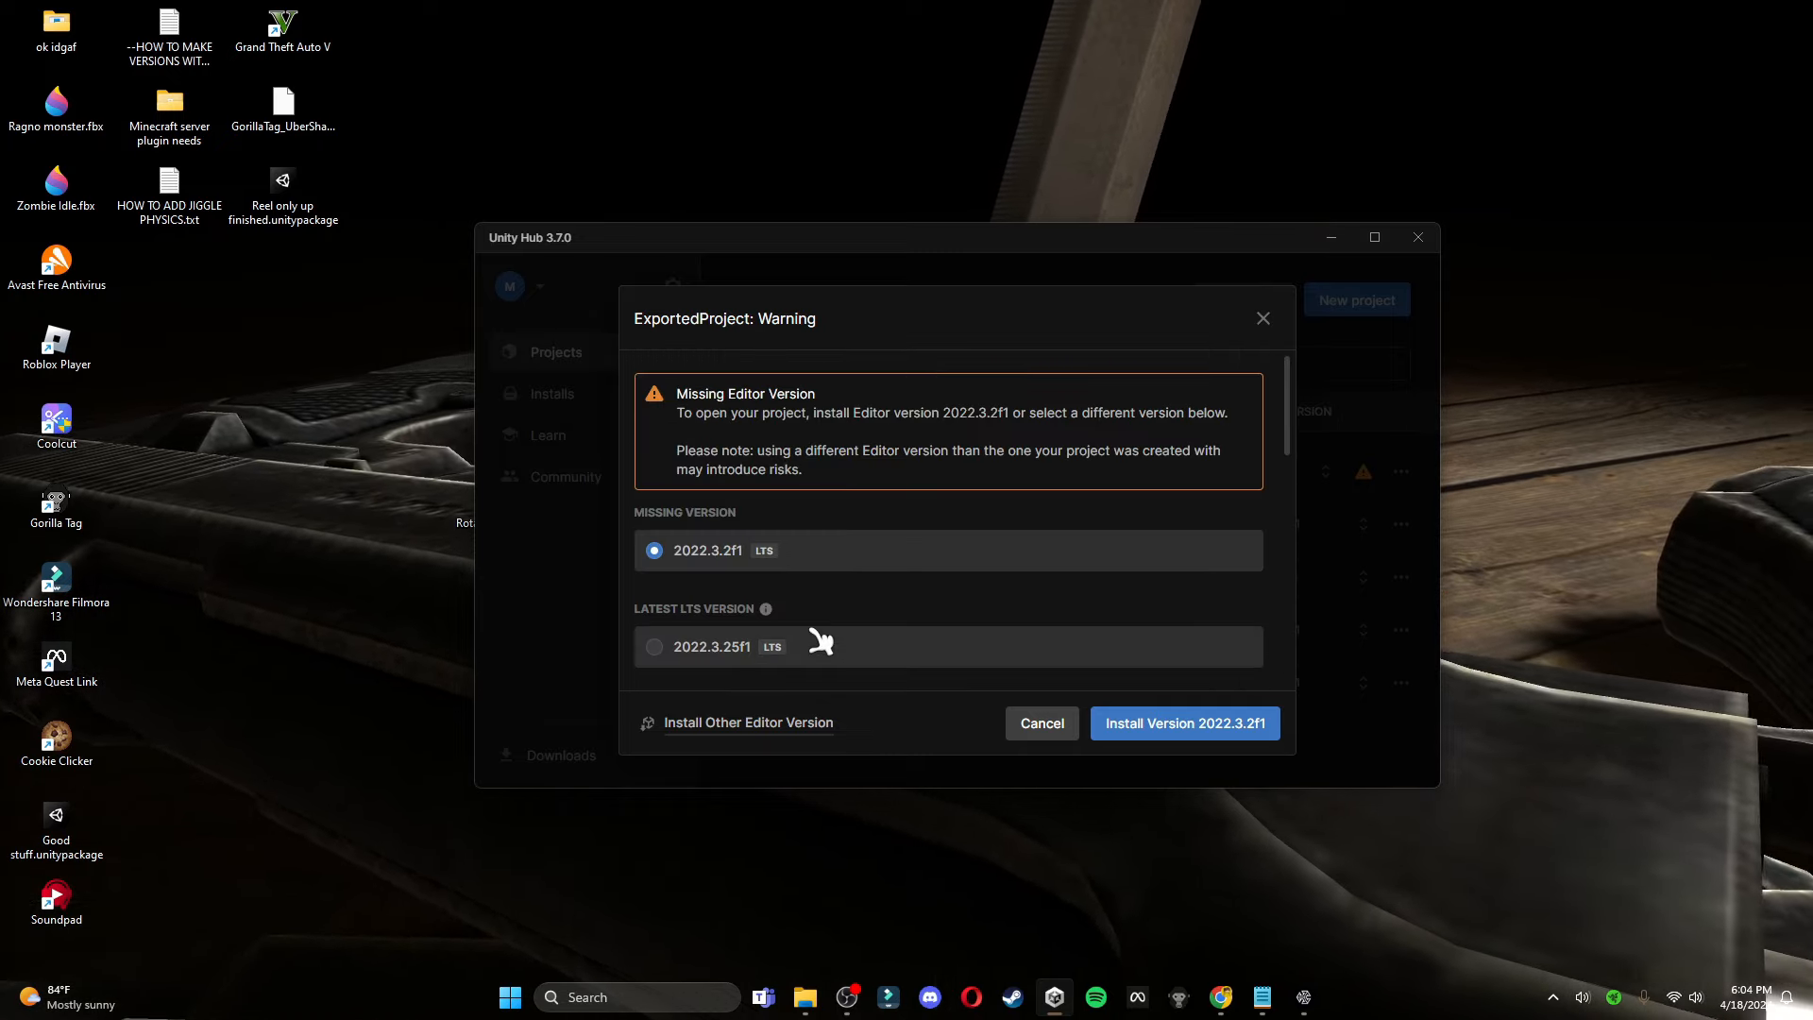
# Dismiss the missing 2022.3.2f1 warning and reopen it from the project's warning icon
pyautogui.scroll(-3)
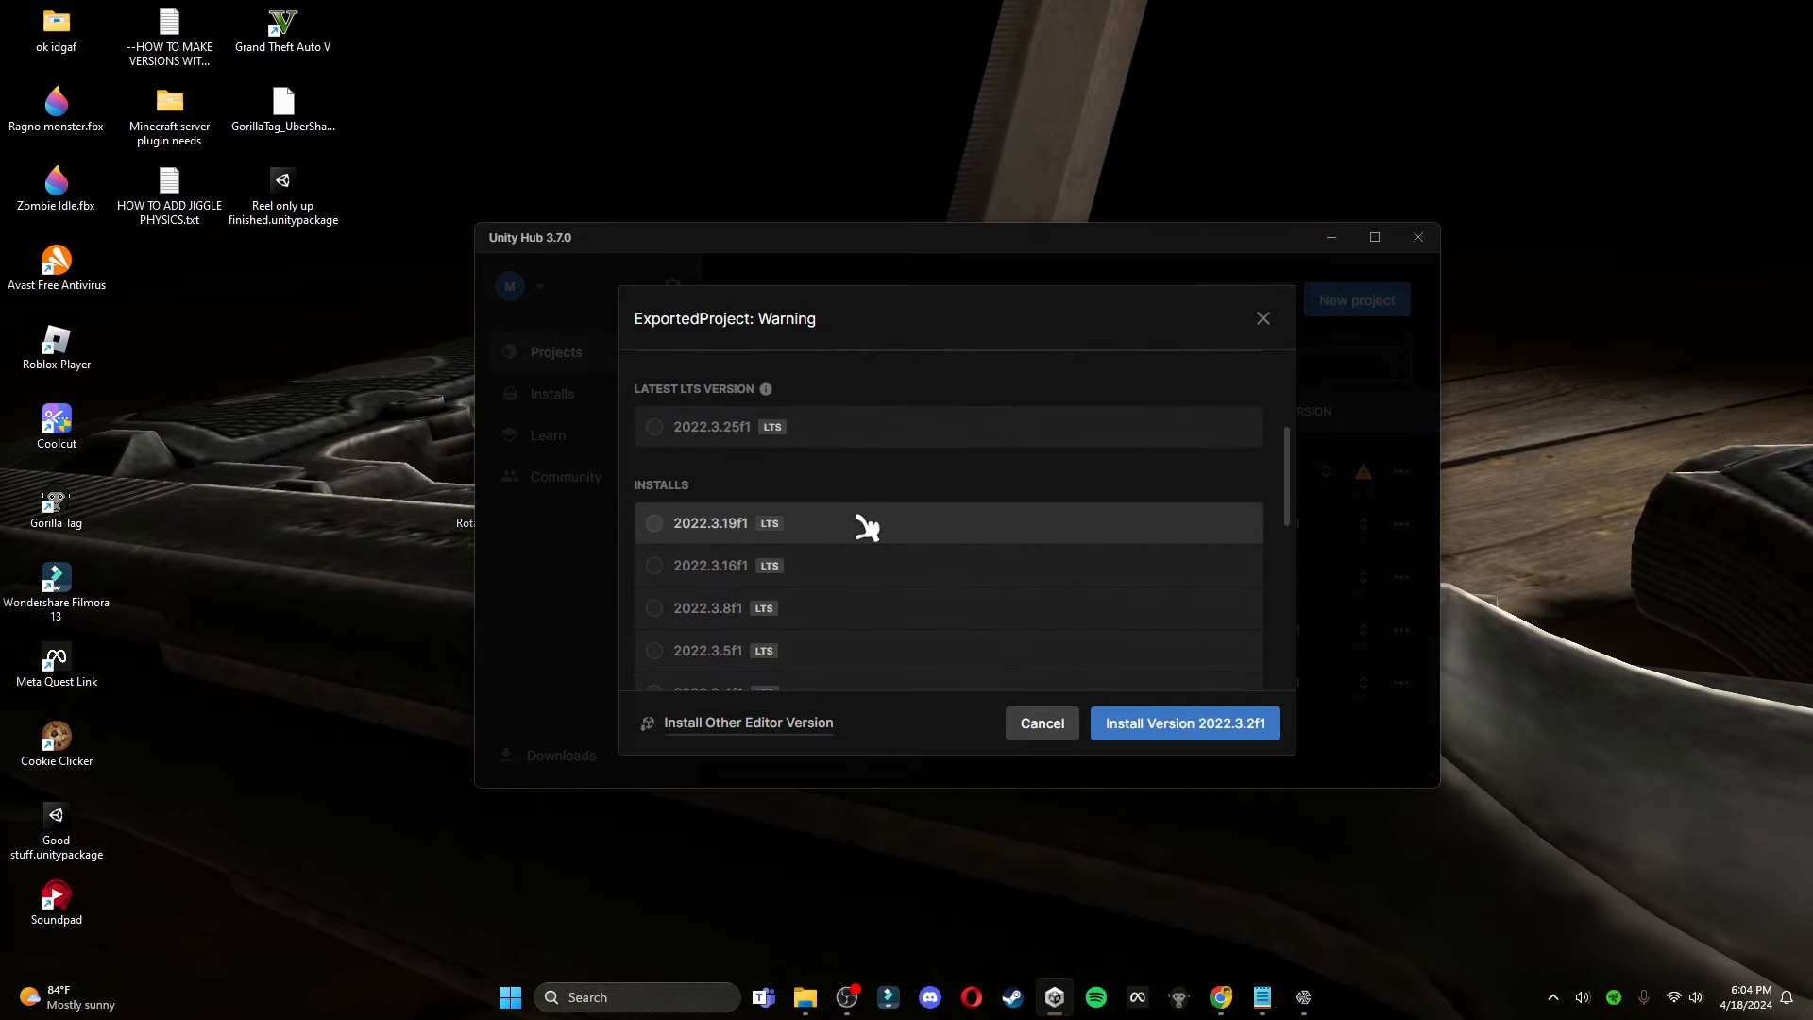
pyautogui.scroll(-3)
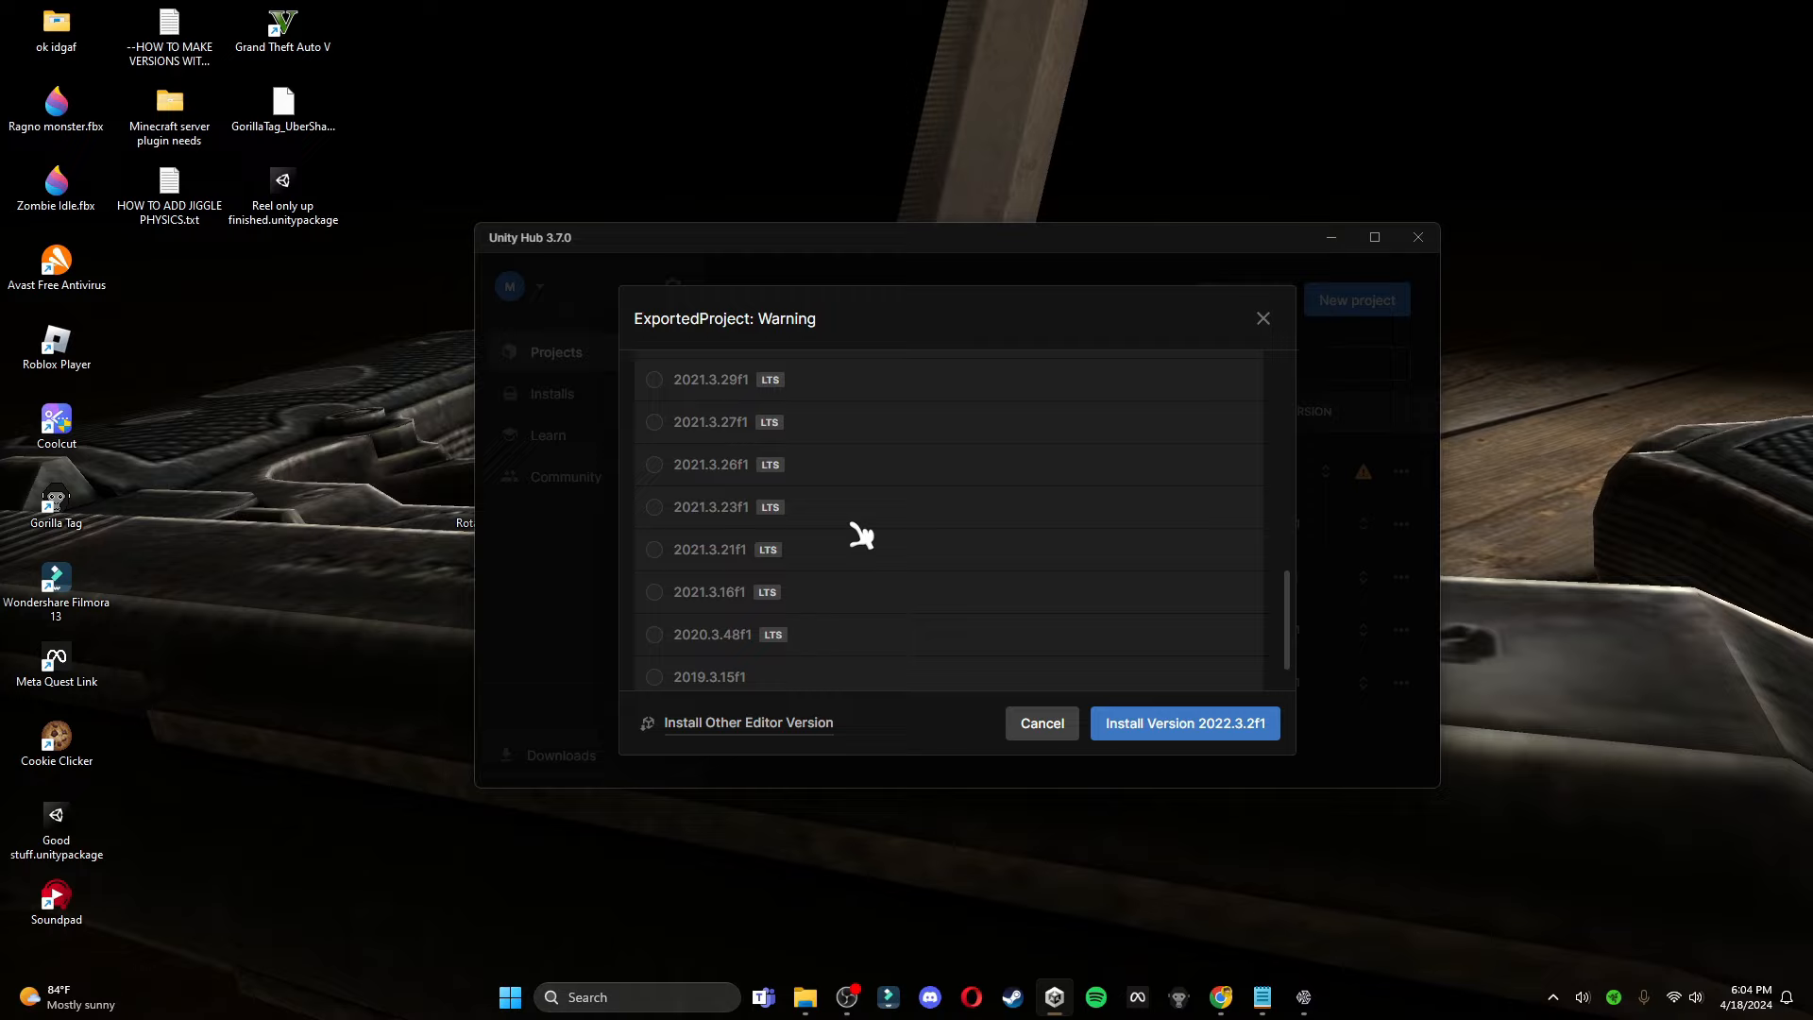
pyautogui.scroll(3)
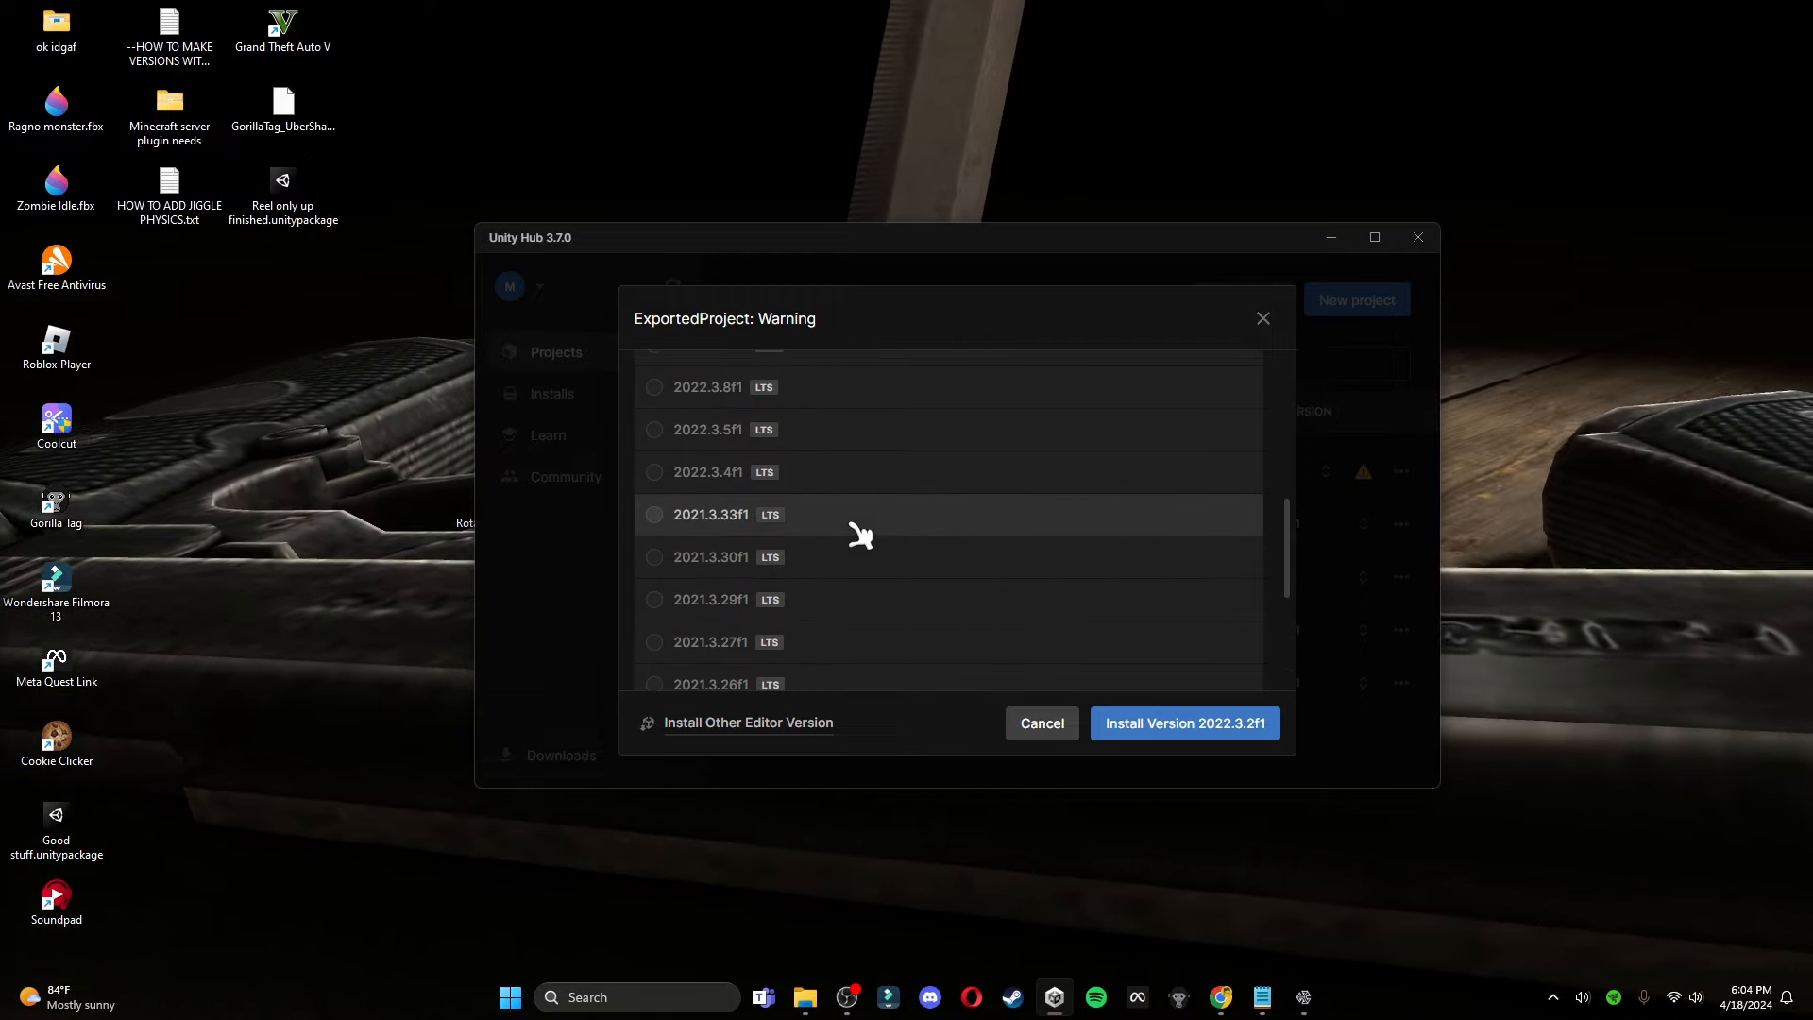
pyautogui.moveTo(1033, 708)
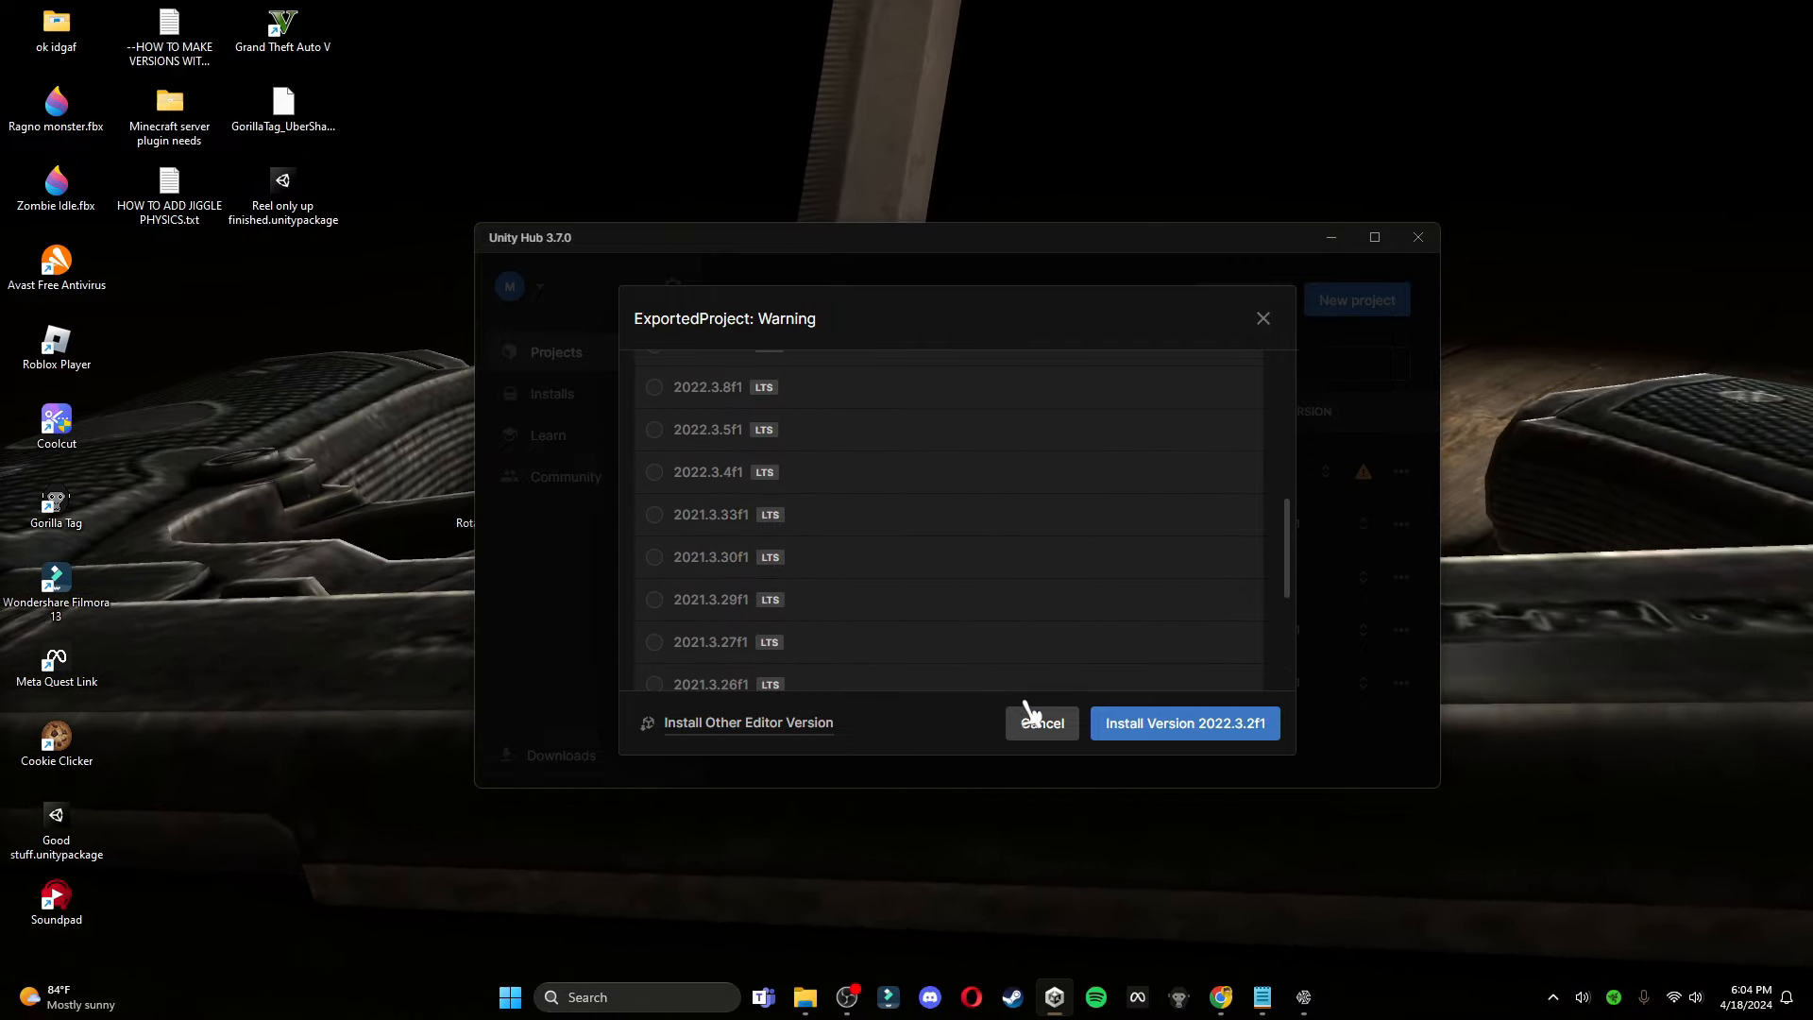
pyautogui.click(1039, 723)
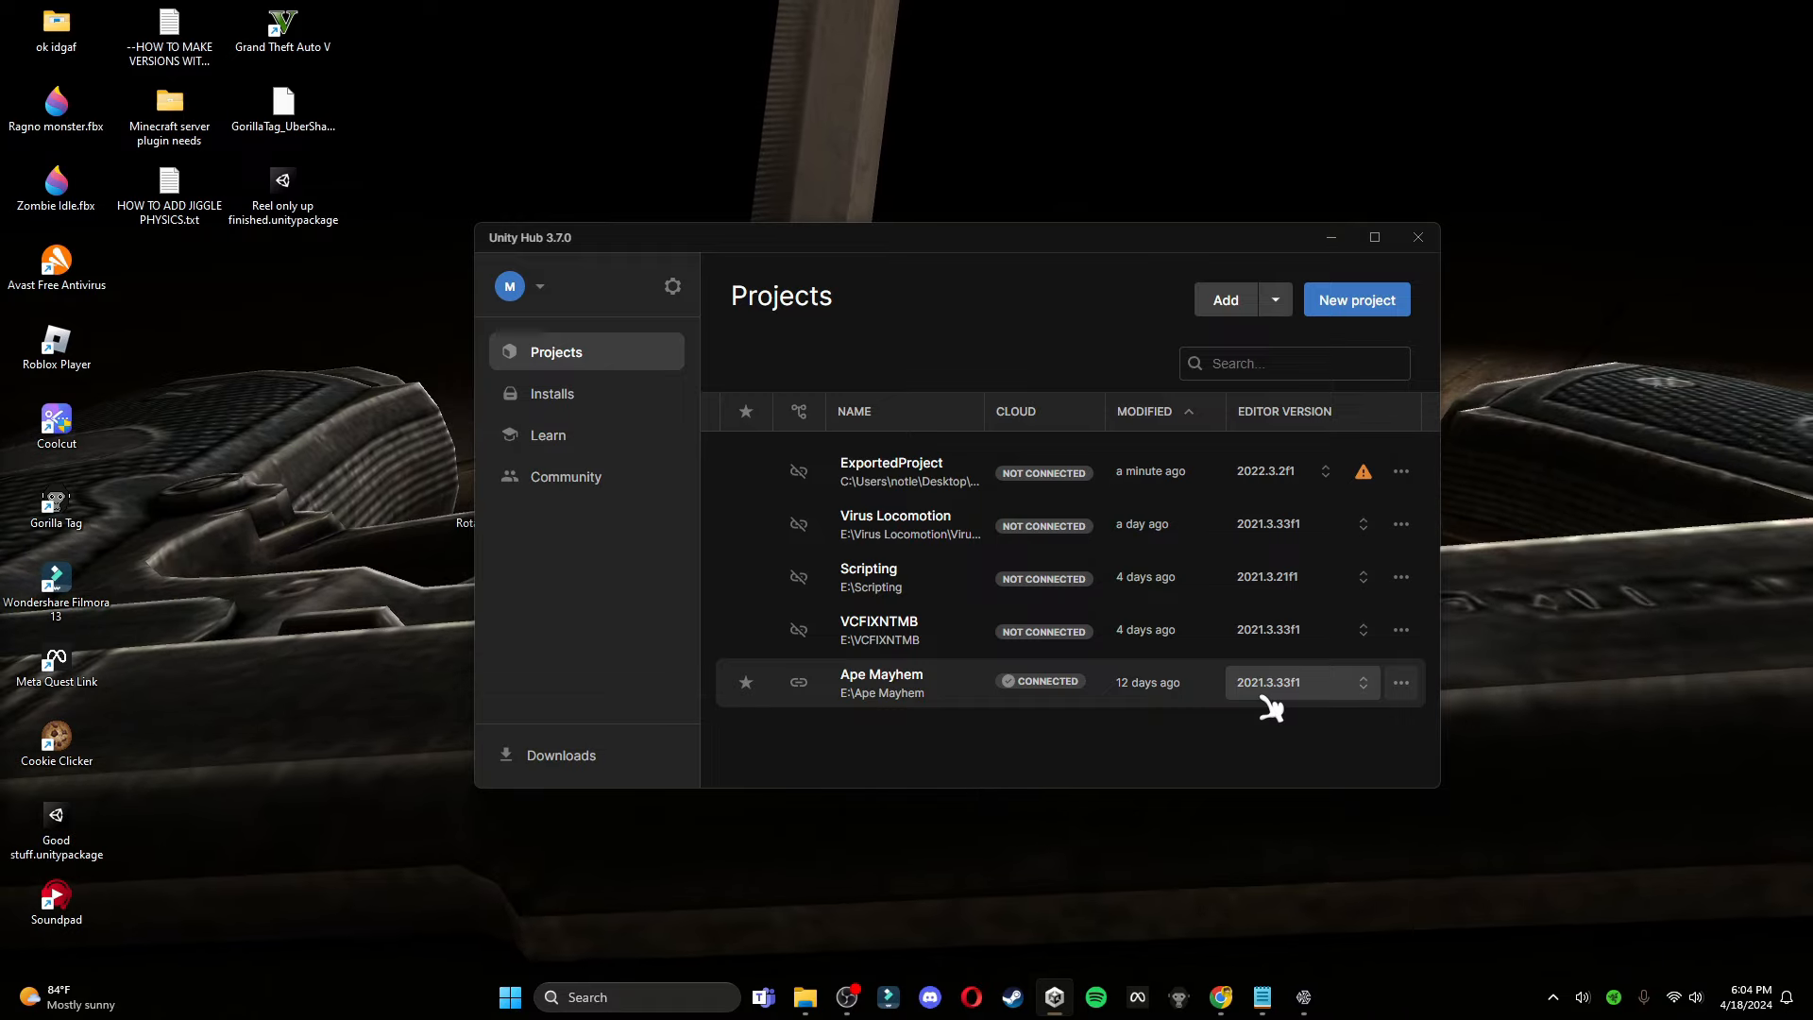
pyautogui.moveTo(1377, 486)
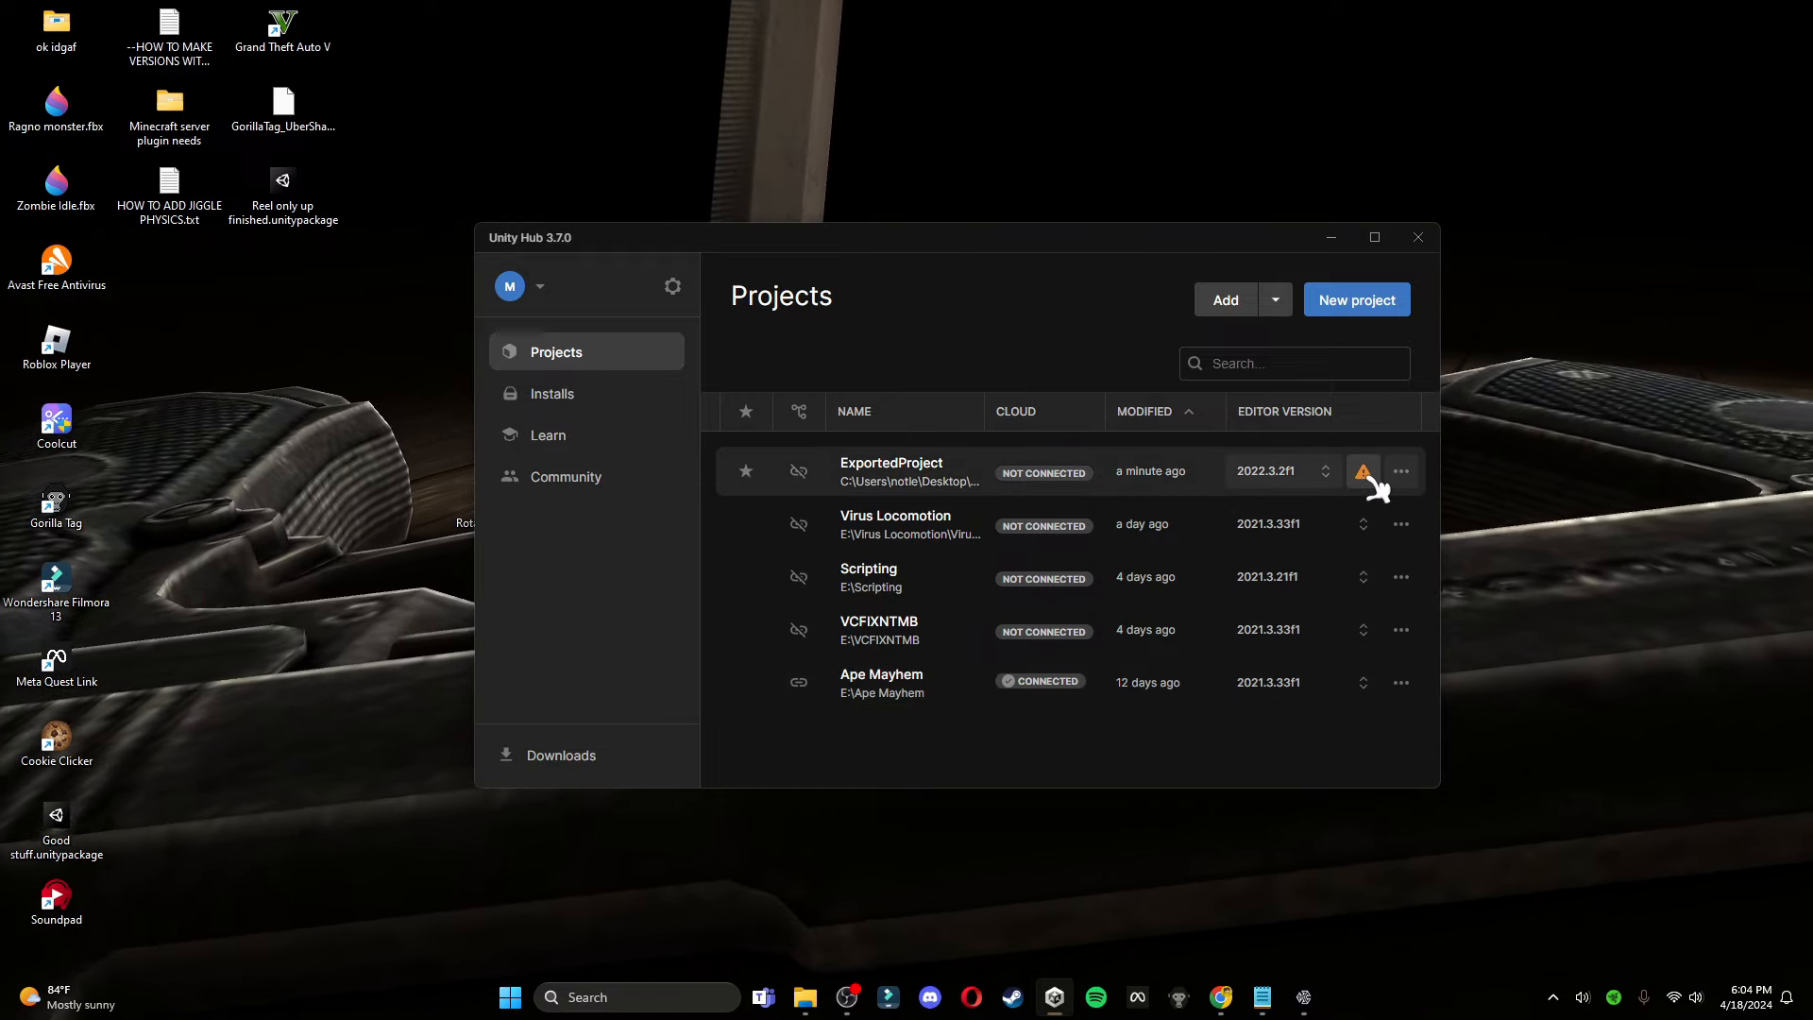
pyautogui.click(1362, 472)
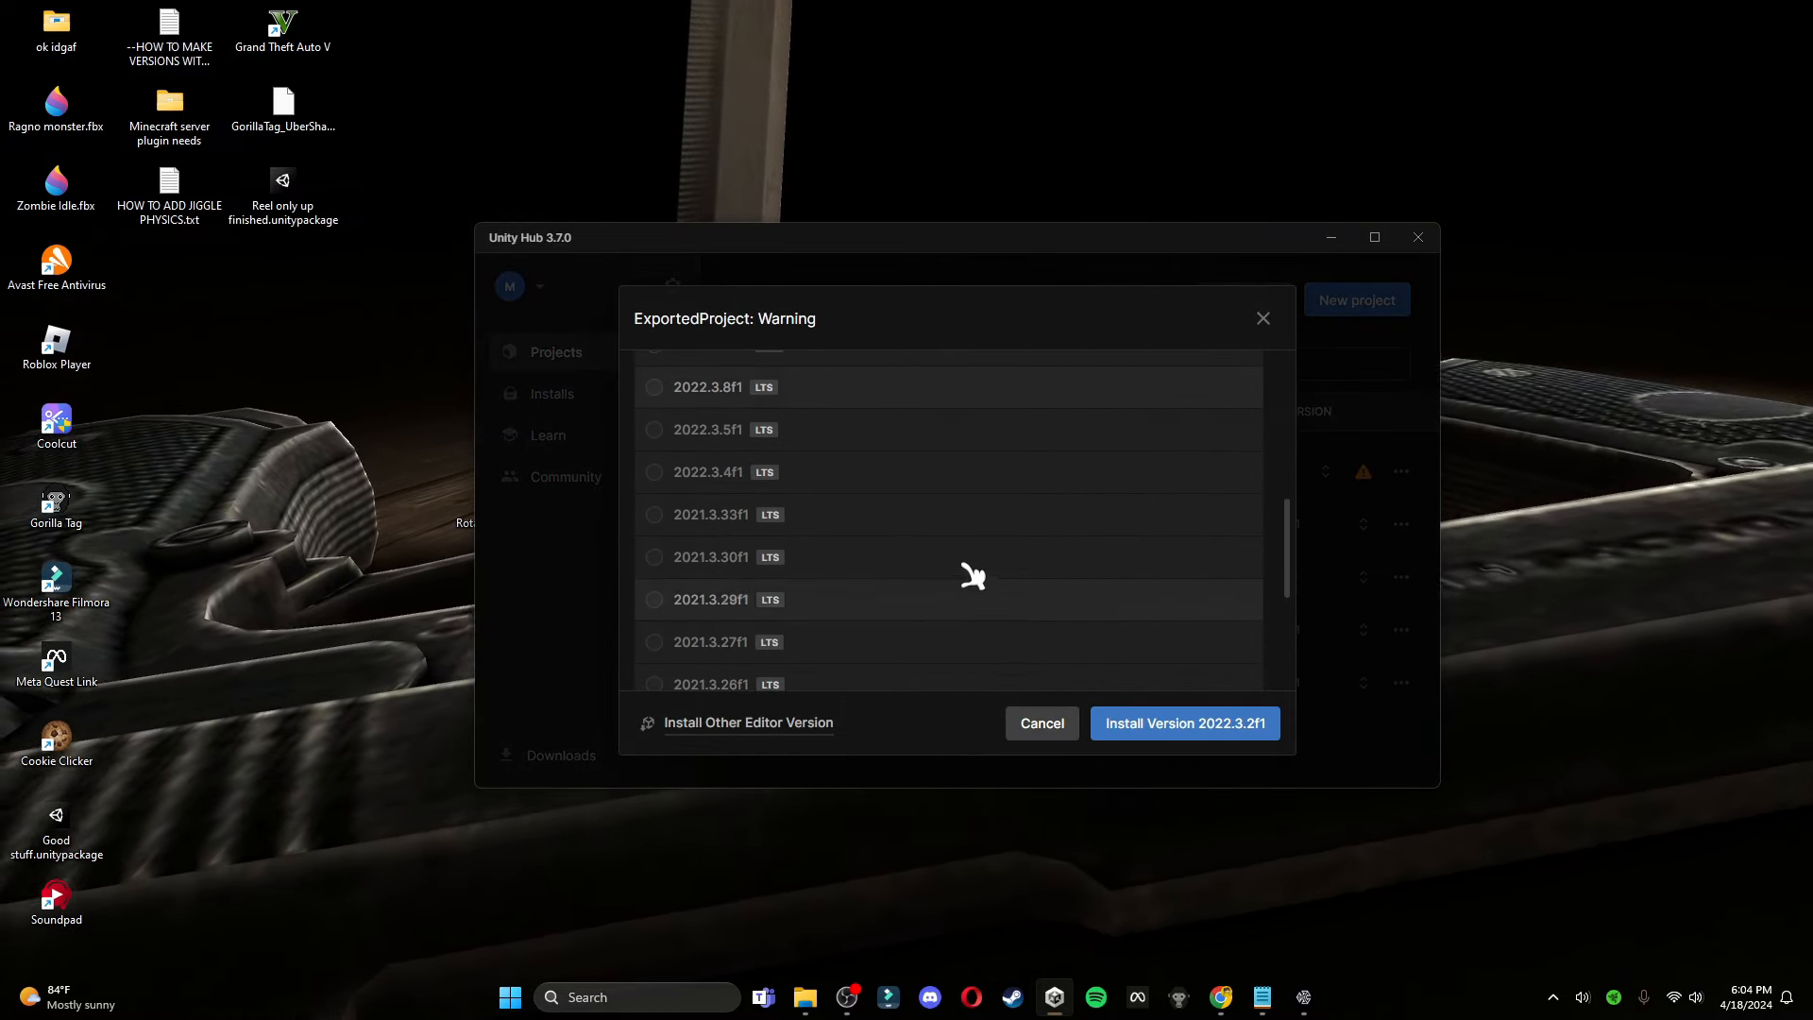
# Choose installed editor 2021.3.33f1 for ExportedProject and confirm the version change
pyautogui.scroll(3)
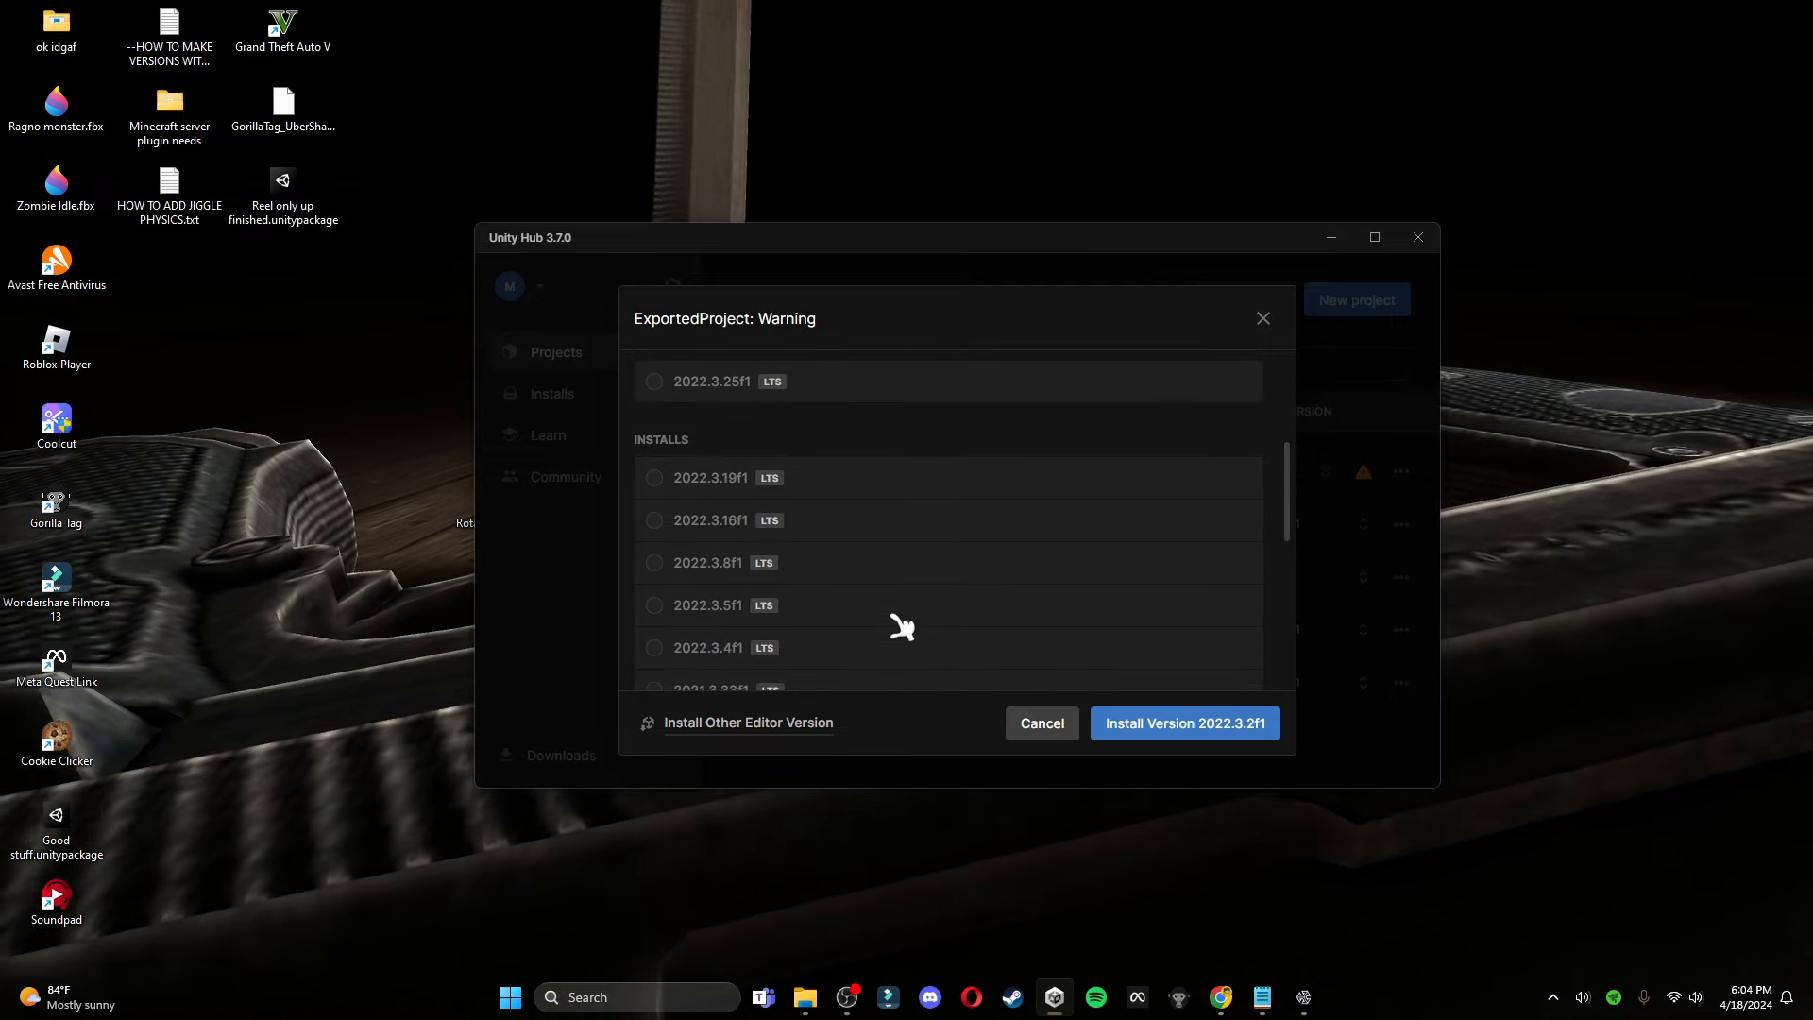
pyautogui.scroll(-3)
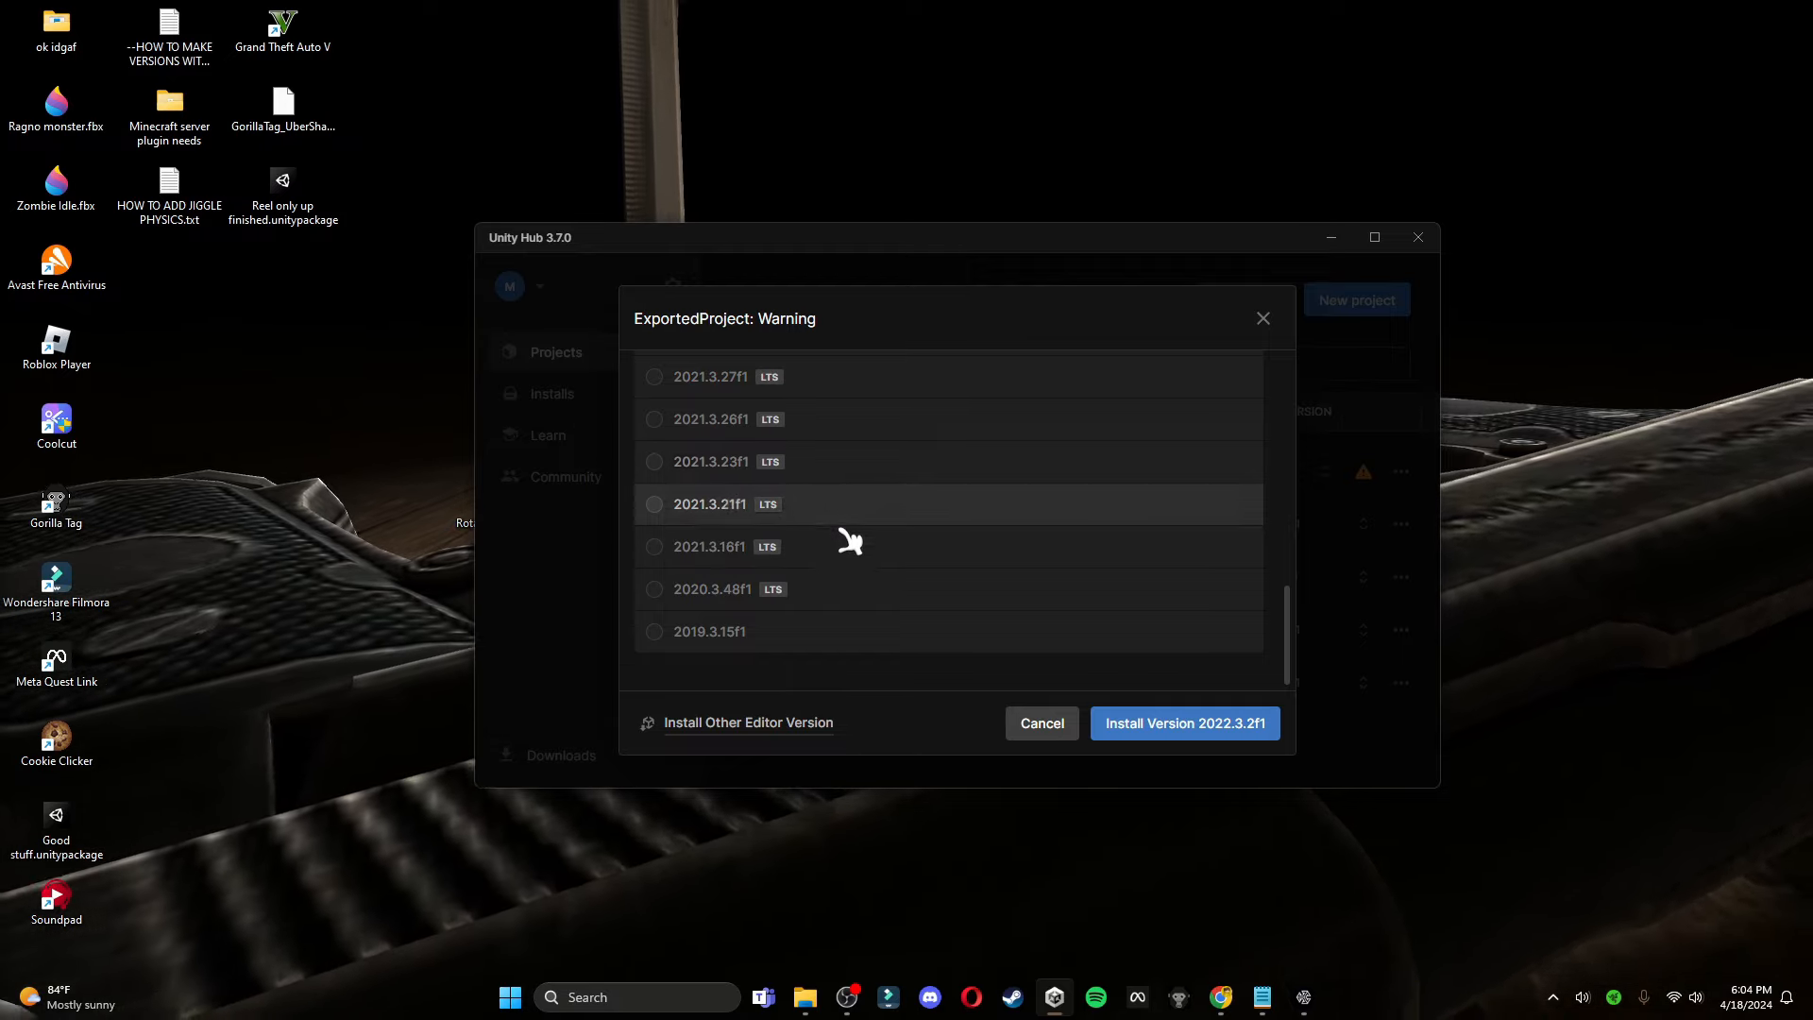
pyautogui.scroll(3)
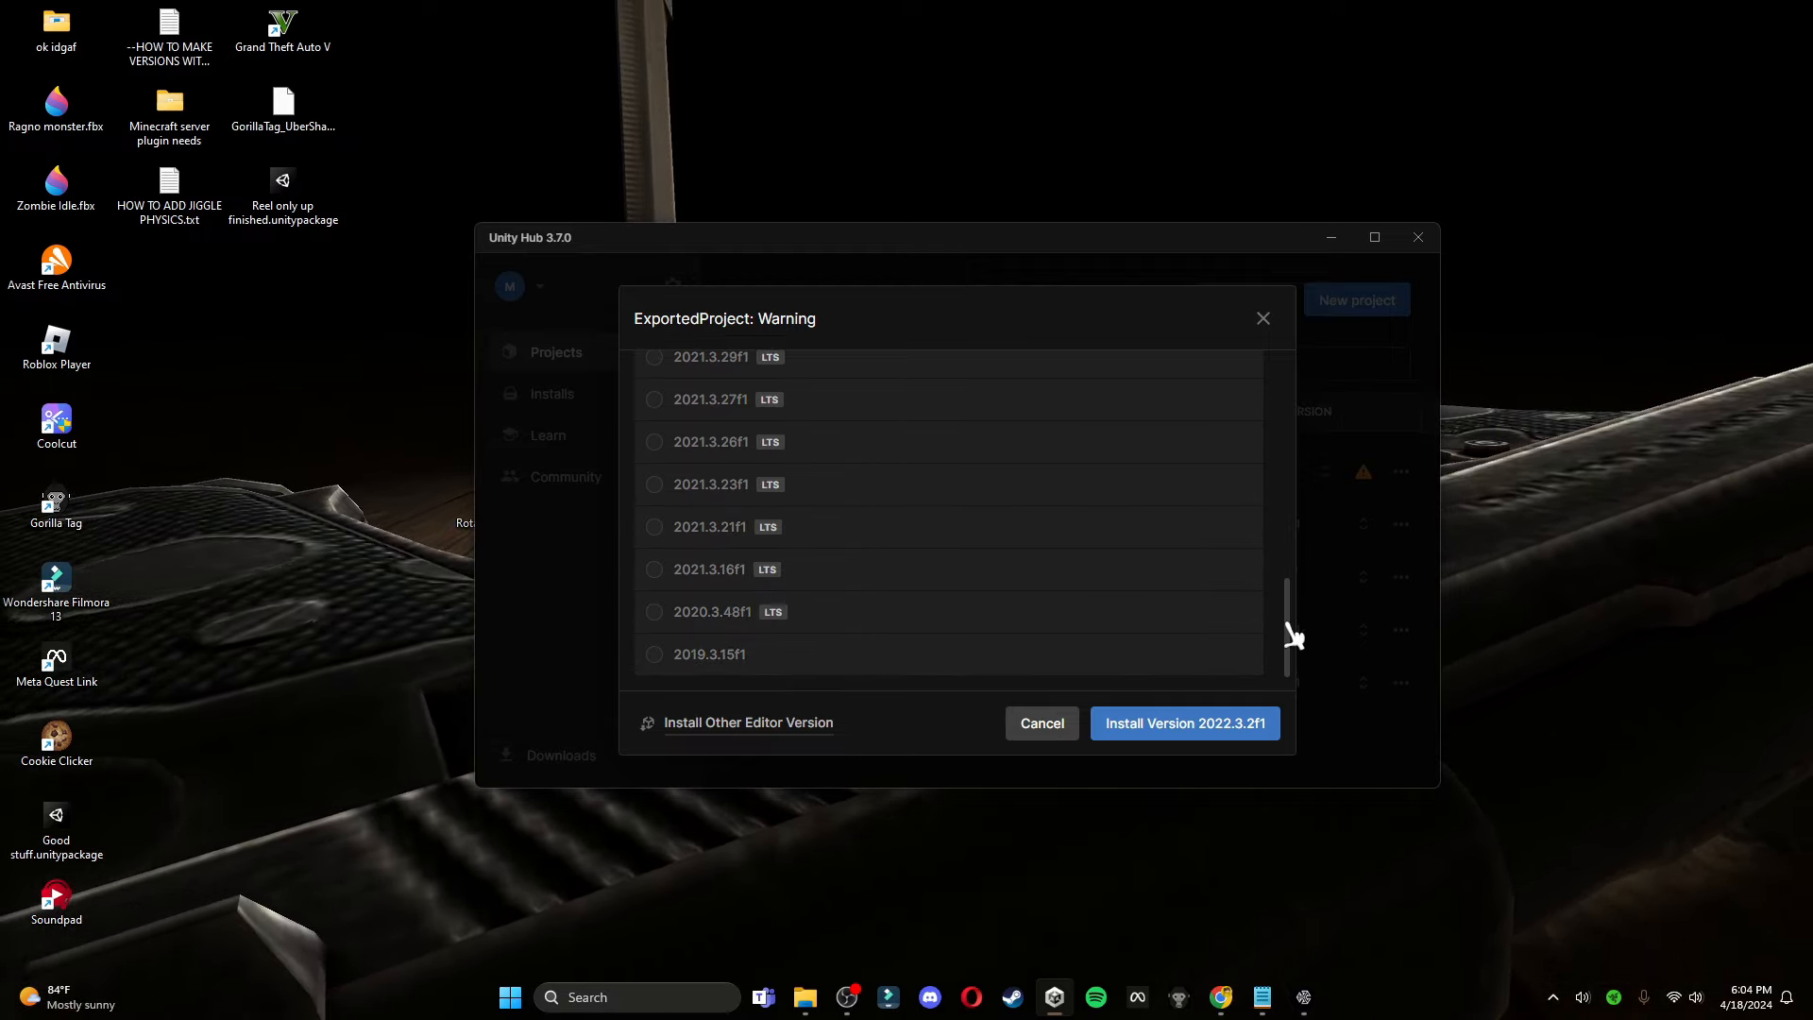
pyautogui.scroll(3)
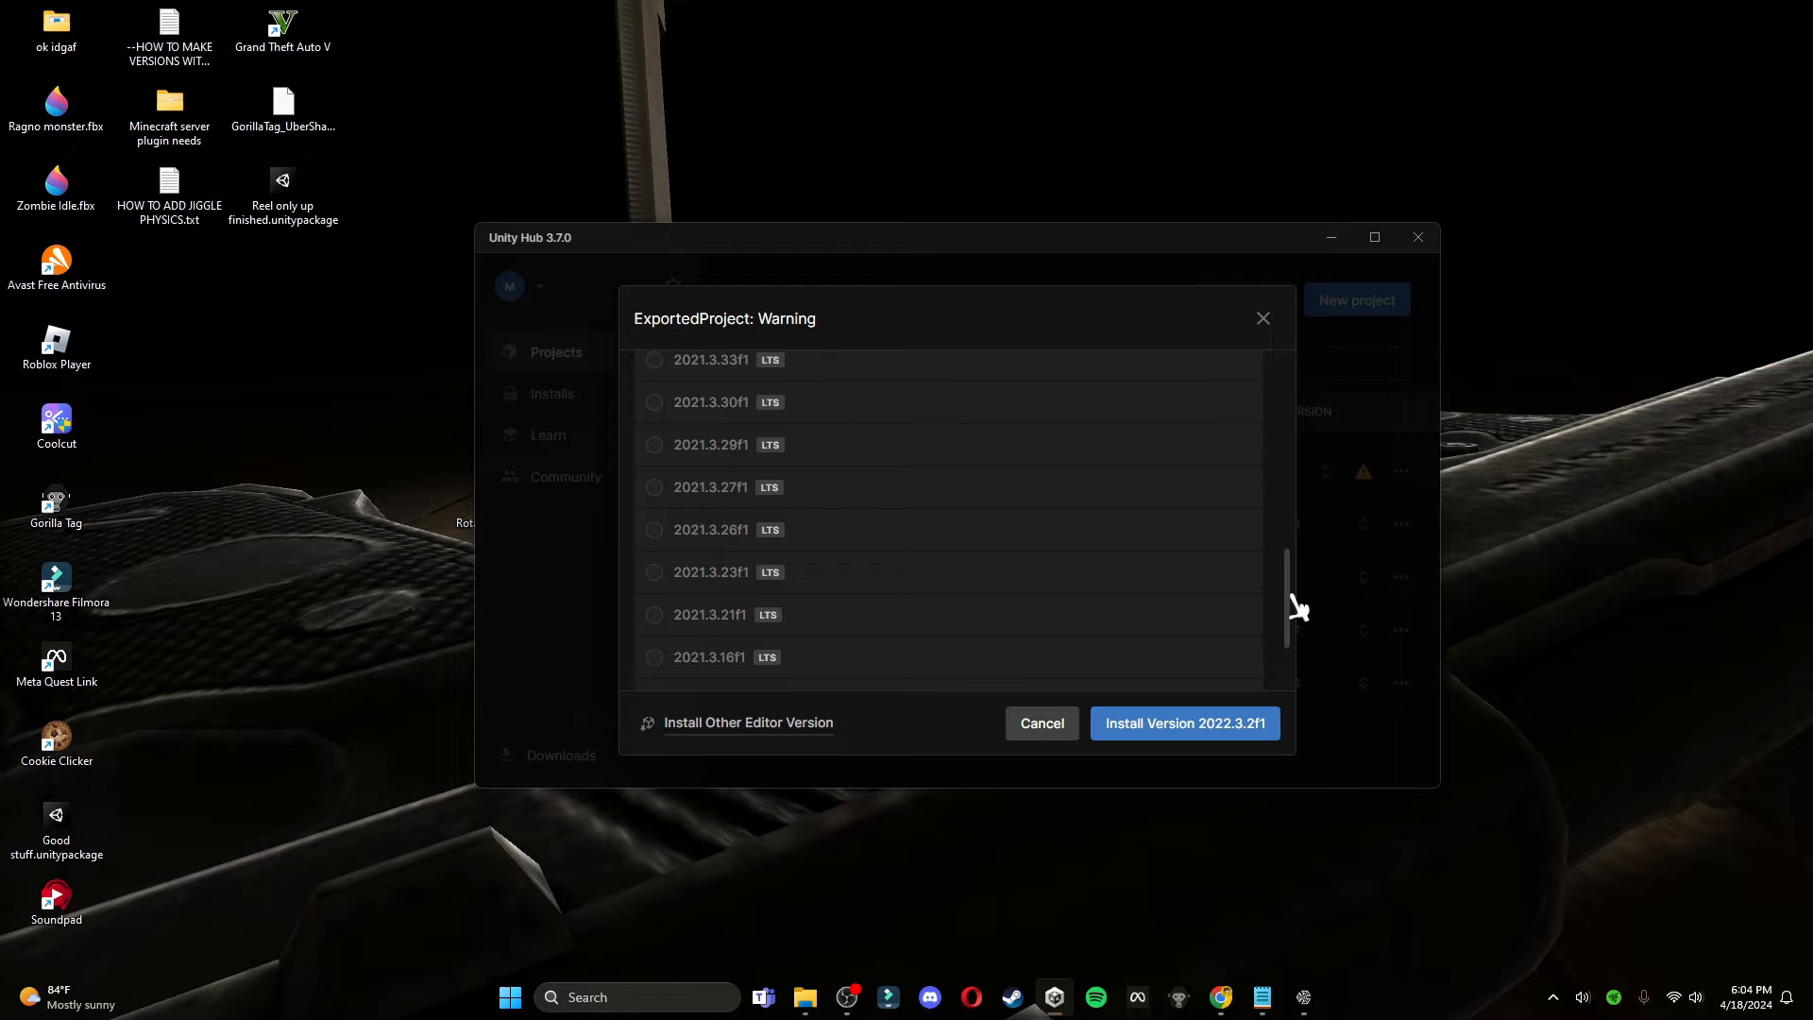
pyautogui.click(655, 406)
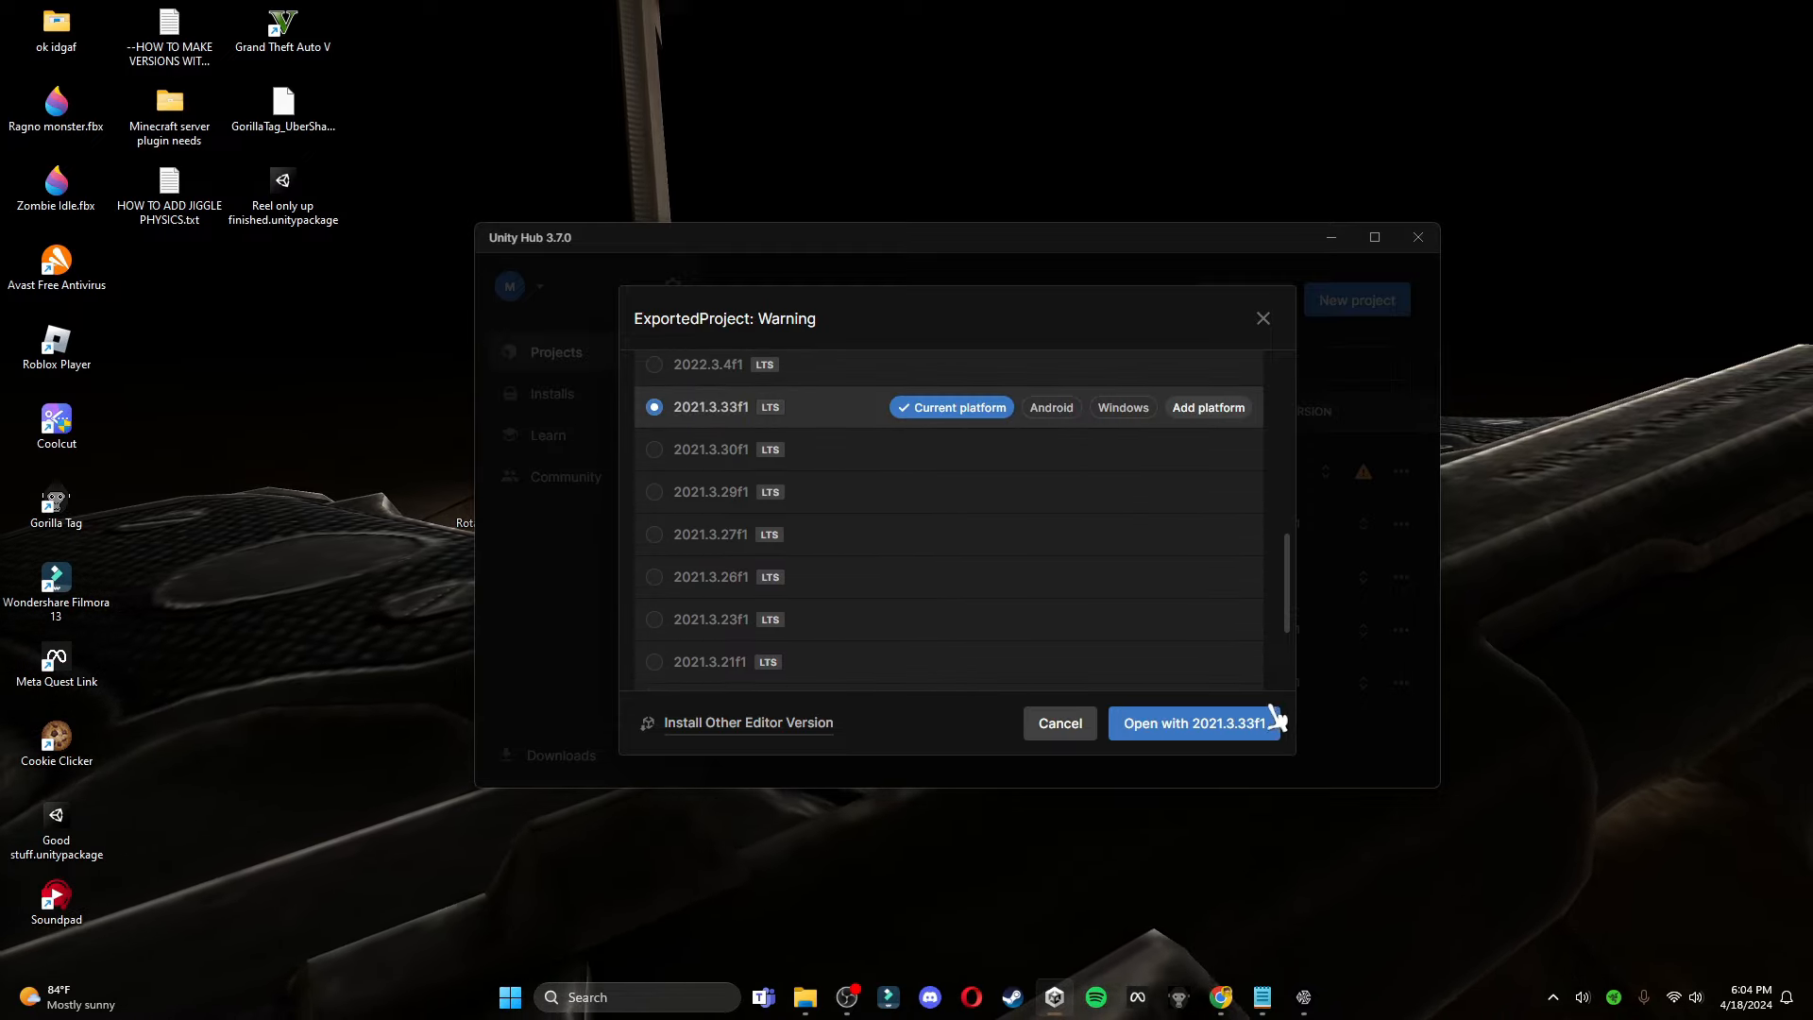
pyautogui.click(1049, 408)
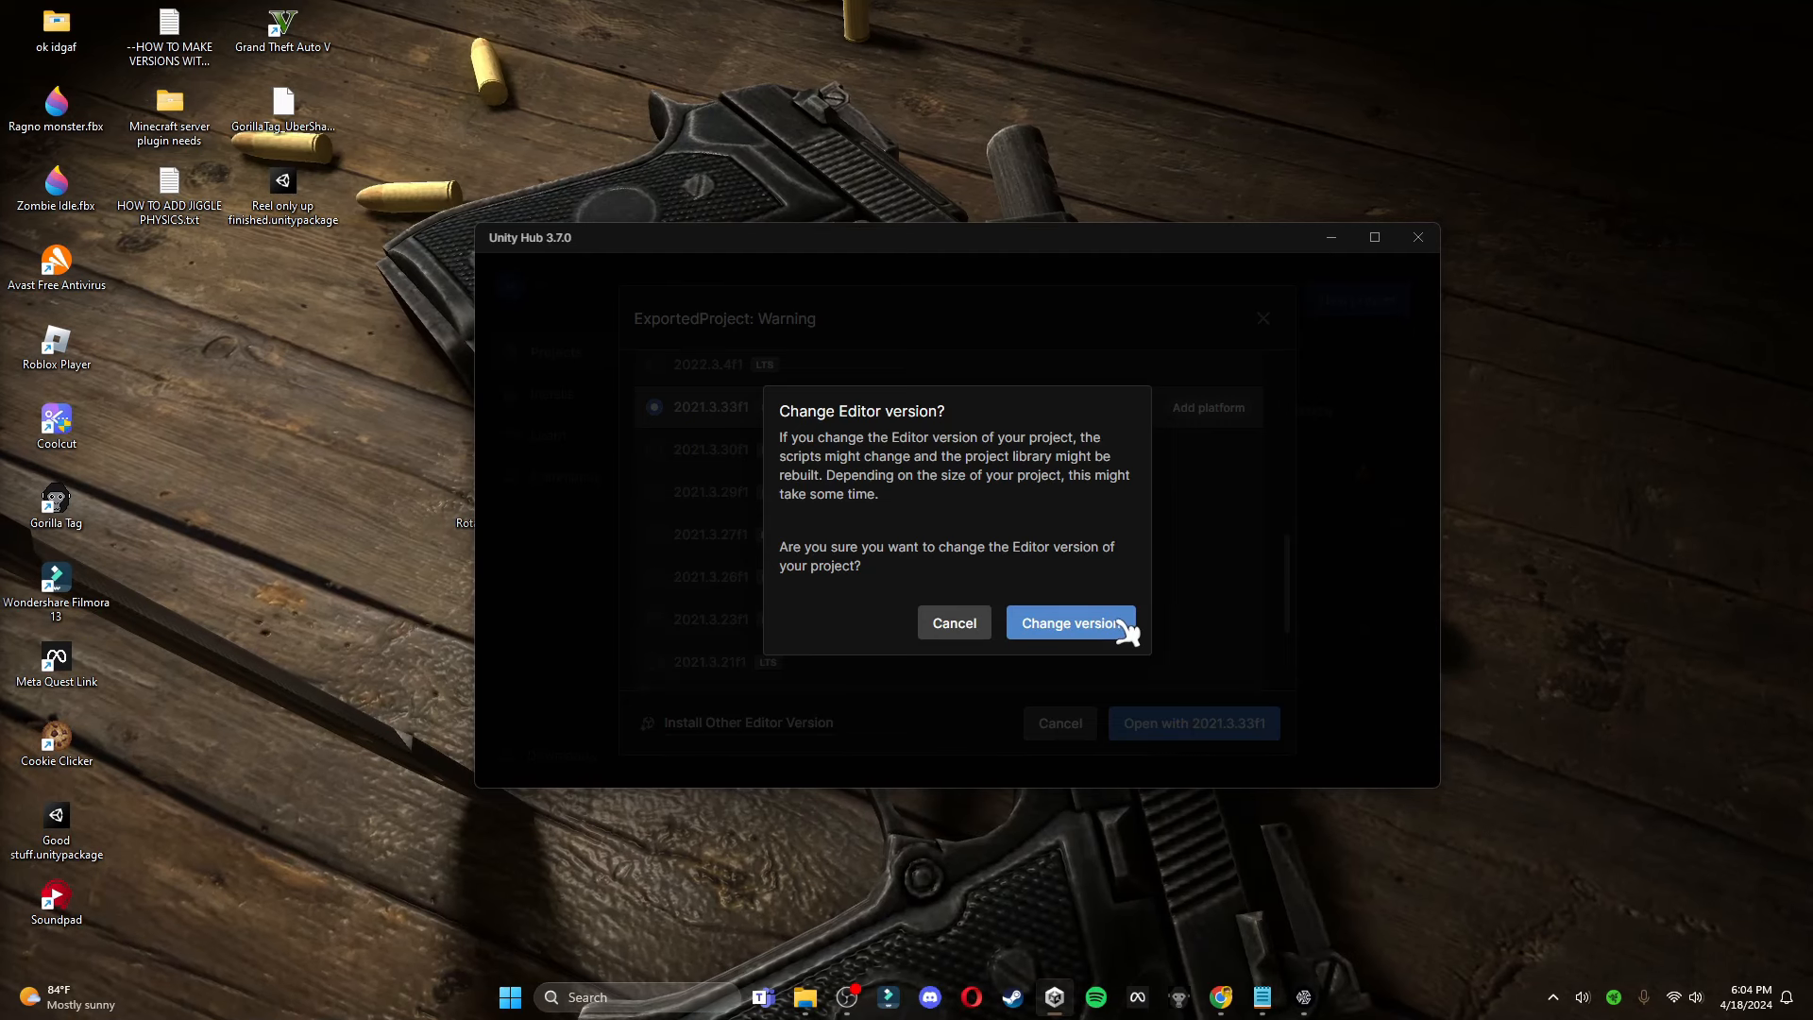
pyautogui.click(1069, 621)
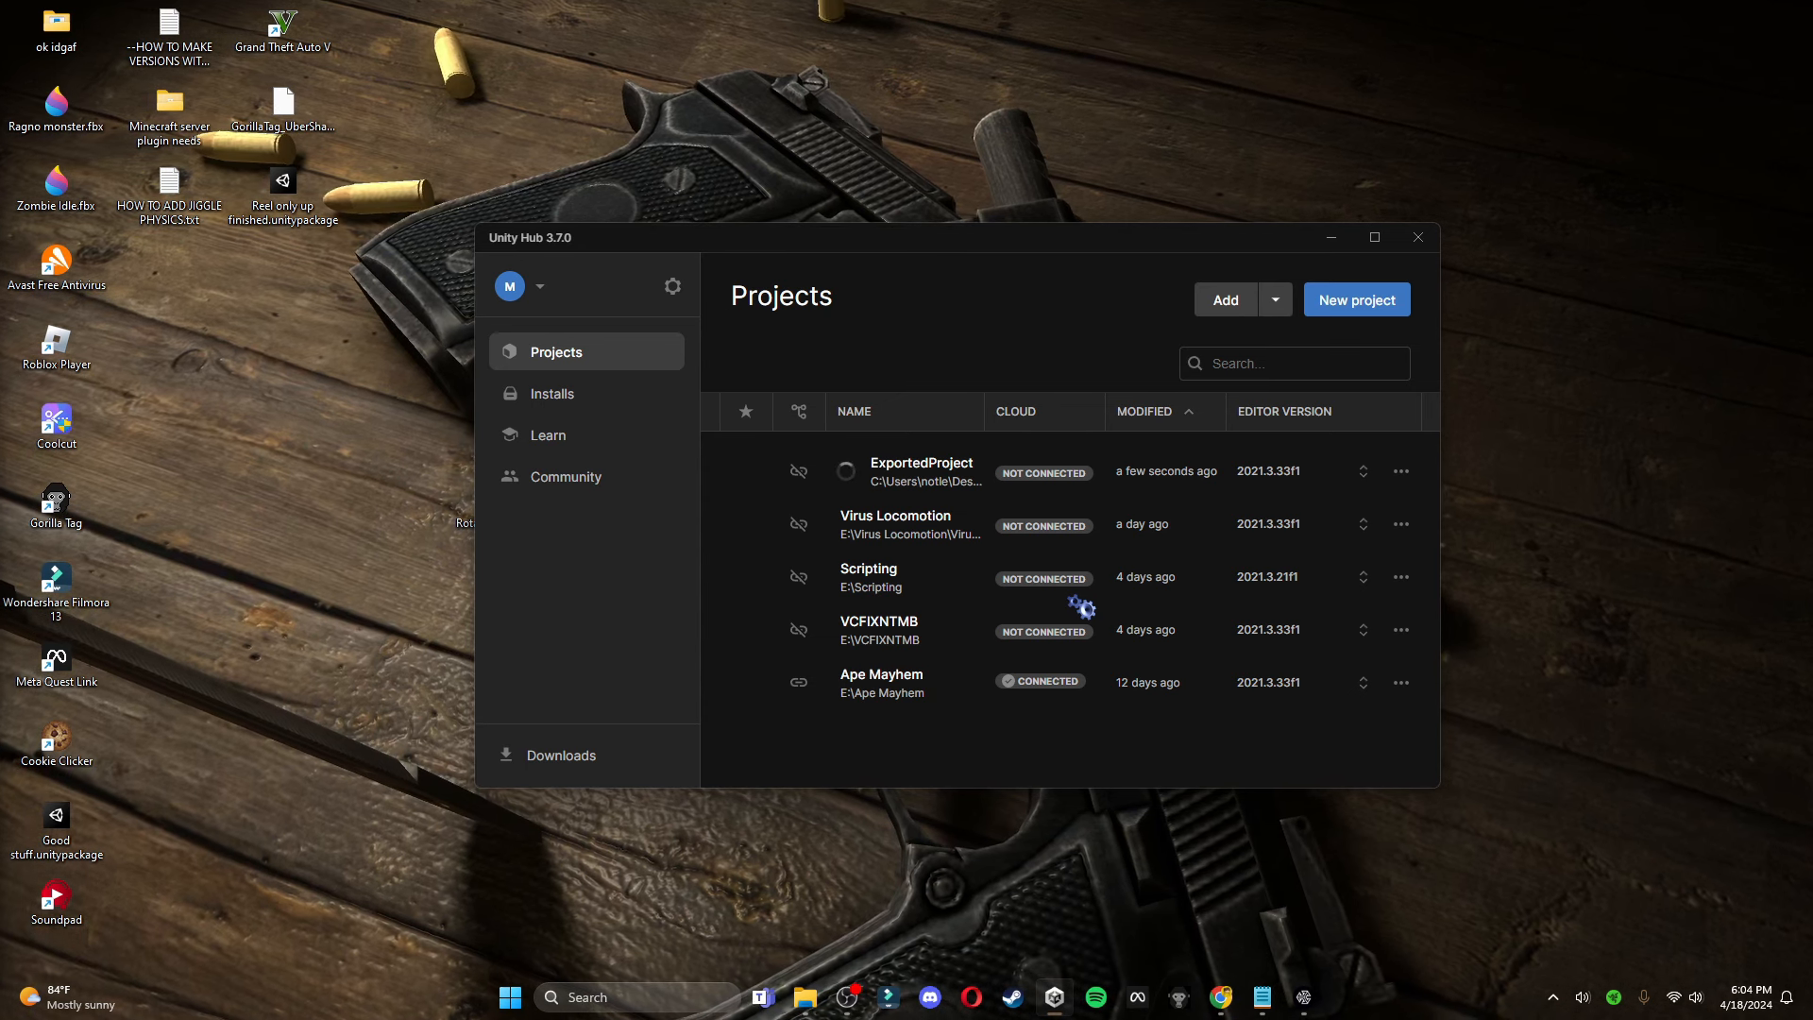
pyautogui.moveTo(922, 470)
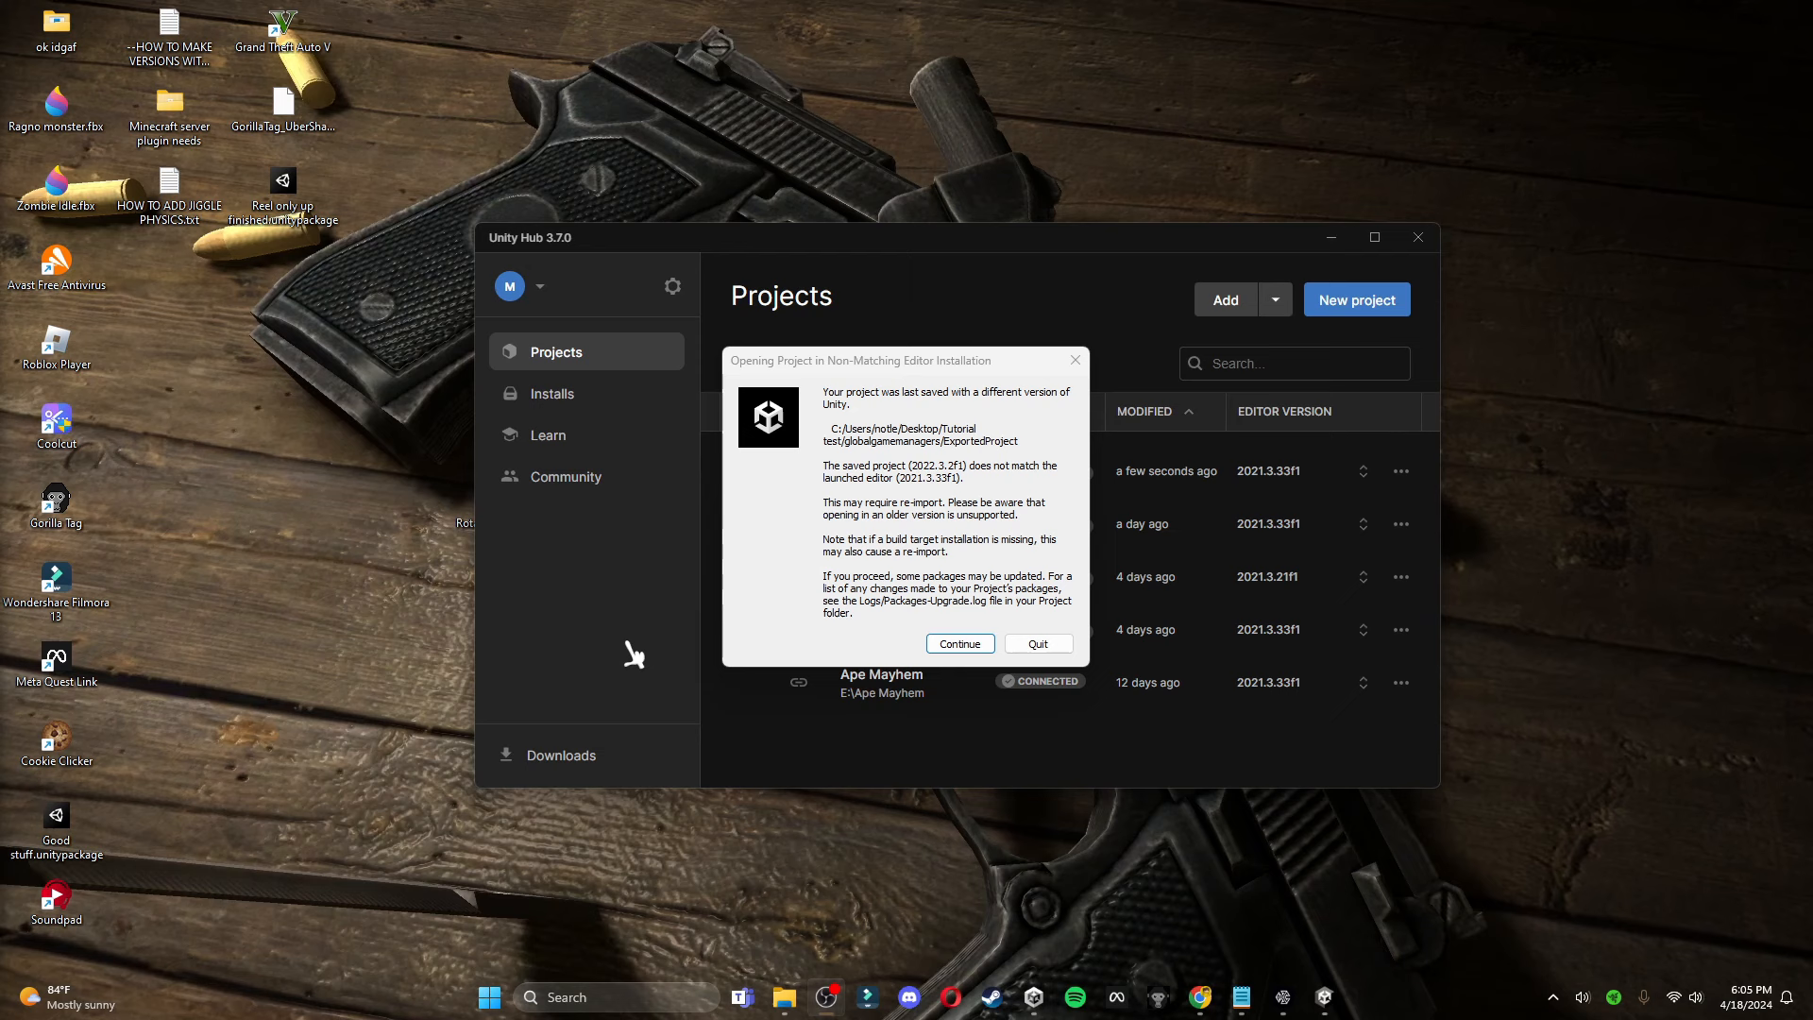
# Continue opening ExportedProject in 2021.3.33f1 despite the non-matching editor notice
pyautogui.click(958, 644)
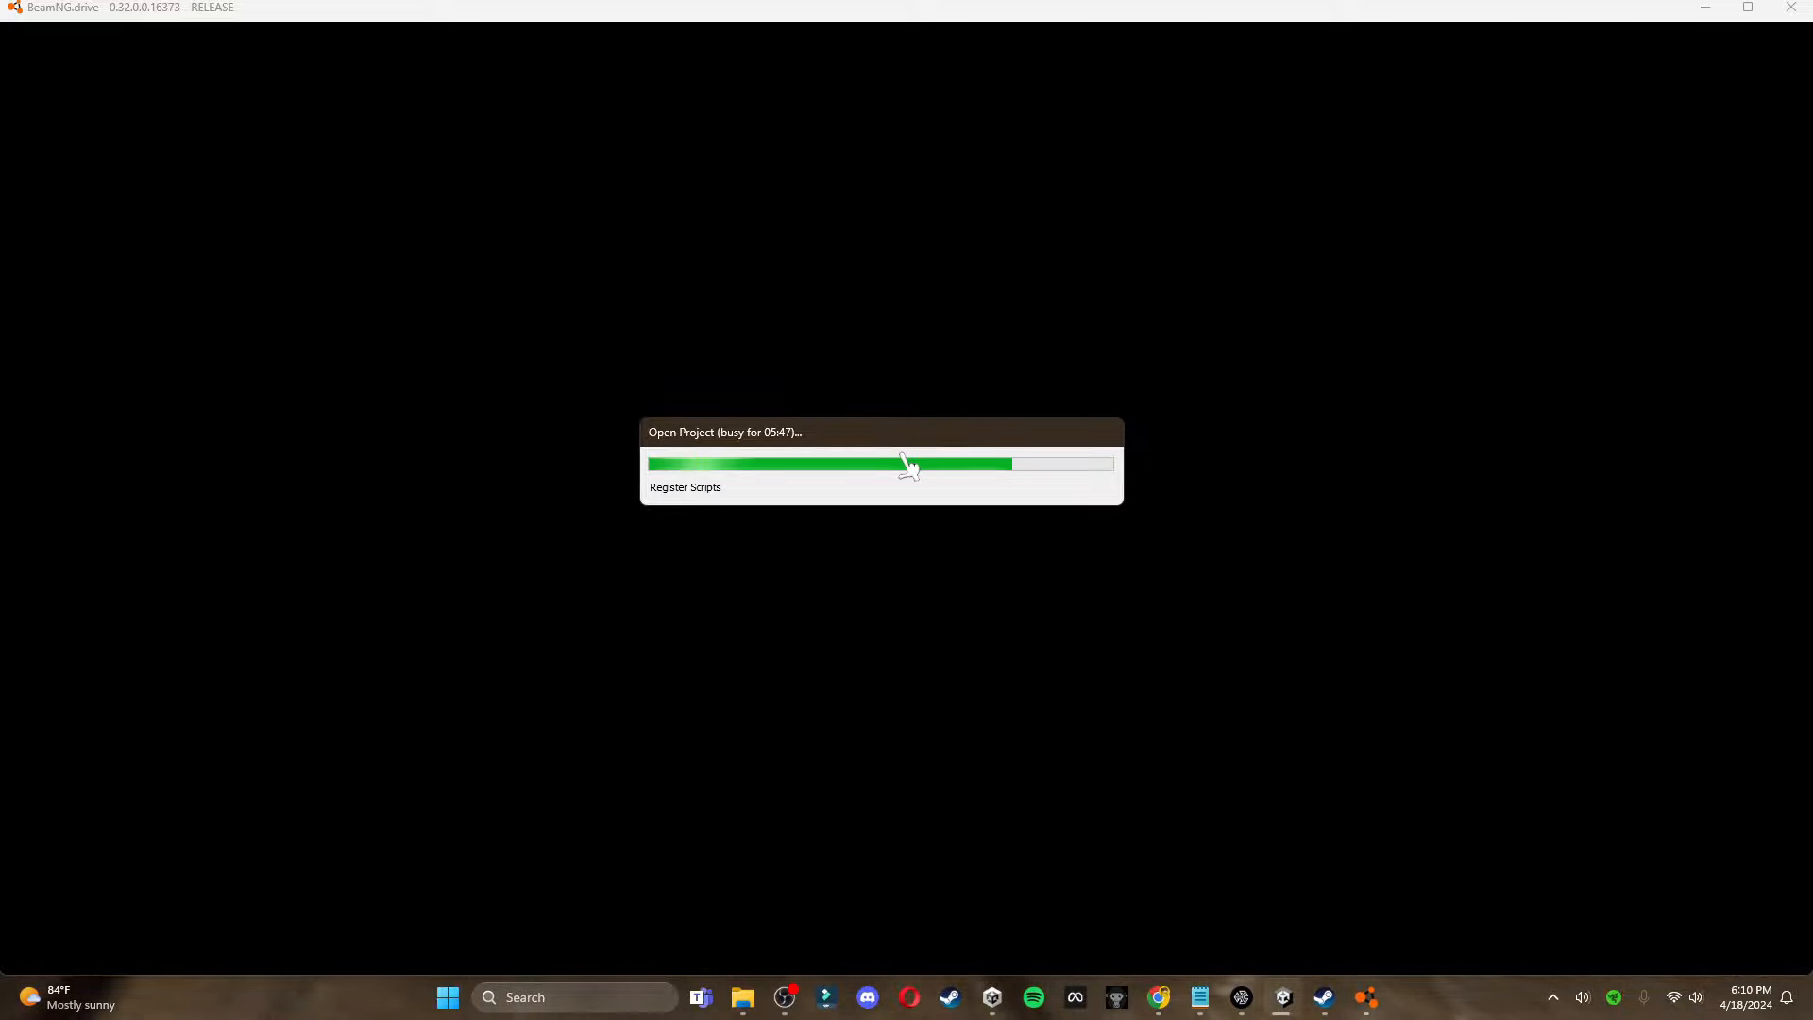
pyautogui.moveTo(1281, 997)
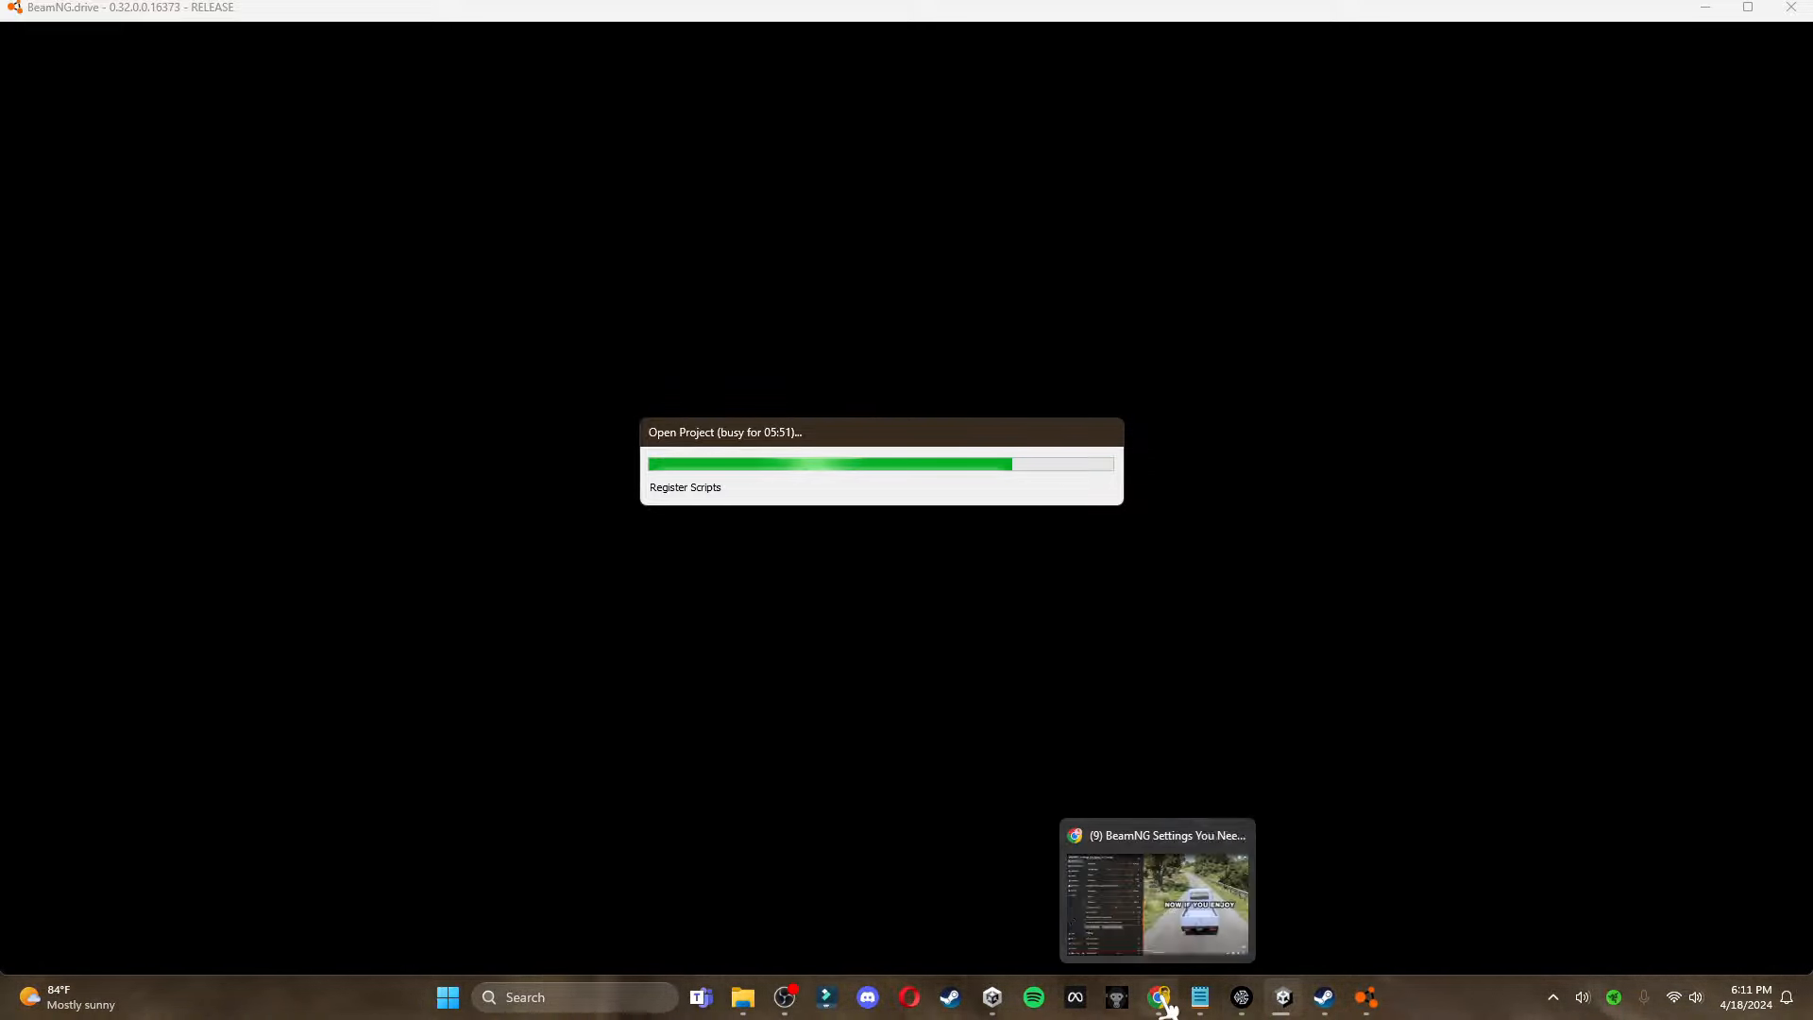
pyautogui.moveTo(1011, 774)
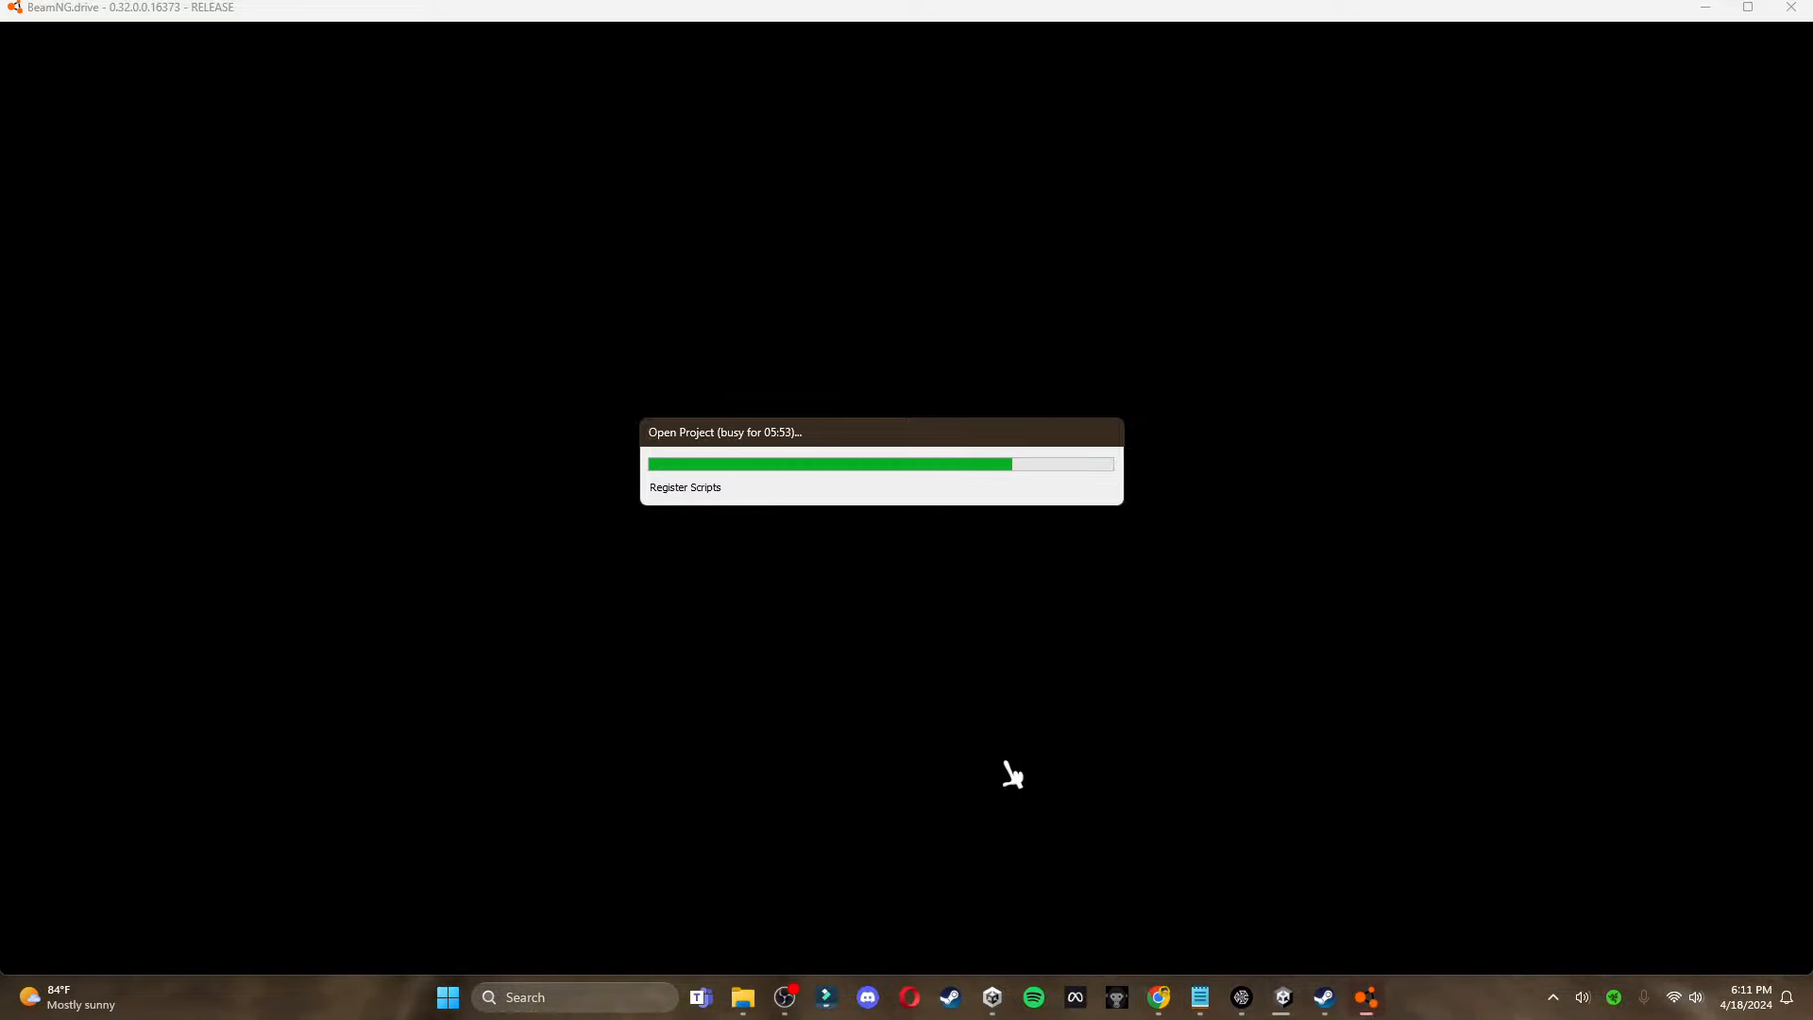
pyautogui.moveTo(1122, 744)
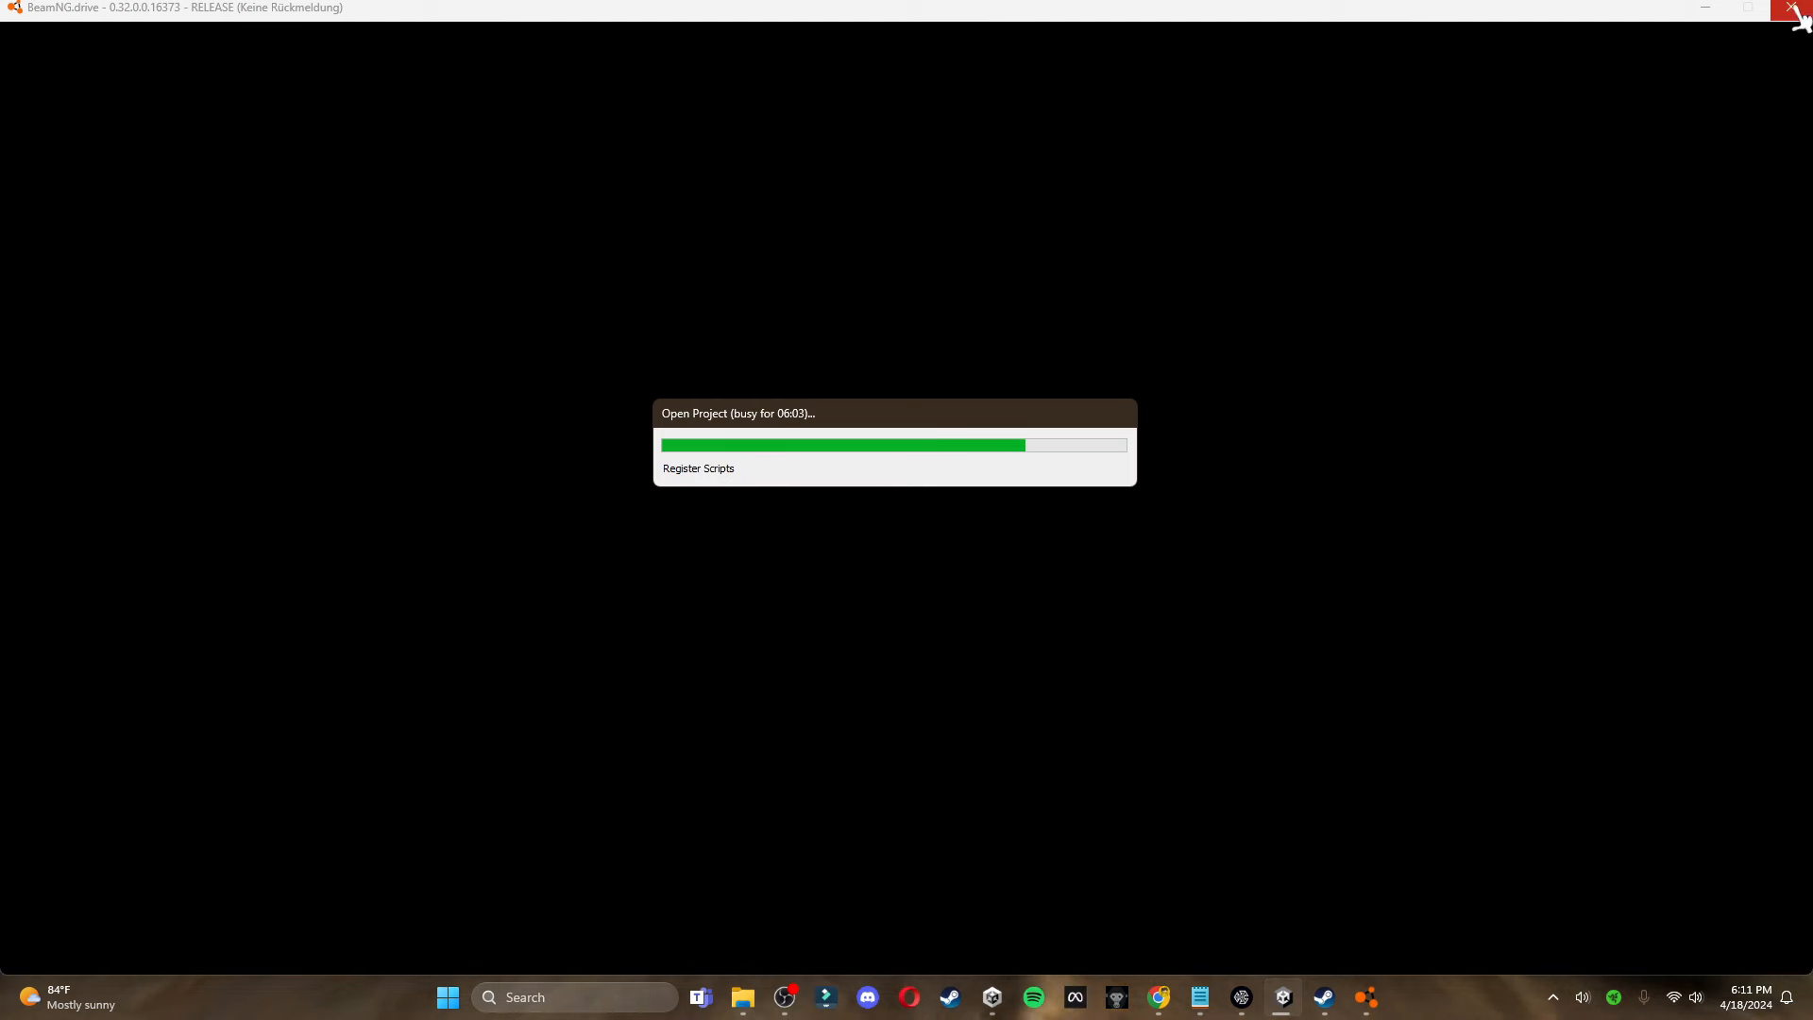
# Close the full-screen BeamNG.drive window while ExportedProject keeps loading
pyautogui.click(1800, 7)
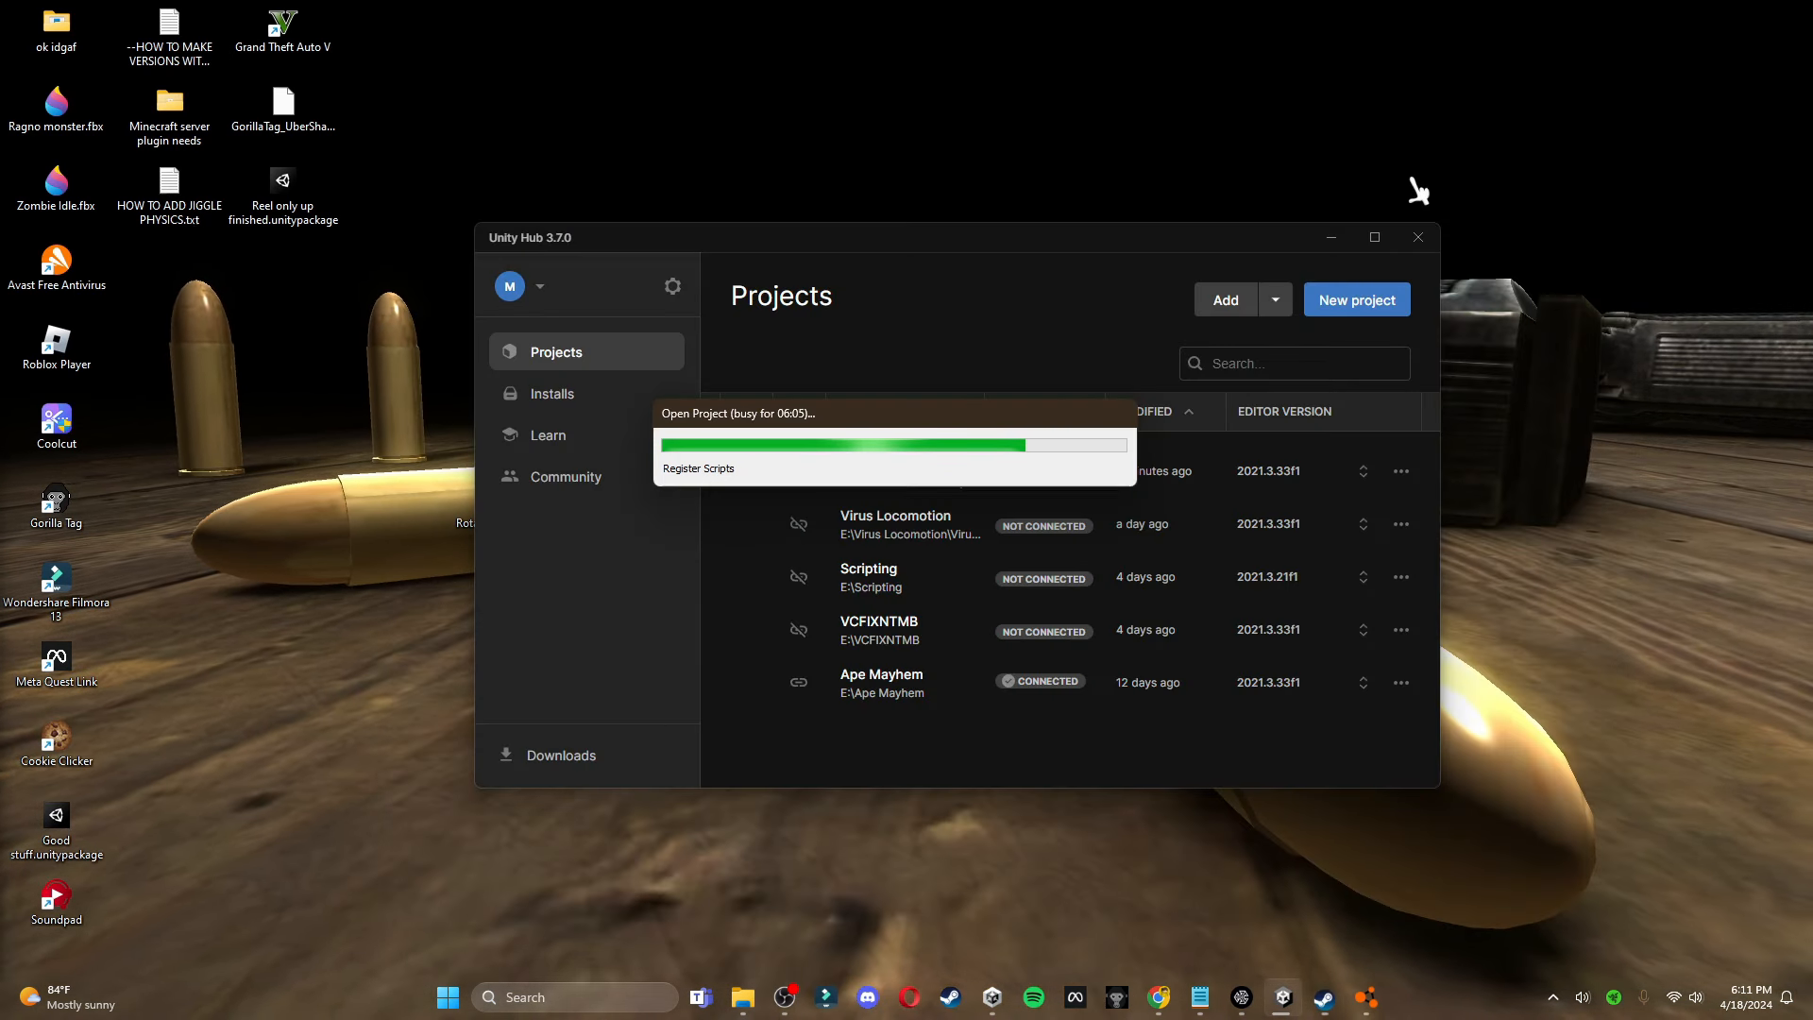